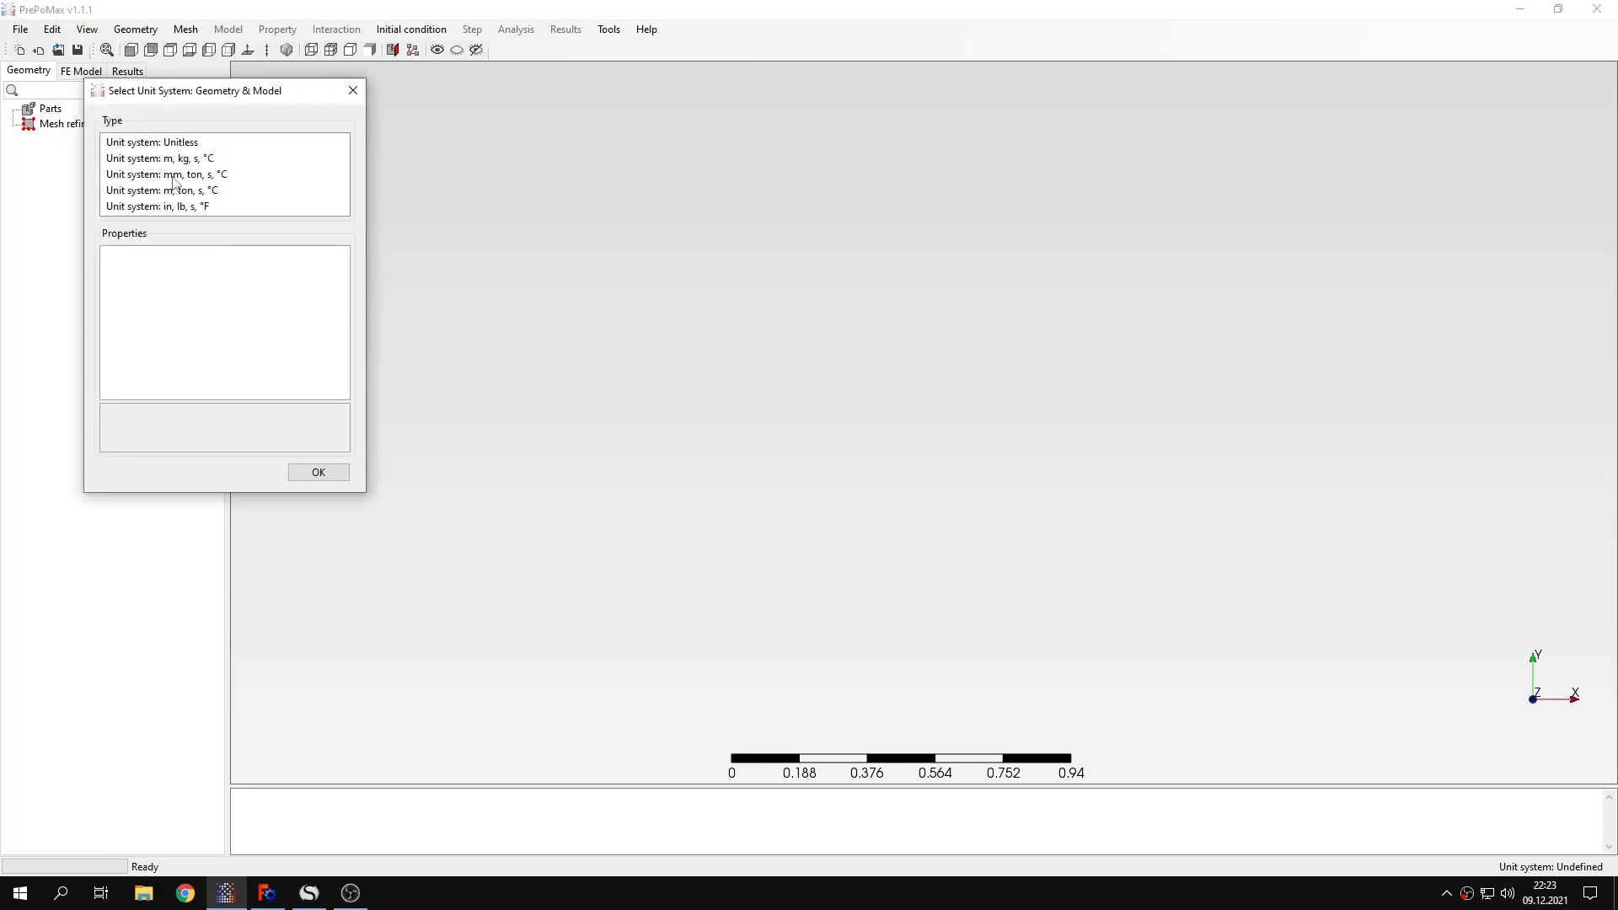
Step: Use the mm, ton, s, °C unit system and open the Tutorial 14 - chain links geometry
{"action": "left_click", "coordinate": [317, 471]}
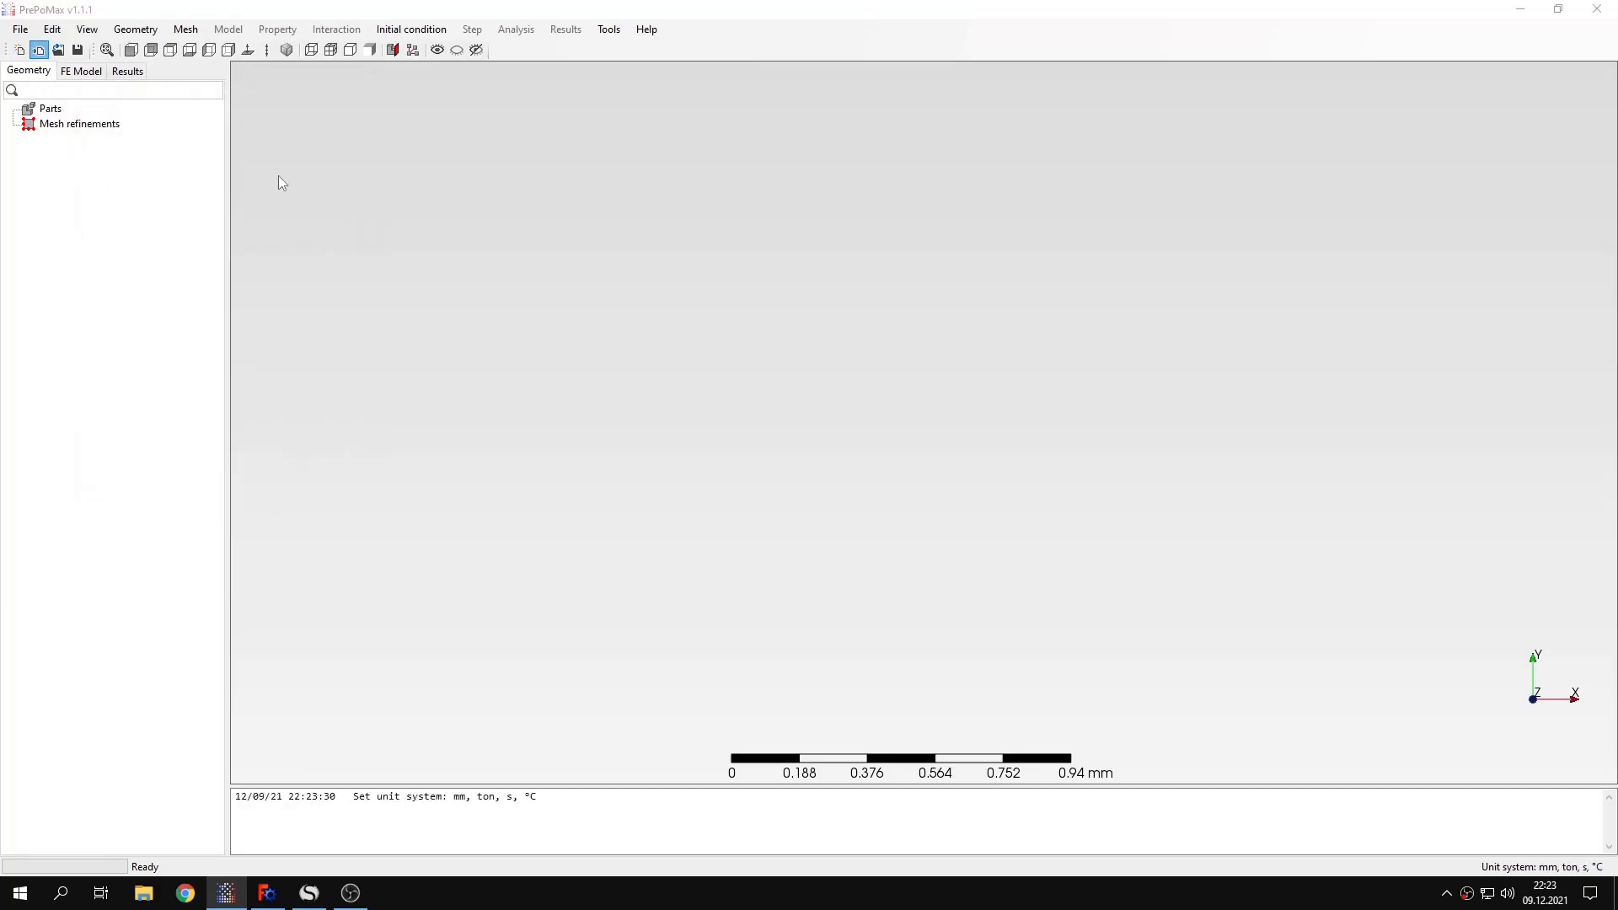
{"action": "left_click", "coordinate": [58, 49]}
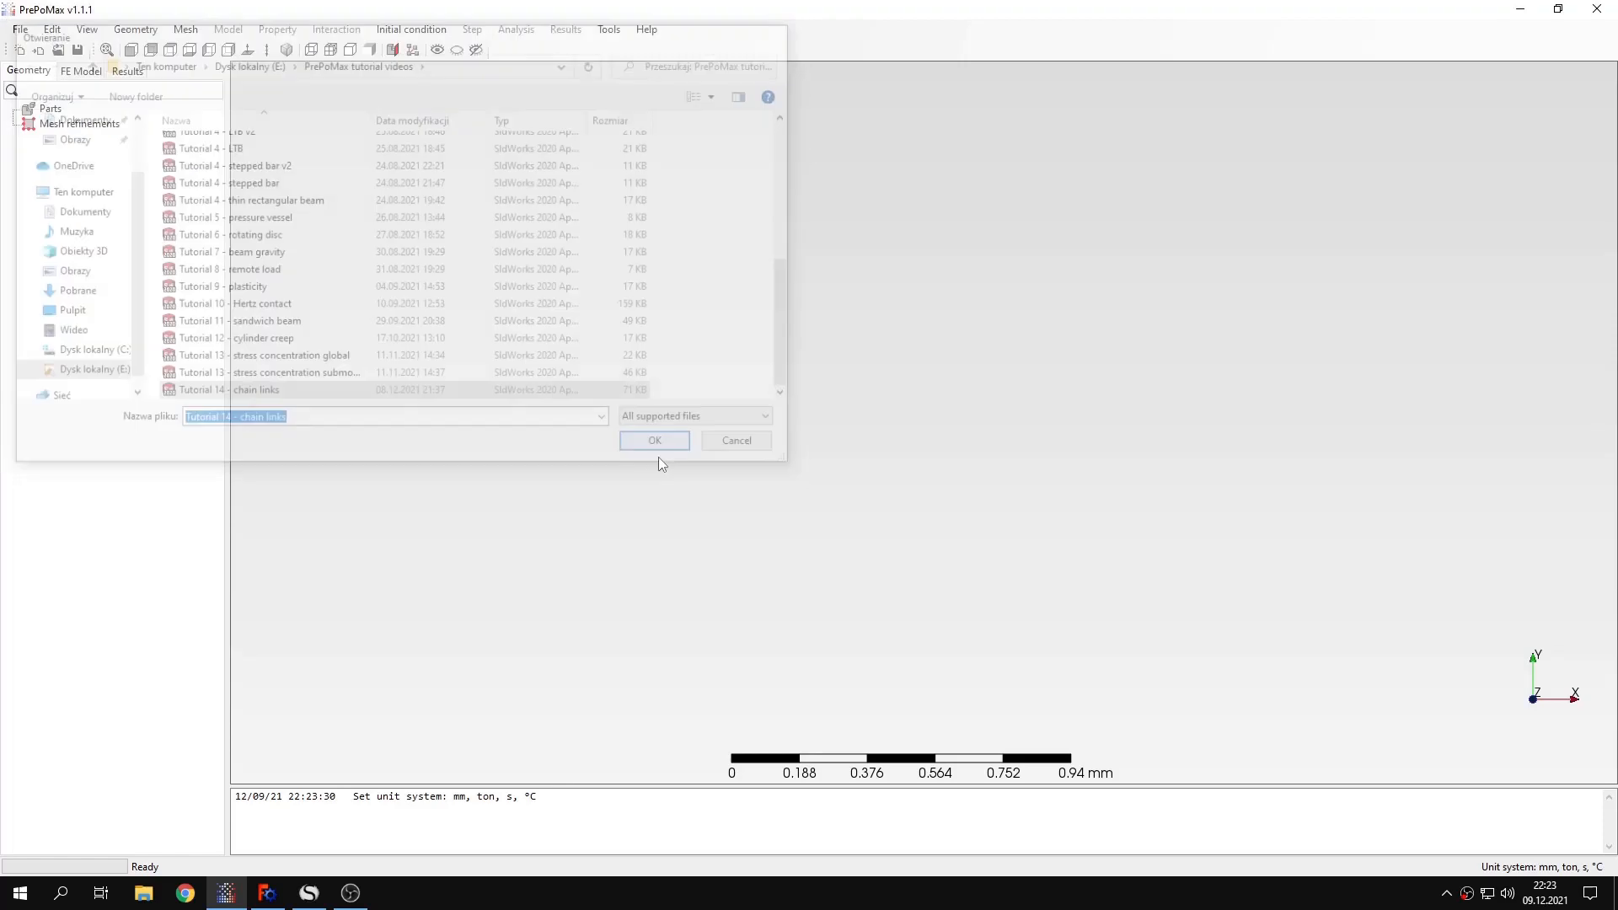
{"action": "left_click", "coordinate": [654, 441]}
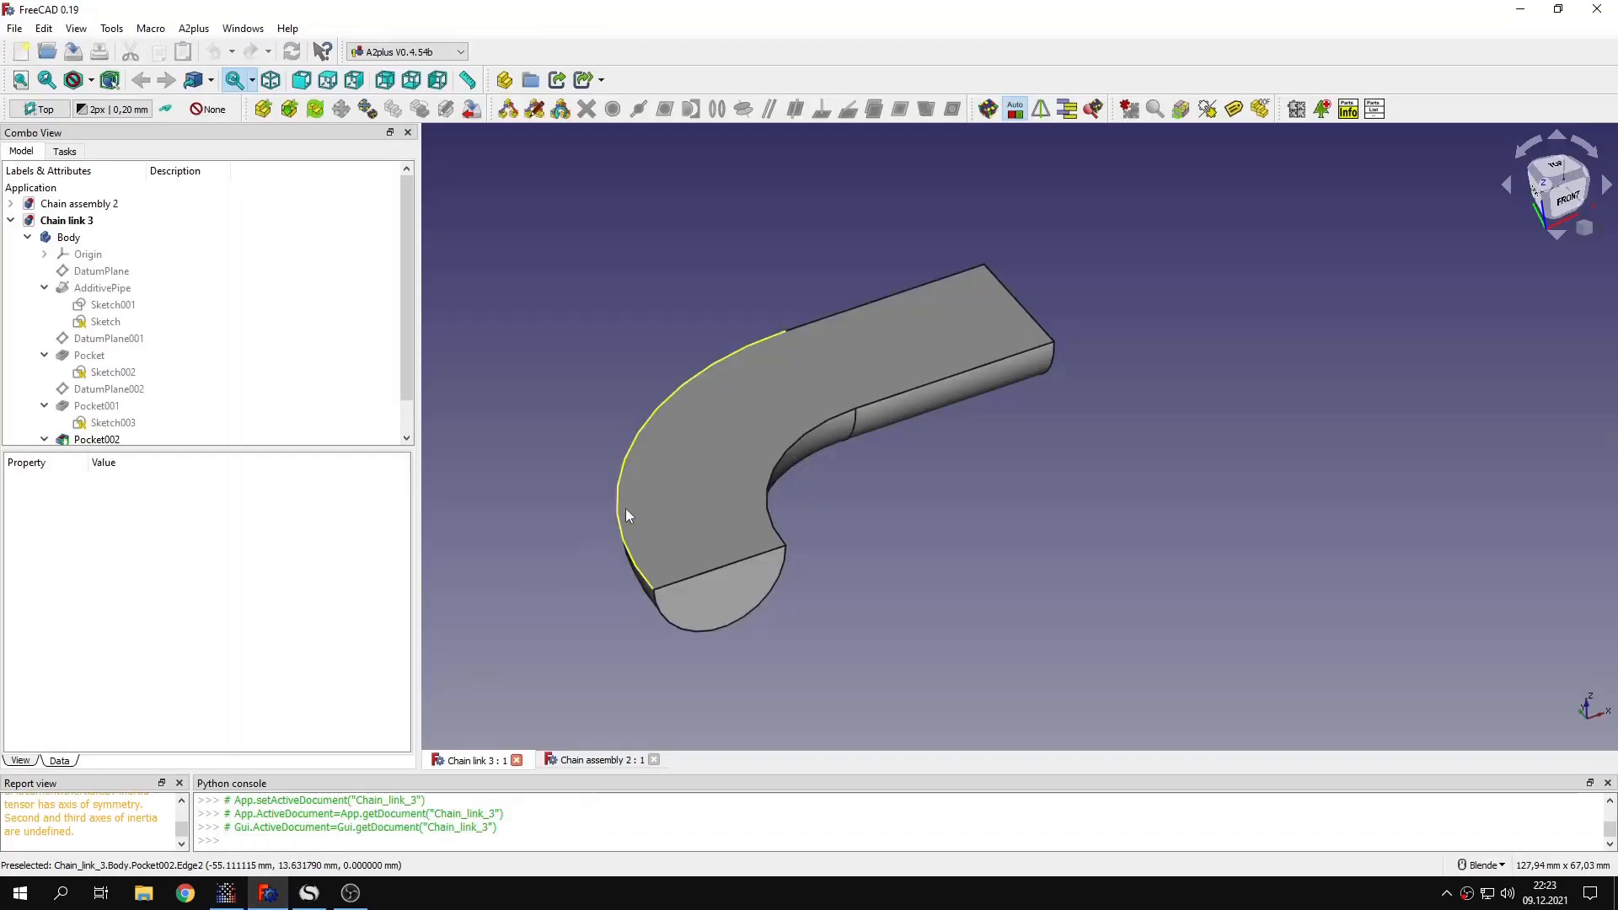
{"action": "mouse_move", "coordinate": [836, 413]}
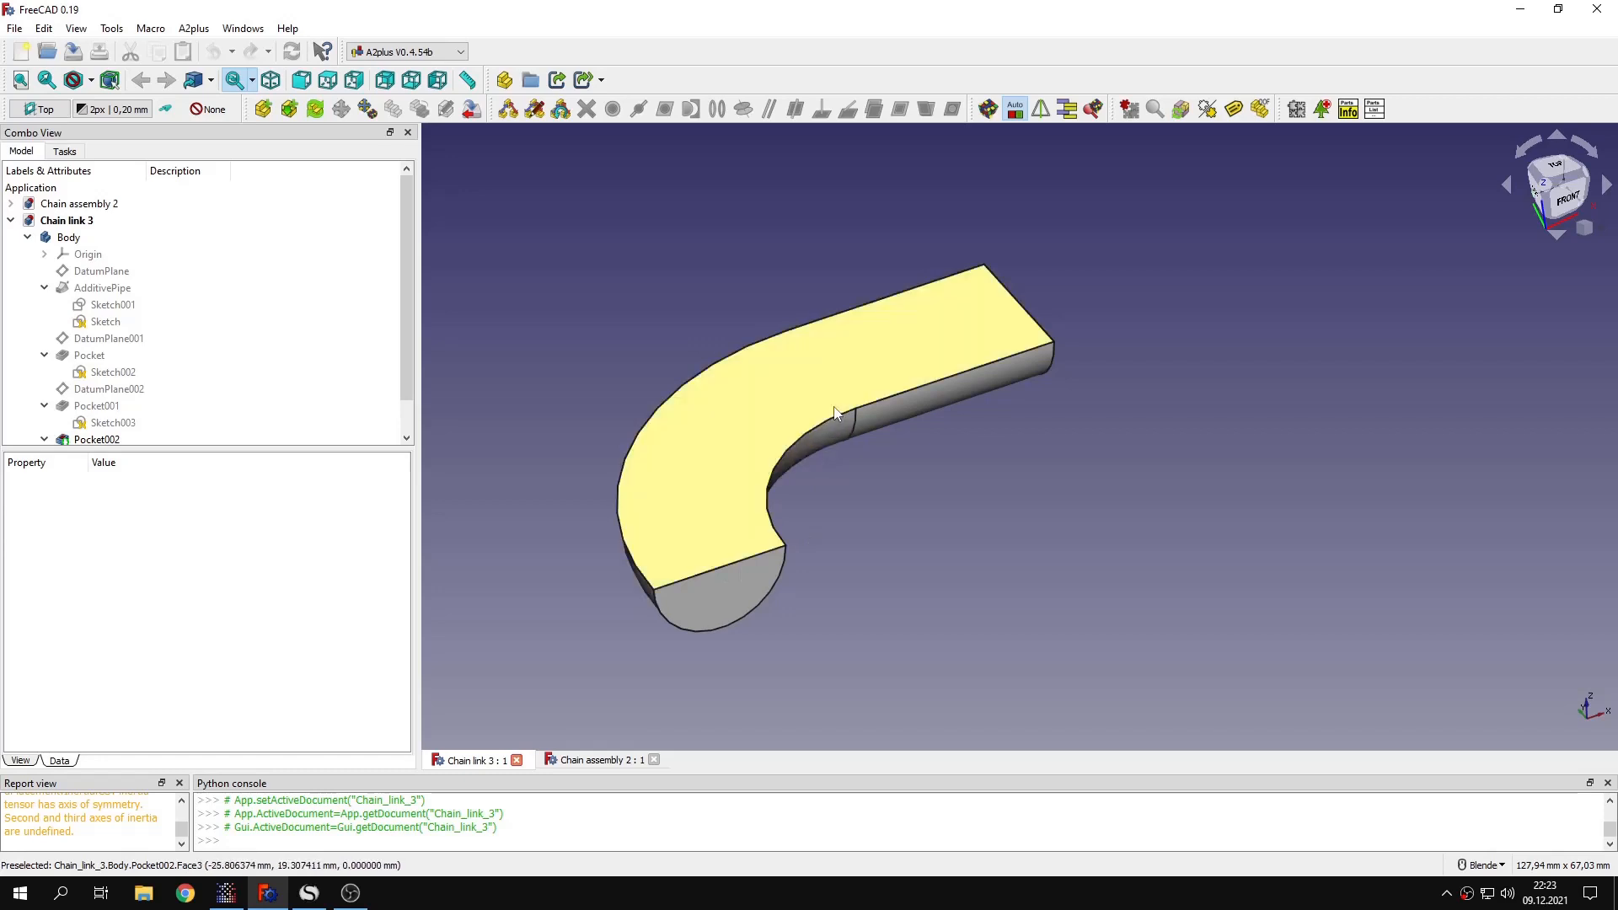
{"action": "left_click", "coordinate": [112, 273]}
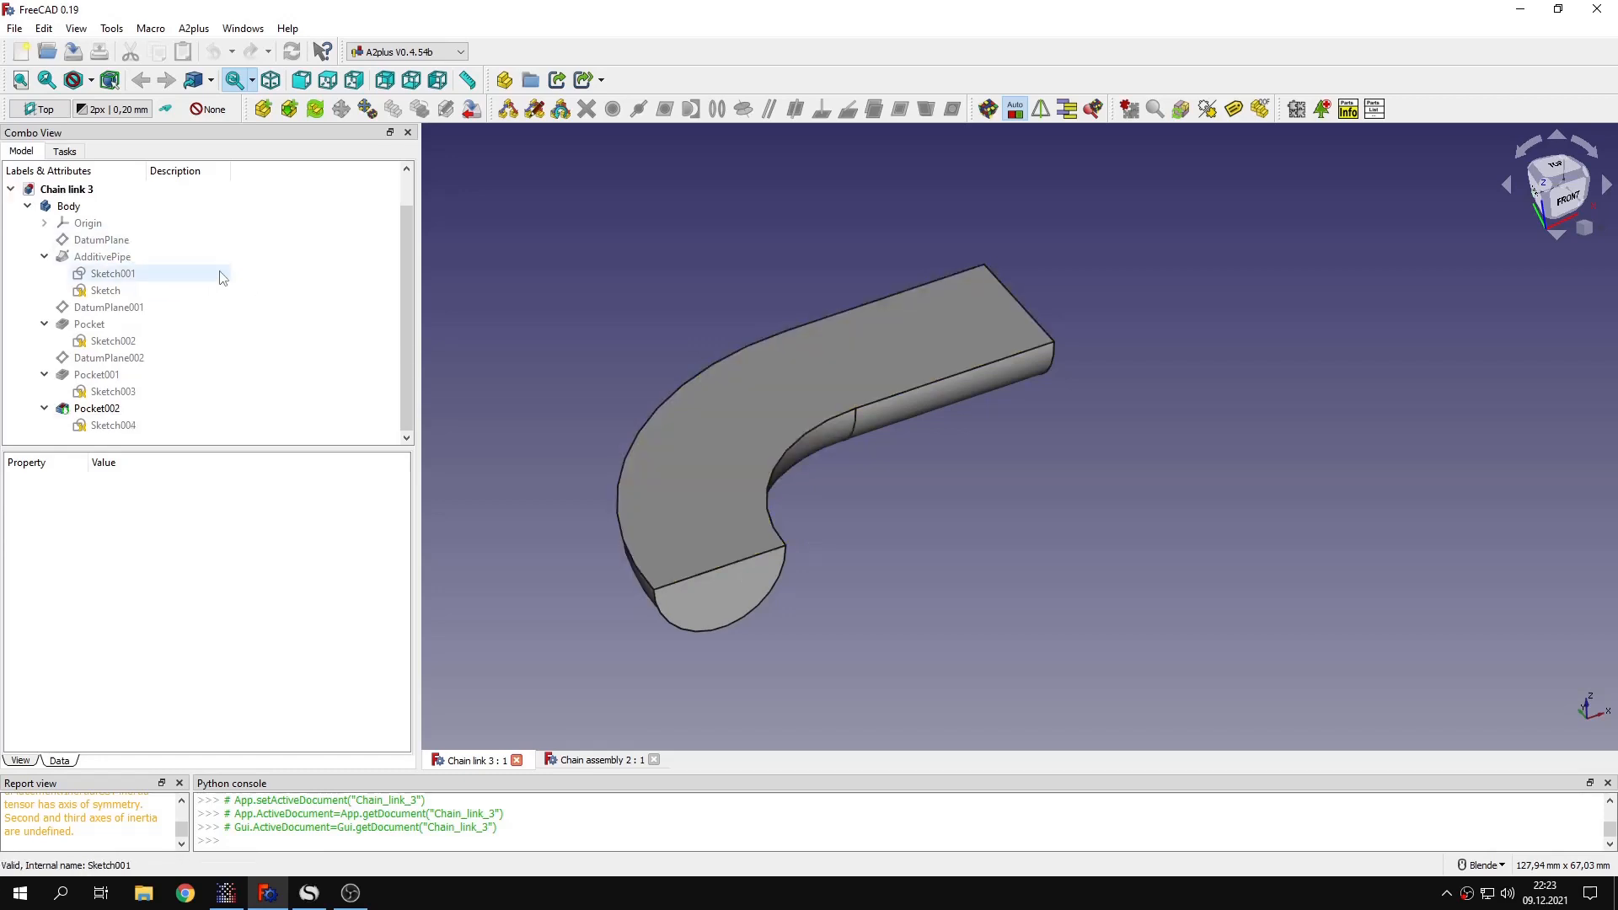
{"action": "left_click", "coordinate": [597, 760]}
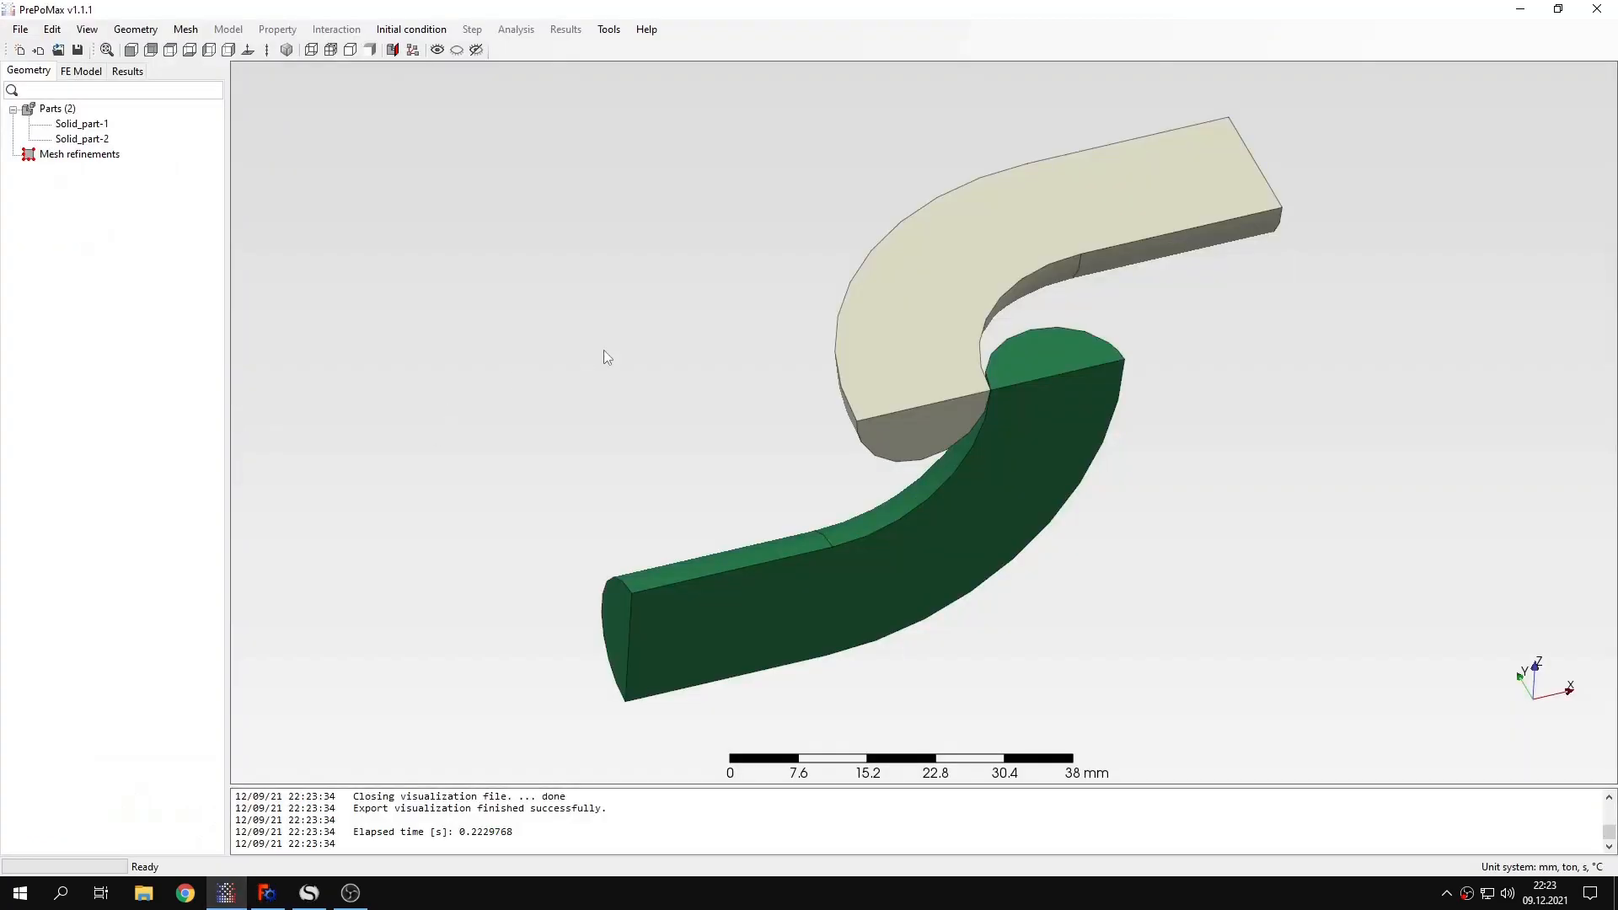
Step: Give both parts meshing parameters: 2 mm max, 0.068 mm min element size, second order
{"action": "left_click", "coordinate": [184, 29]}
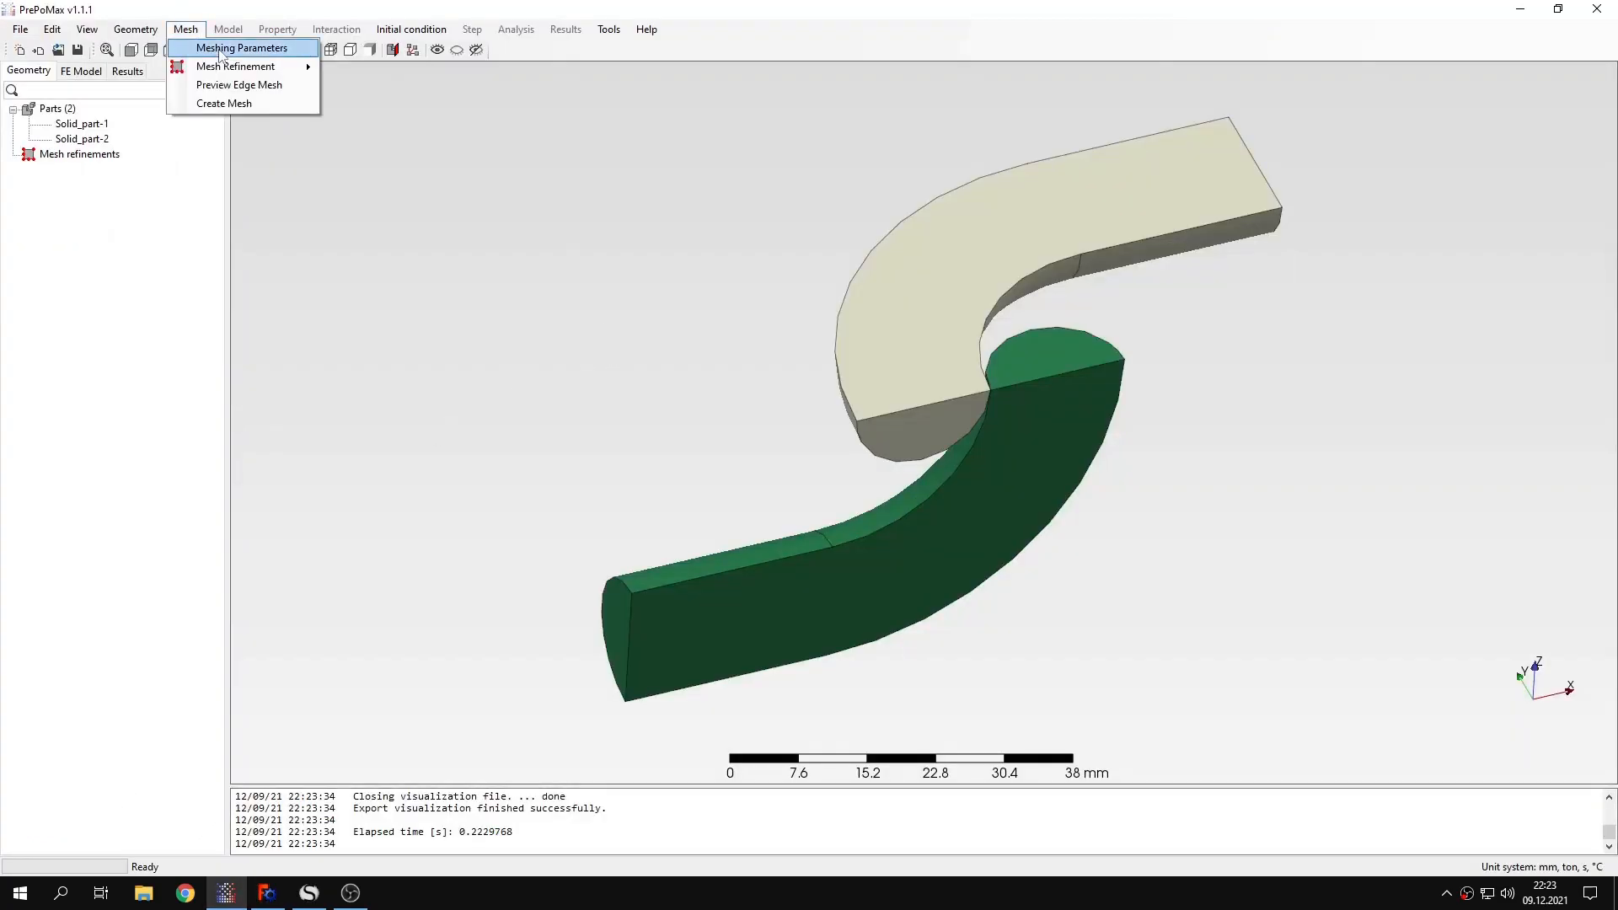
{"action": "left_click", "coordinate": [239, 47]}
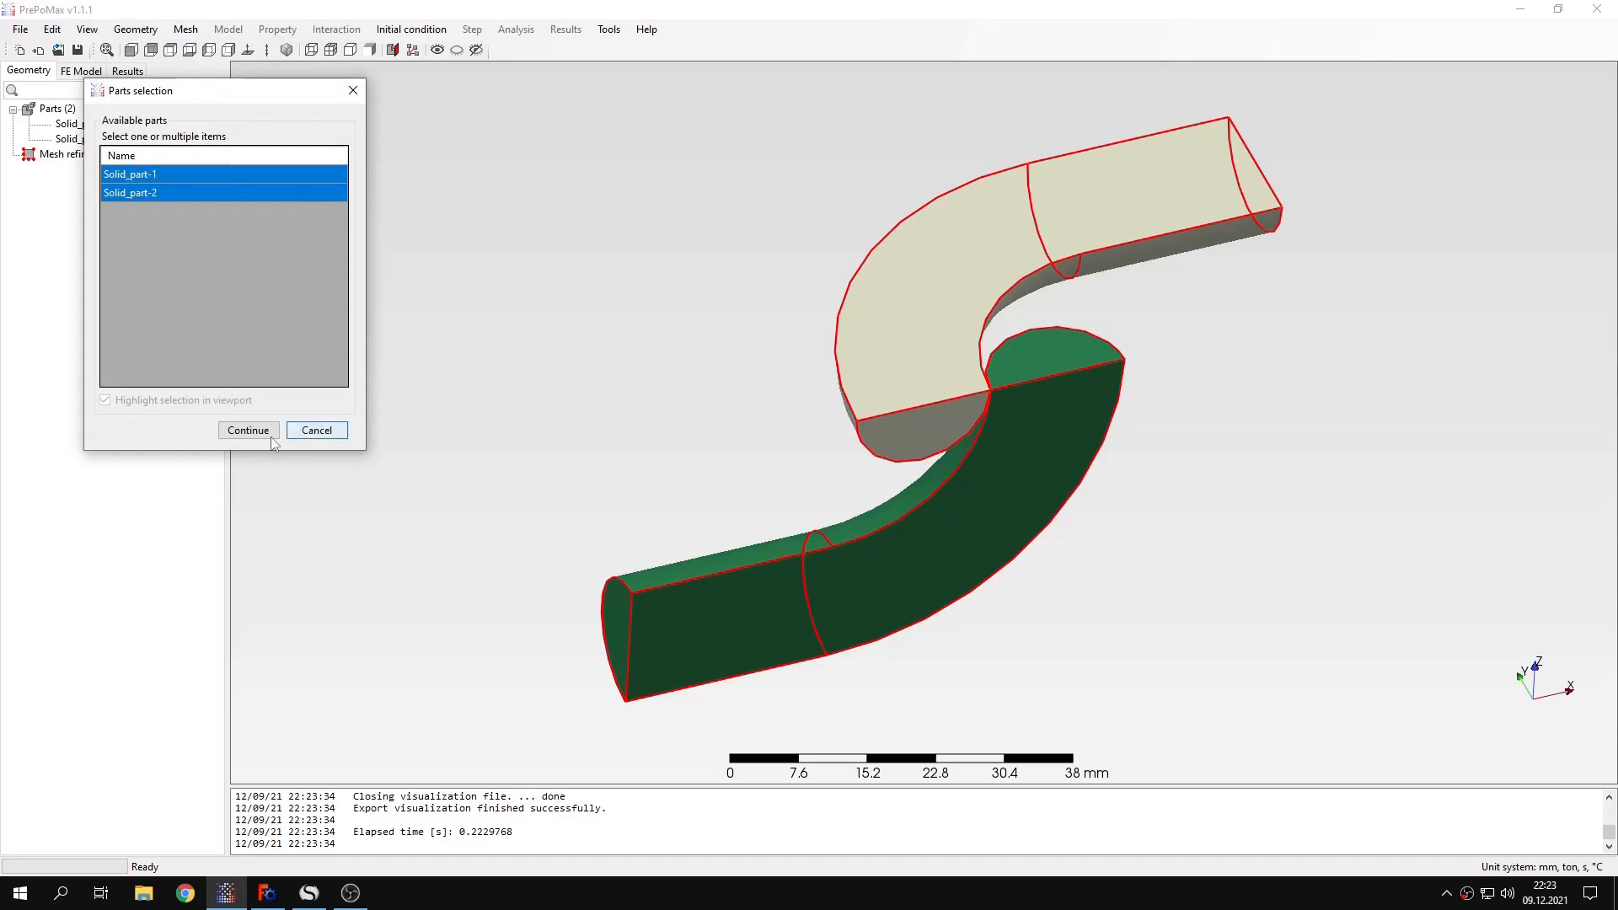
{"action": "left_click", "coordinate": [247, 430]}
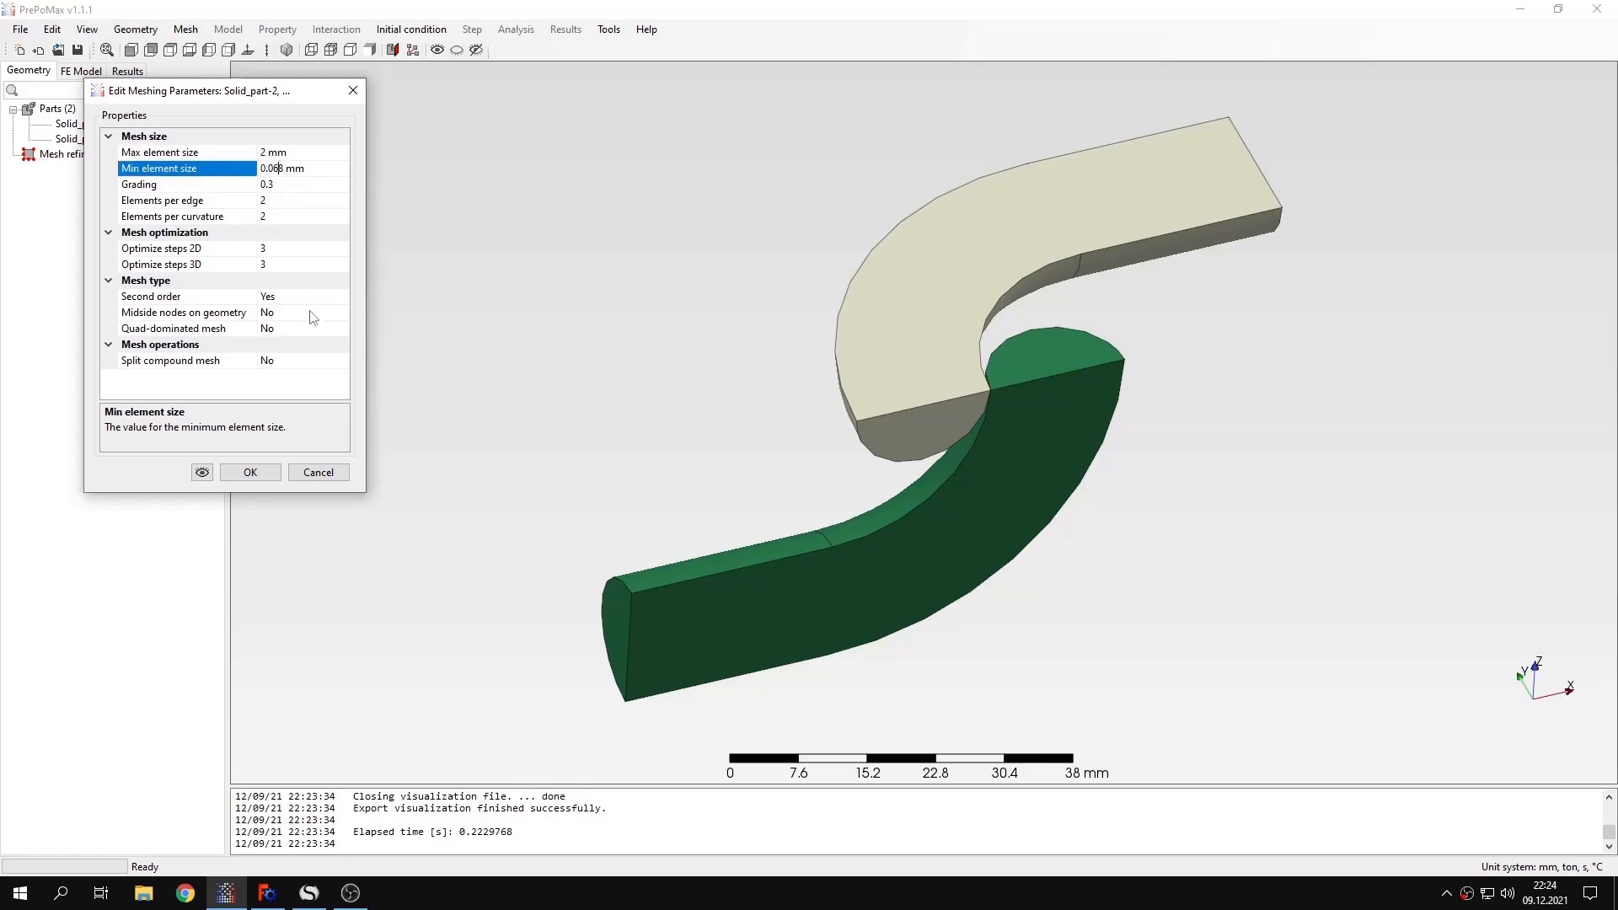
{"action": "left_click", "coordinate": [249, 471]}
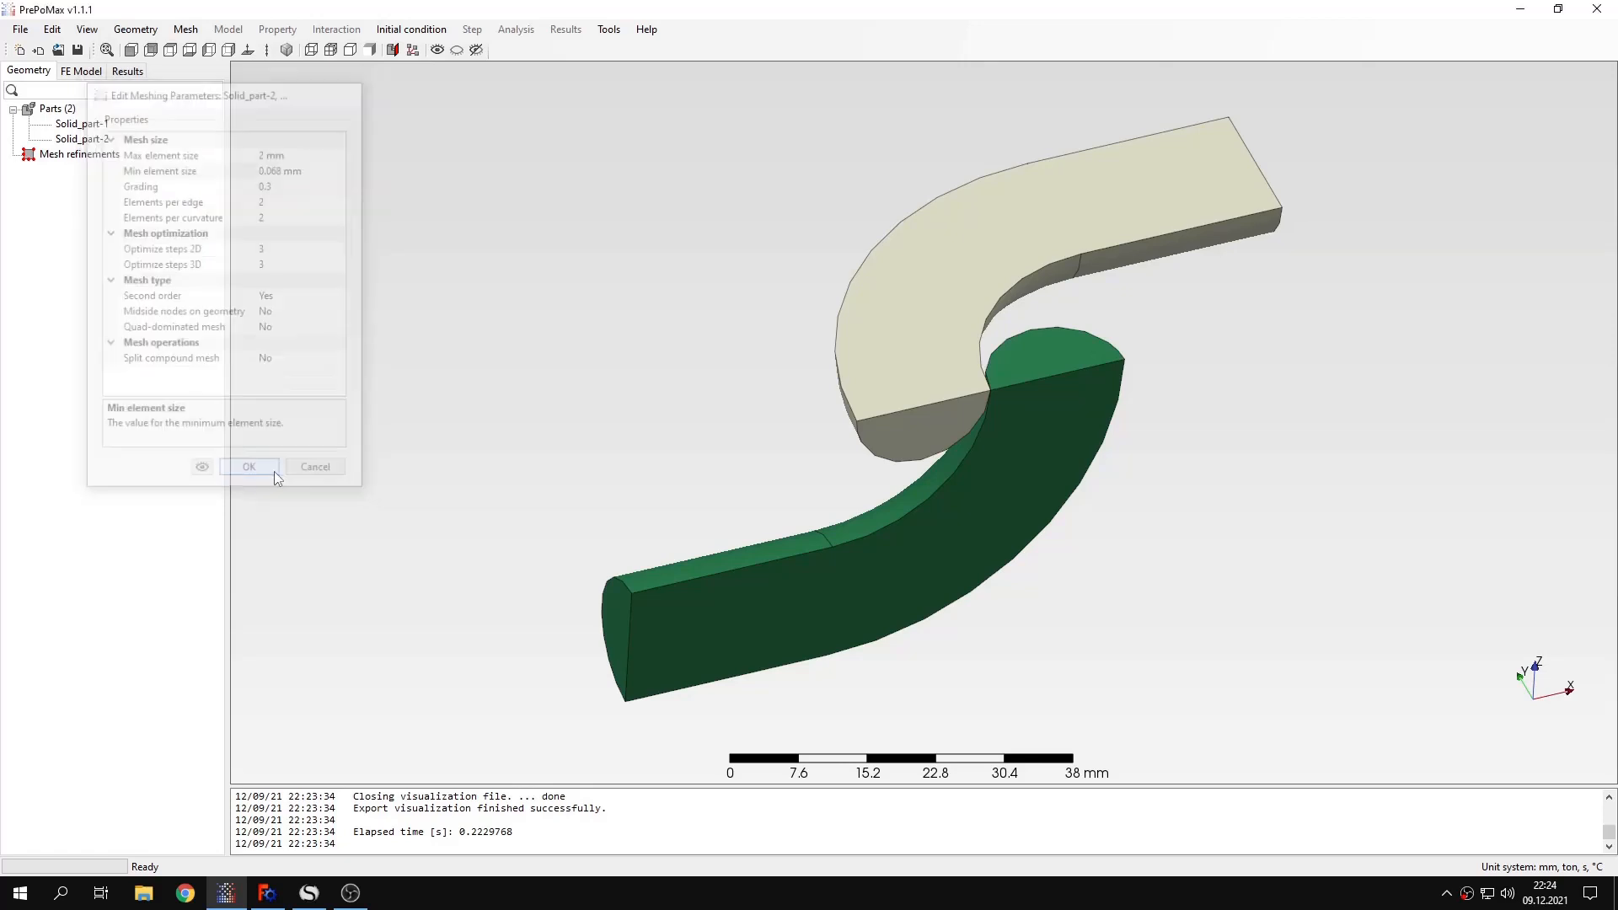
{"action": "left_click", "coordinate": [249, 466]}
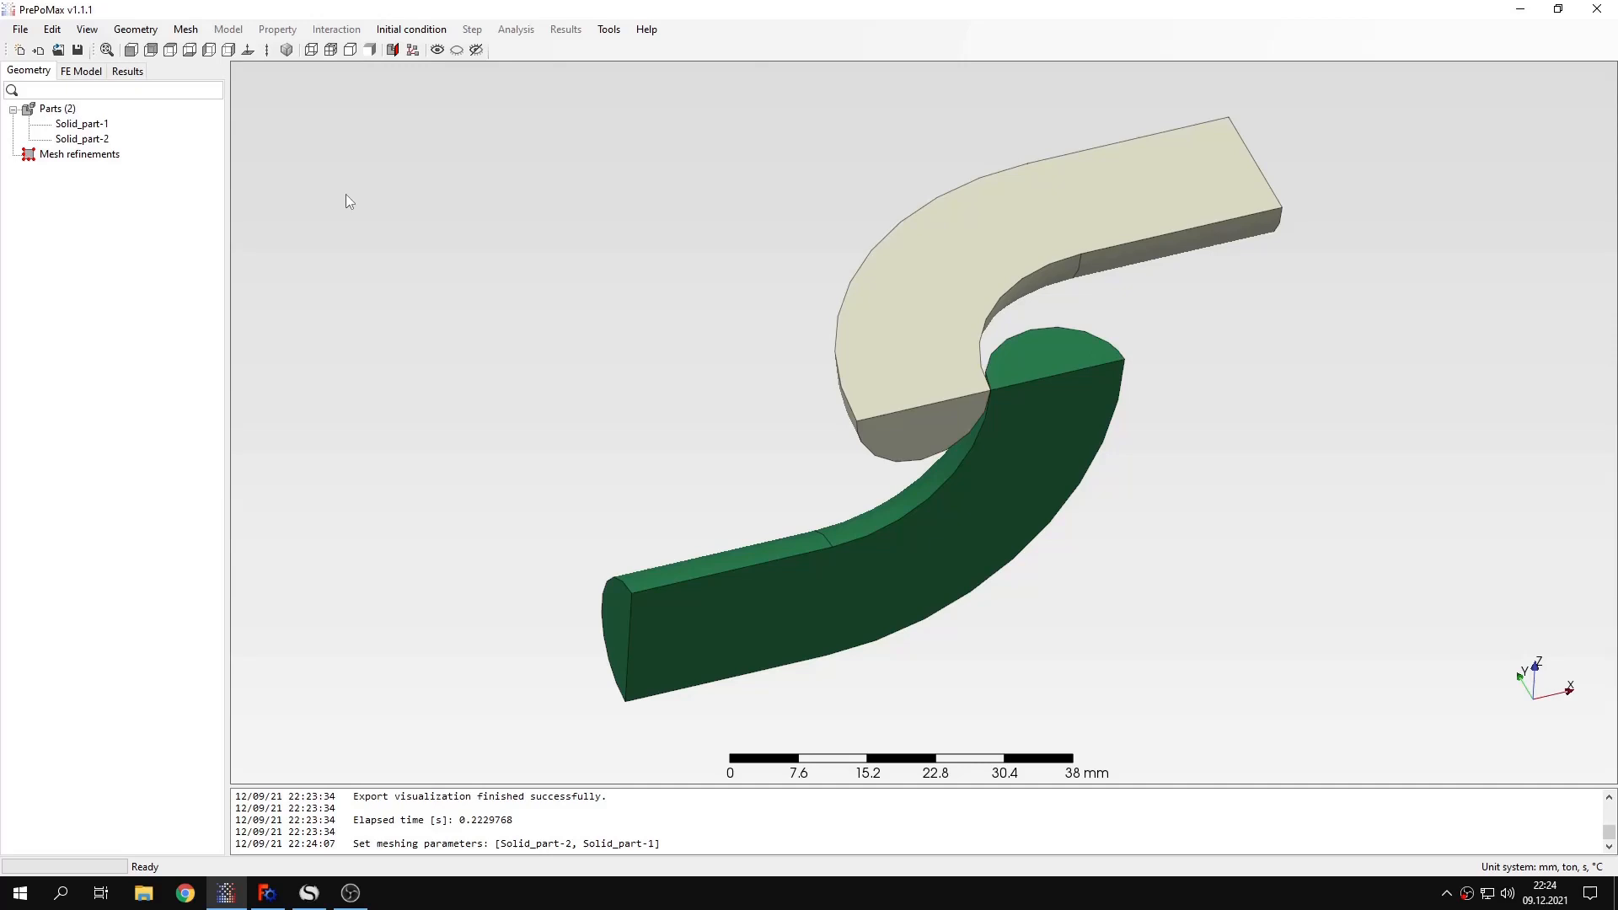
Step: Add a 0.3 mm mesh refinement on the green link's contact edges
{"action": "double_click", "coordinate": [79, 153]}
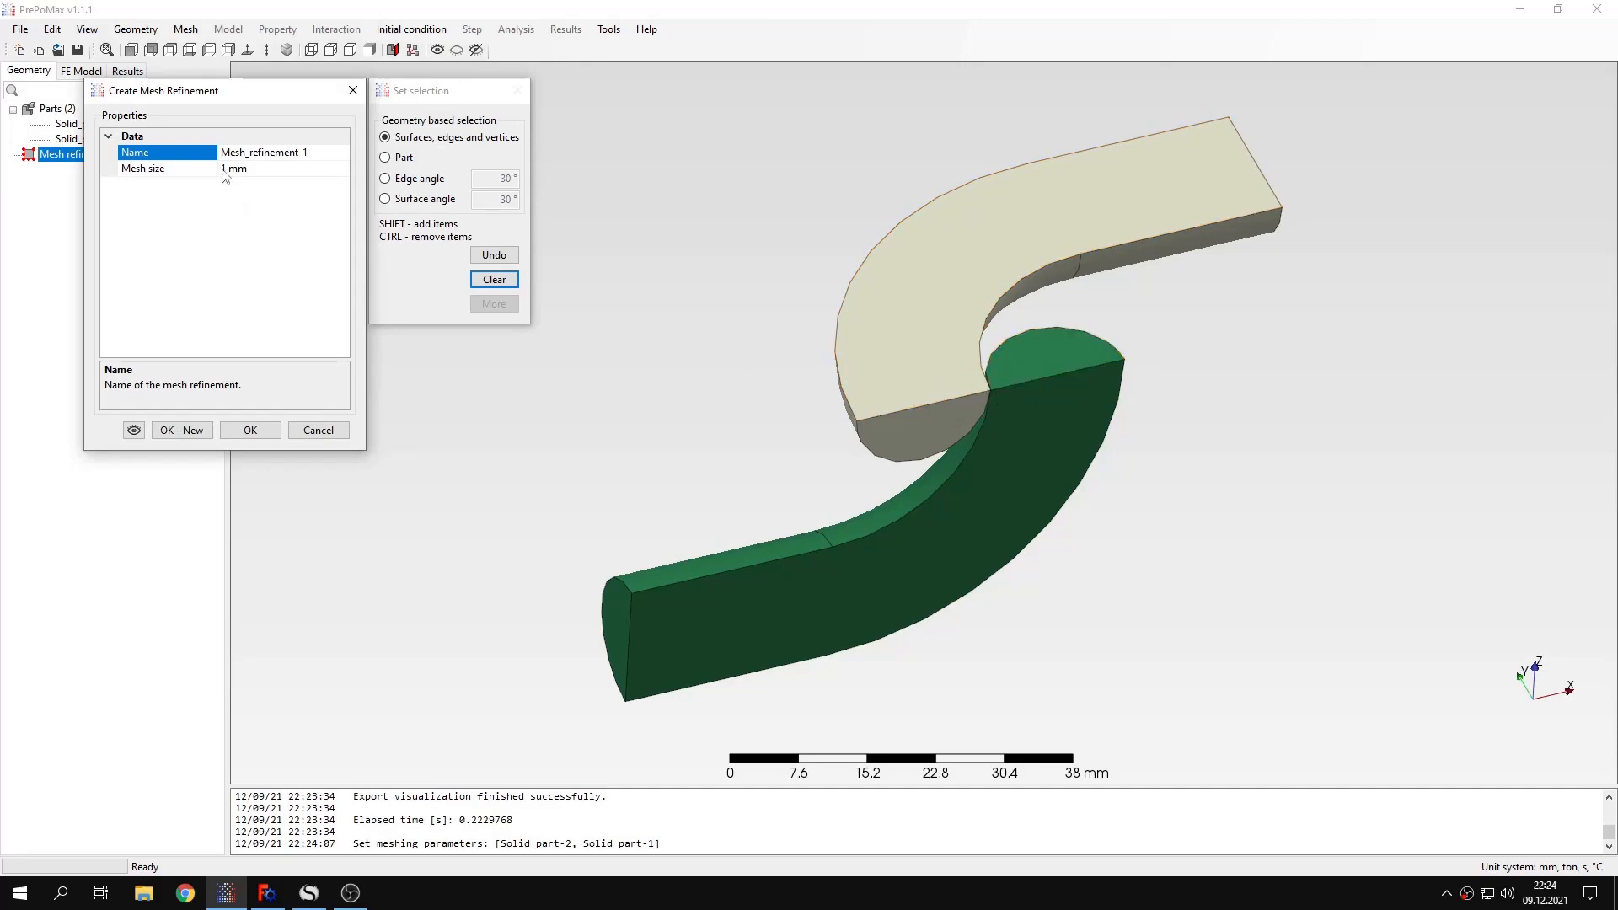
{"action": "left_click", "coordinate": [142, 169]}
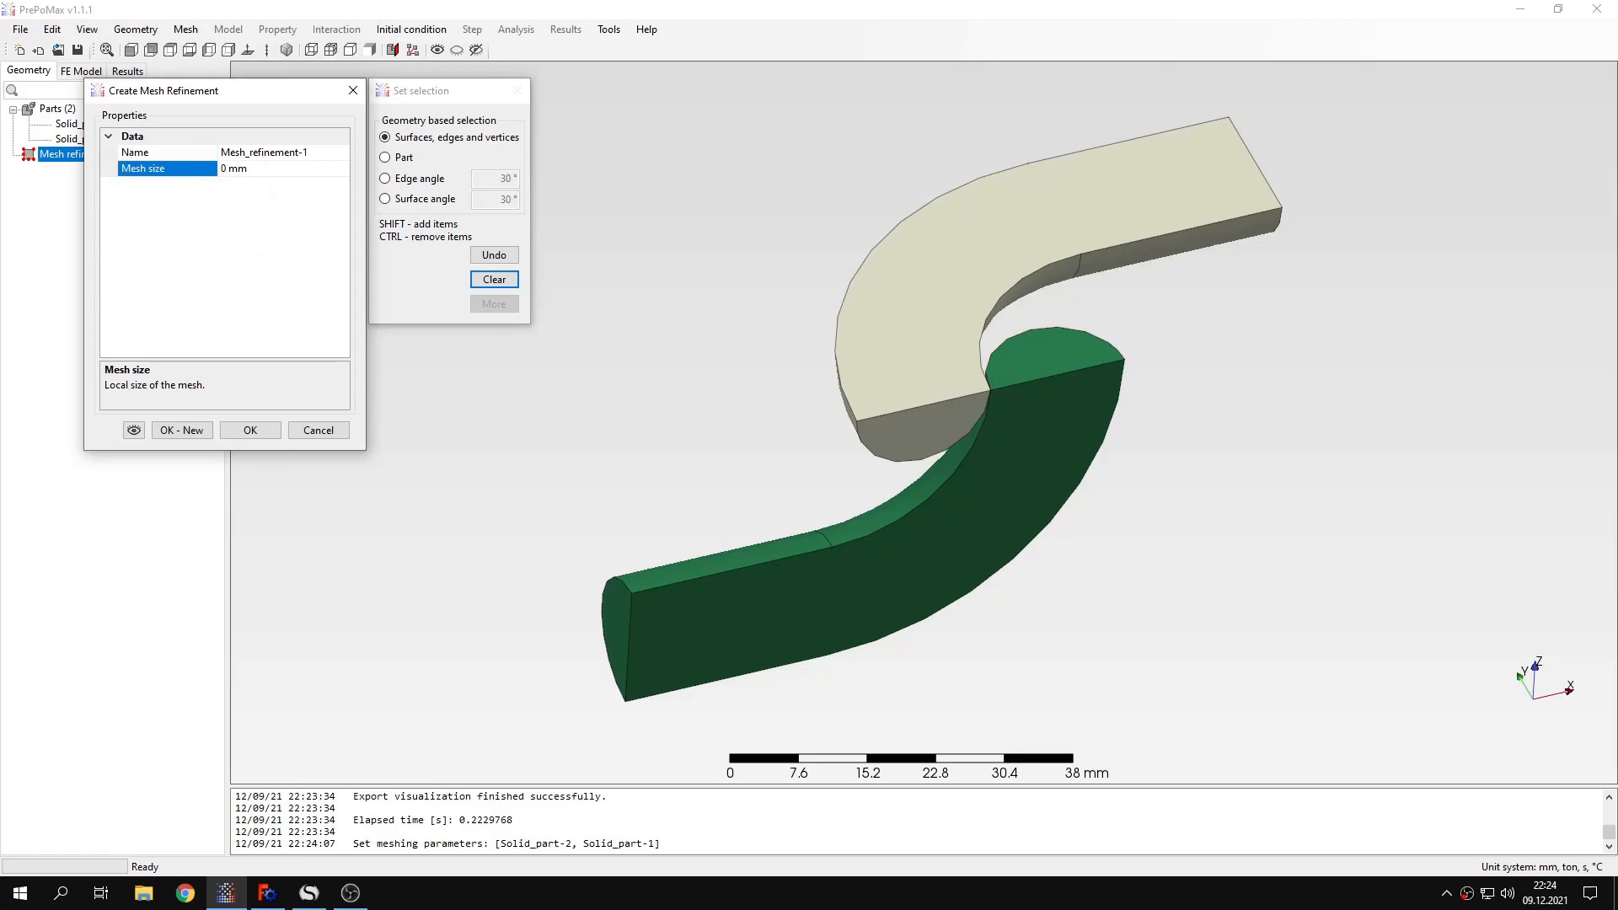
{"action": "type", "text": "0.3"}
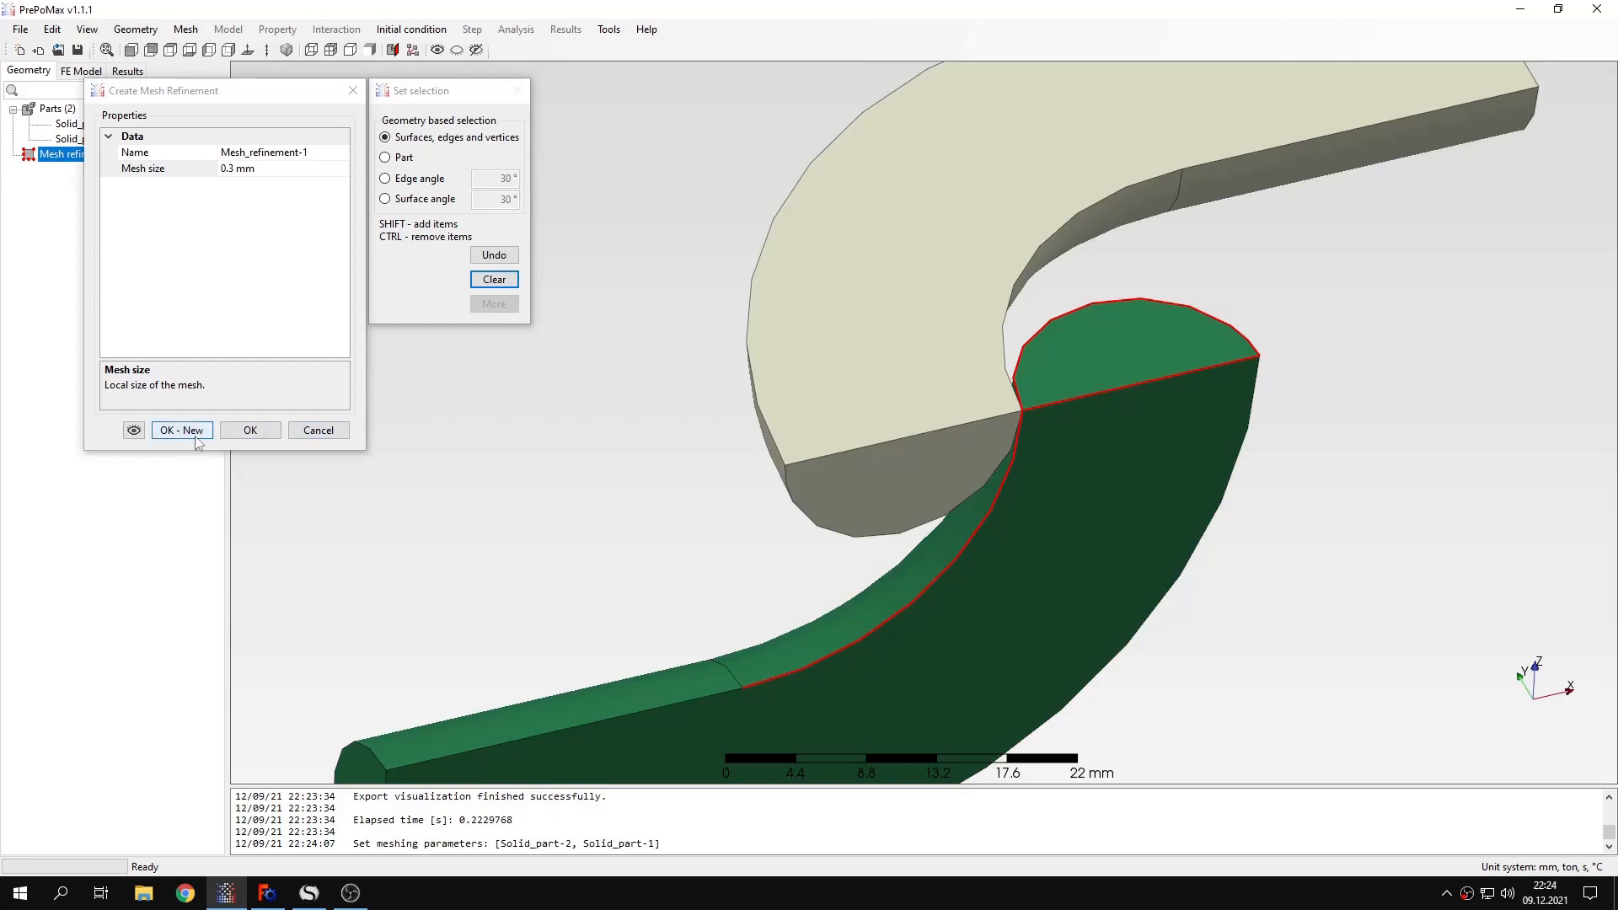
{"action": "left_click", "coordinate": [181, 430]}
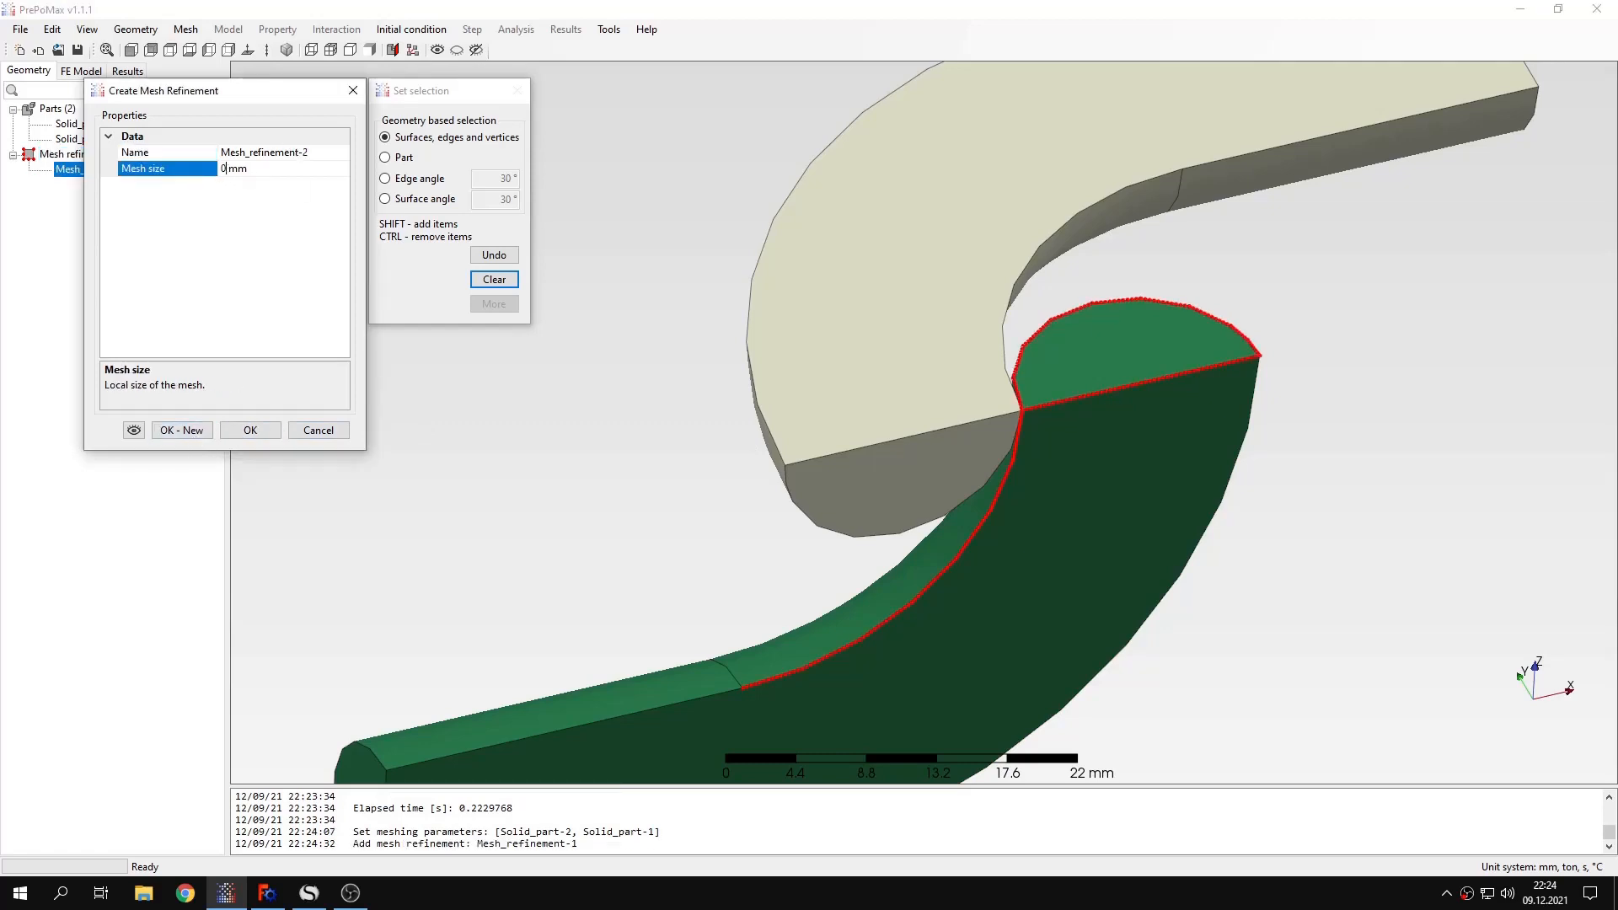
Step: Add a second 0.3 mm refinement on the beige link's inner and lower curved edges
{"action": "type", "text": "0.3"}
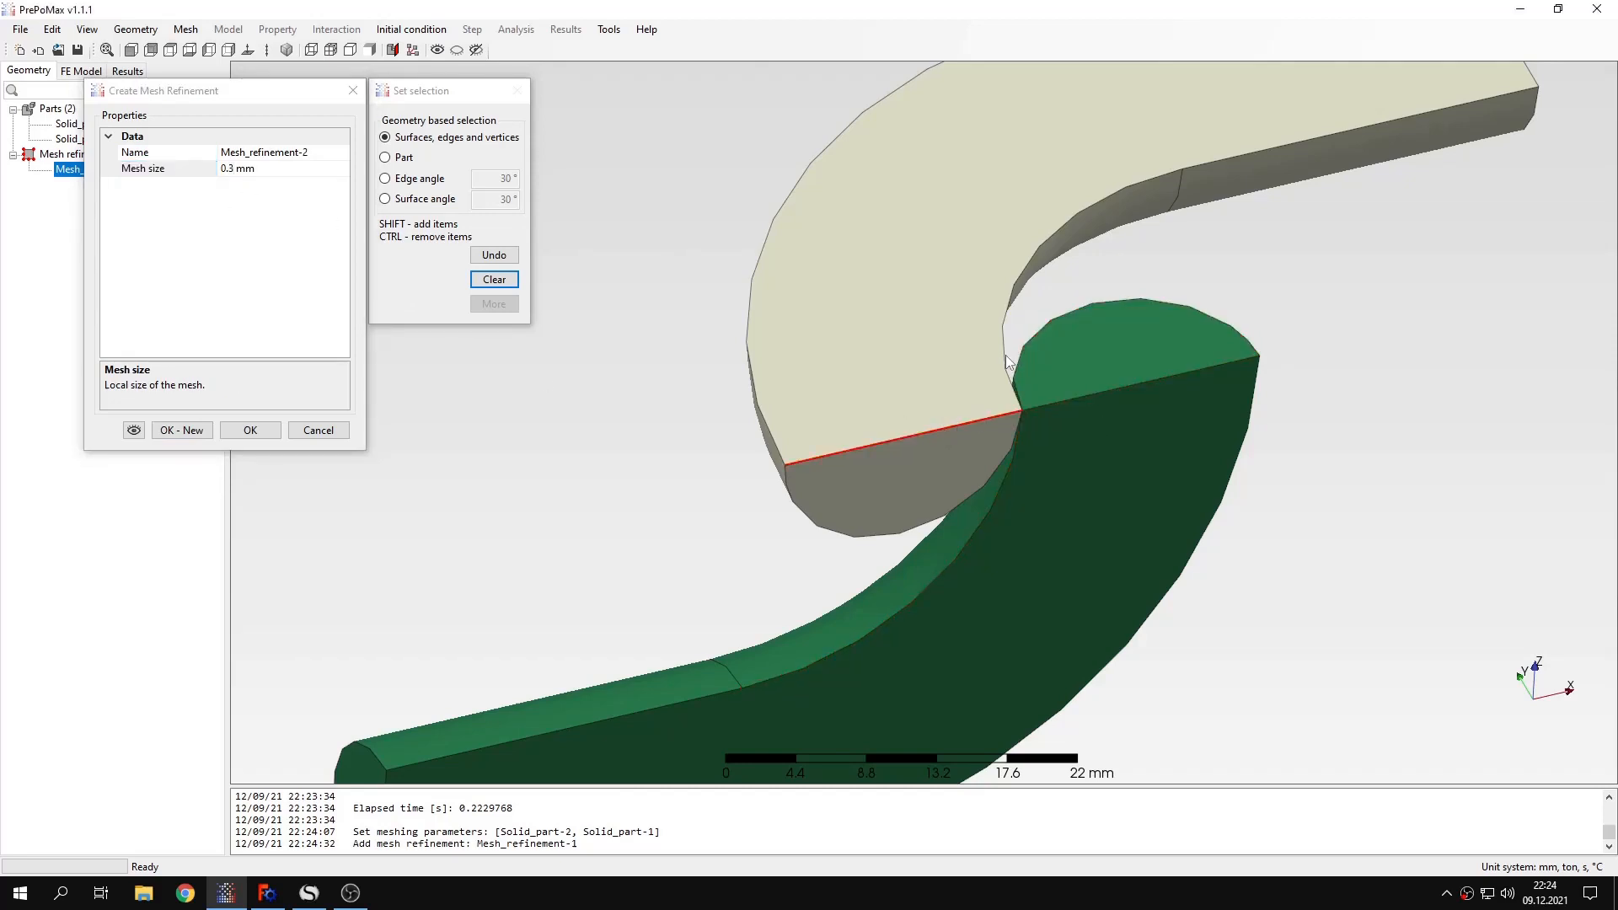
{"action": "left_click", "coordinate": [1002, 368]}
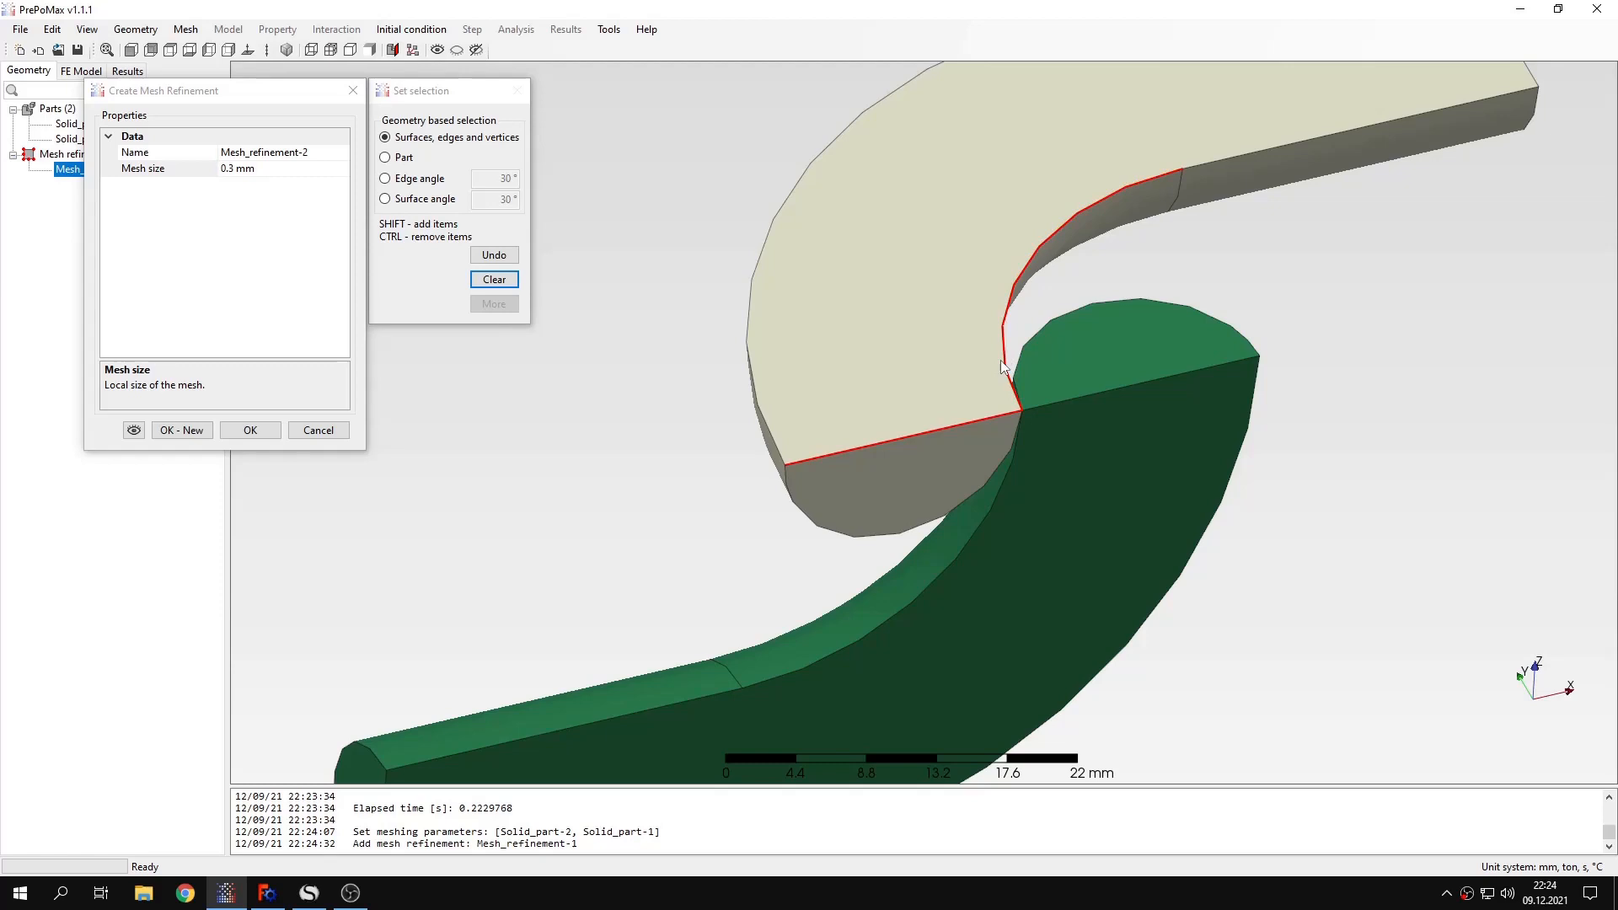
{"action": "mouse_move", "coordinate": [906, 541]}
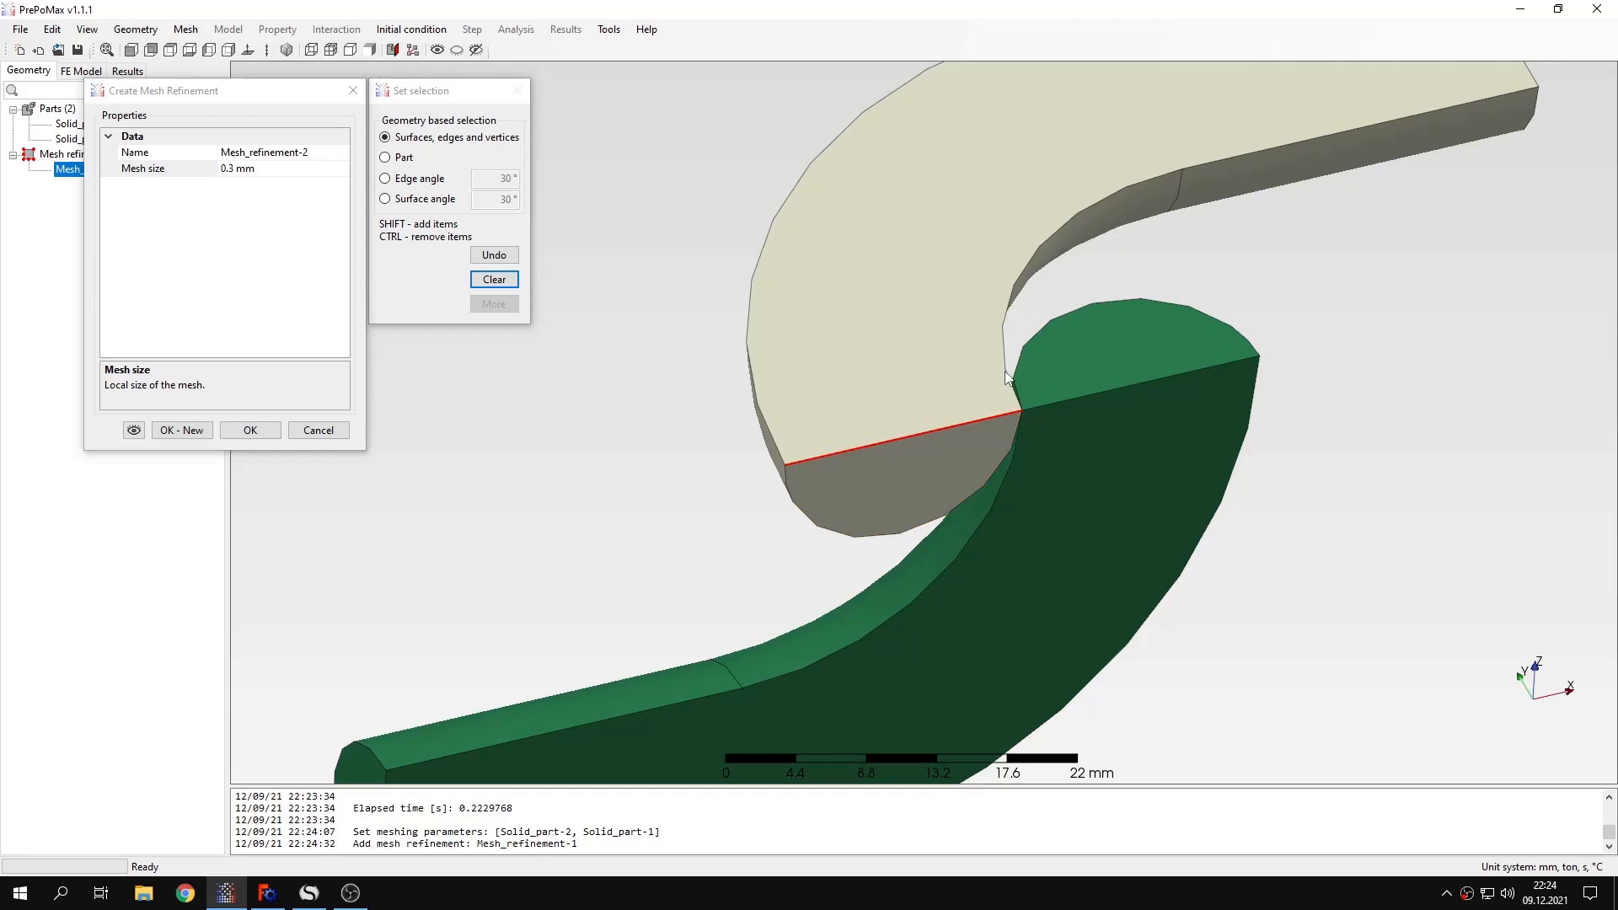
{"action": "left_click", "coordinate": [1006, 377]}
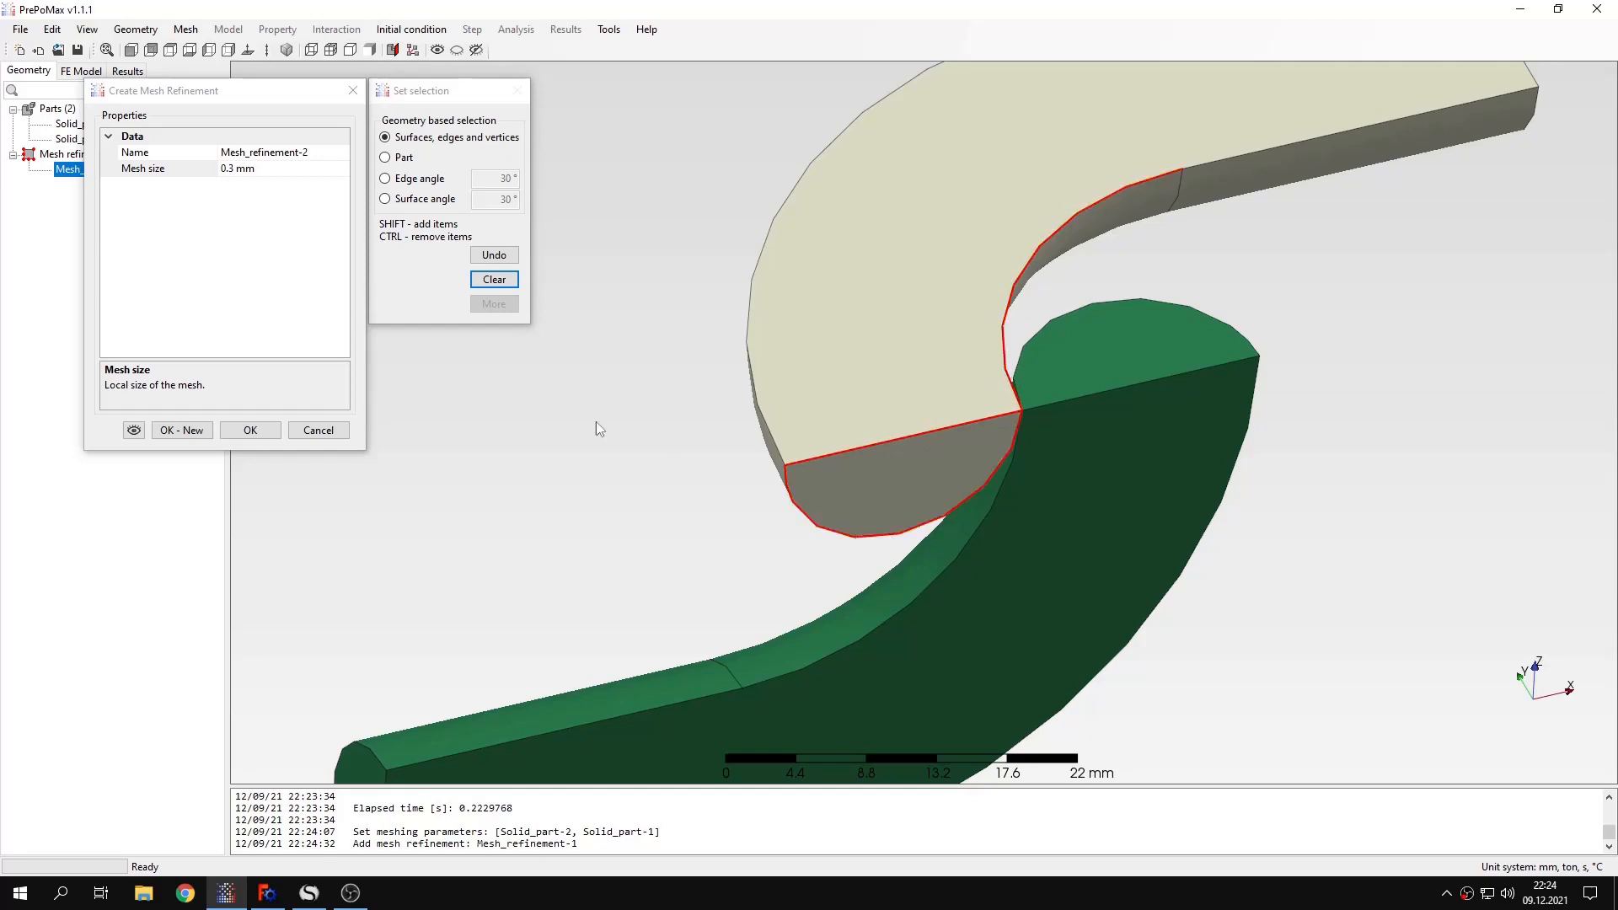
{"action": "left_click", "coordinate": [249, 431]}
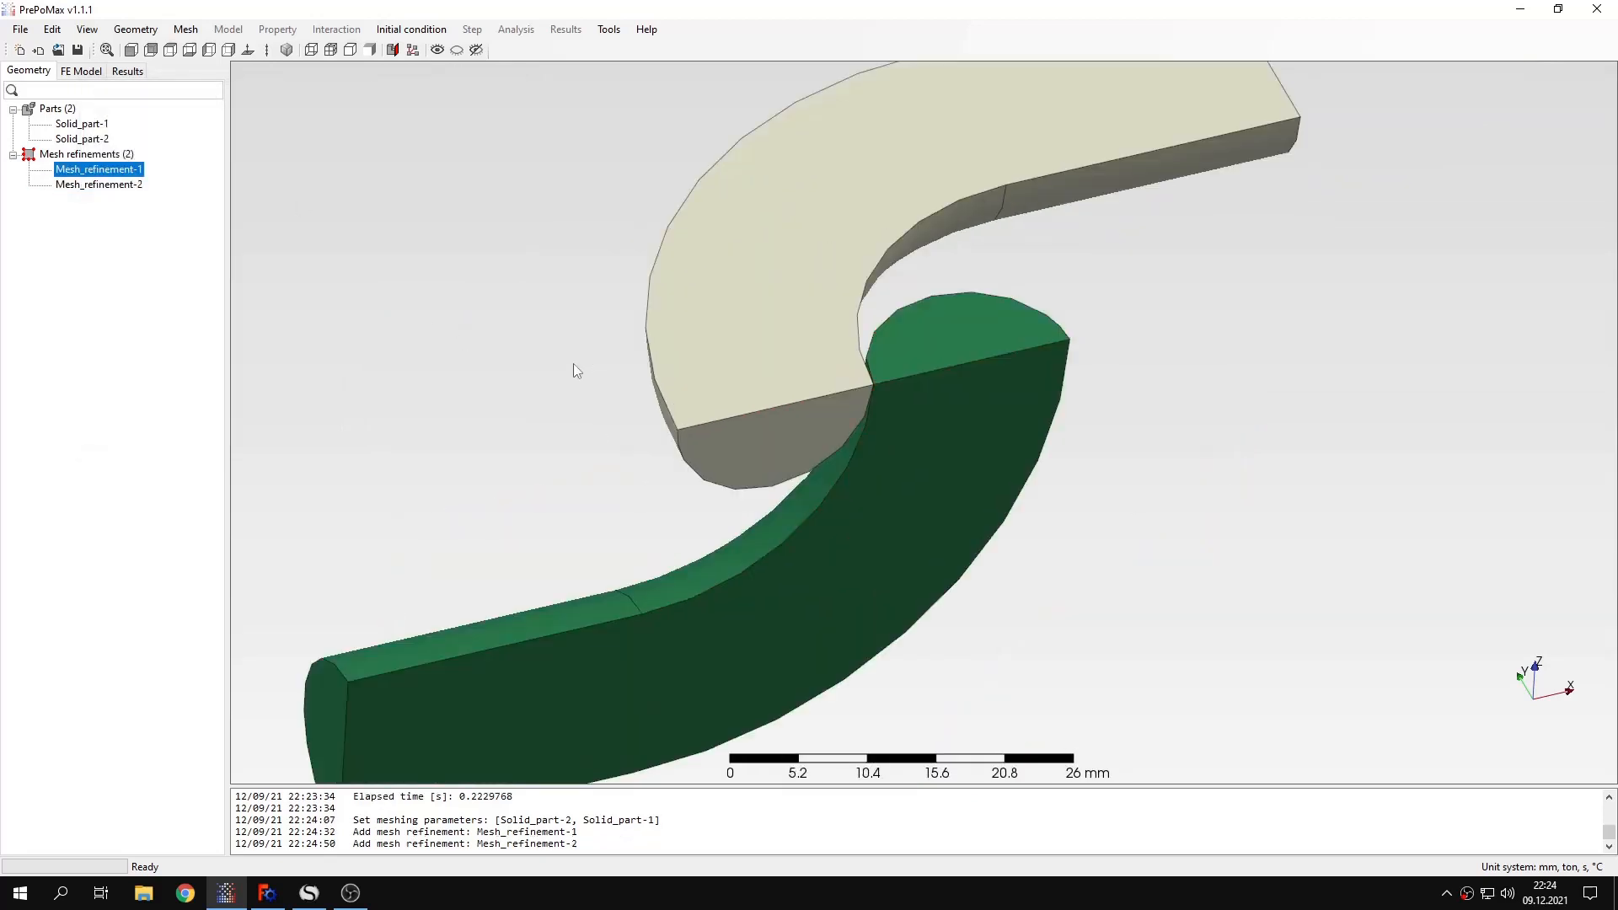
Step: Mesh both links and assign elastic Material-1 (210000 MPa, 0.3) through Solid_section-1
{"action": "double_click", "coordinate": [98, 170]}
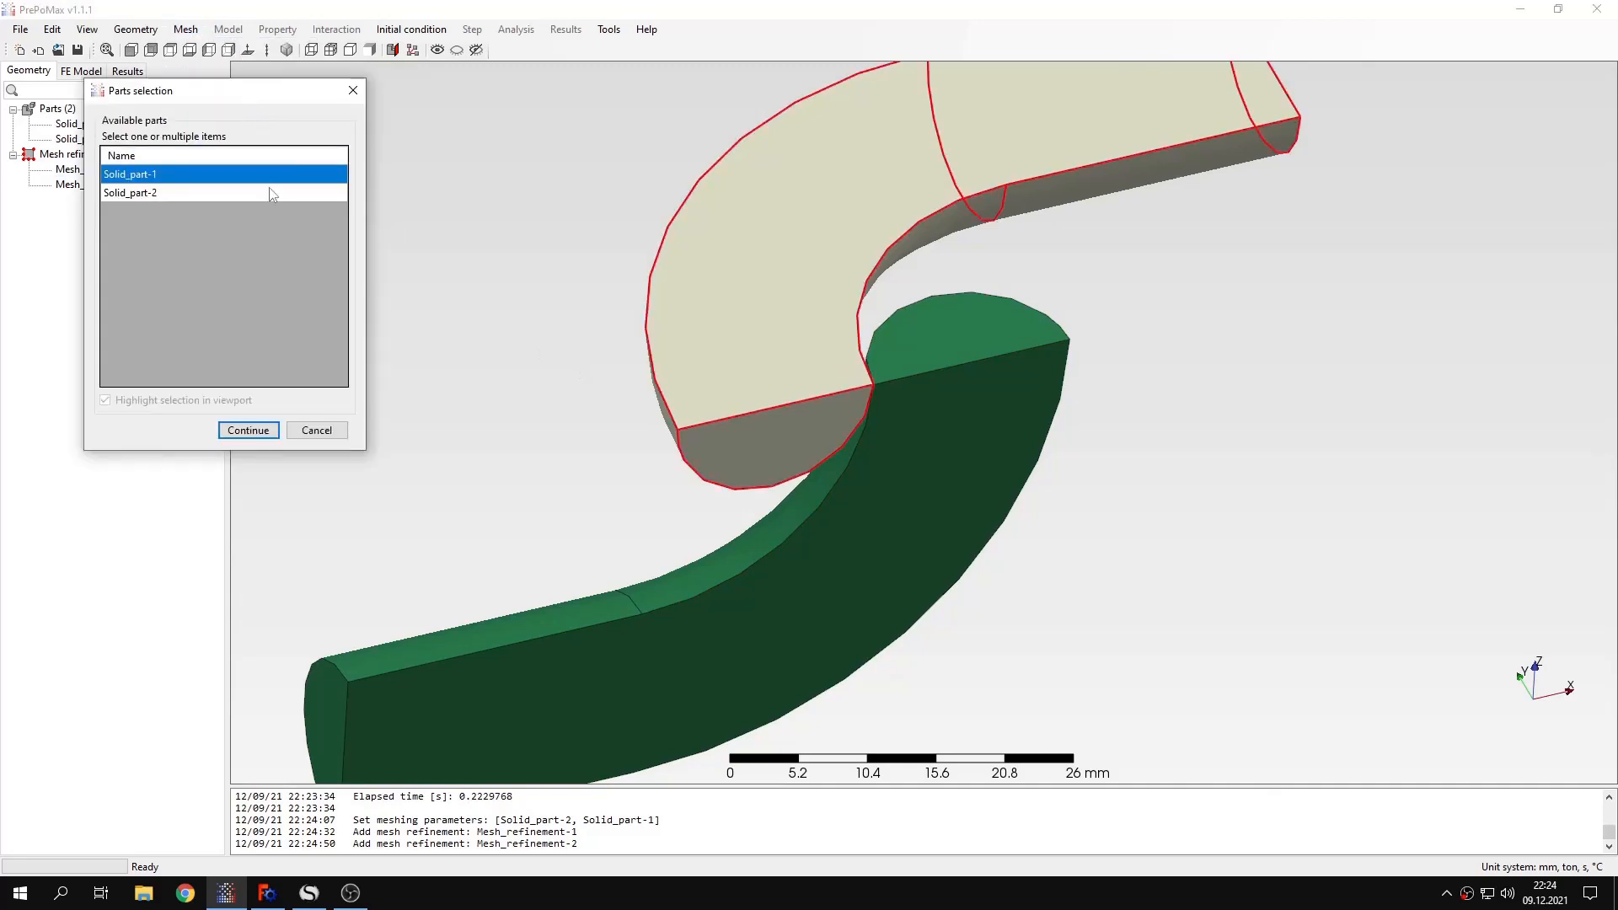
{"action": "left_click", "coordinate": [247, 430]}
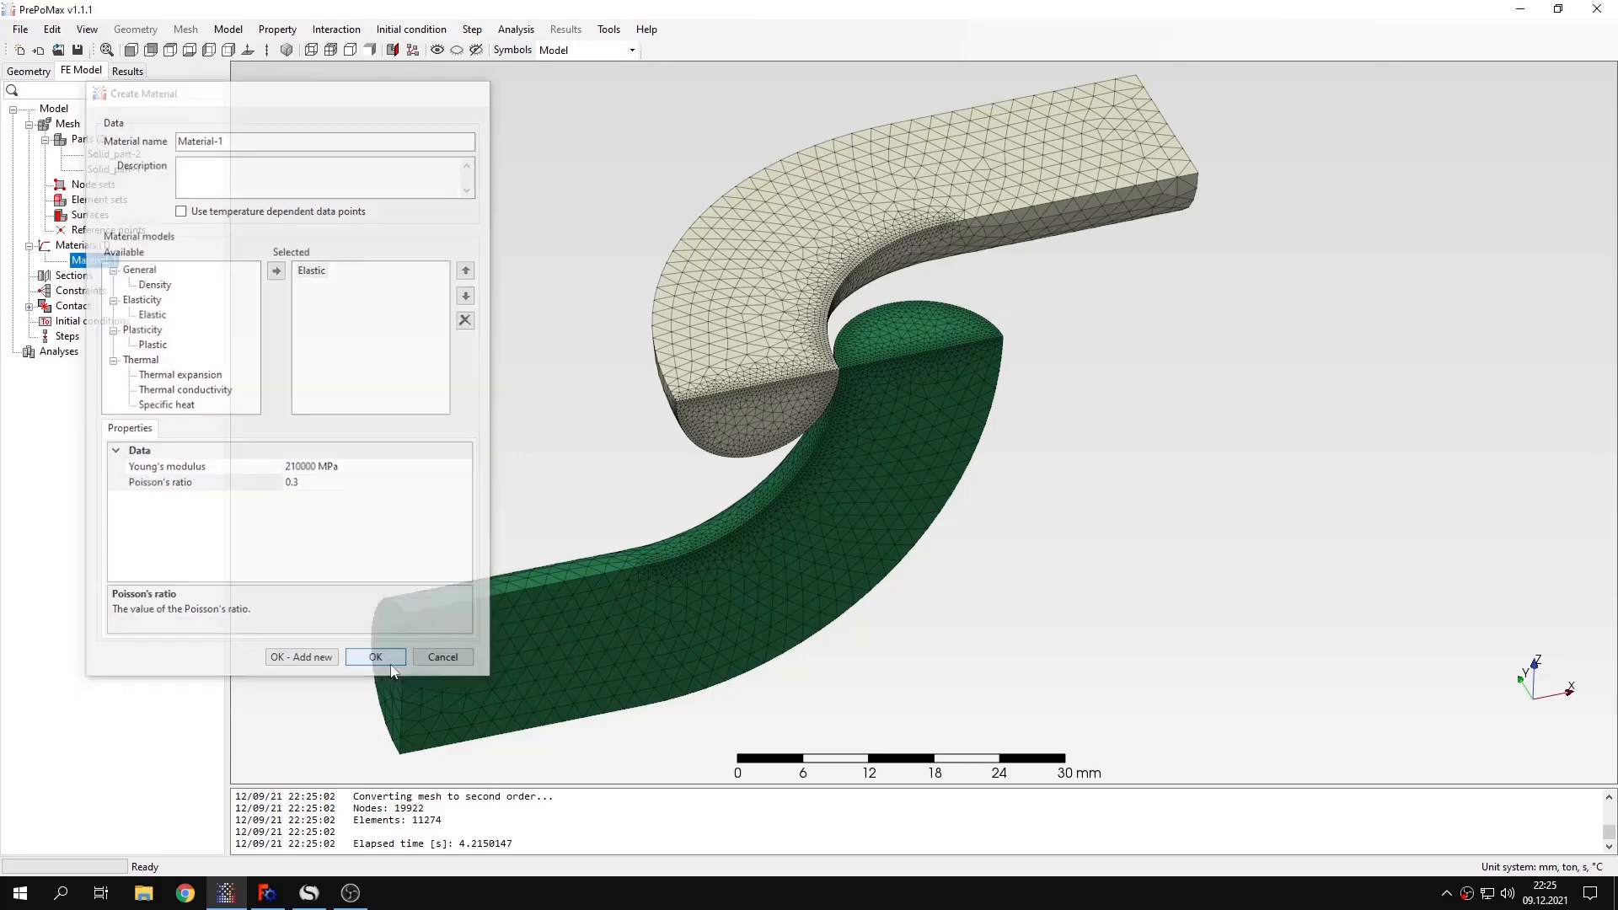
{"action": "left_click", "coordinate": [374, 656]}
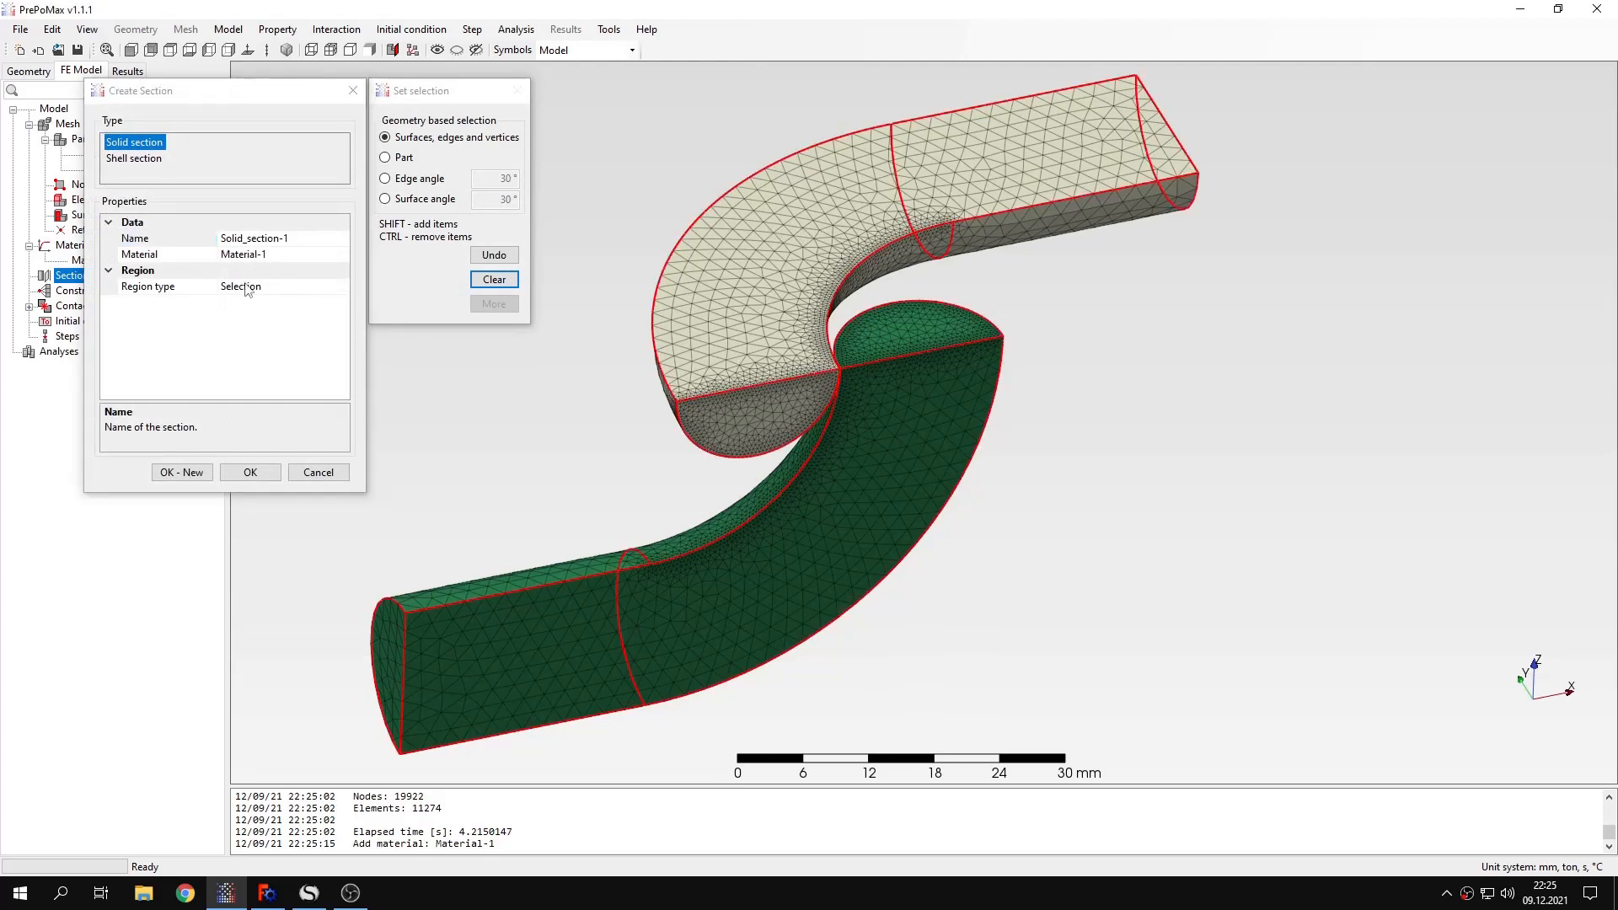
{"action": "left_click", "coordinate": [250, 472]}
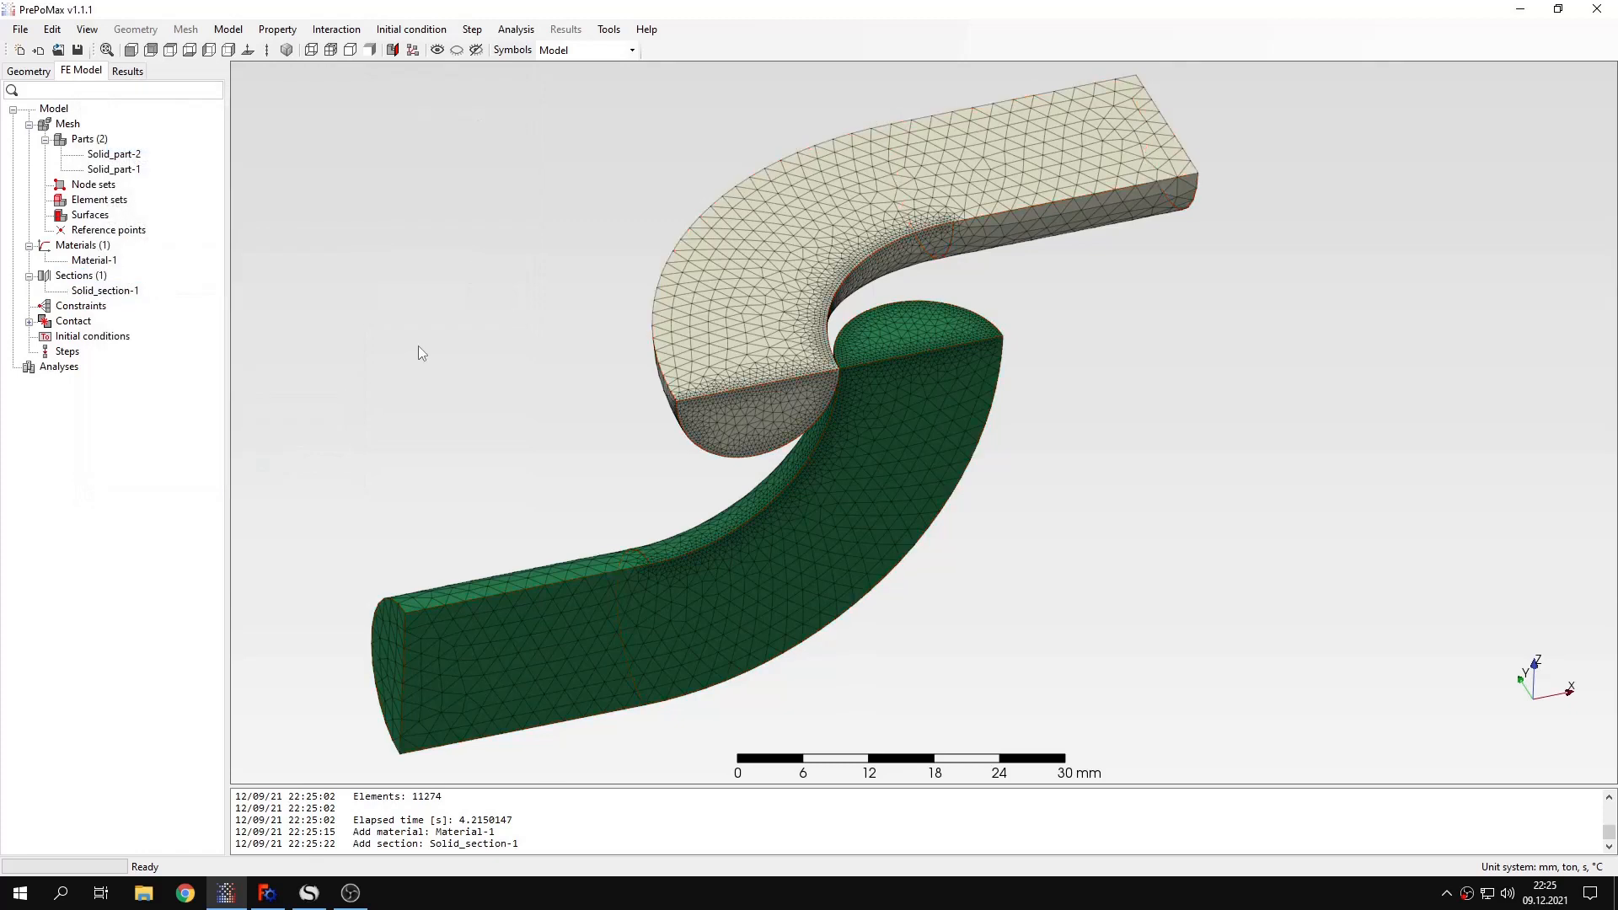
{"action": "left_click", "coordinate": [32, 321]}
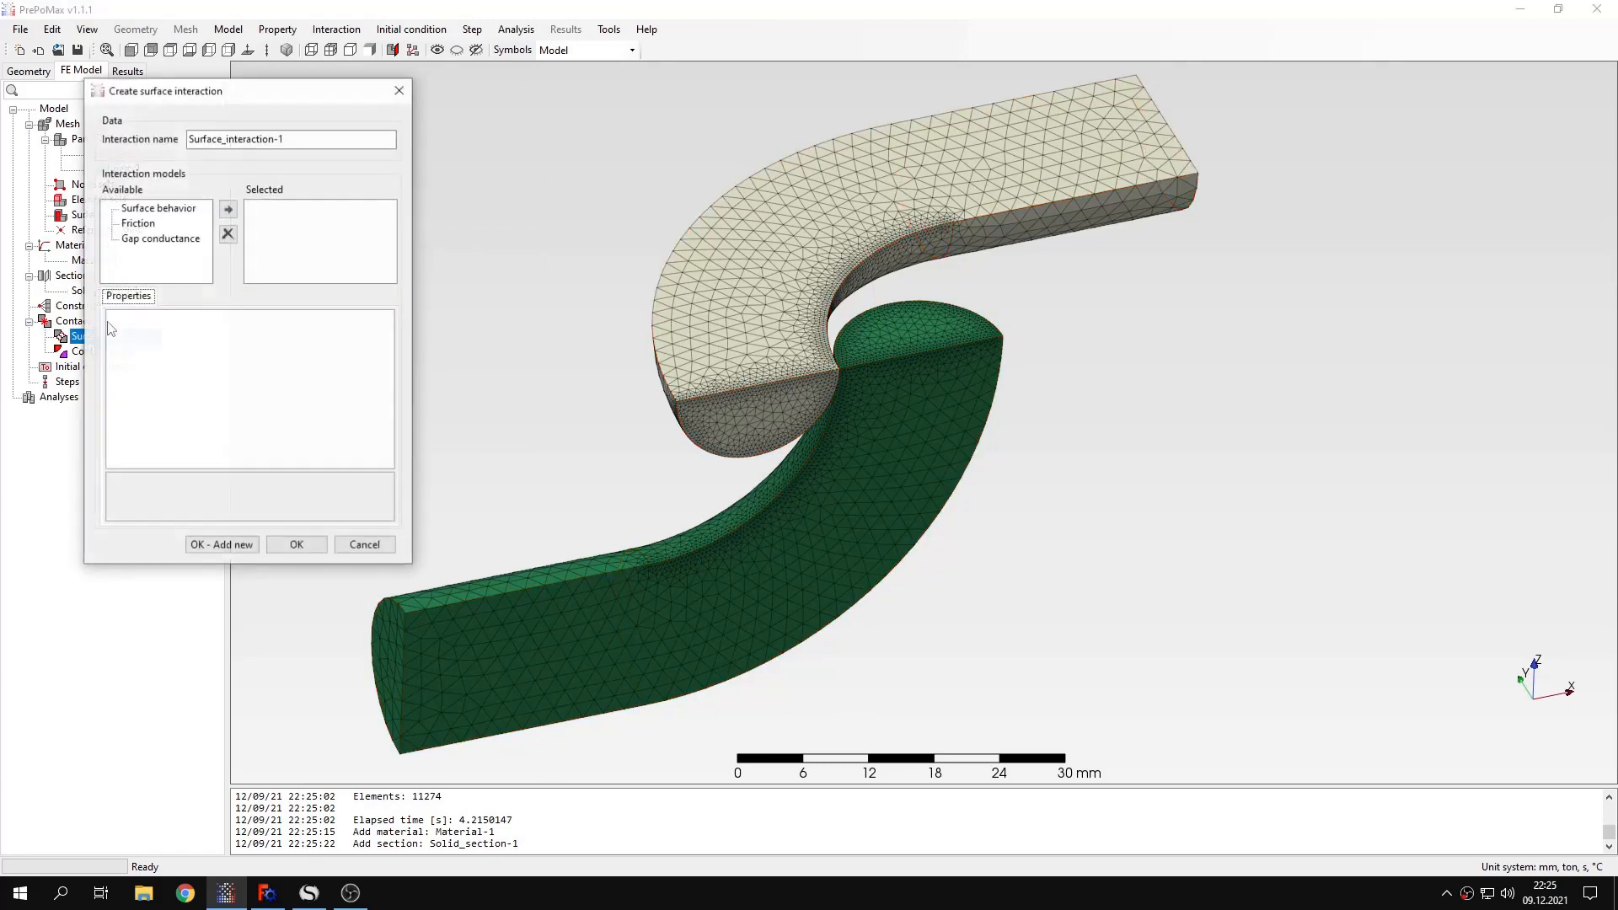
{"action": "left_click", "coordinate": [228, 208]}
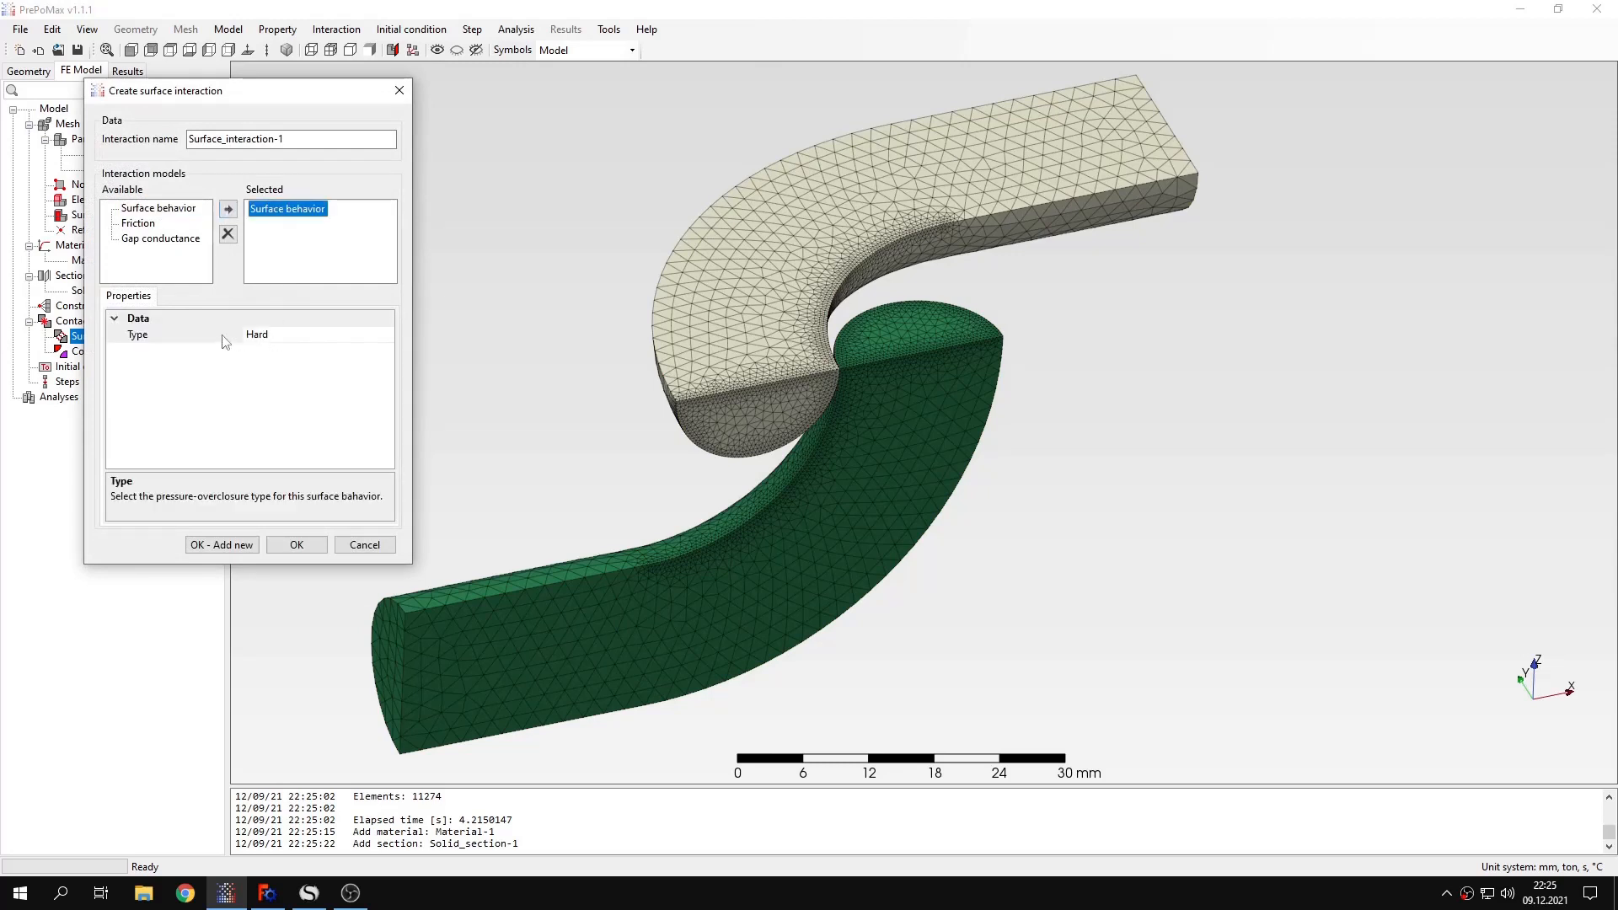
{"action": "left_click", "coordinate": [295, 543]}
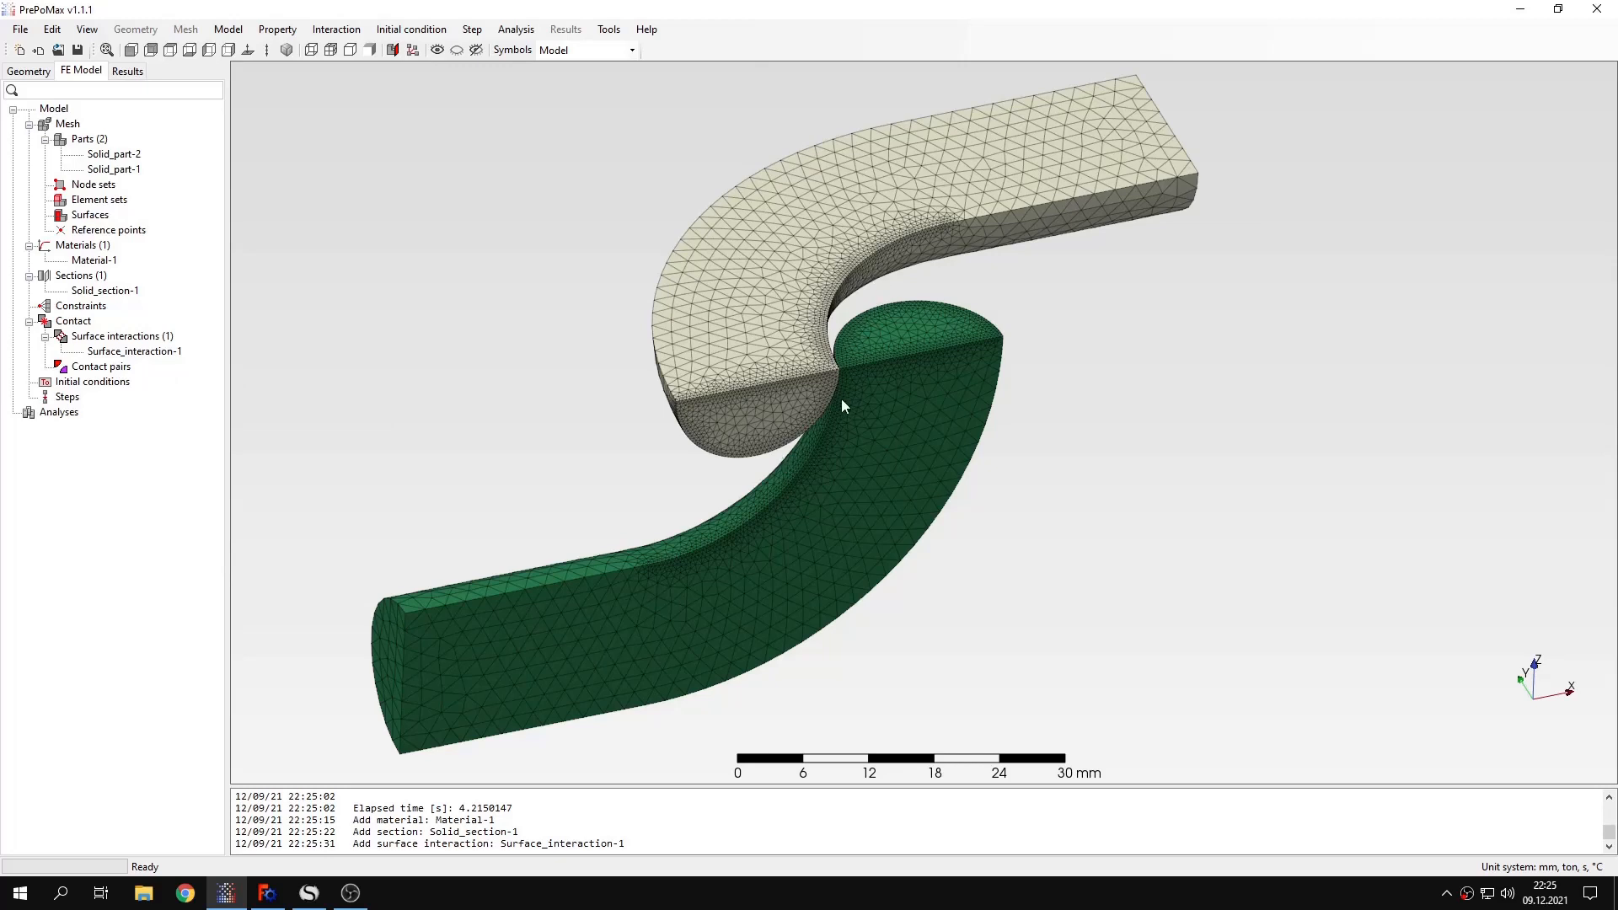
{"action": "mouse_move", "coordinate": [213, 116]}
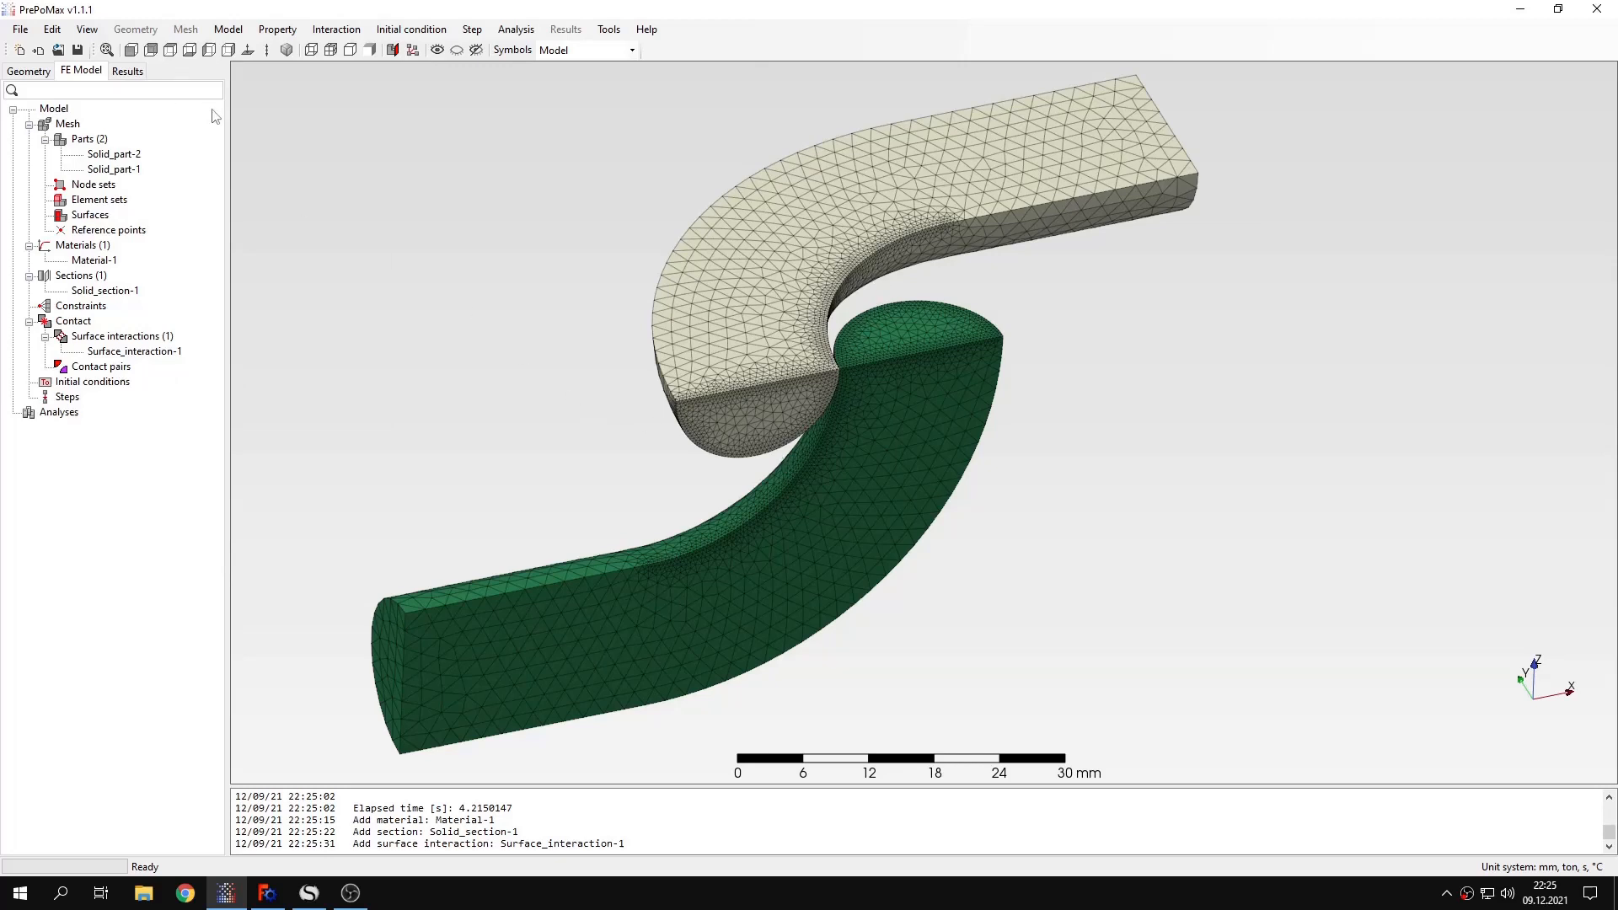
{"action": "mouse_move", "coordinate": [253, 142]}
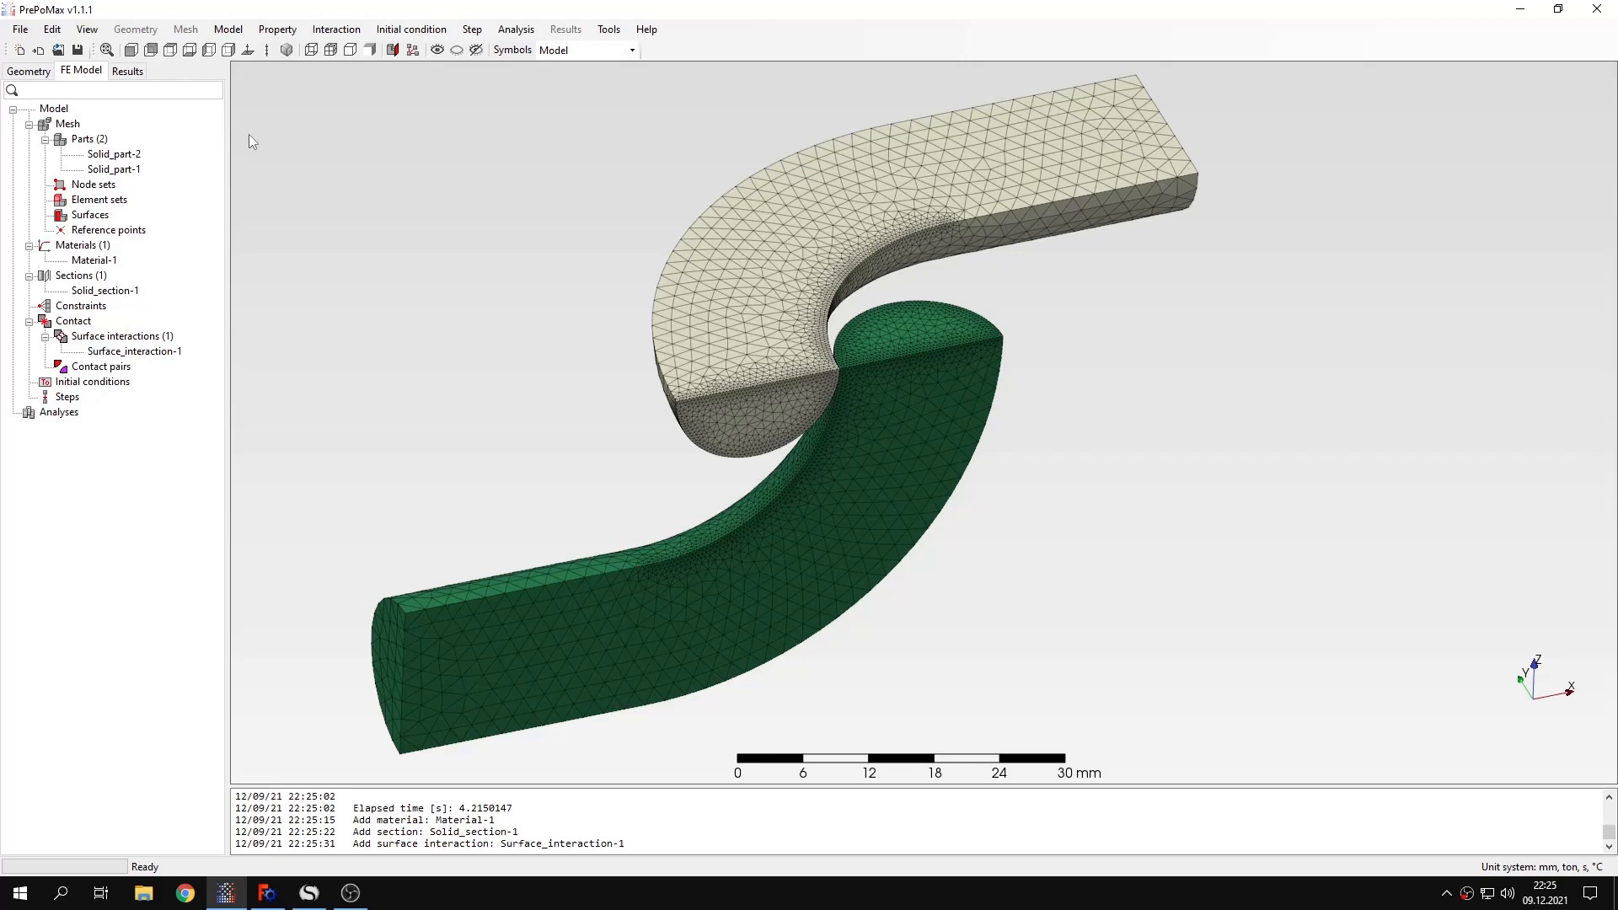
{"action": "left_click", "coordinate": [335, 28]}
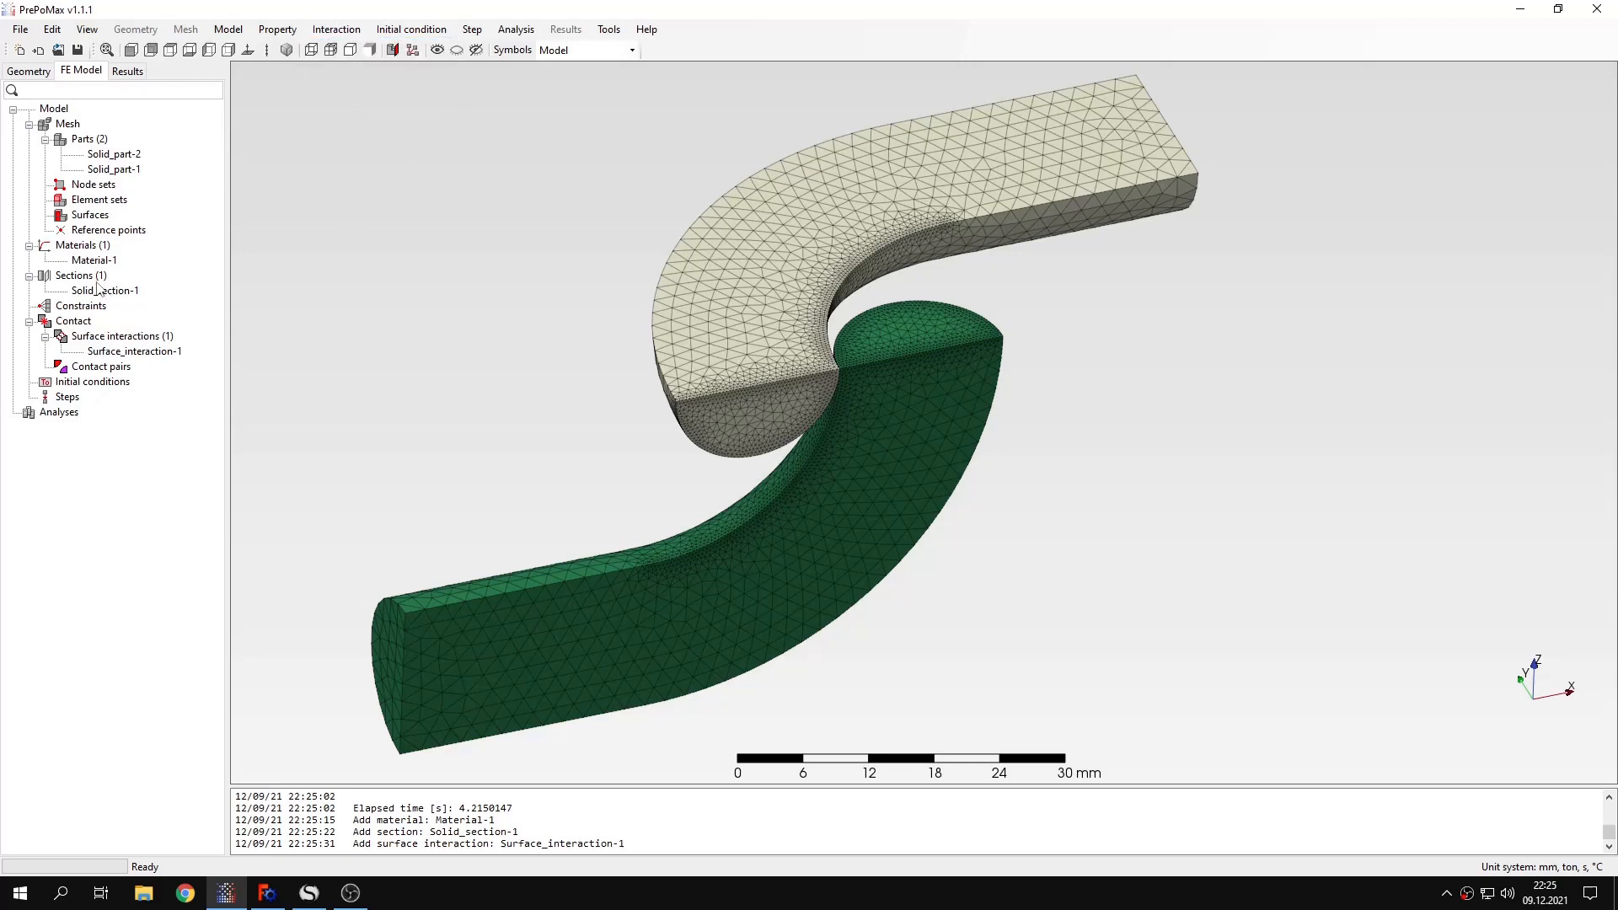
{"action": "left_click", "coordinate": [100, 367]}
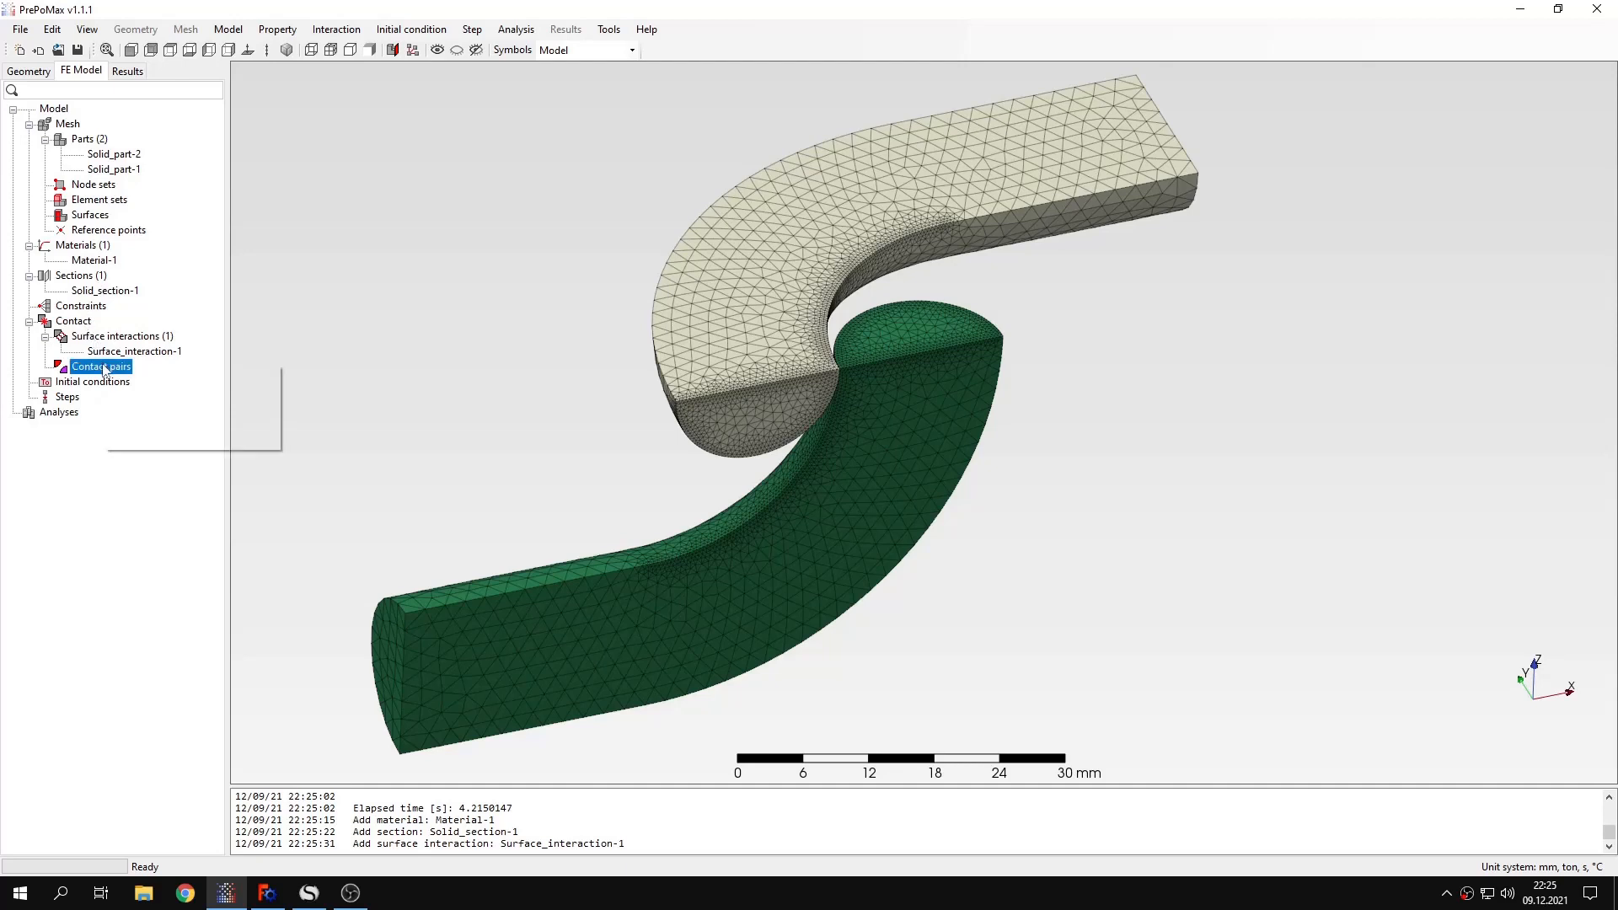
Step: Search for Contact-type pairs, finding Solid_part-2_to_Solid_part-1 with Surface_interaction-1
{"action": "double_click", "coordinate": [100, 367]}
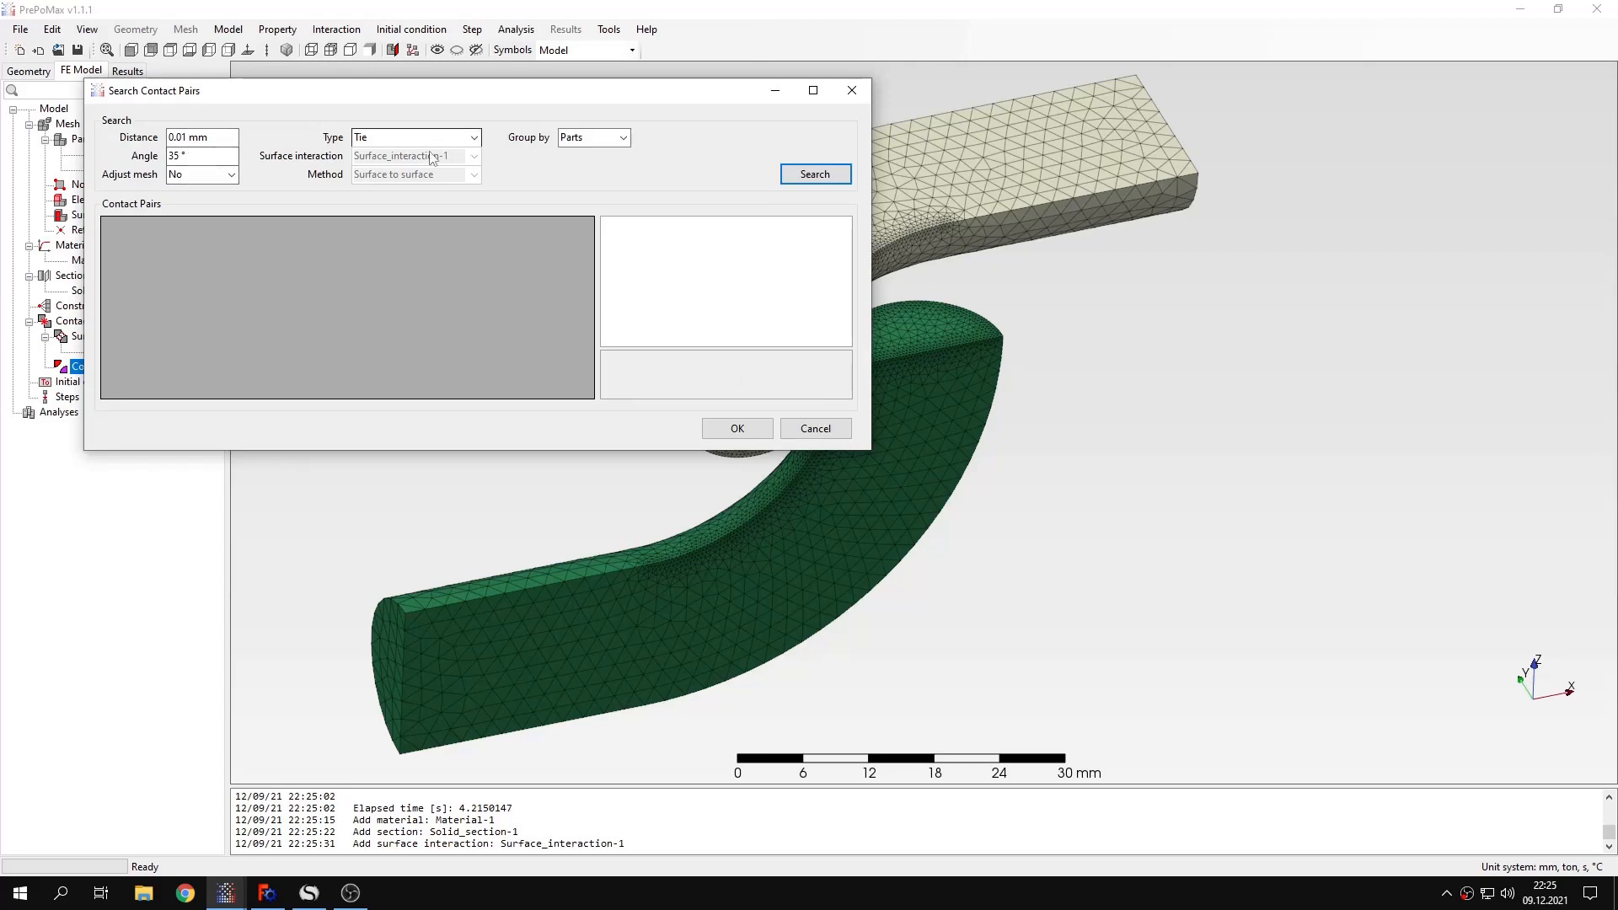
{"action": "mouse_move", "coordinate": [469, 146]}
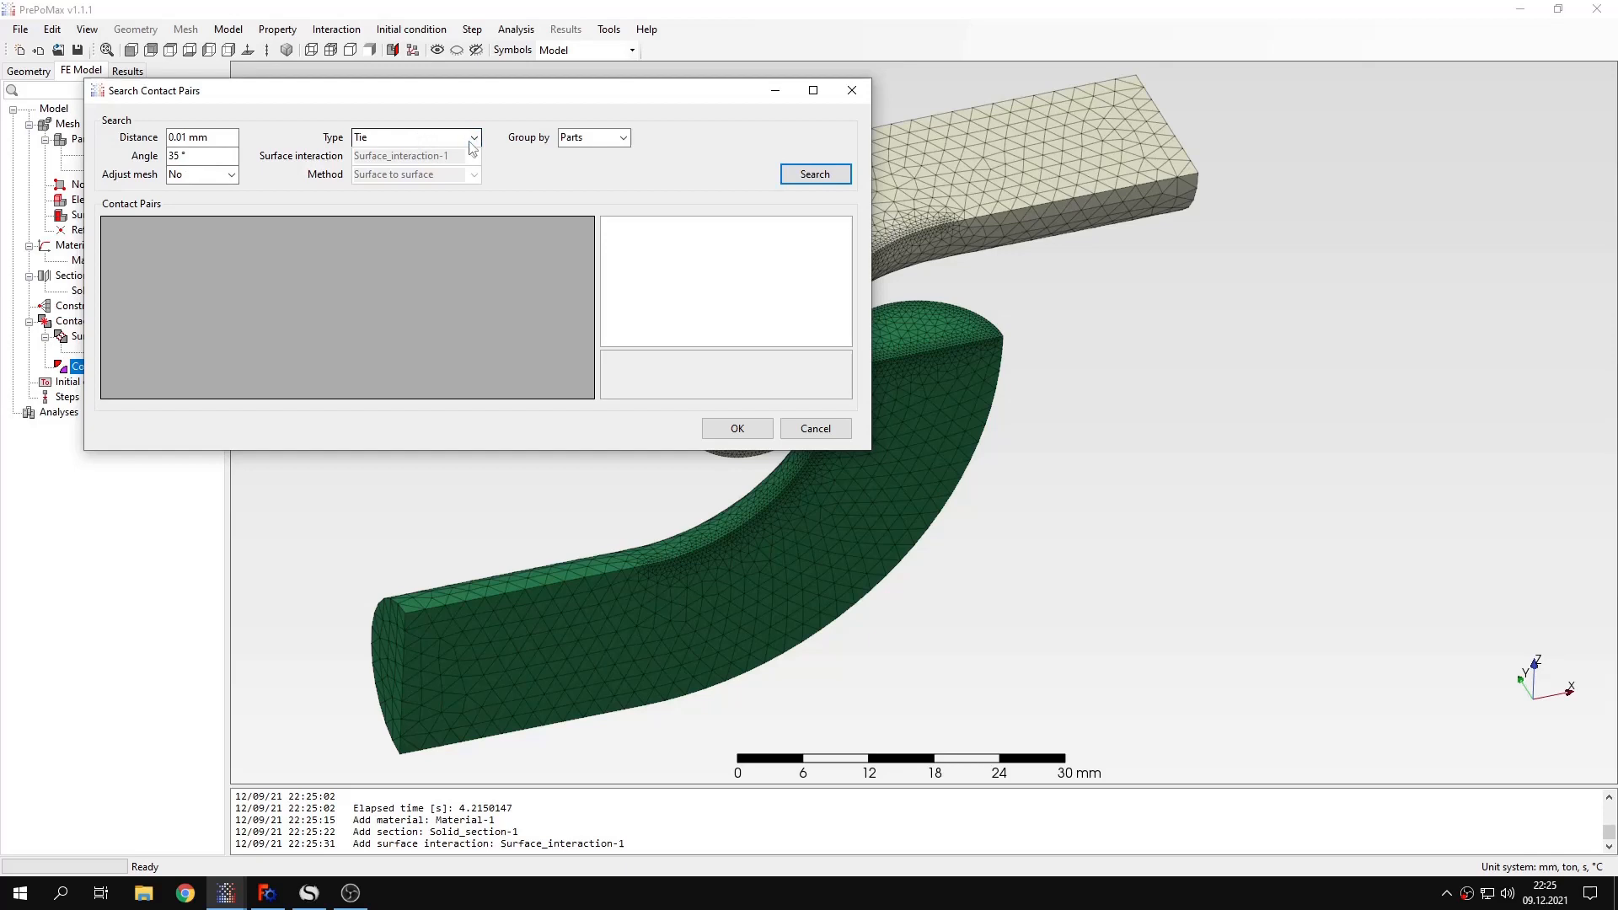
{"action": "left_click", "coordinate": [473, 137]}
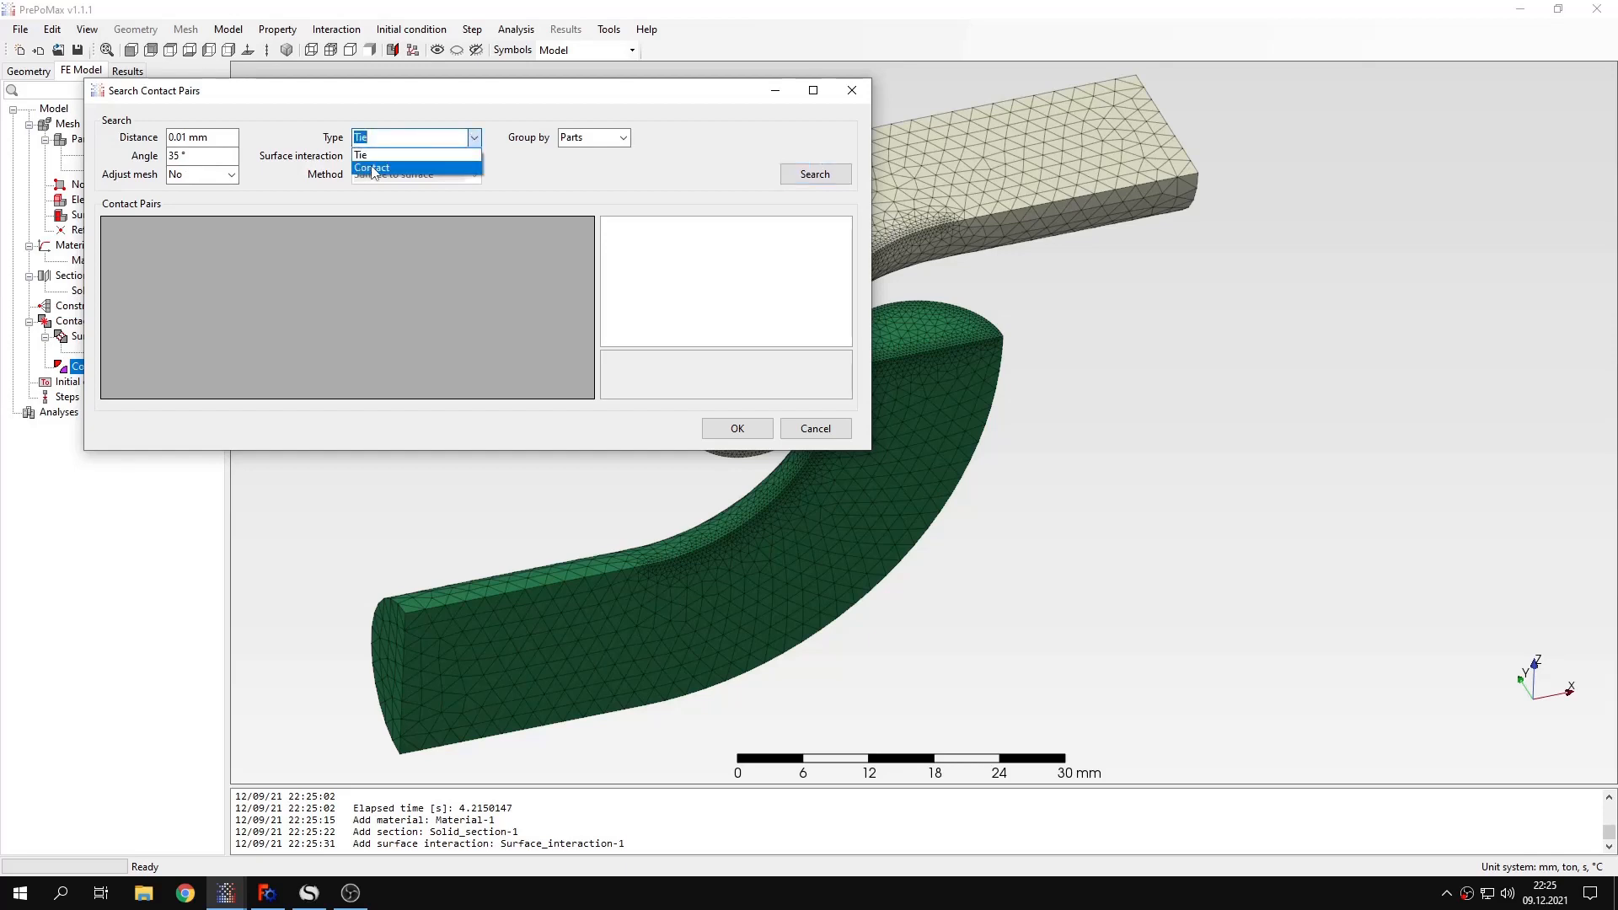
{"action": "left_click", "coordinate": [372, 169]}
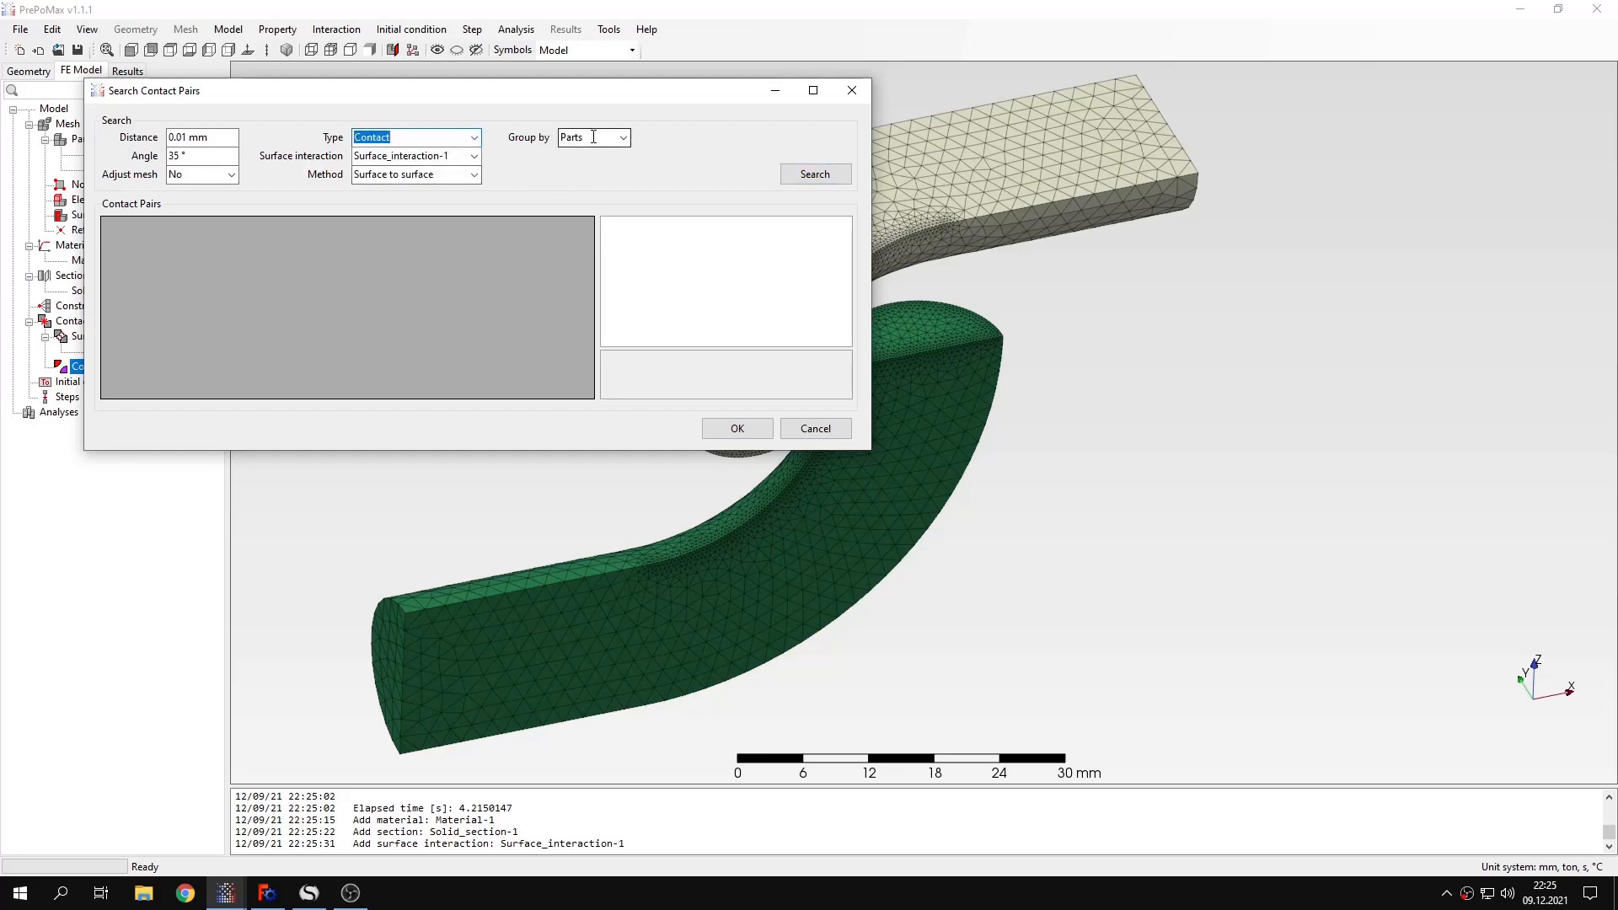
{"action": "left_click", "coordinate": [412, 156]}
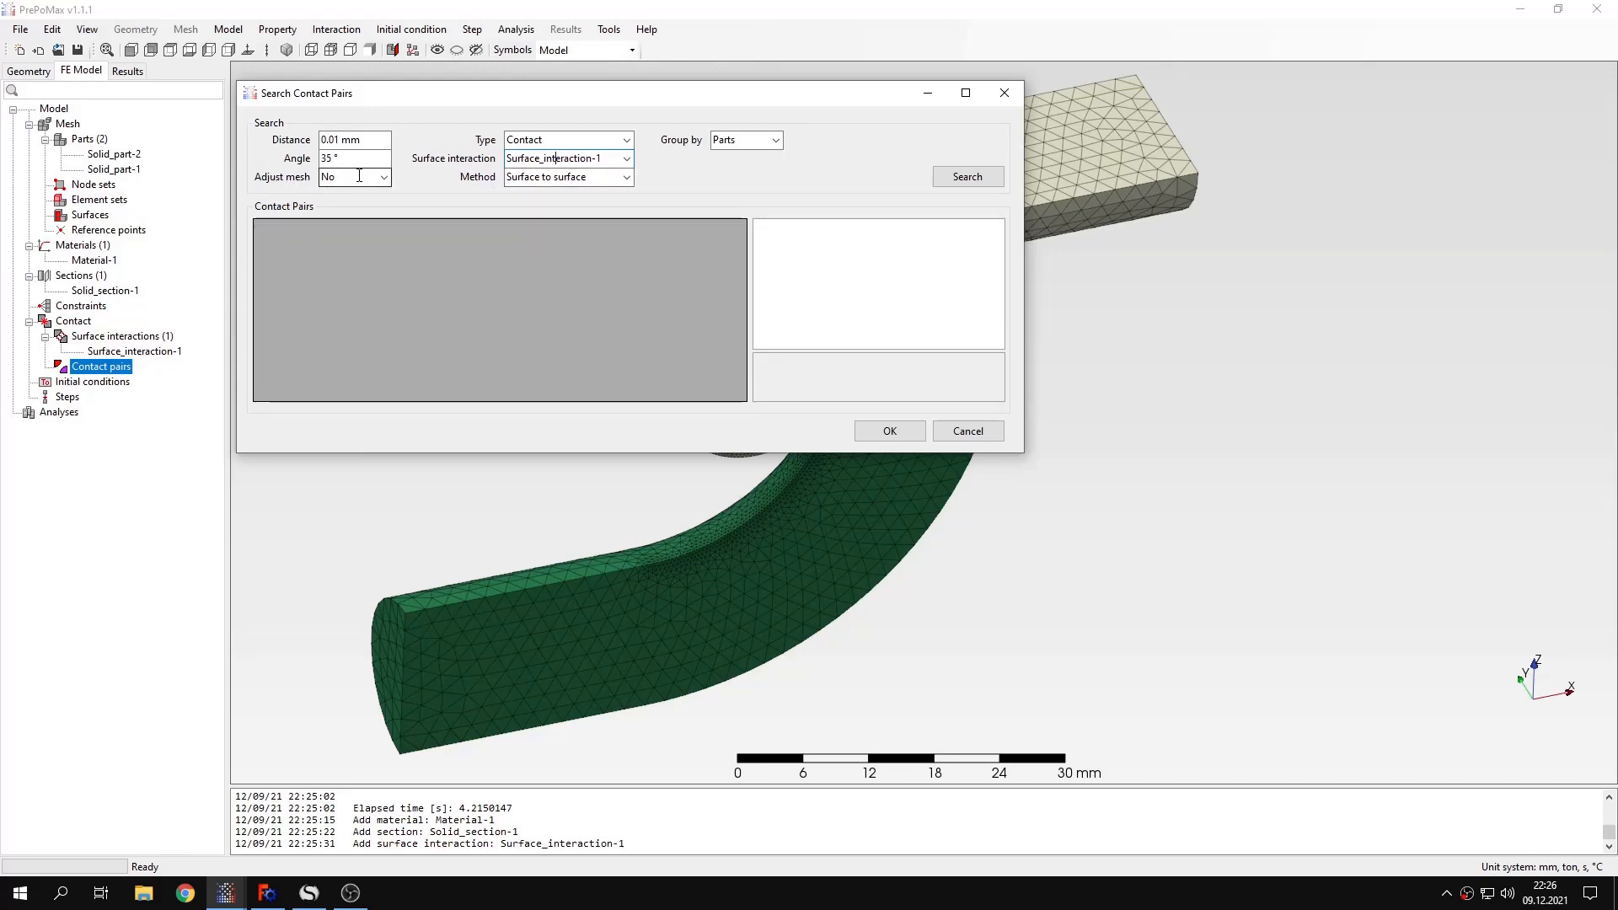
{"action": "mouse_move", "coordinate": [340, 192]}
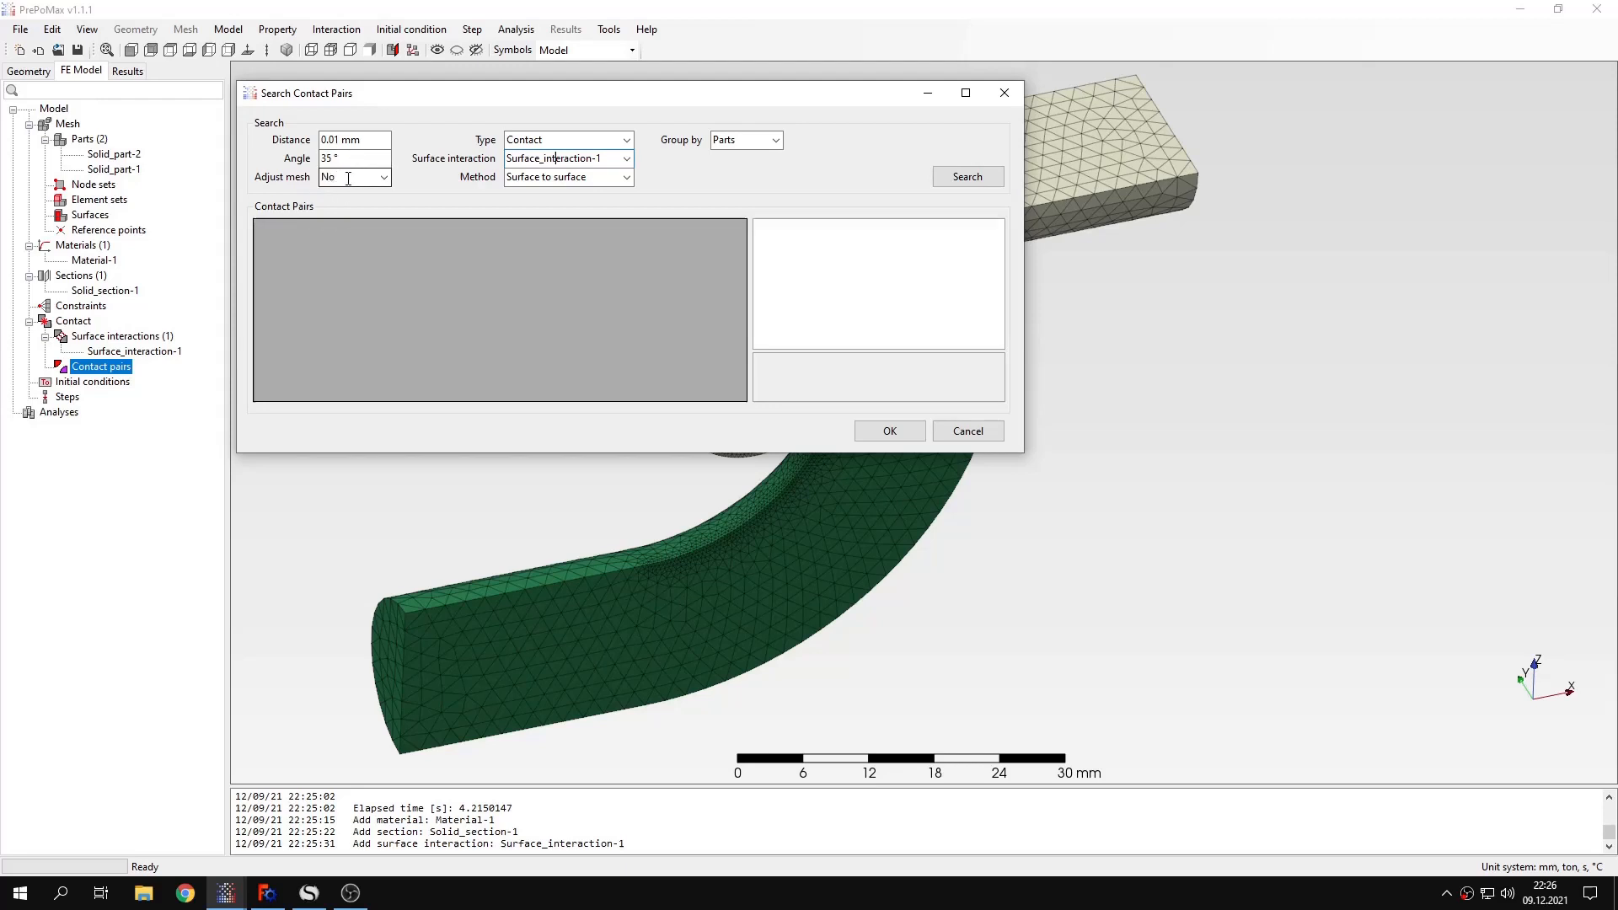
{"action": "left_click", "coordinate": [965, 176]}
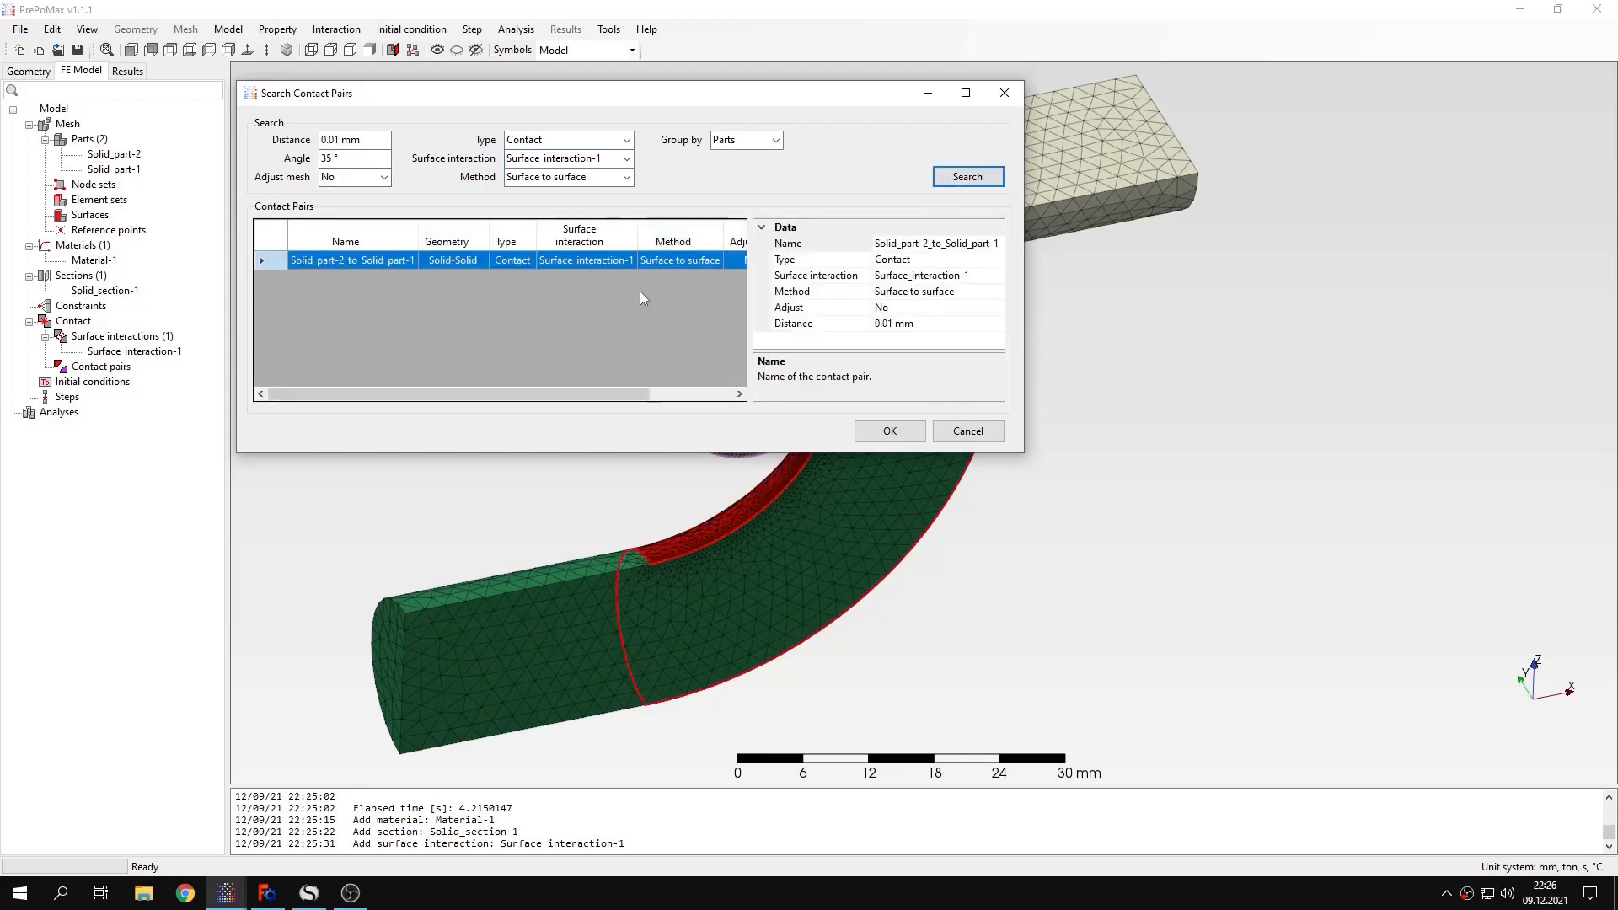
Step: Inspect the highlighted contact surfaces and accept the Solid_part-2_to_Solid_part-1 pair
{"action": "left_click_drag", "start_coordinate": [629, 93], "coordinate": [253, 114]}
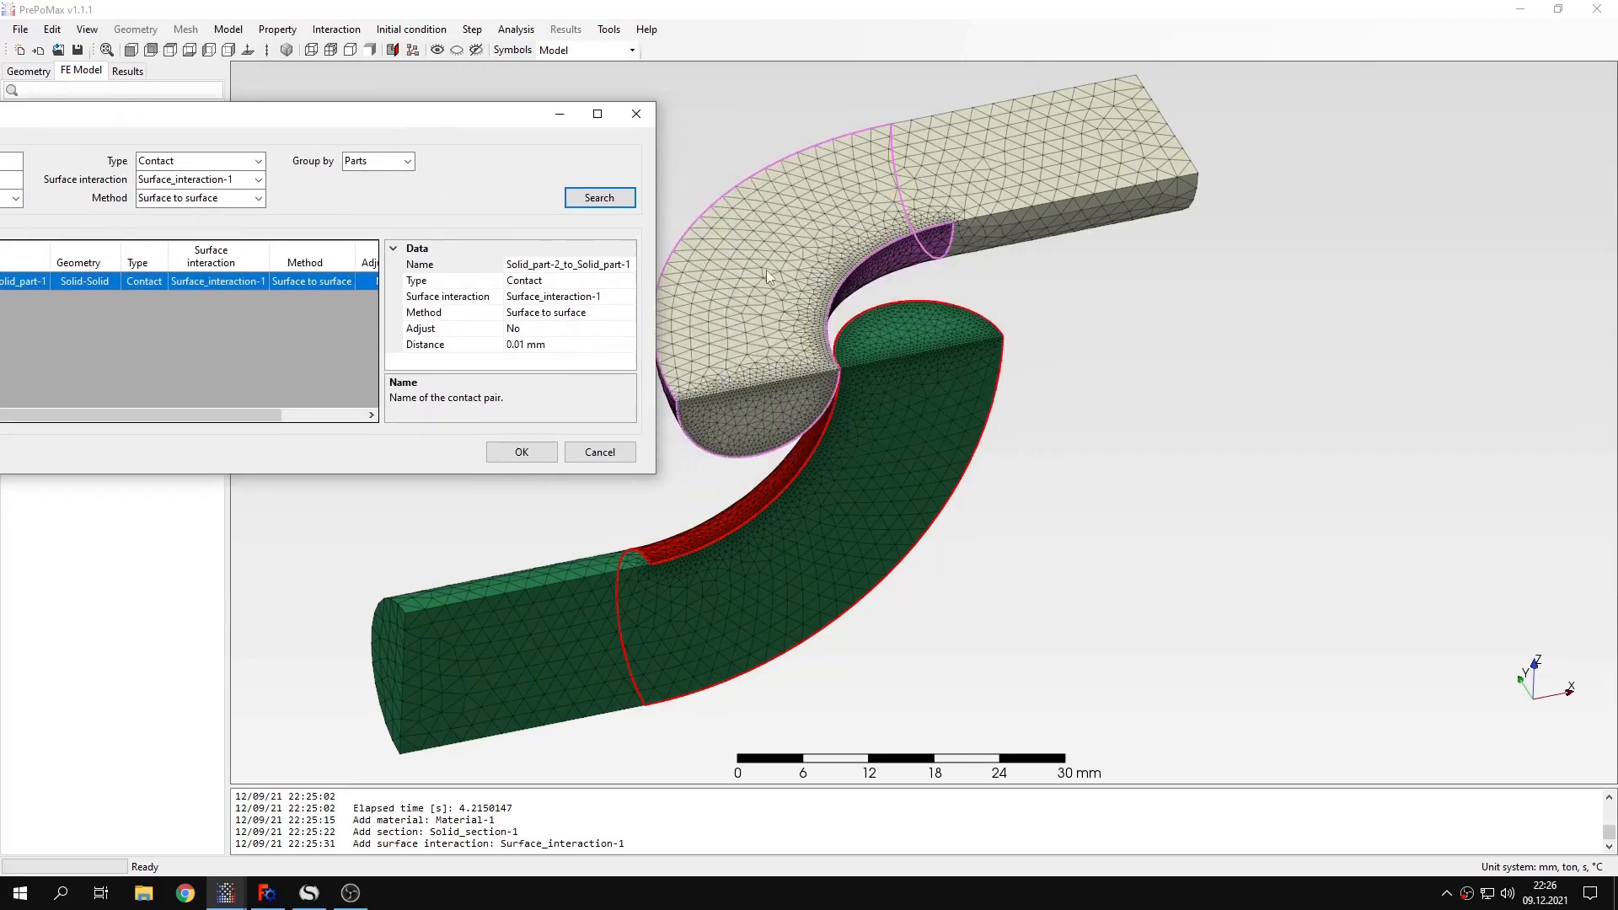
{"action": "mouse_move", "coordinate": [478, 132]}
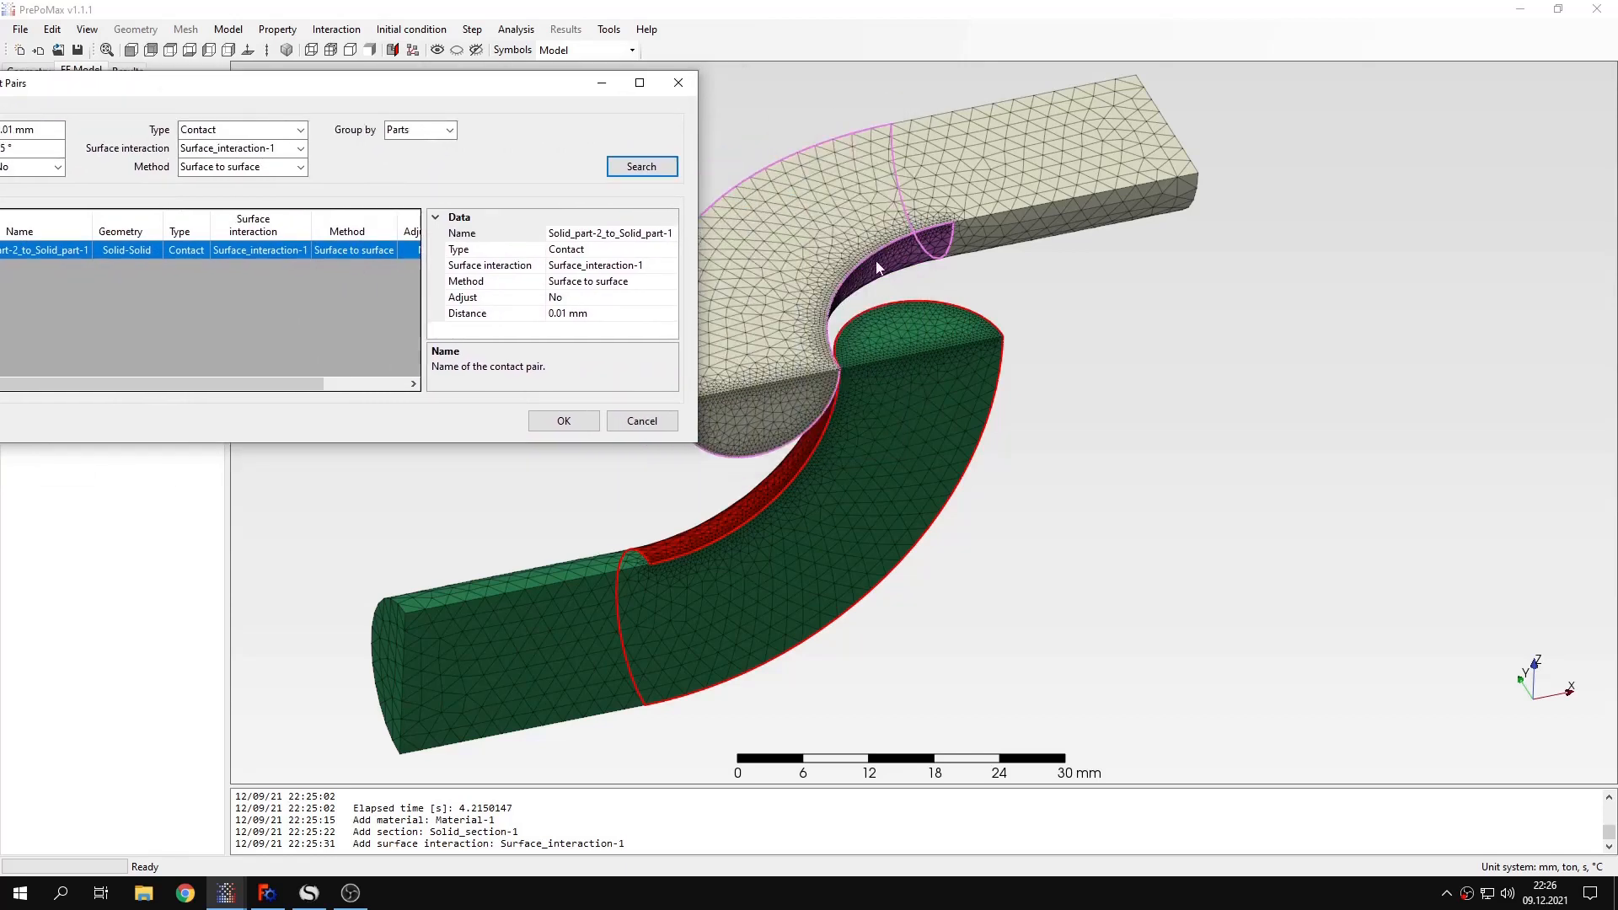
{"action": "mouse_move", "coordinate": [902, 358]}
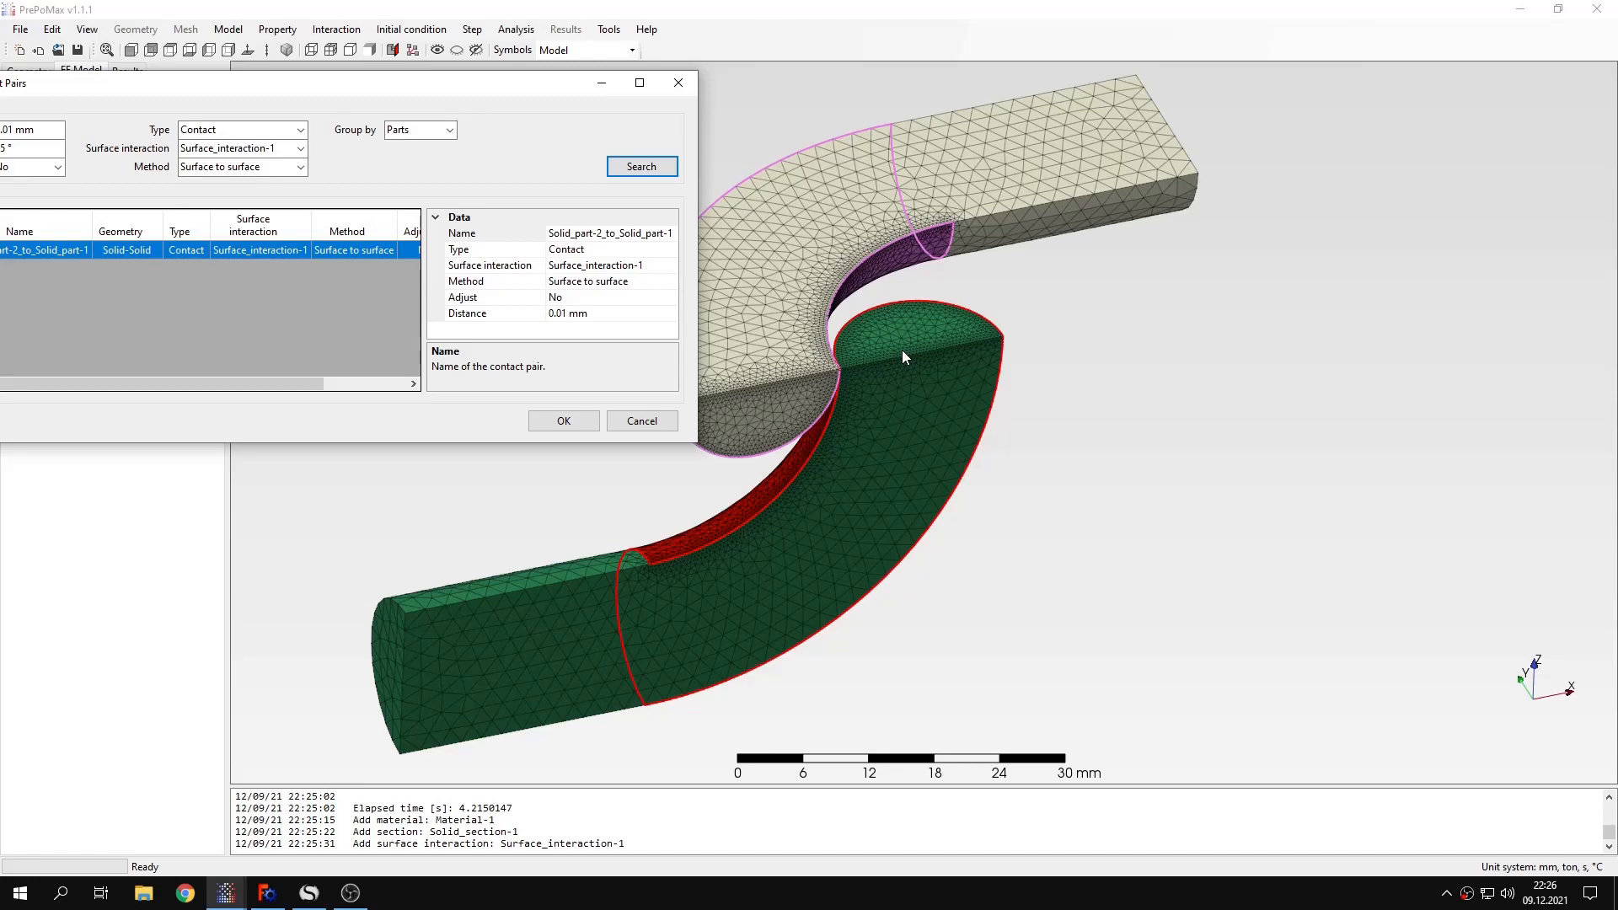
{"action": "mouse_move", "coordinate": [890, 313]}
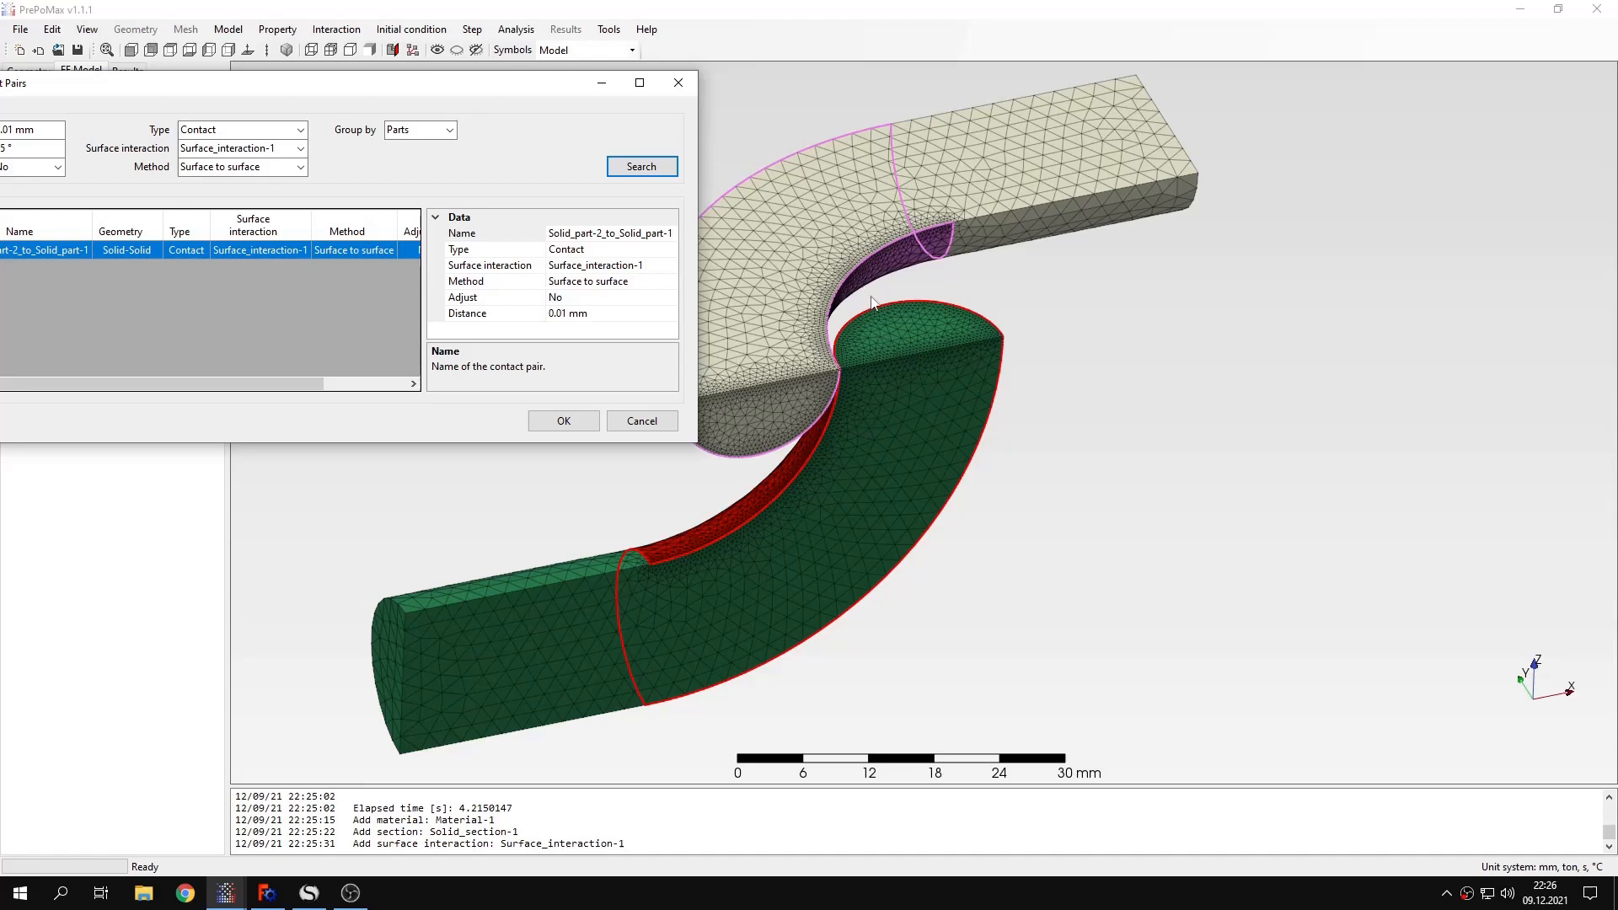
{"action": "mouse_move", "coordinate": [663, 215]}
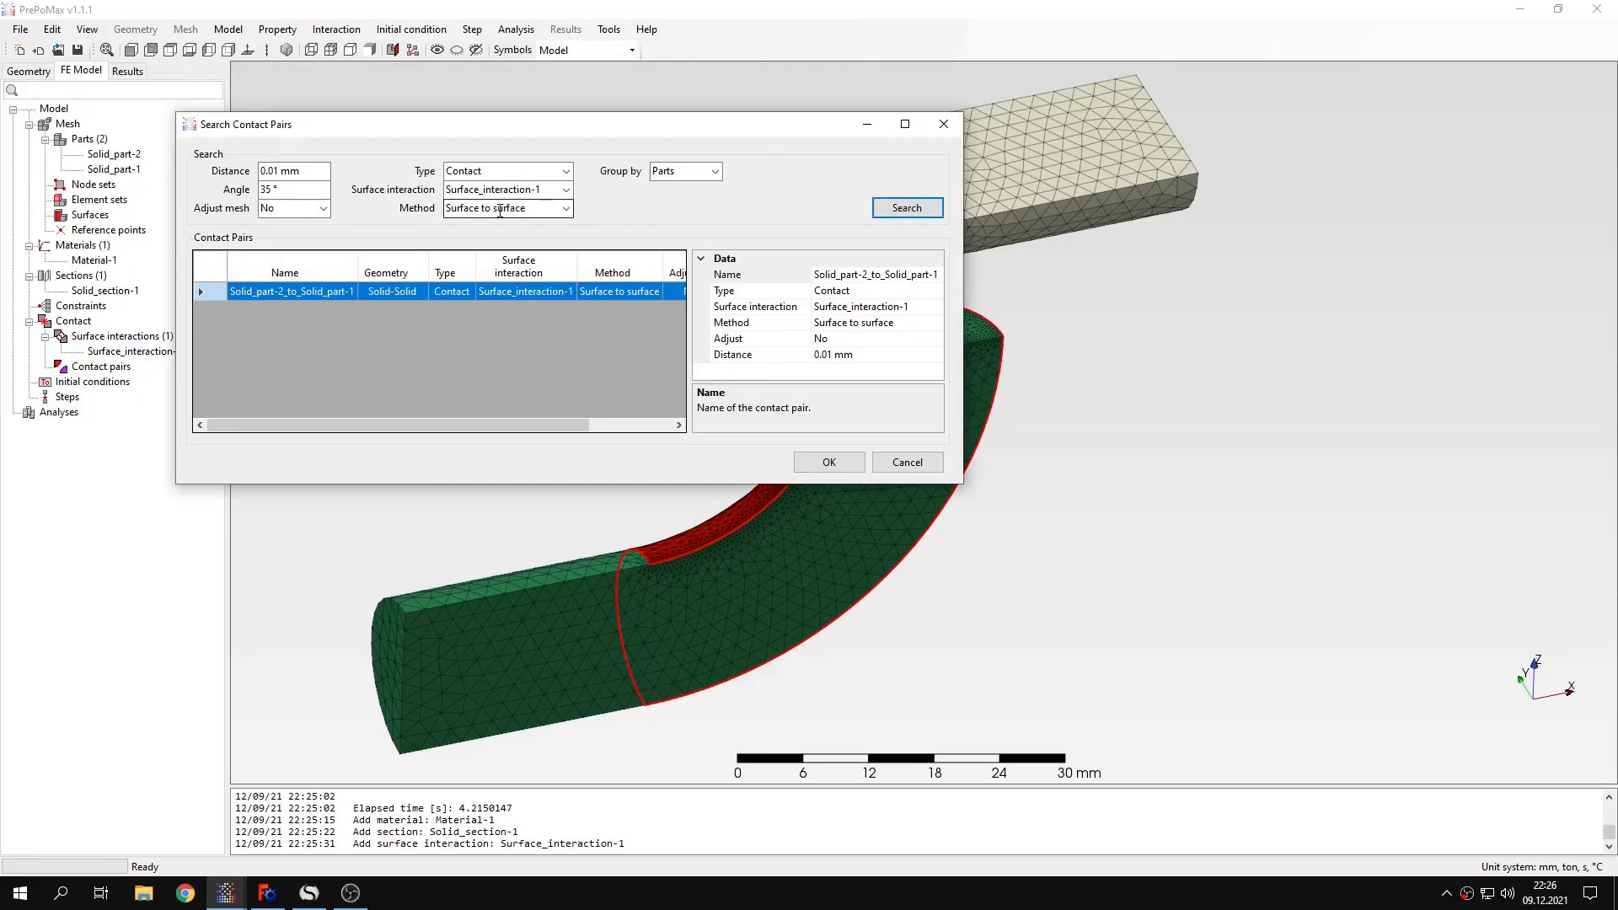
{"action": "mouse_move", "coordinate": [639, 368]}
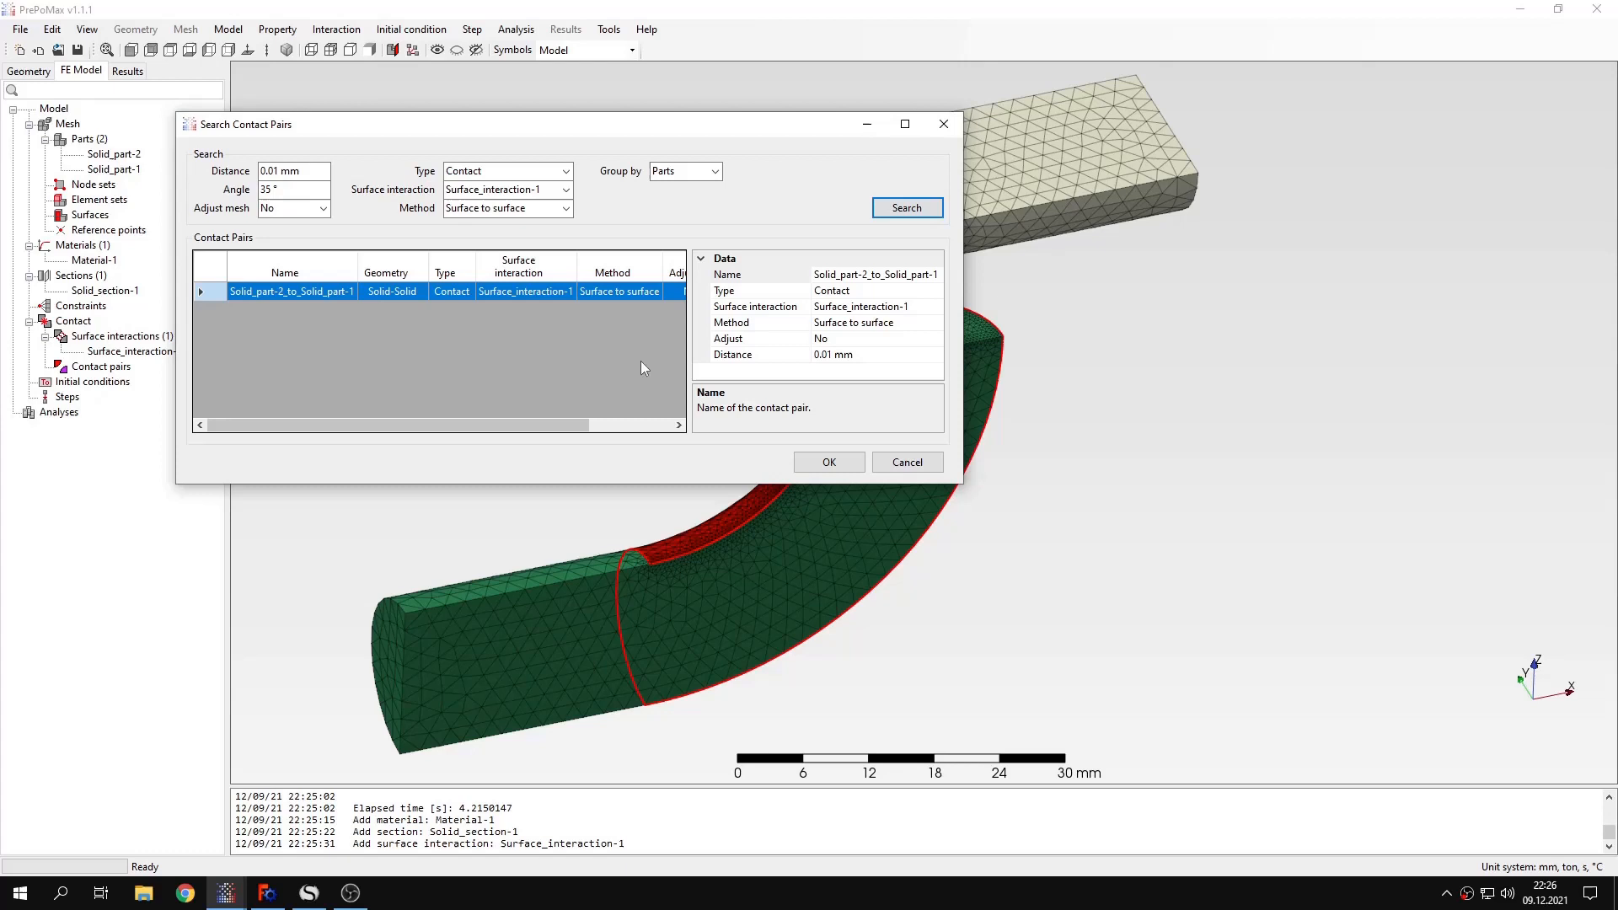
{"action": "mouse_move", "coordinate": [893, 374]}
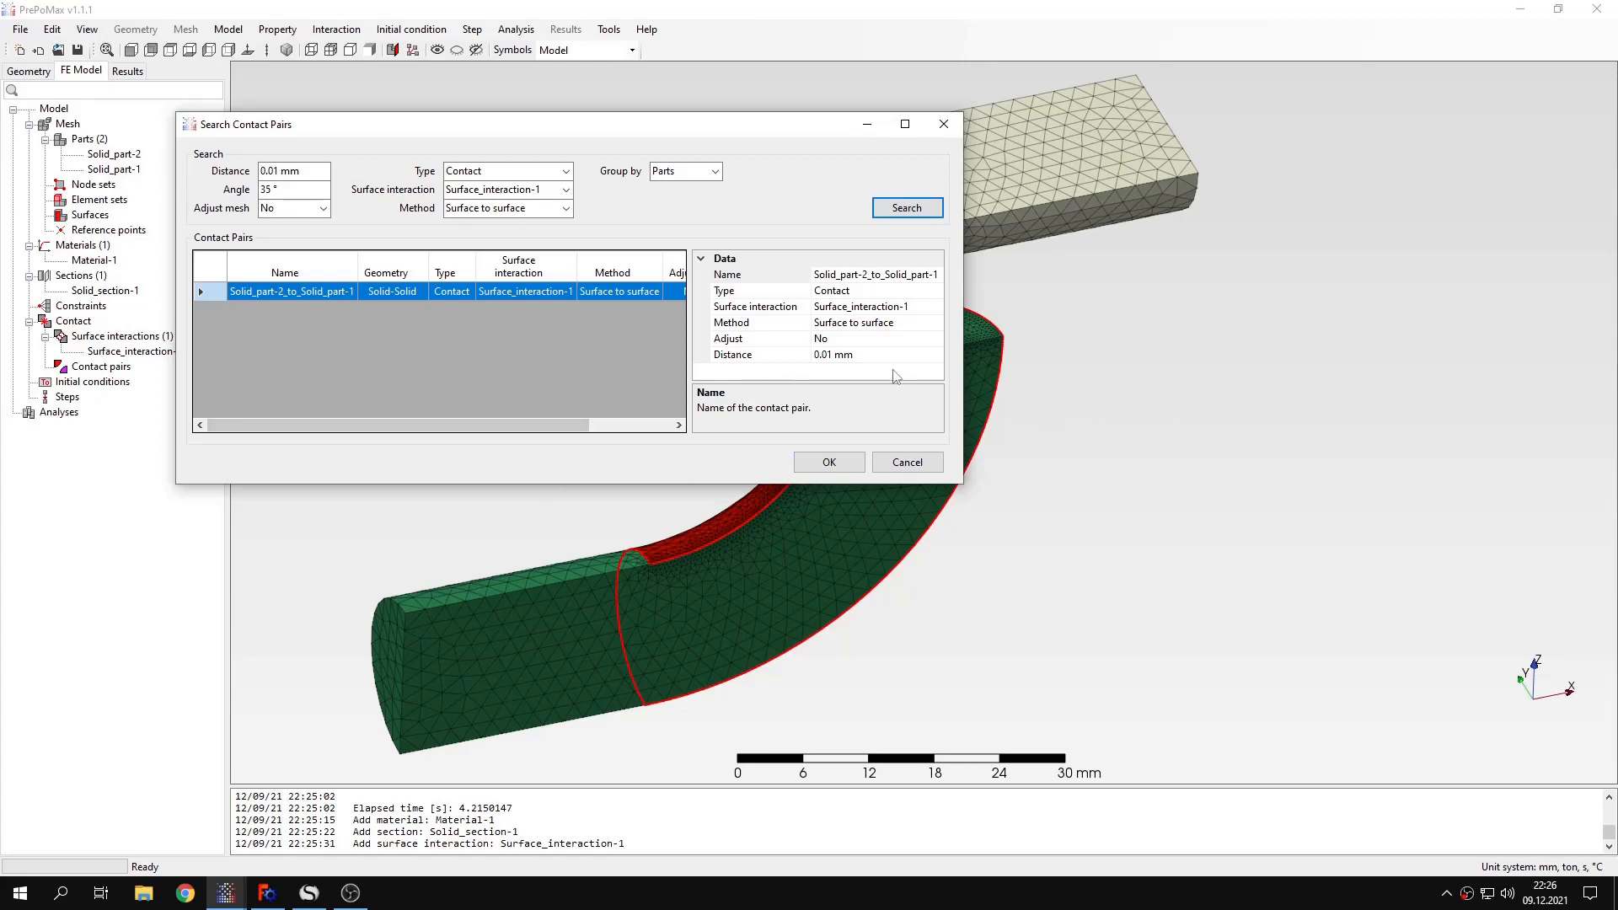
{"action": "mouse_move", "coordinate": [753, 373]}
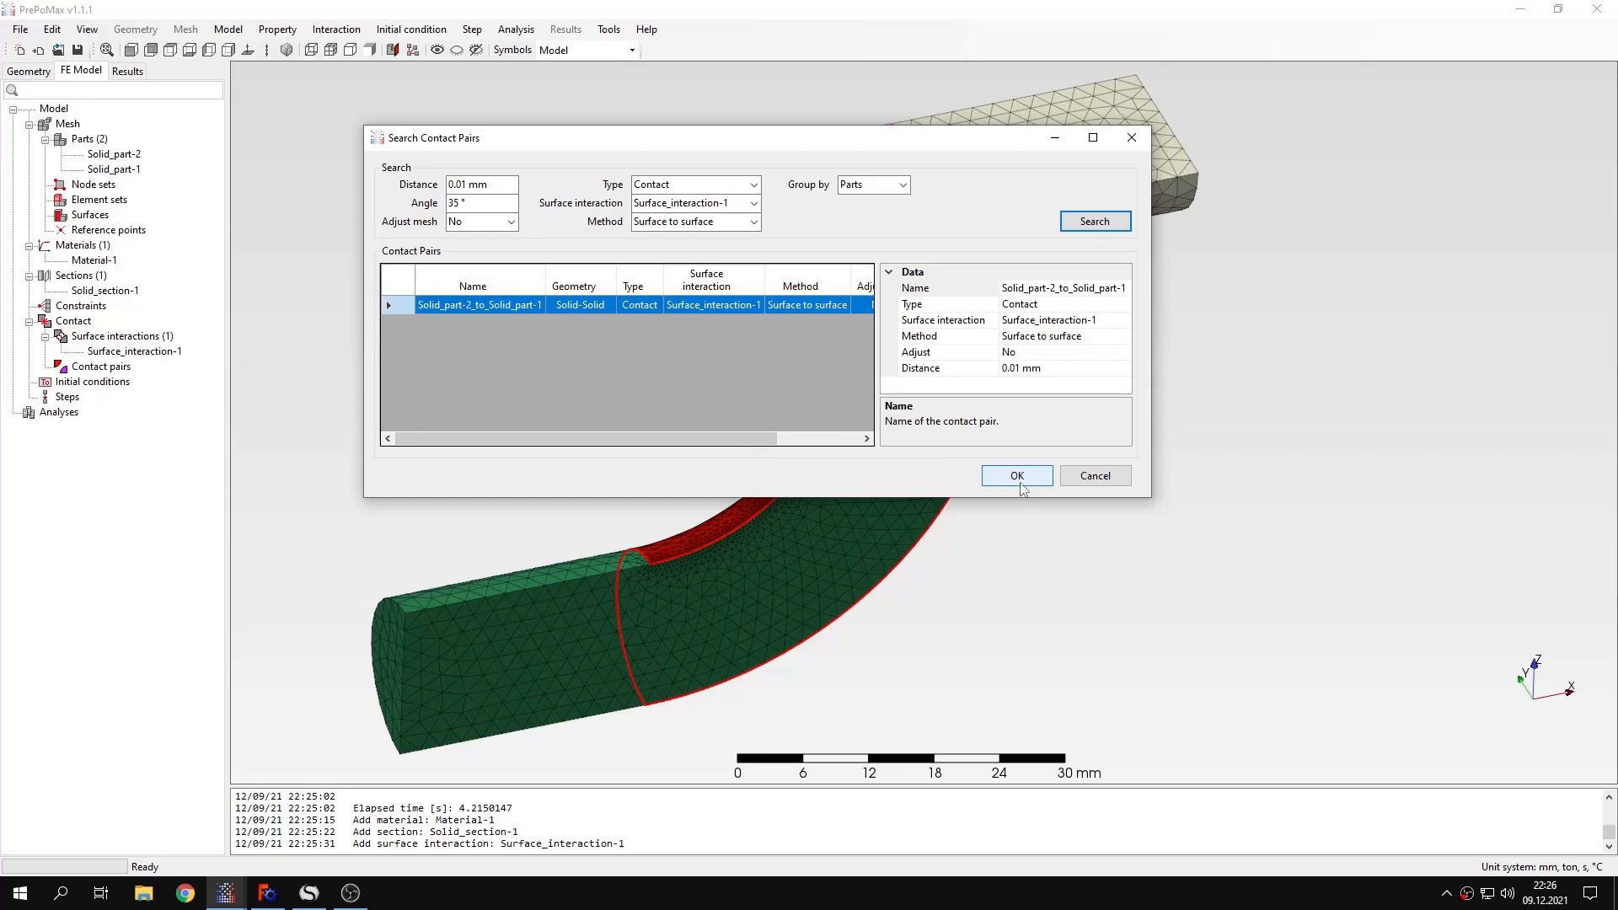
{"action": "left_click", "coordinate": [1016, 475]}
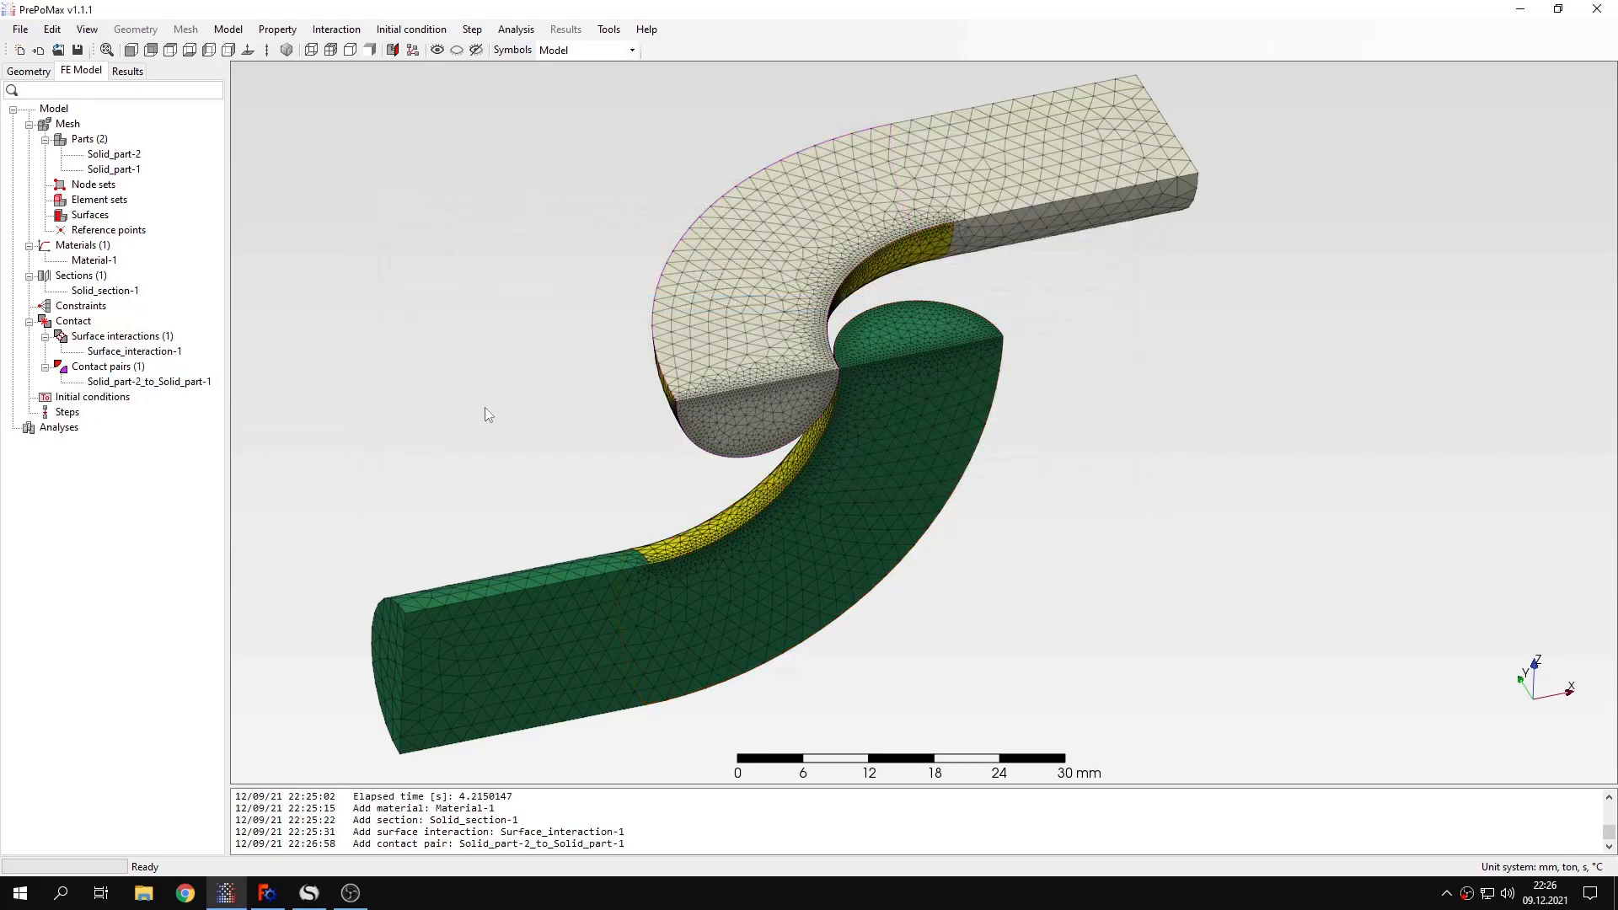
Step: Create the static analysis step Step-1
{"action": "scroll", "scroll_direction": "up", "scroll_amount": 3}
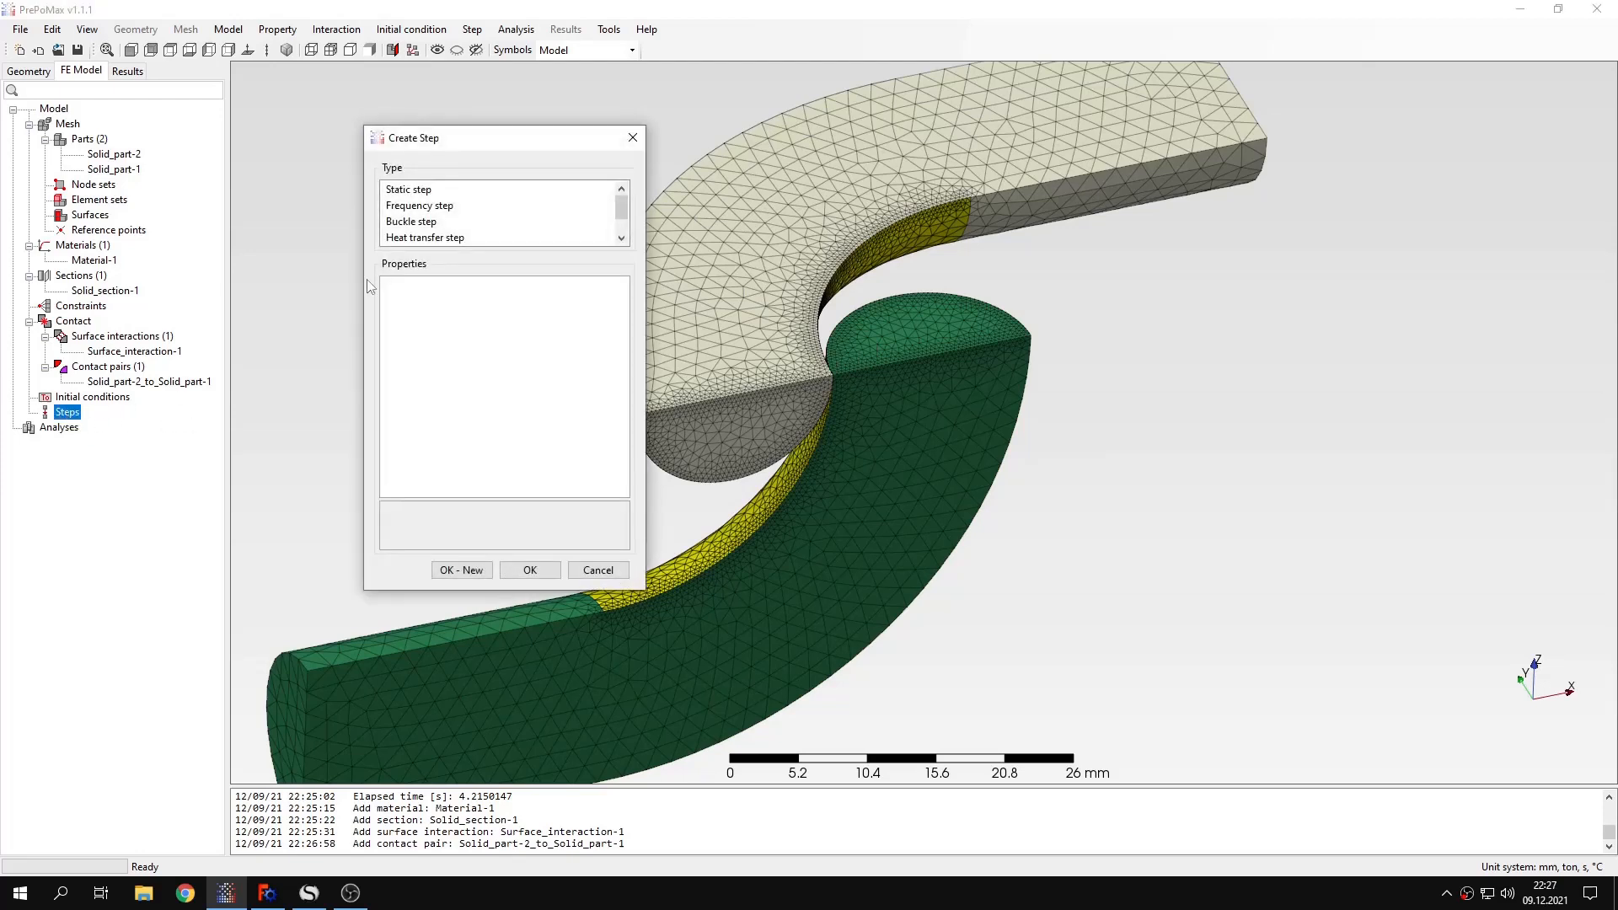
{"action": "left_click", "coordinate": [408, 189]}
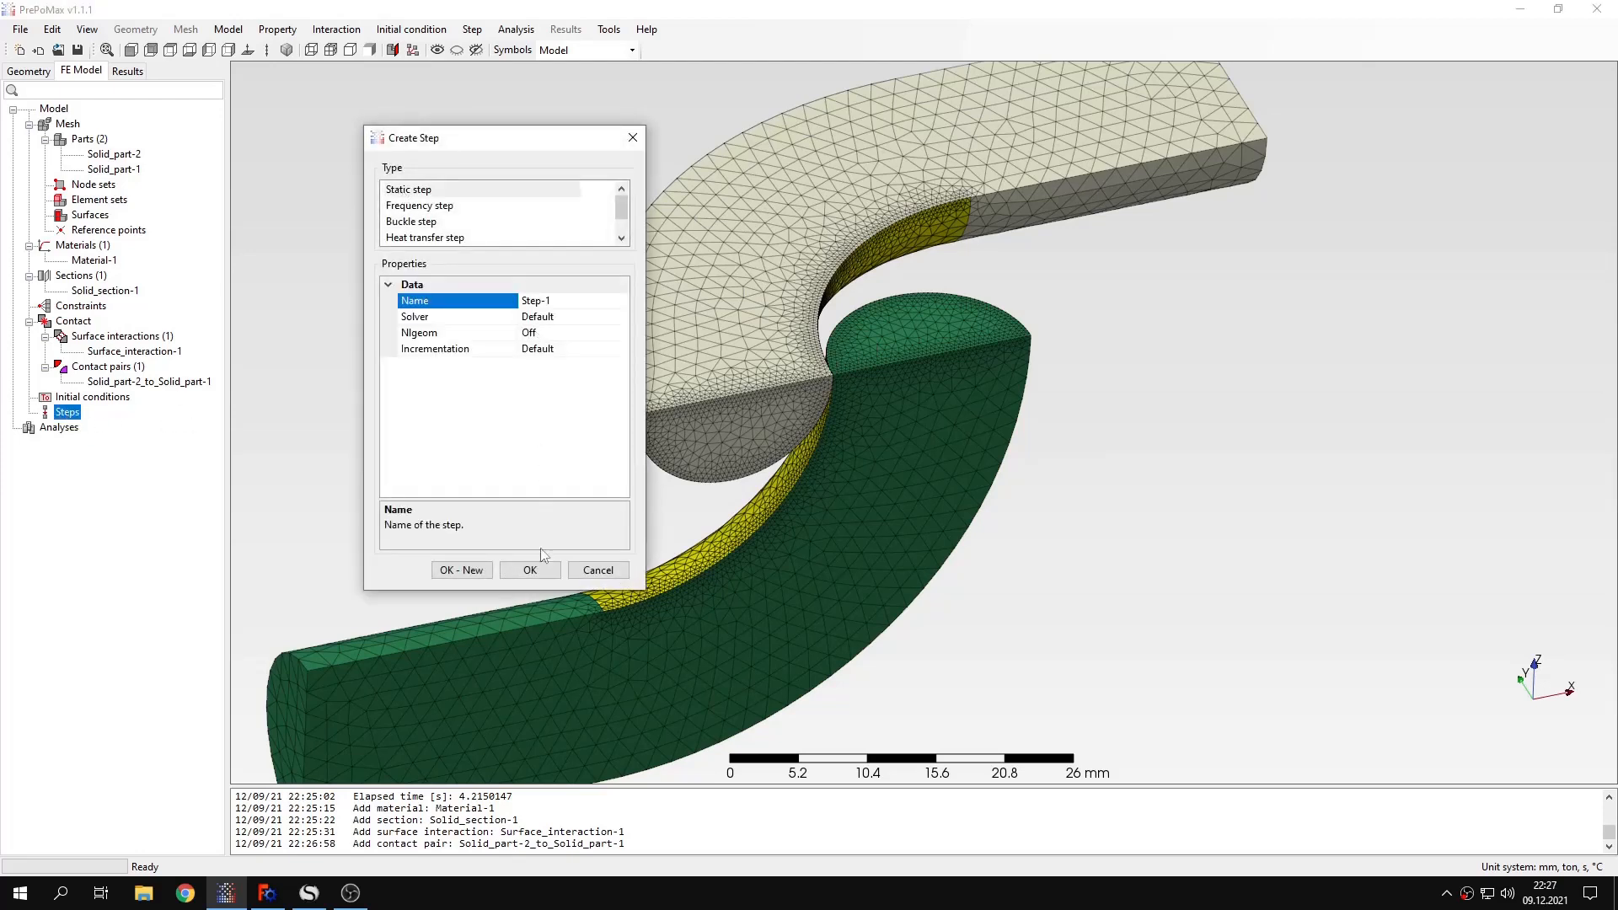
{"action": "left_click", "coordinate": [529, 570]}
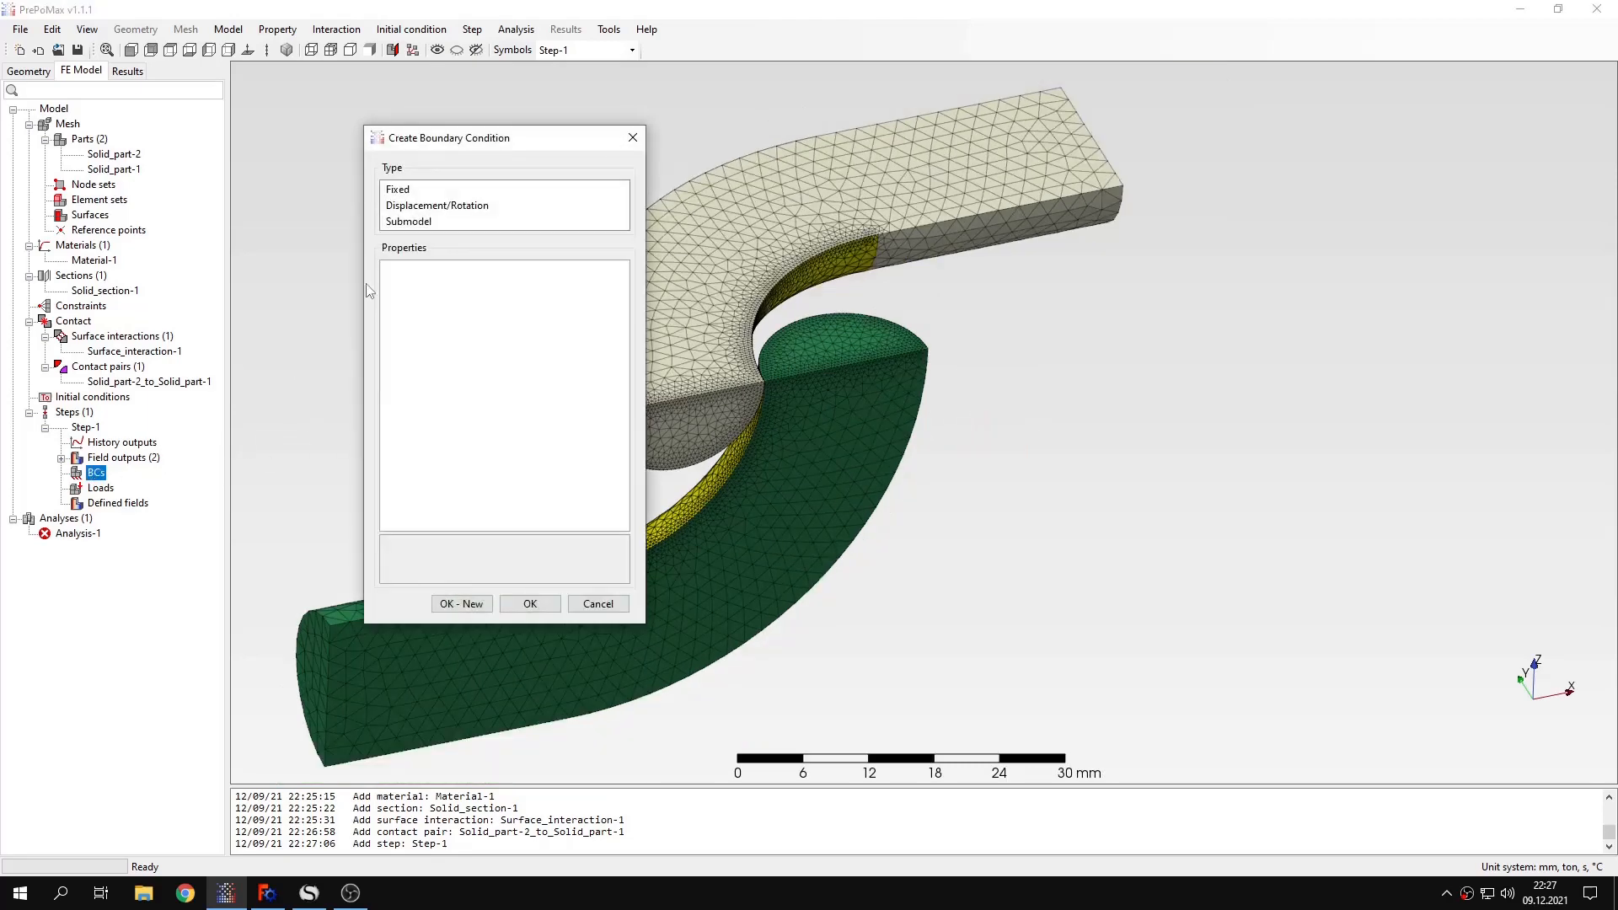
Step: Hold the green link's flat end face at U3 = 0 with a displacement condition
{"action": "left_click", "coordinate": [436, 206]}
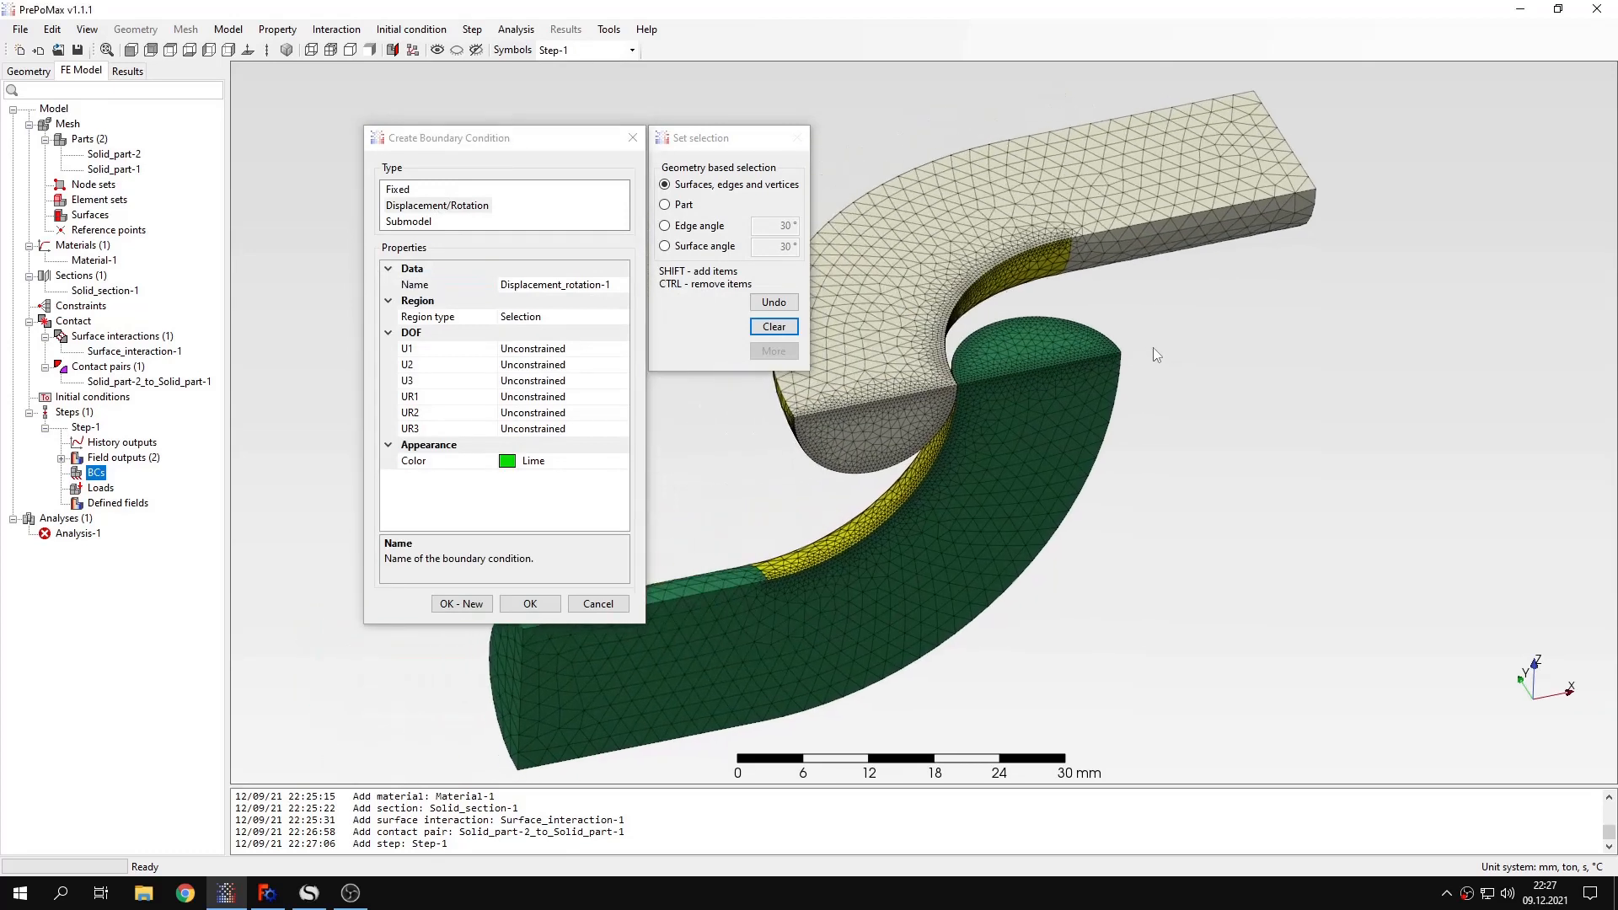
{"action": "mouse_move", "coordinate": [921, 364]}
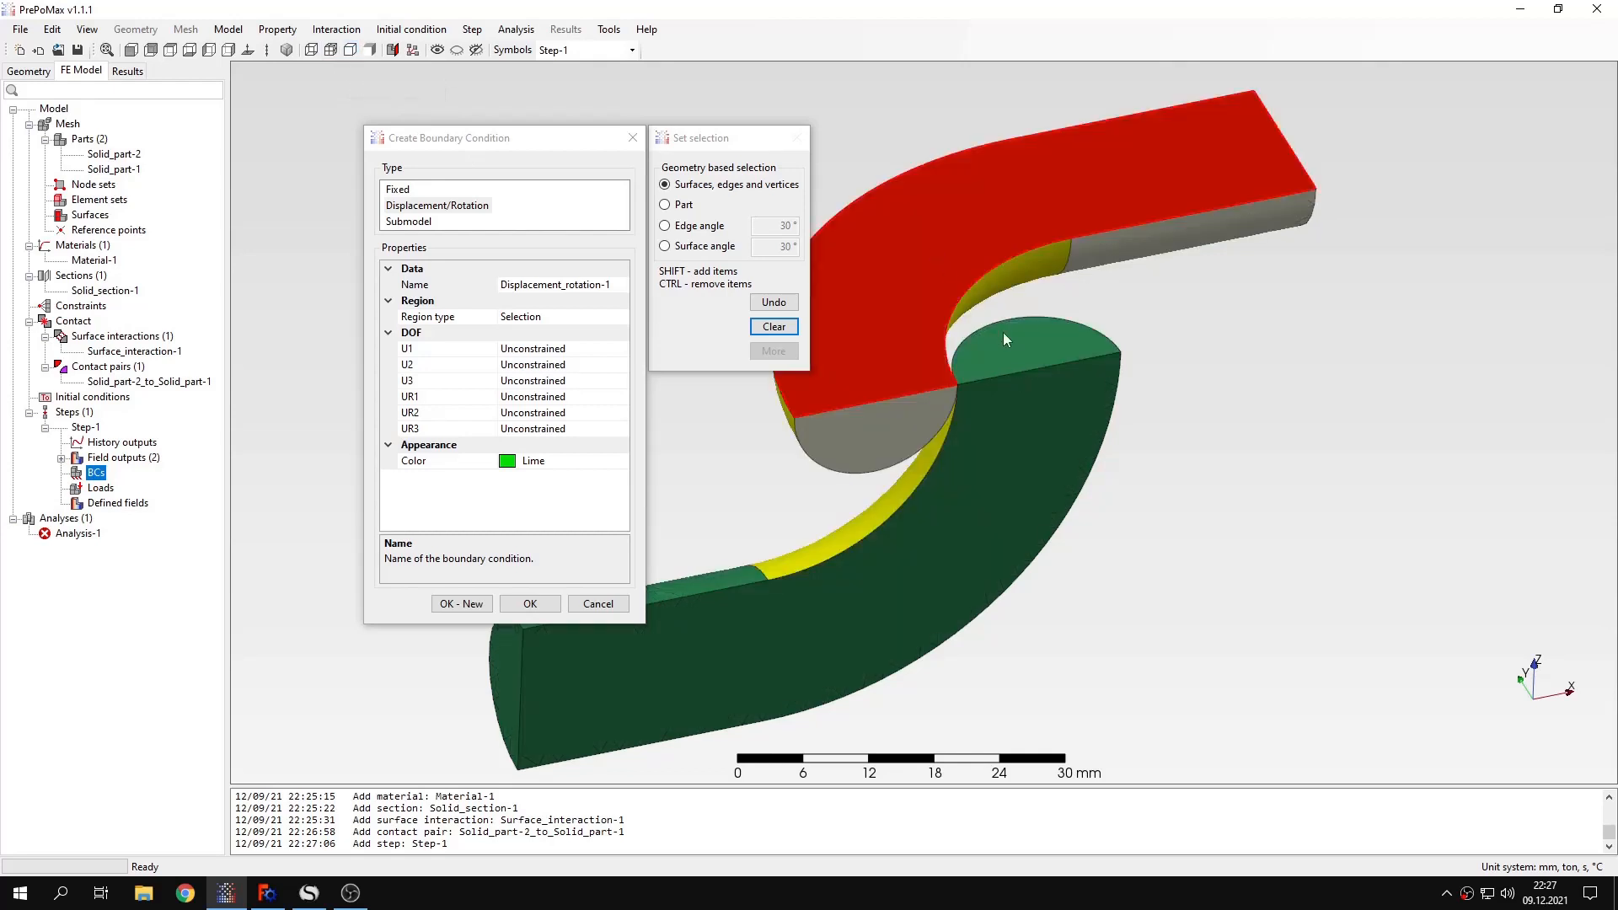
{"action": "left_click", "coordinate": [1026, 350]}
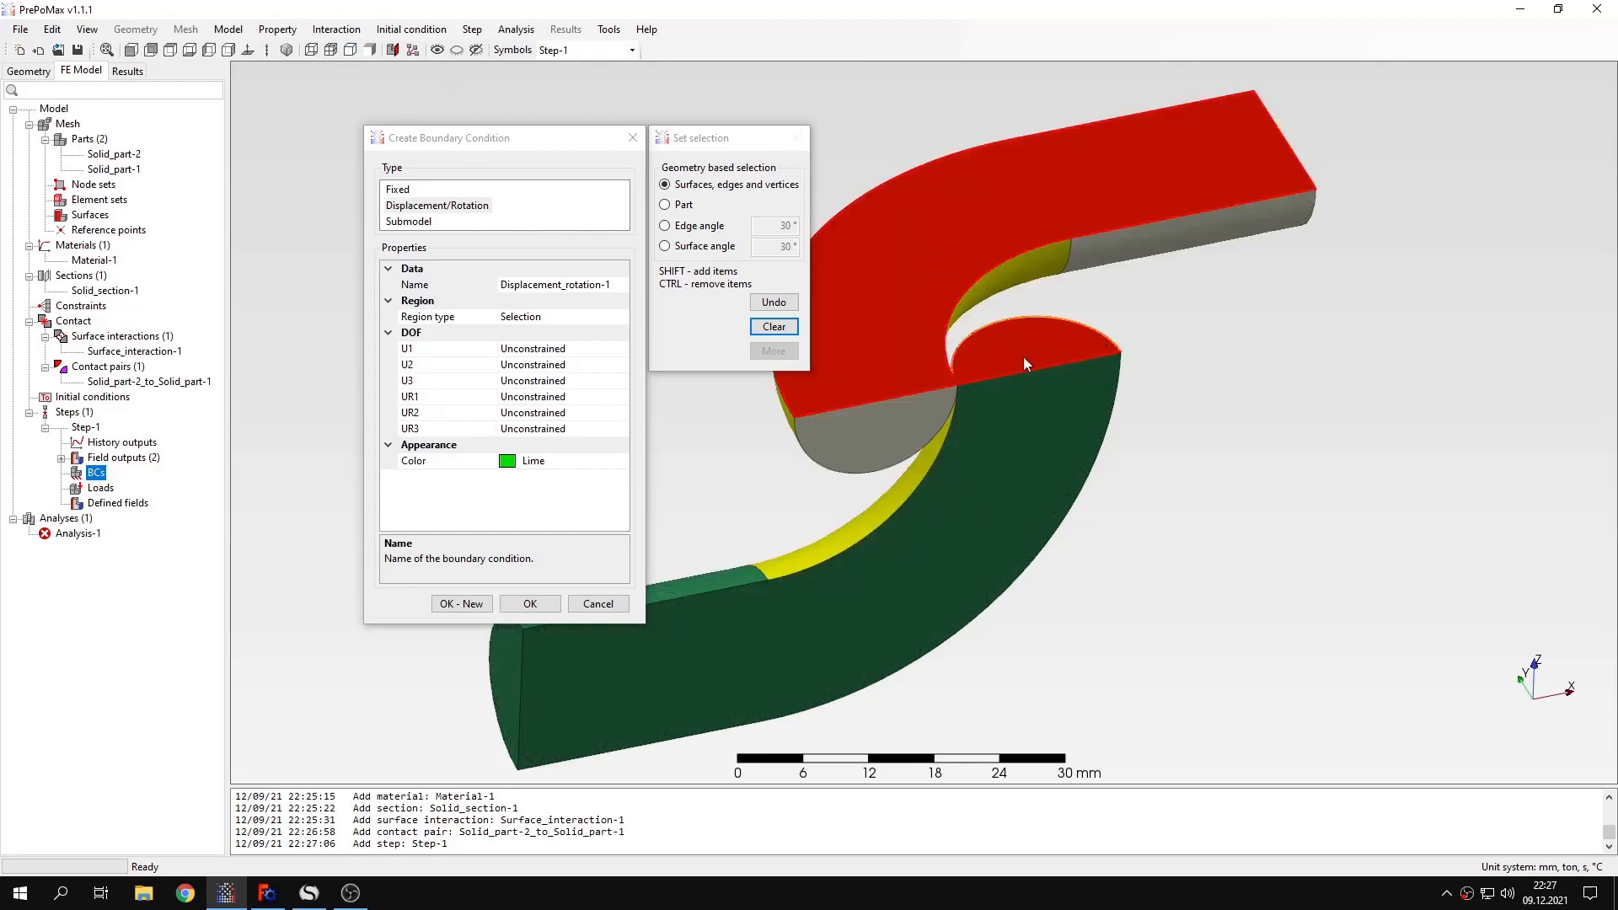
{"action": "left_click", "coordinate": [533, 380]}
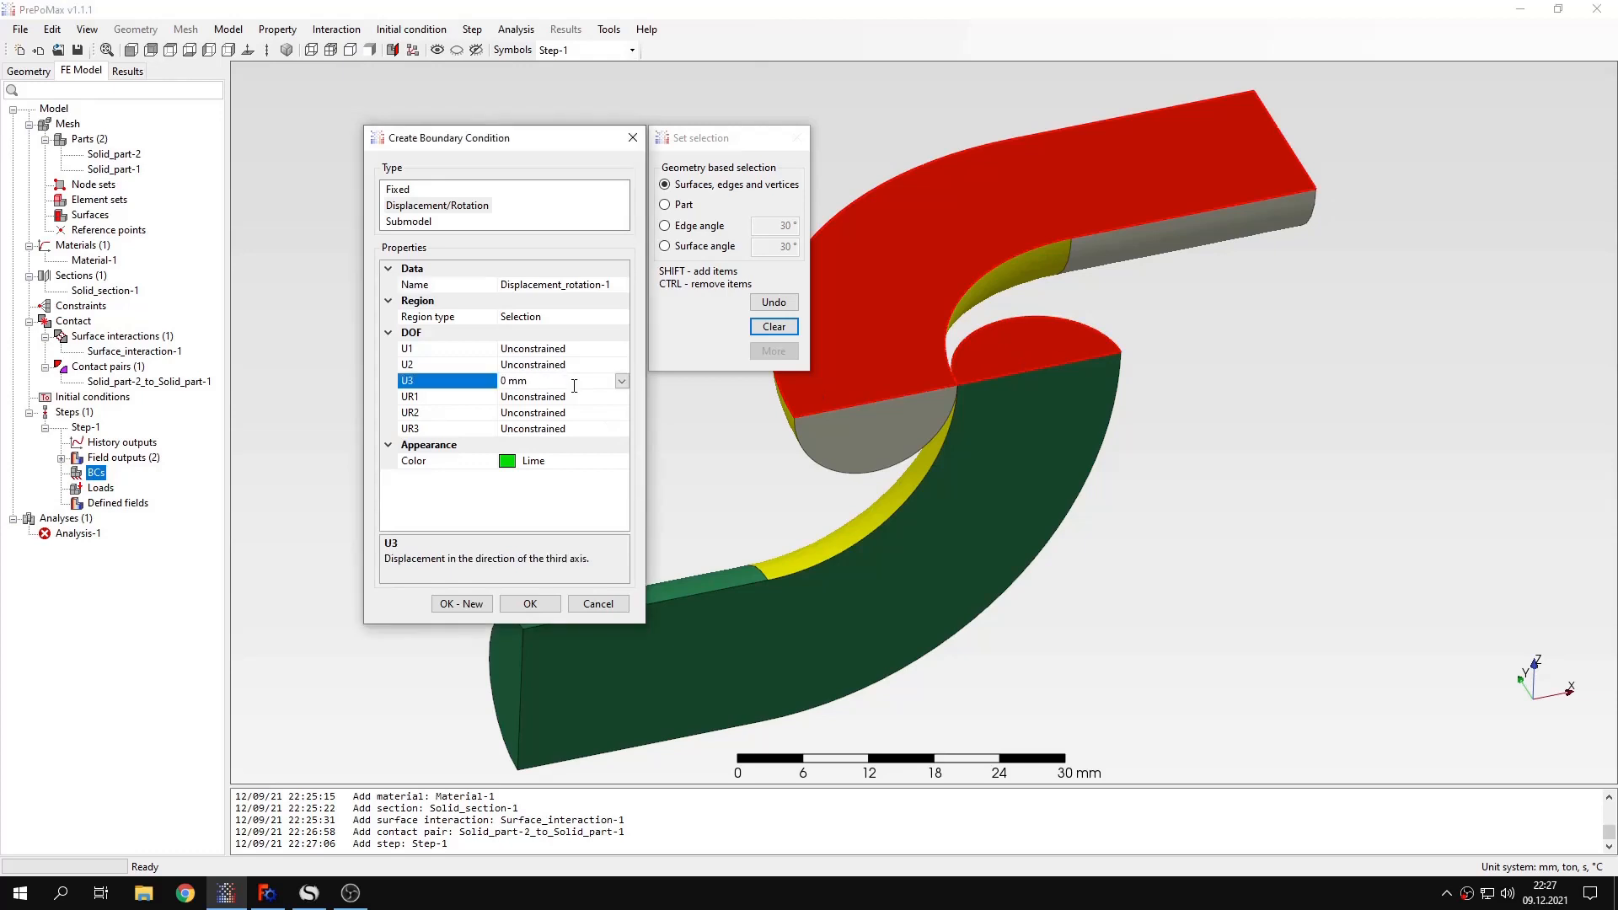
{"action": "left_click", "coordinate": [529, 603]}
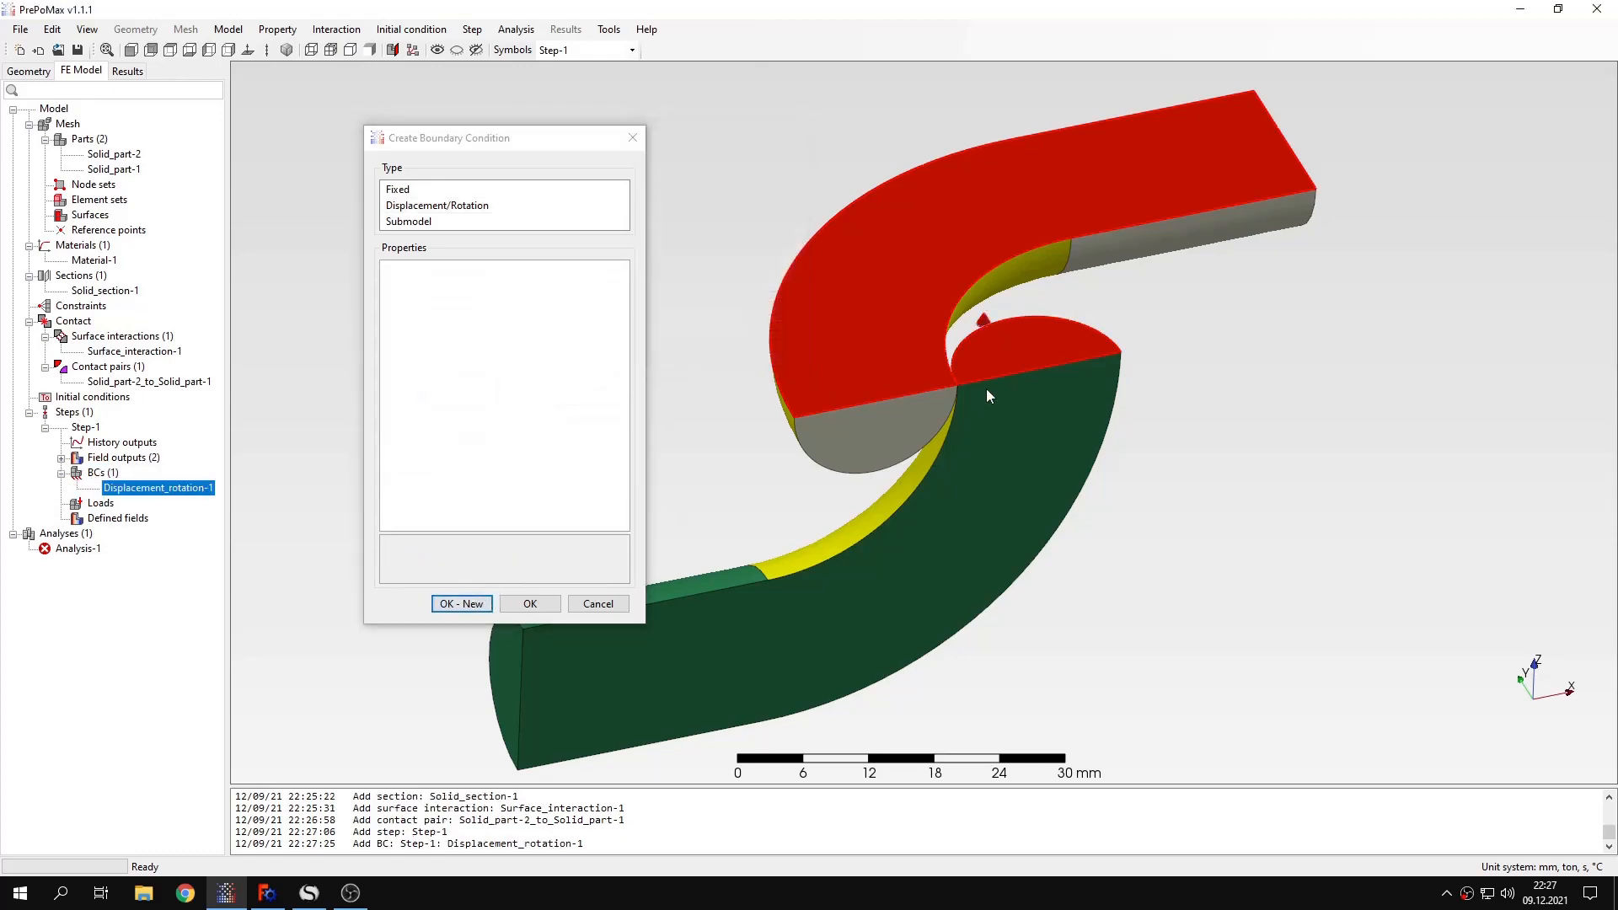
Step: Add displacement conditions fixing U2 on the lower link's top face and U1 = 0
{"action": "left_click", "coordinate": [437, 204]}
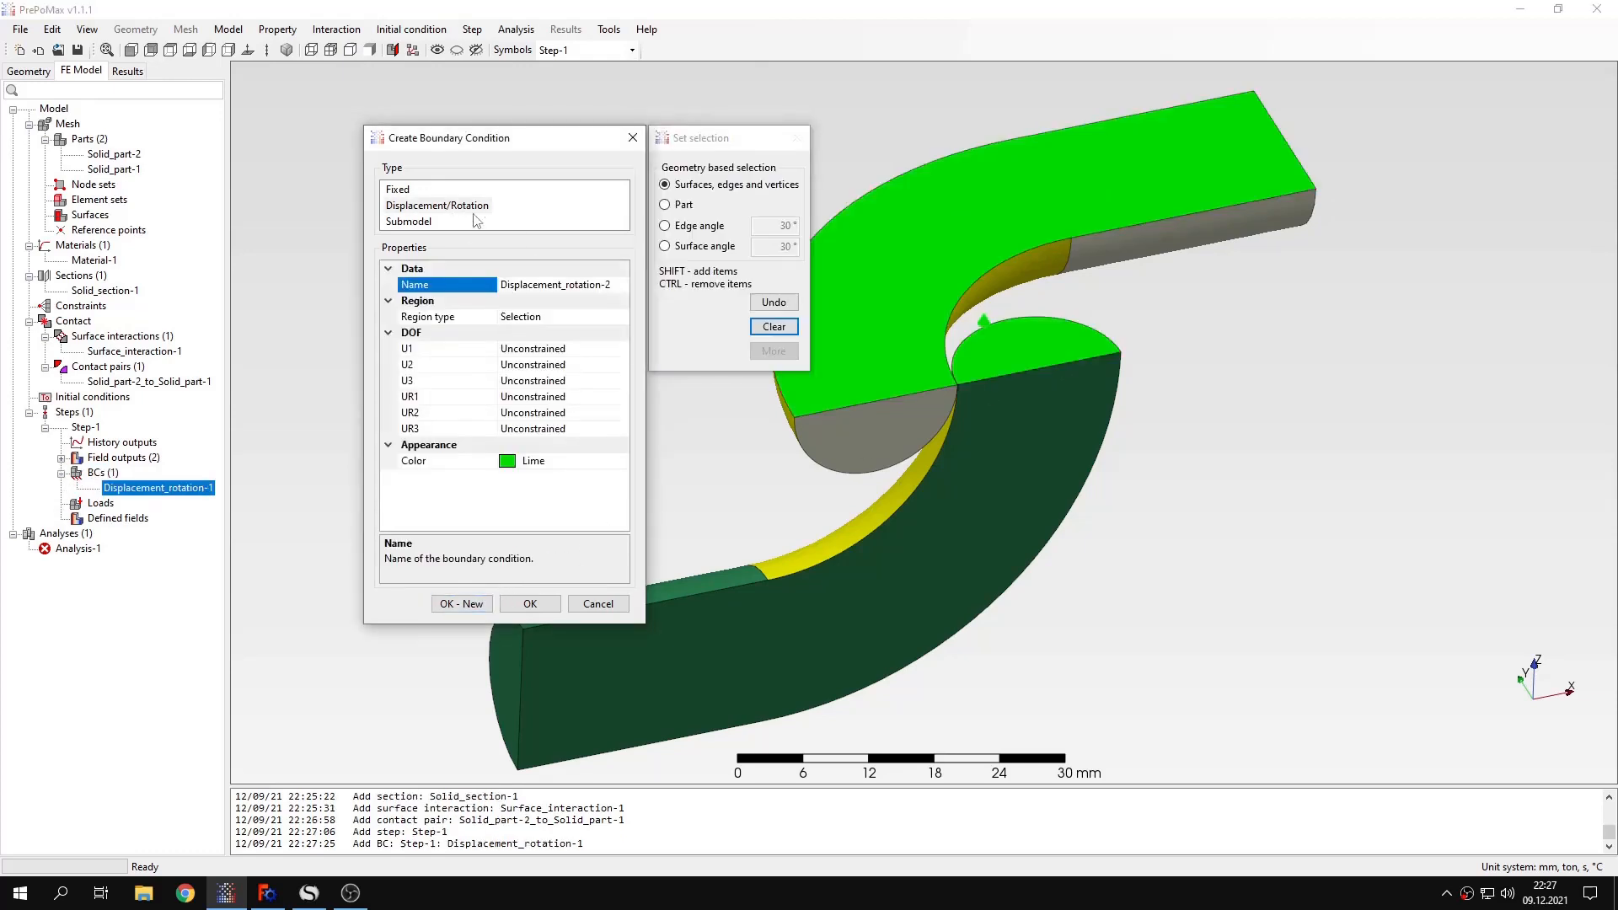
{"action": "left_click", "coordinate": [1016, 423]}
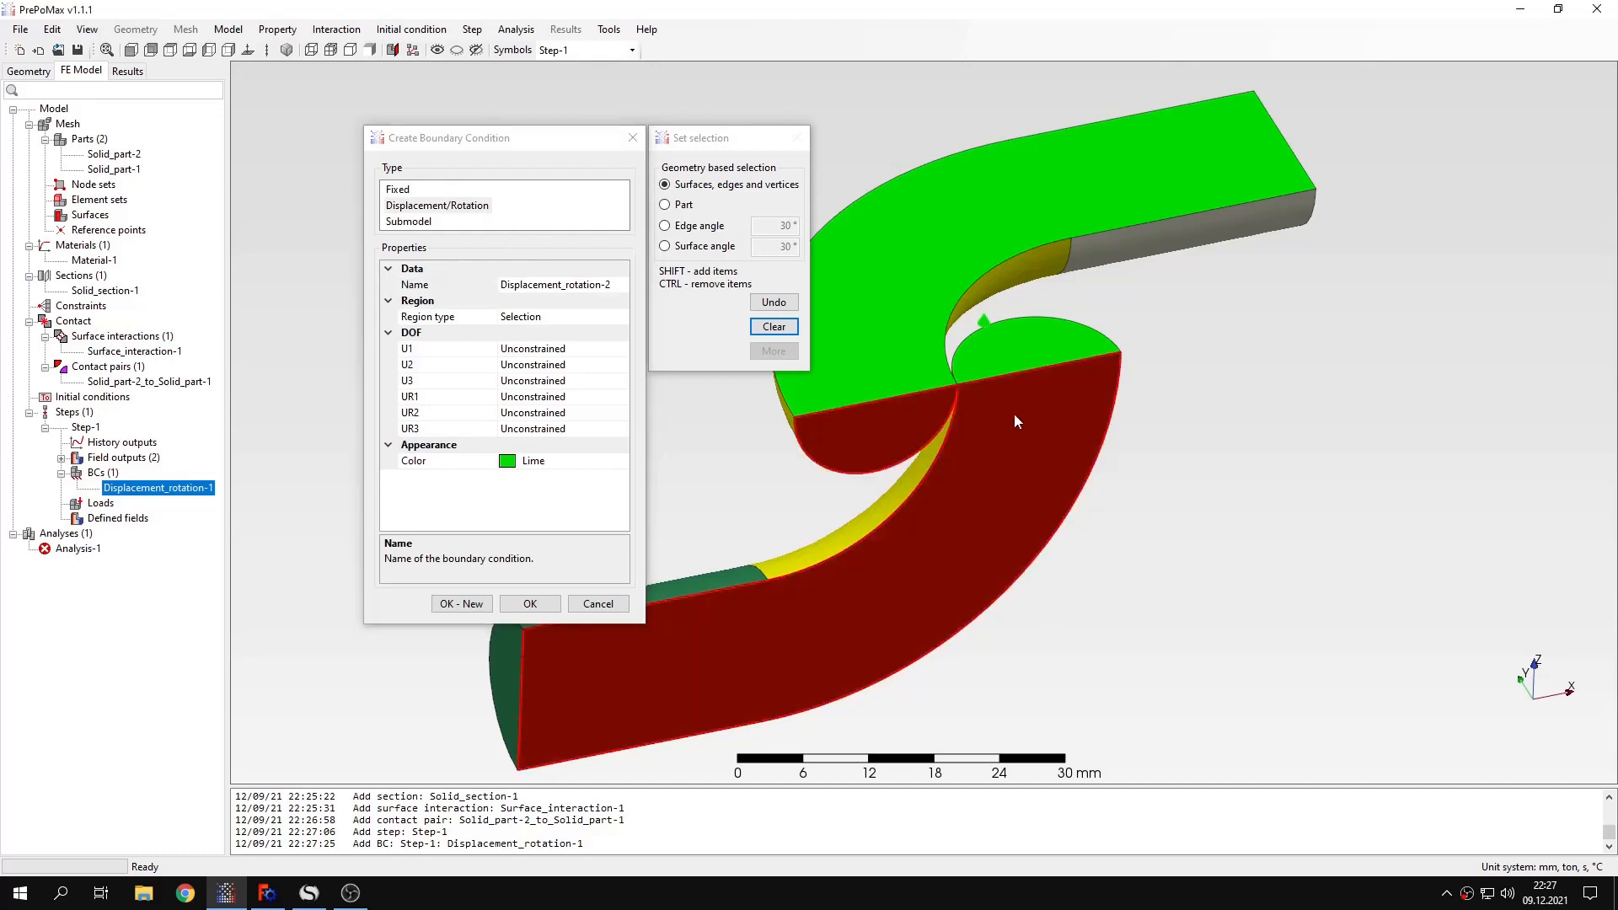
{"action": "left_click", "coordinate": [533, 364]}
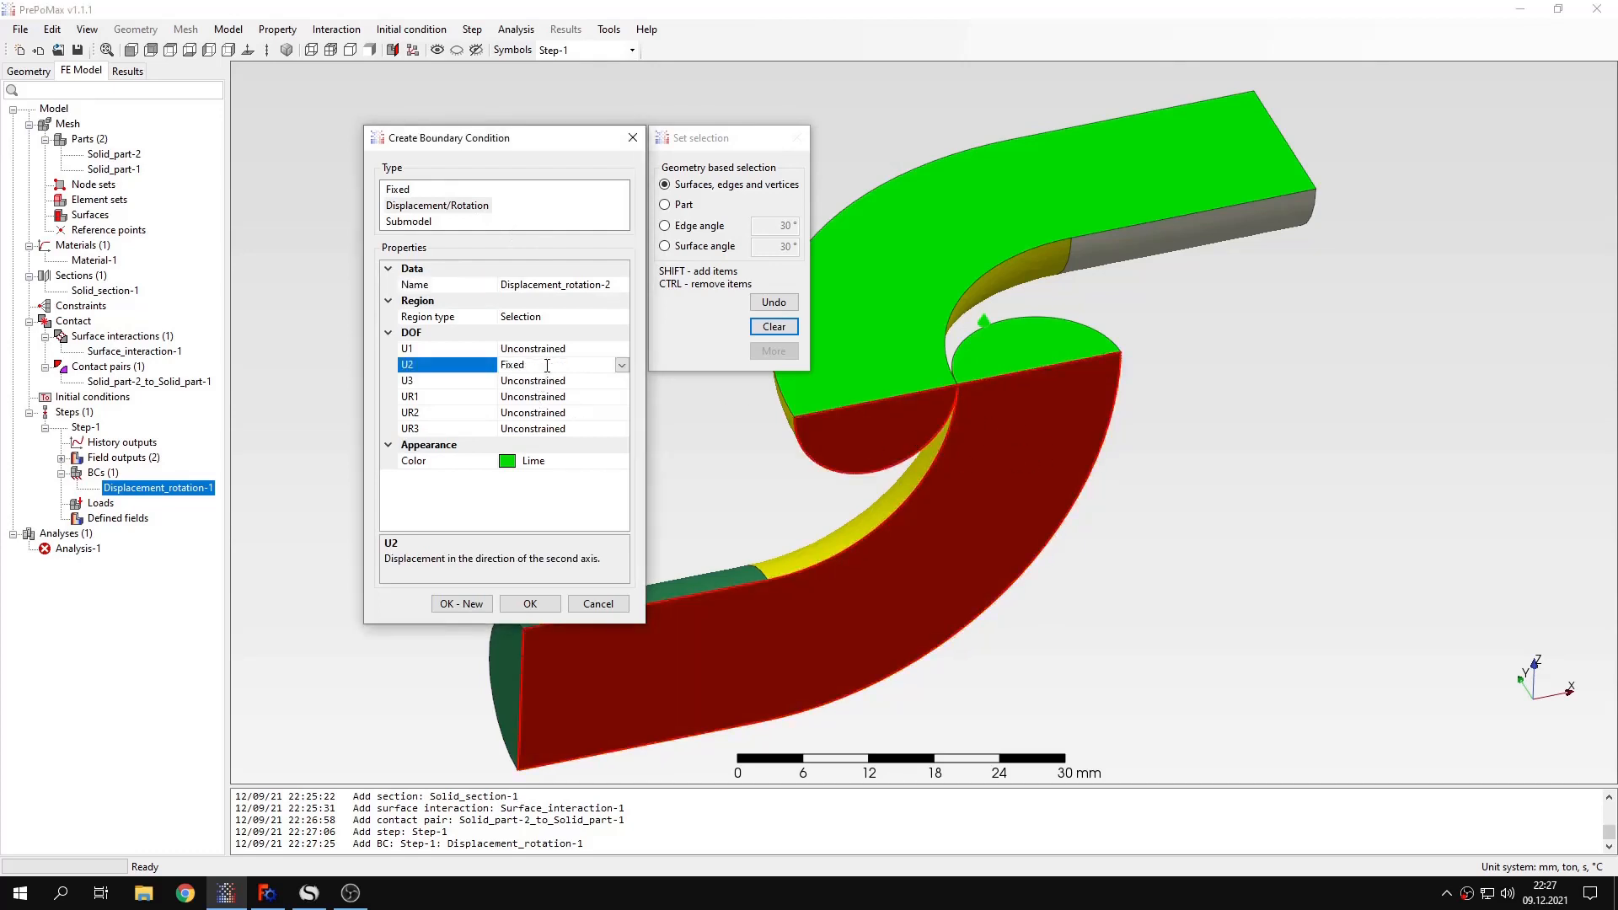
{"action": "left_click", "coordinate": [460, 604]}
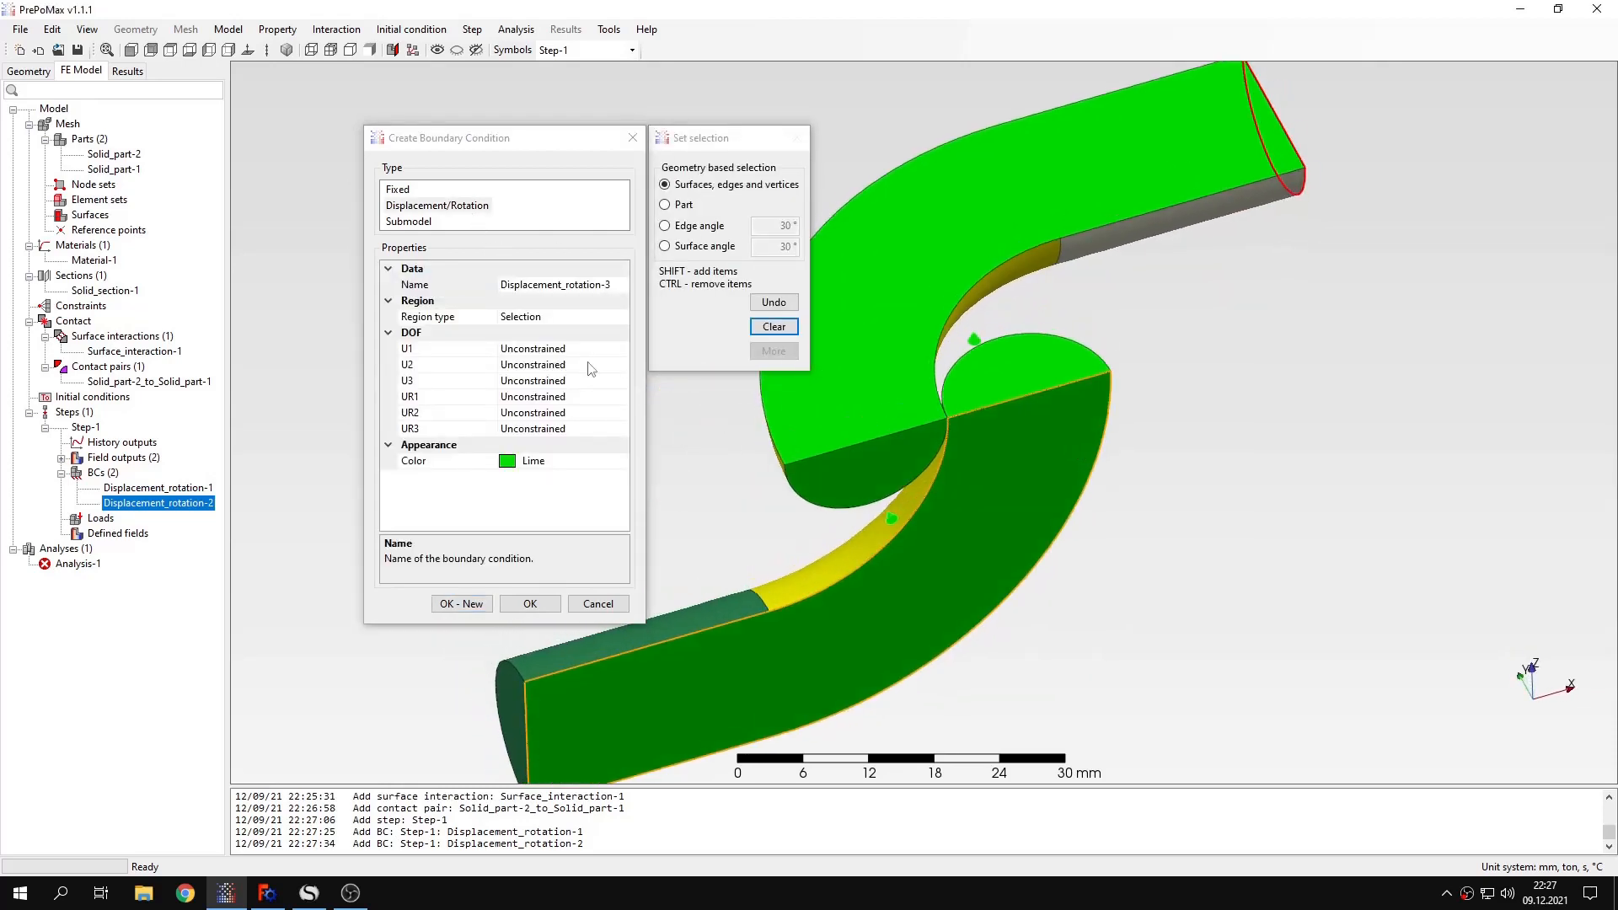
{"action": "left_click", "coordinate": [533, 349]}
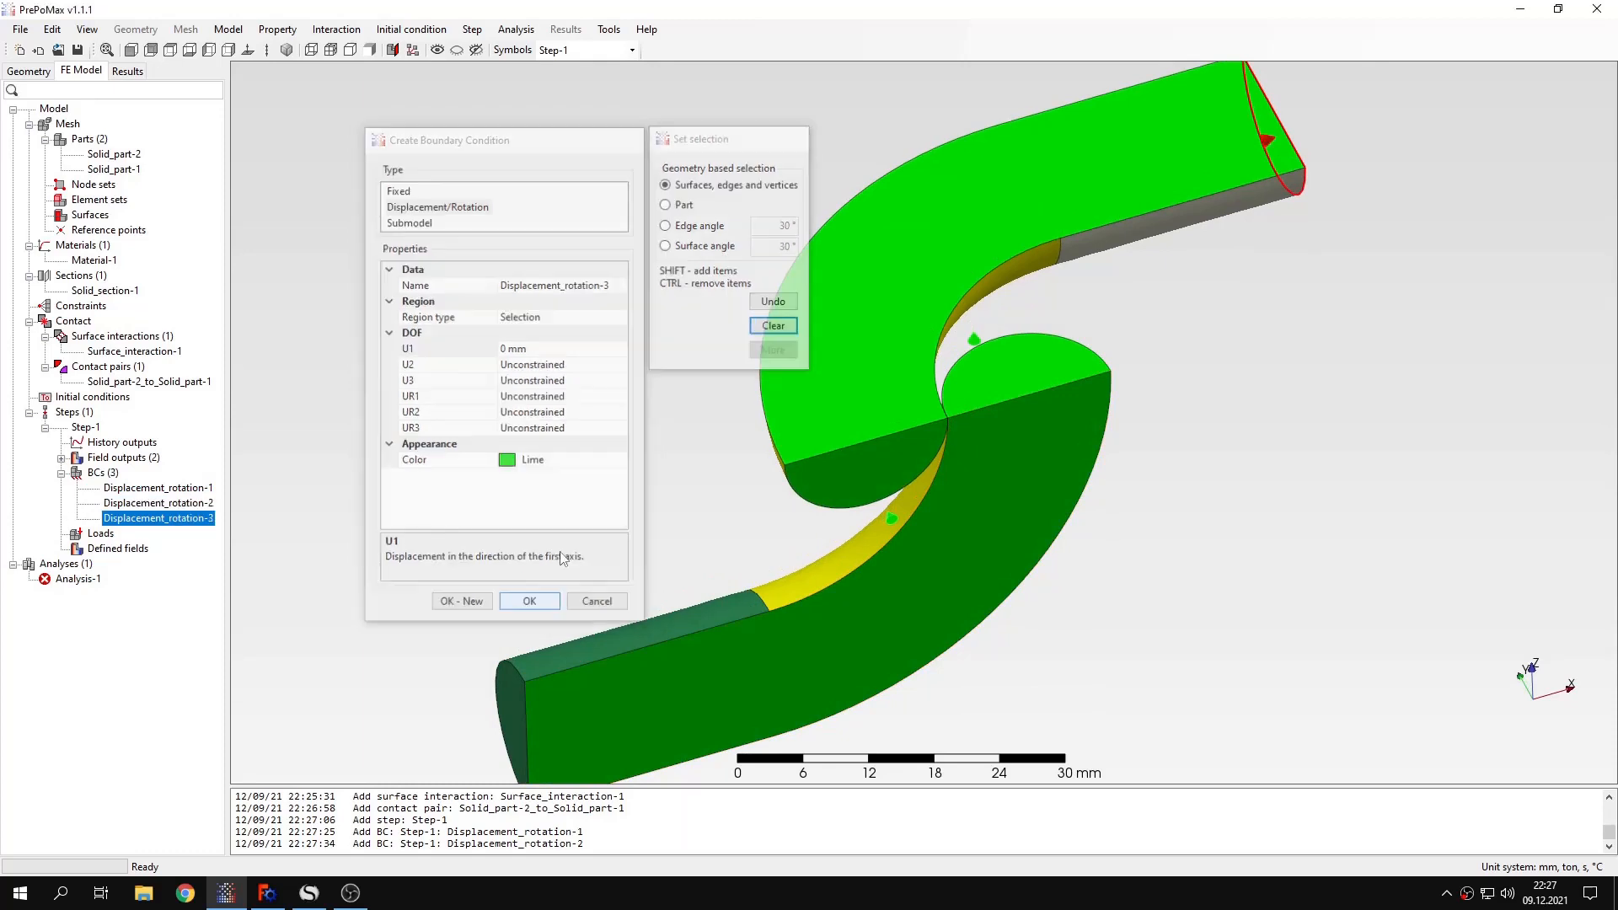
{"action": "left_click", "coordinate": [529, 601]}
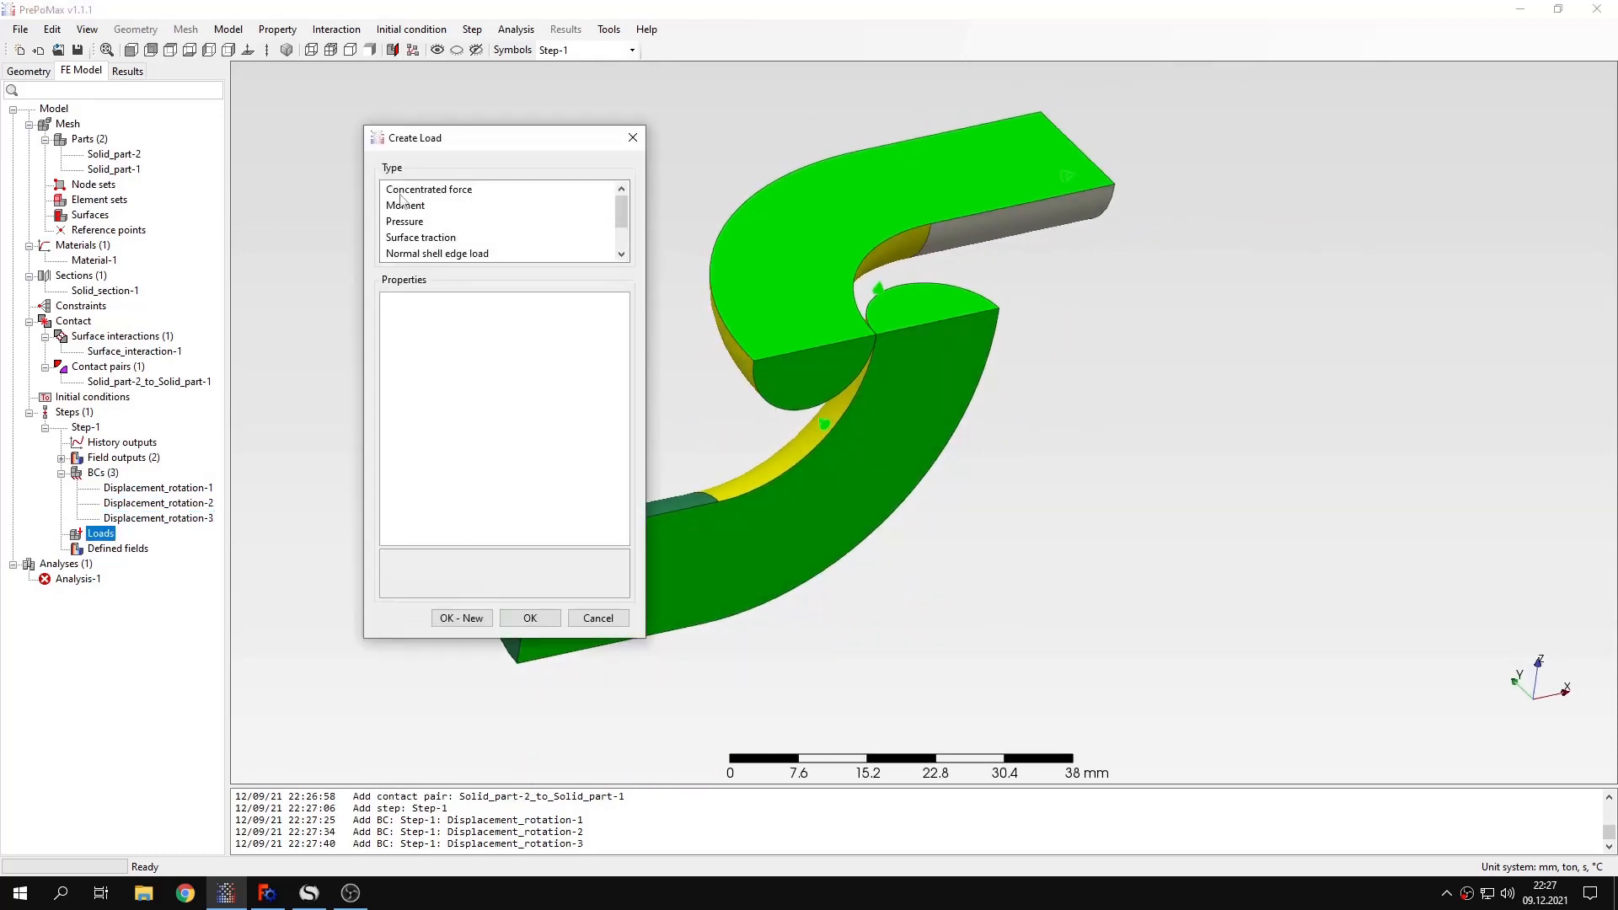
Step: Apply Surface_traction-1 with F1 = -200 N to the lower link's end face
{"action": "left_click", "coordinate": [419, 237]}
{"action": "type", "text": "-200 N"}
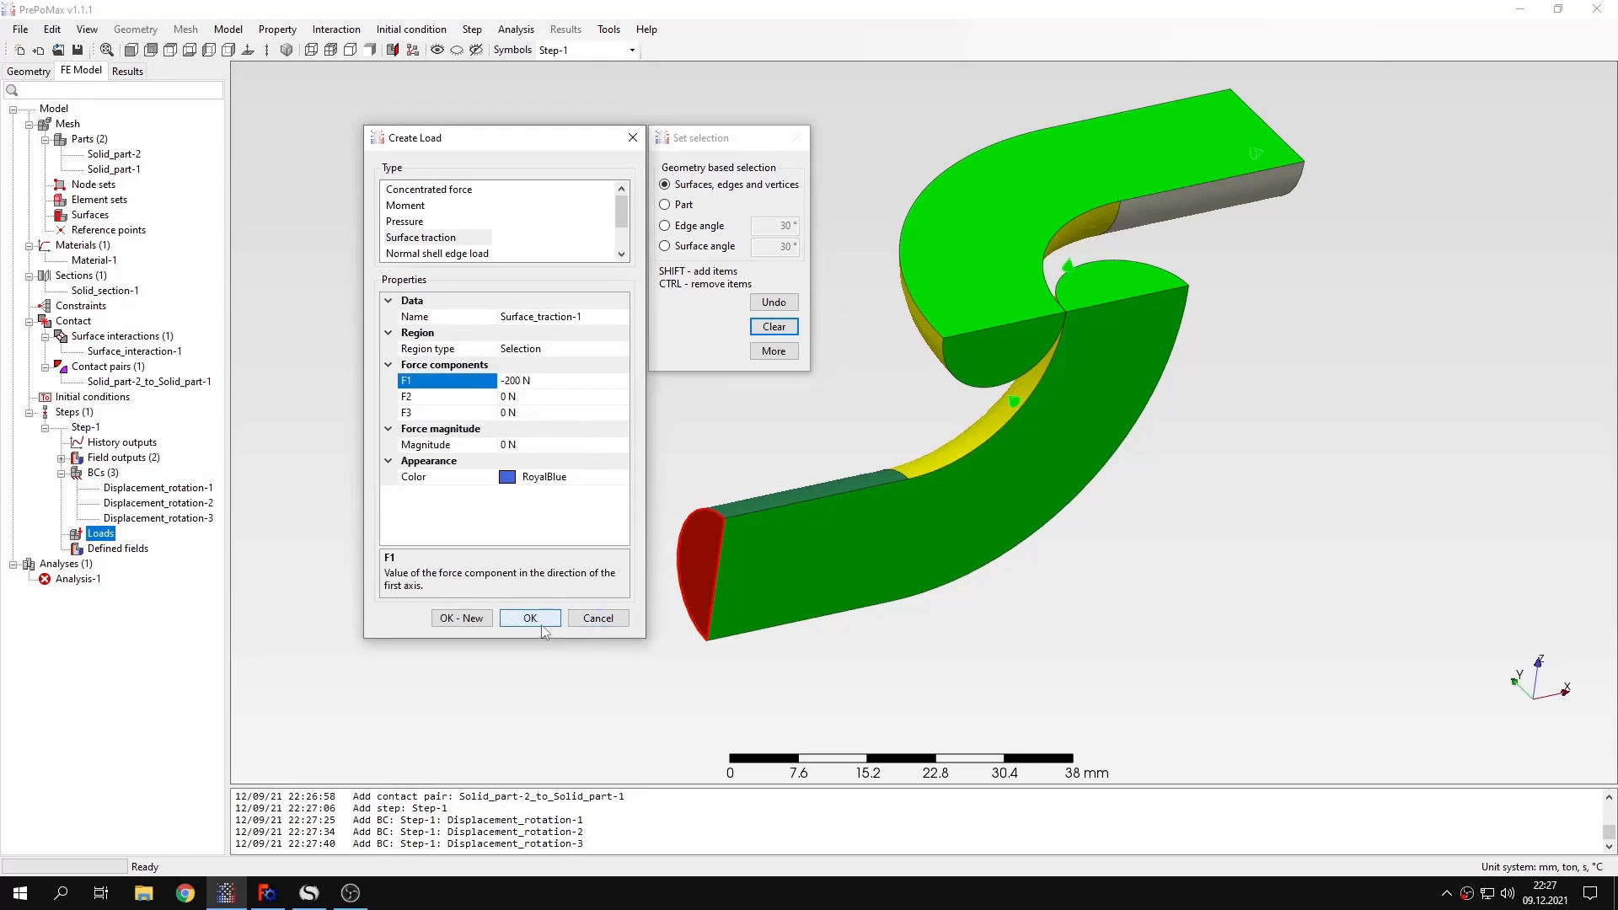
{"action": "left_click", "coordinate": [529, 617]}
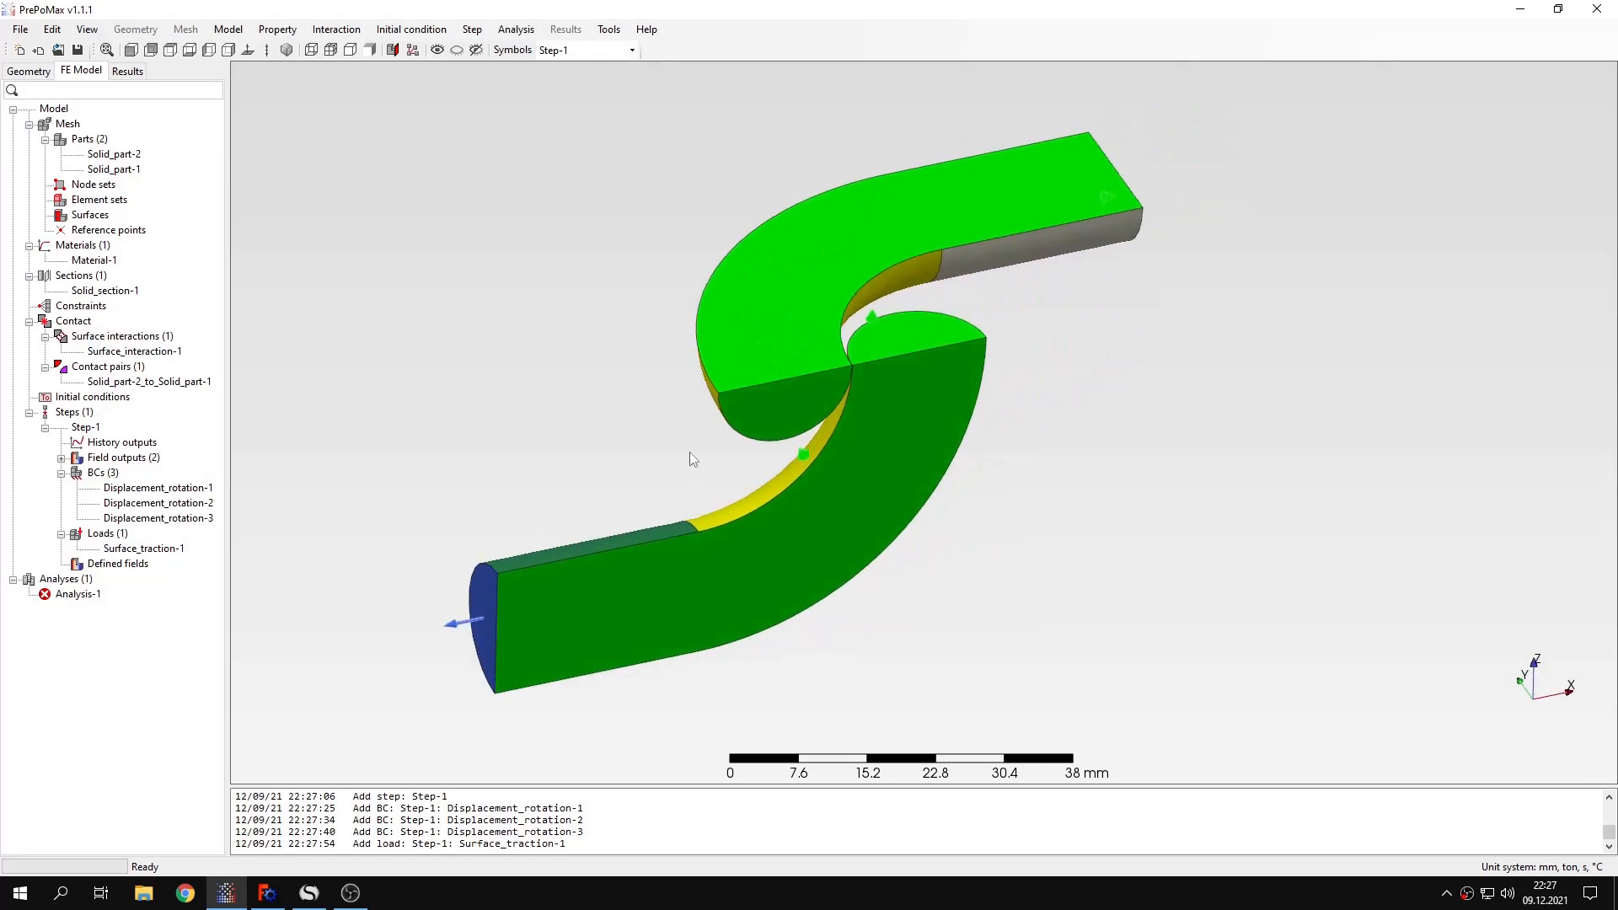
{"action": "mouse_move", "coordinate": [886, 230]}
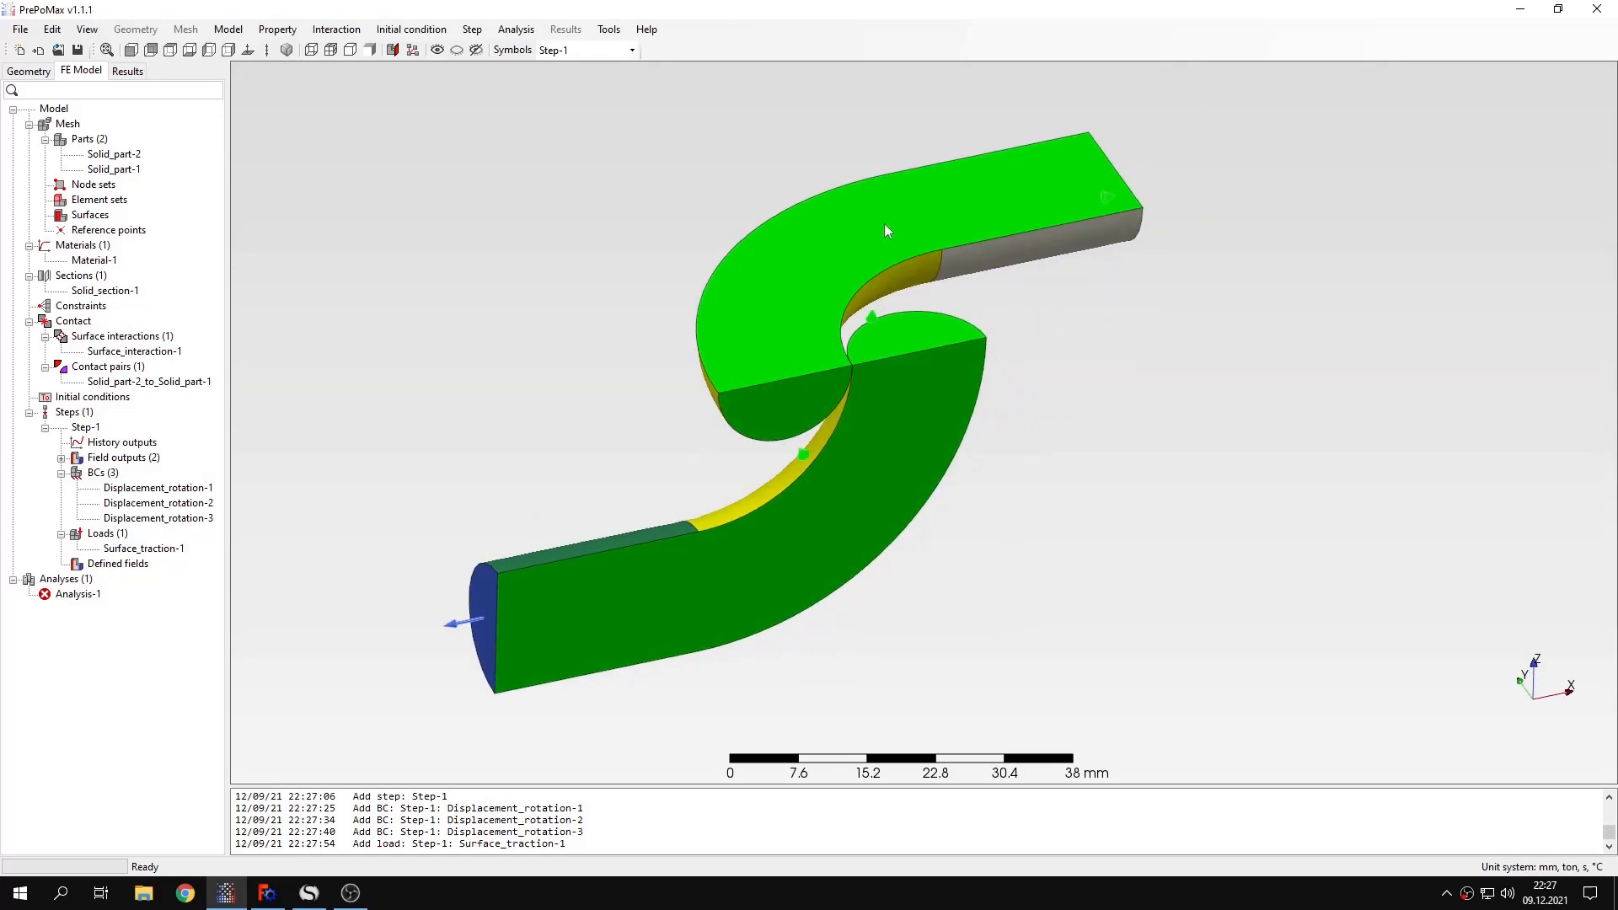
{"action": "mouse_move", "coordinate": [101, 603]}
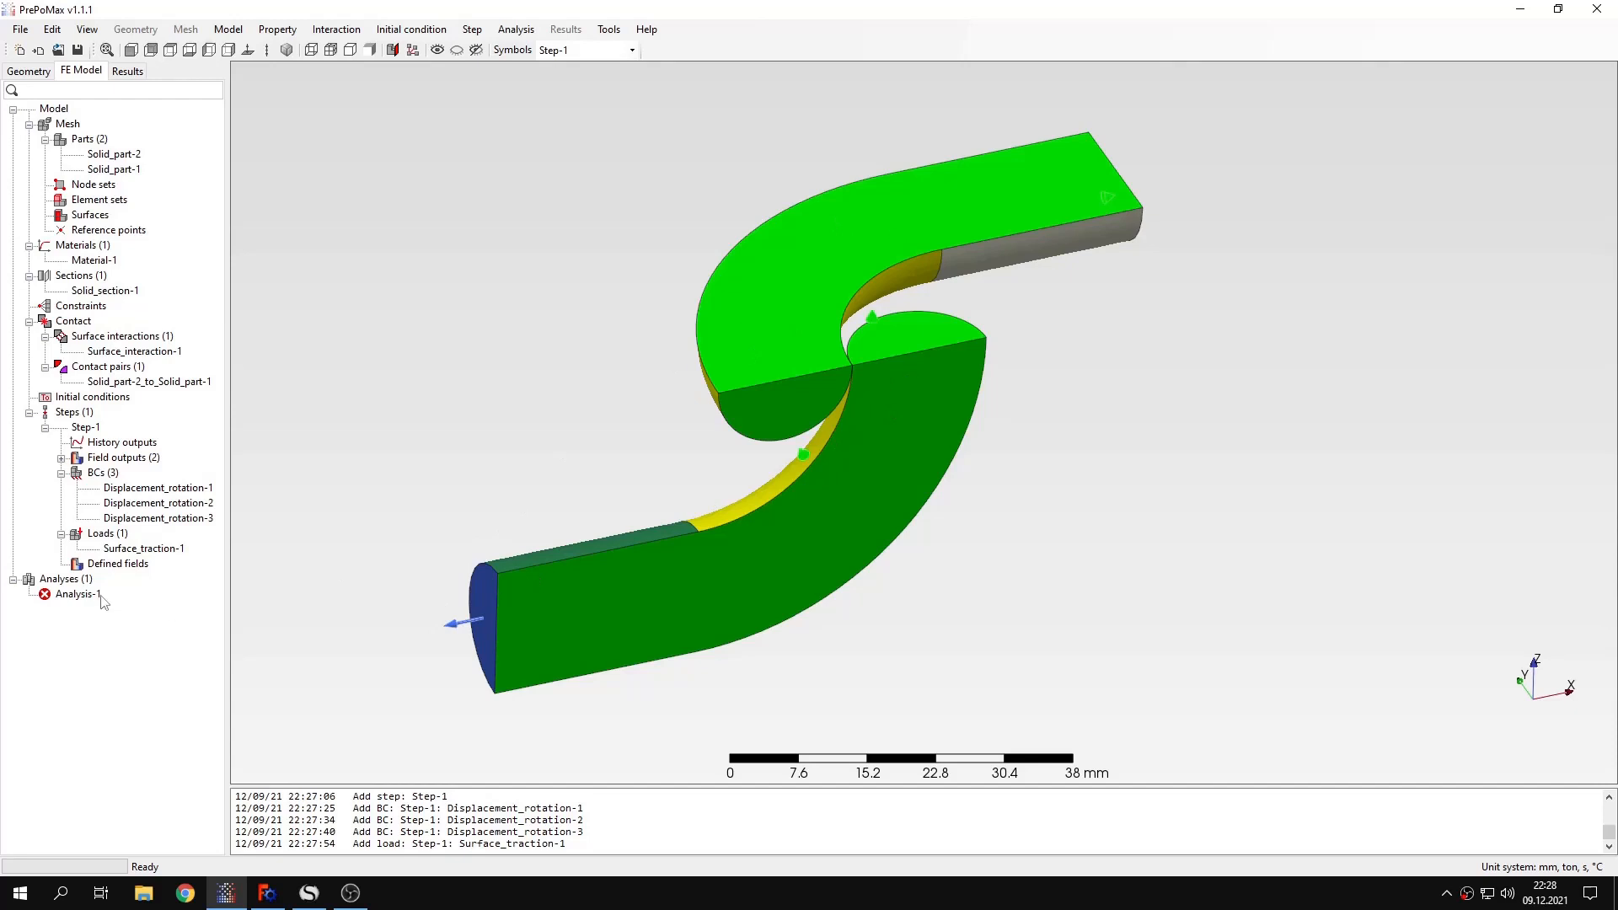
Step: Launch Analysis-1 and let the solver run
{"action": "double_click", "coordinate": [78, 593]}
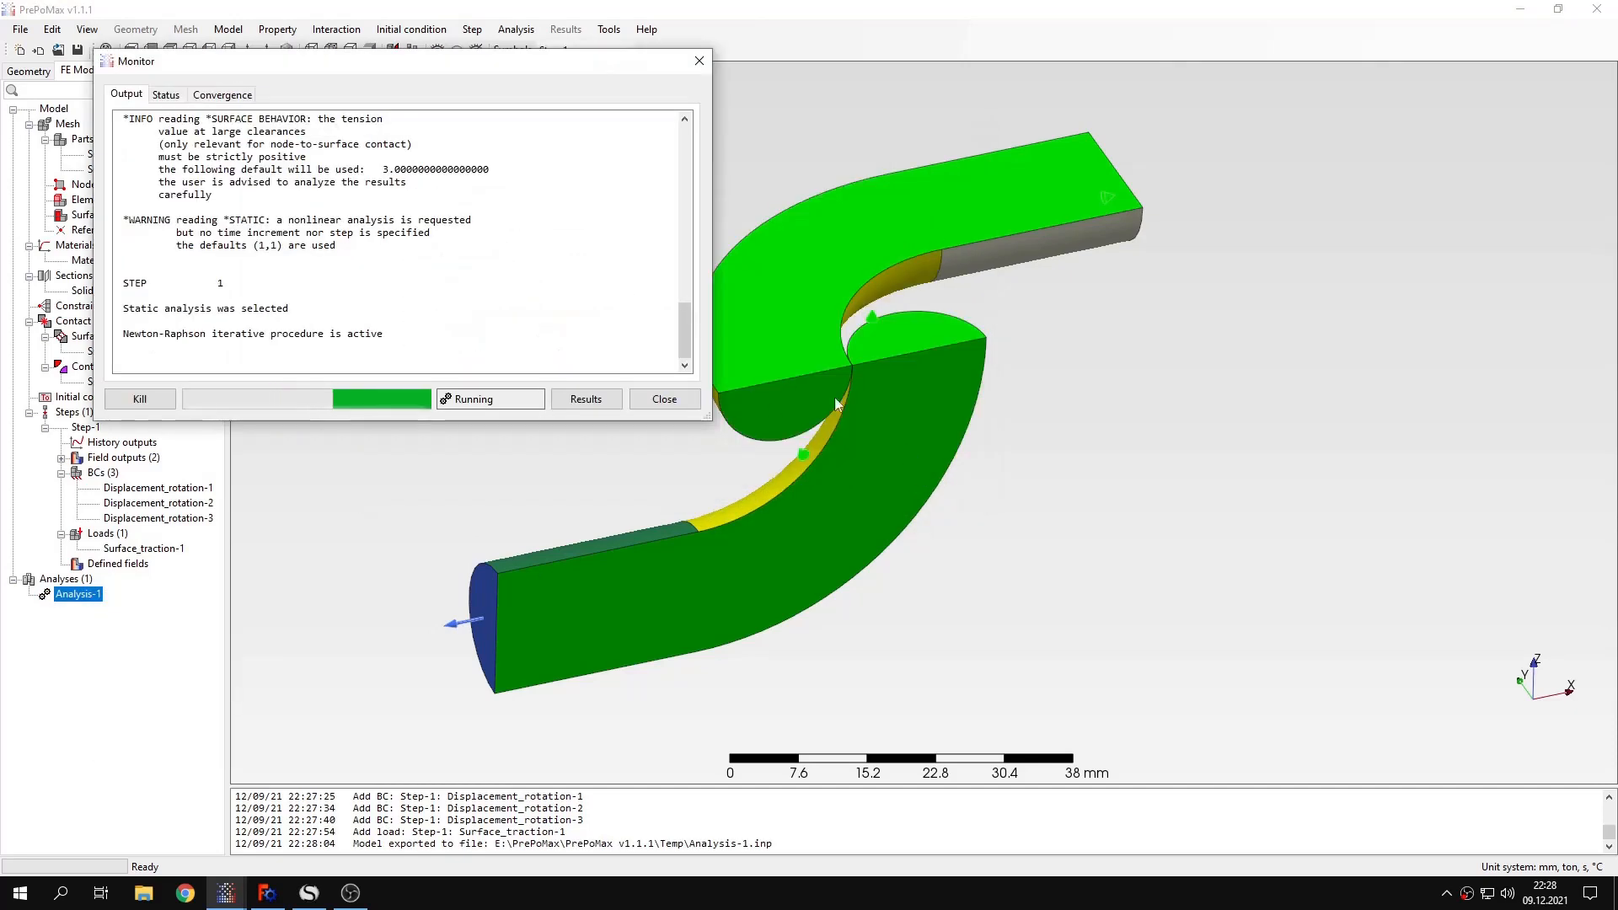
{"action": "mouse_move", "coordinate": [873, 448]}
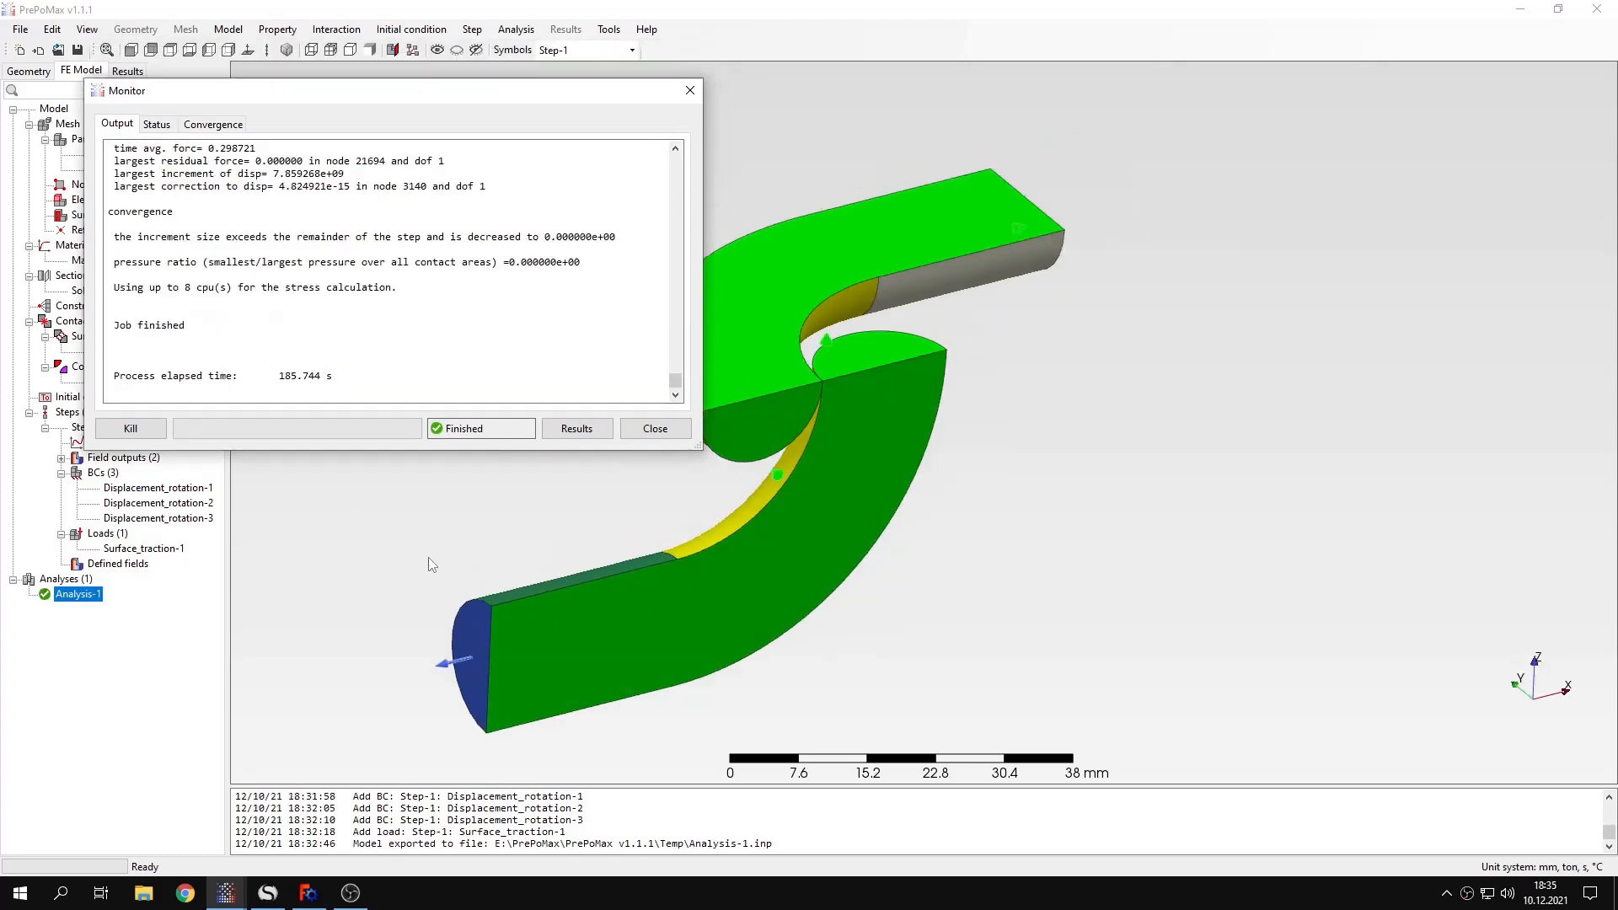
{"action": "mouse_move", "coordinate": [562, 464]}
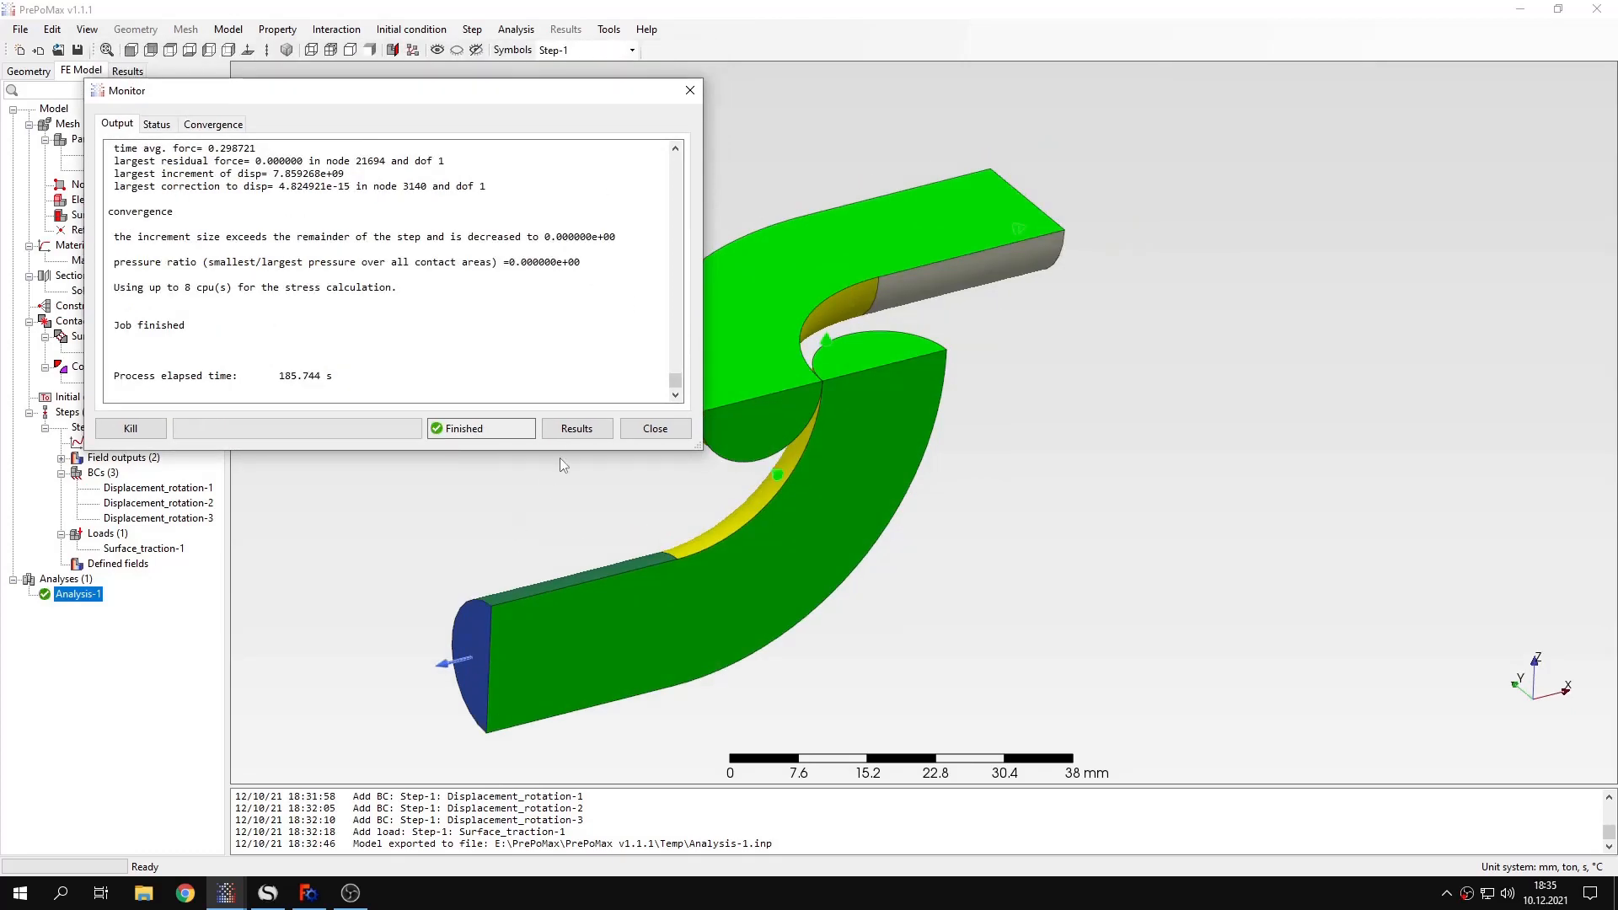
Step: Show the von Mises contour, then S11, zooming into where the links touch
{"action": "left_click", "coordinate": [576, 428]}
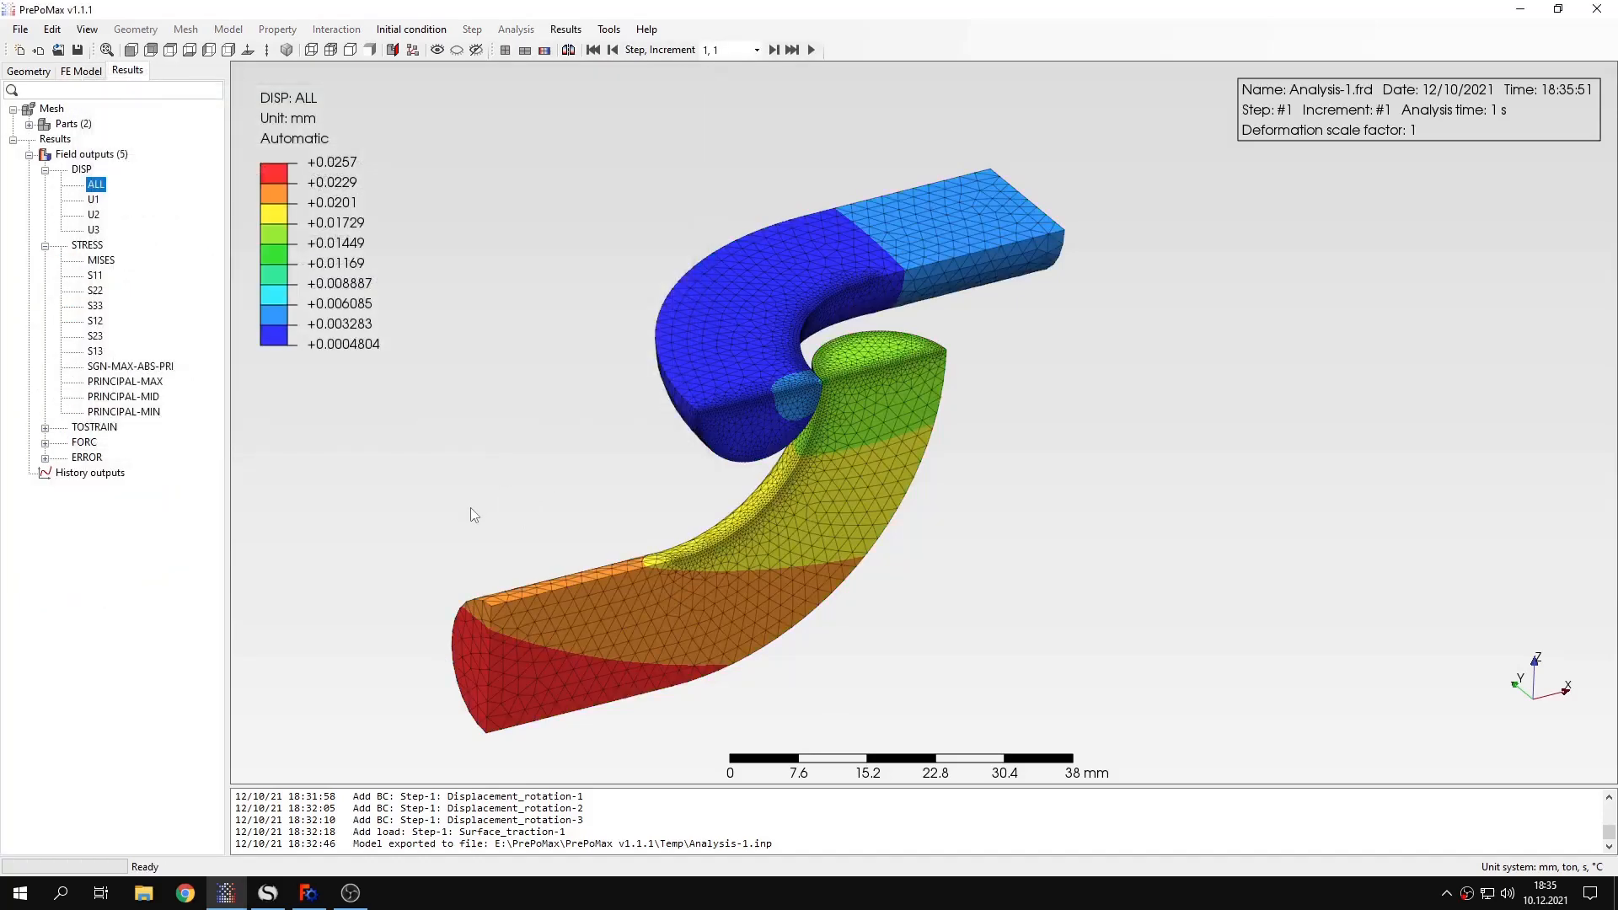
{"action": "left_click", "coordinate": [101, 258]}
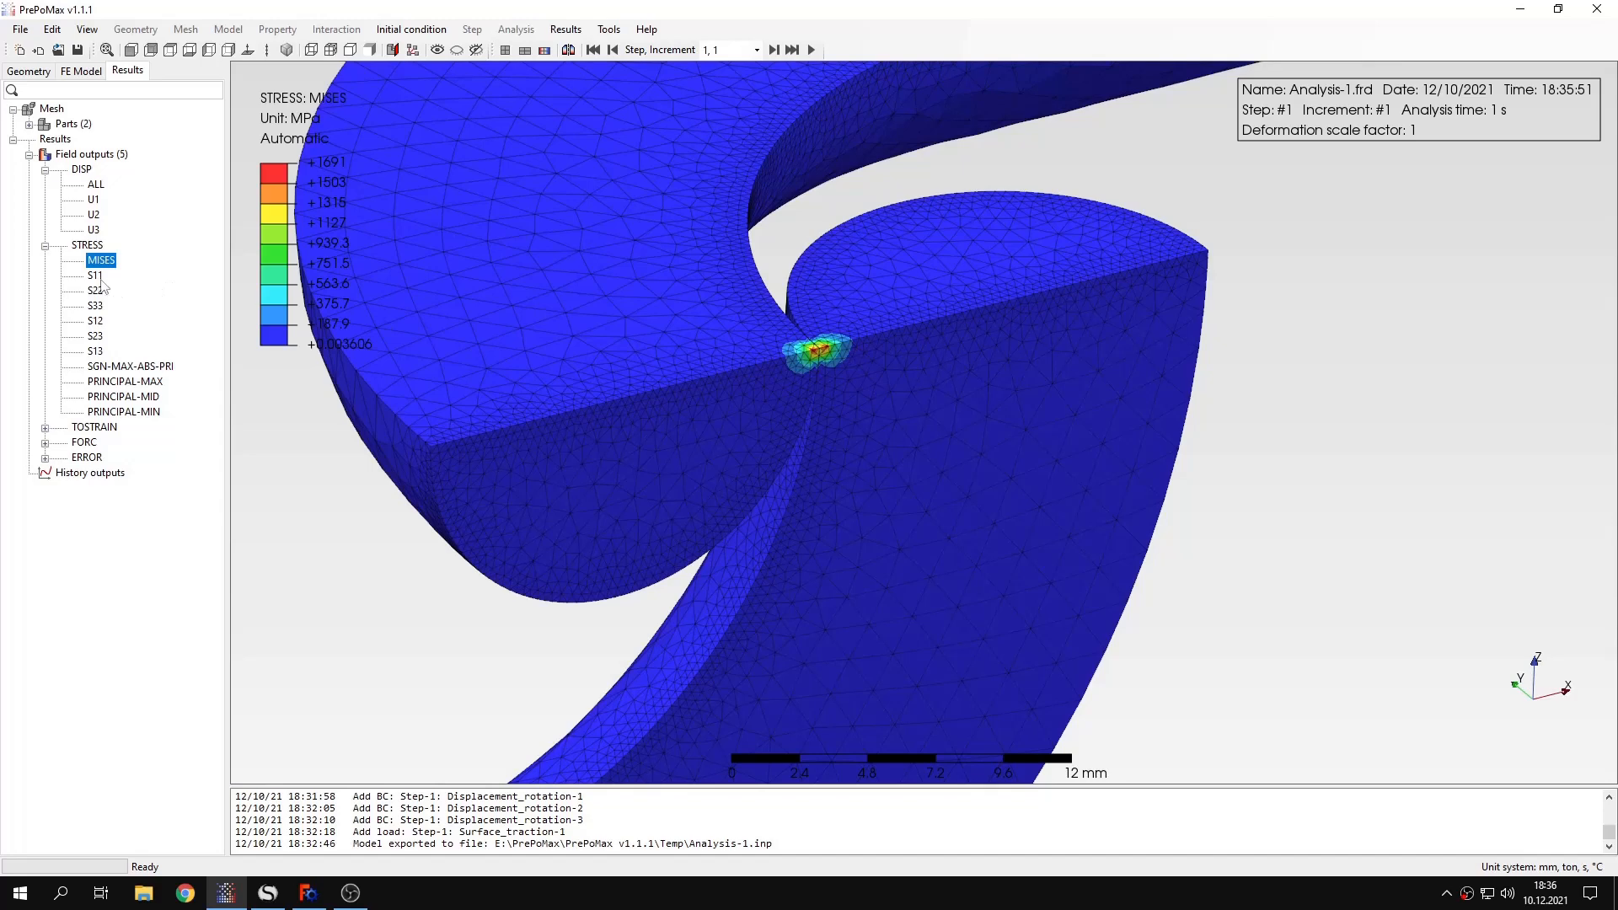
{"action": "left_click", "coordinate": [94, 275]}
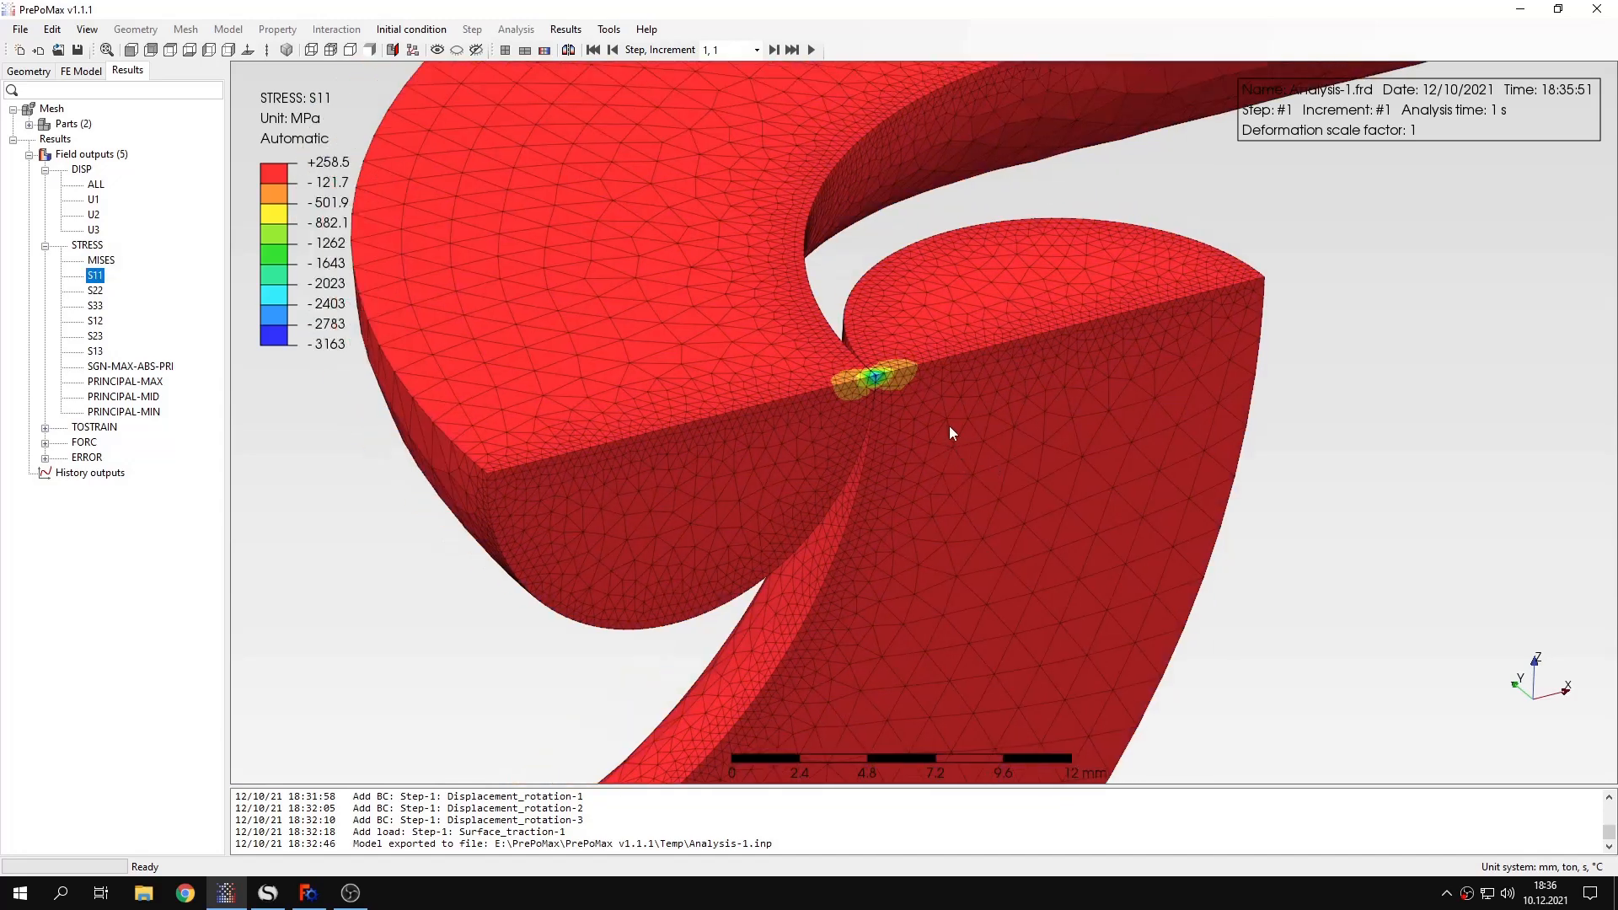
{"action": "scroll", "scroll_direction": "up", "scroll_amount": 3}
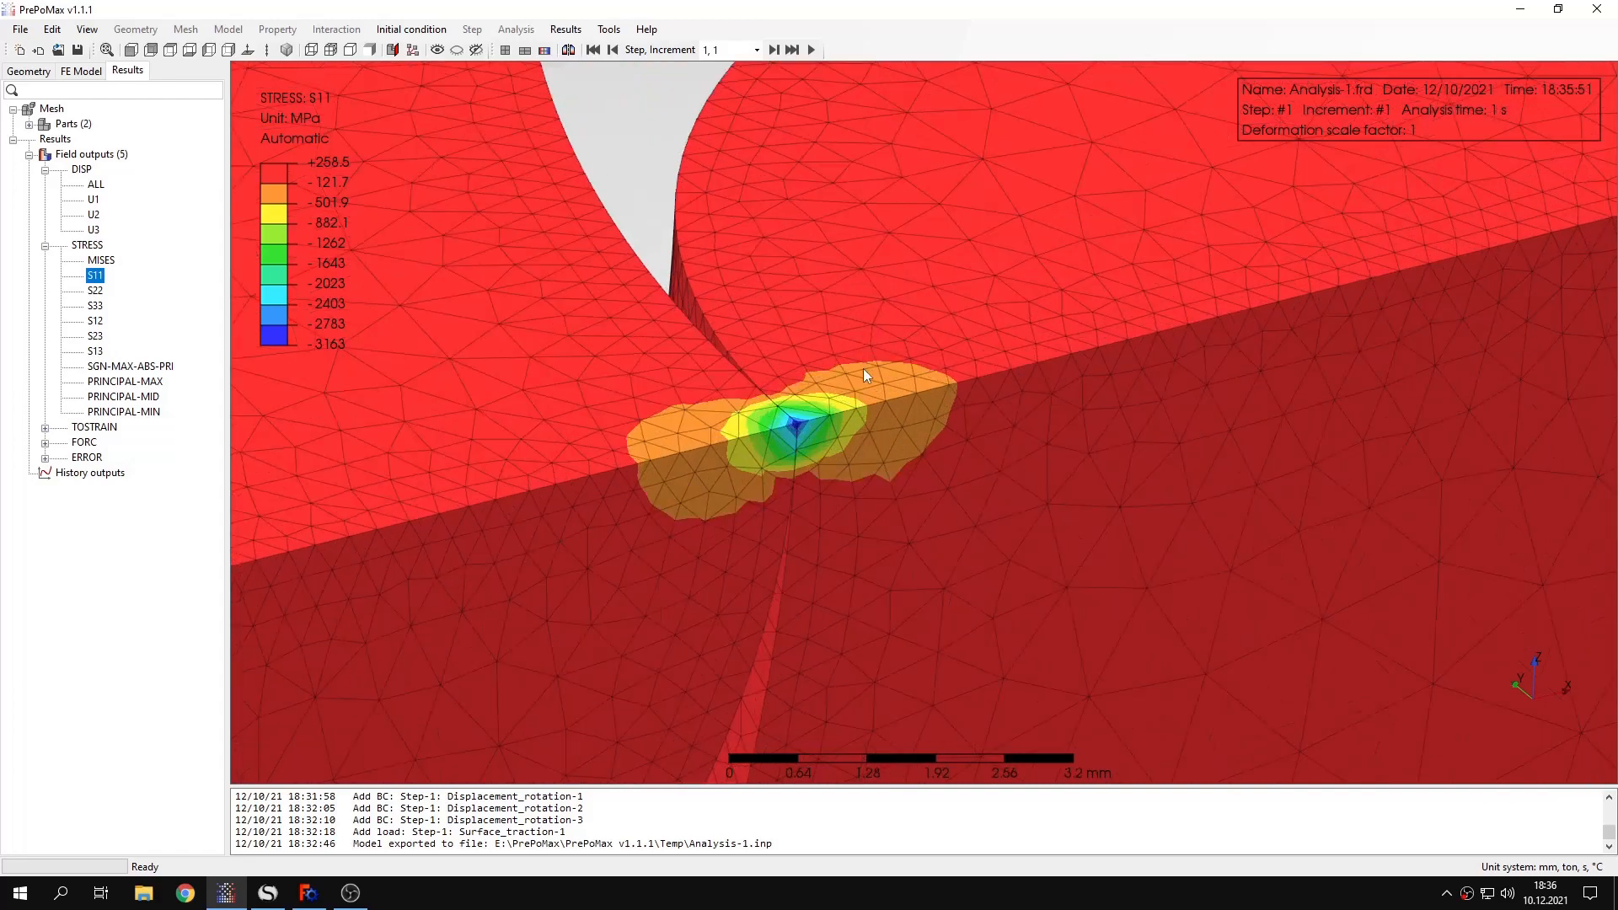
{"action": "mouse_move", "coordinate": [809, 428]}
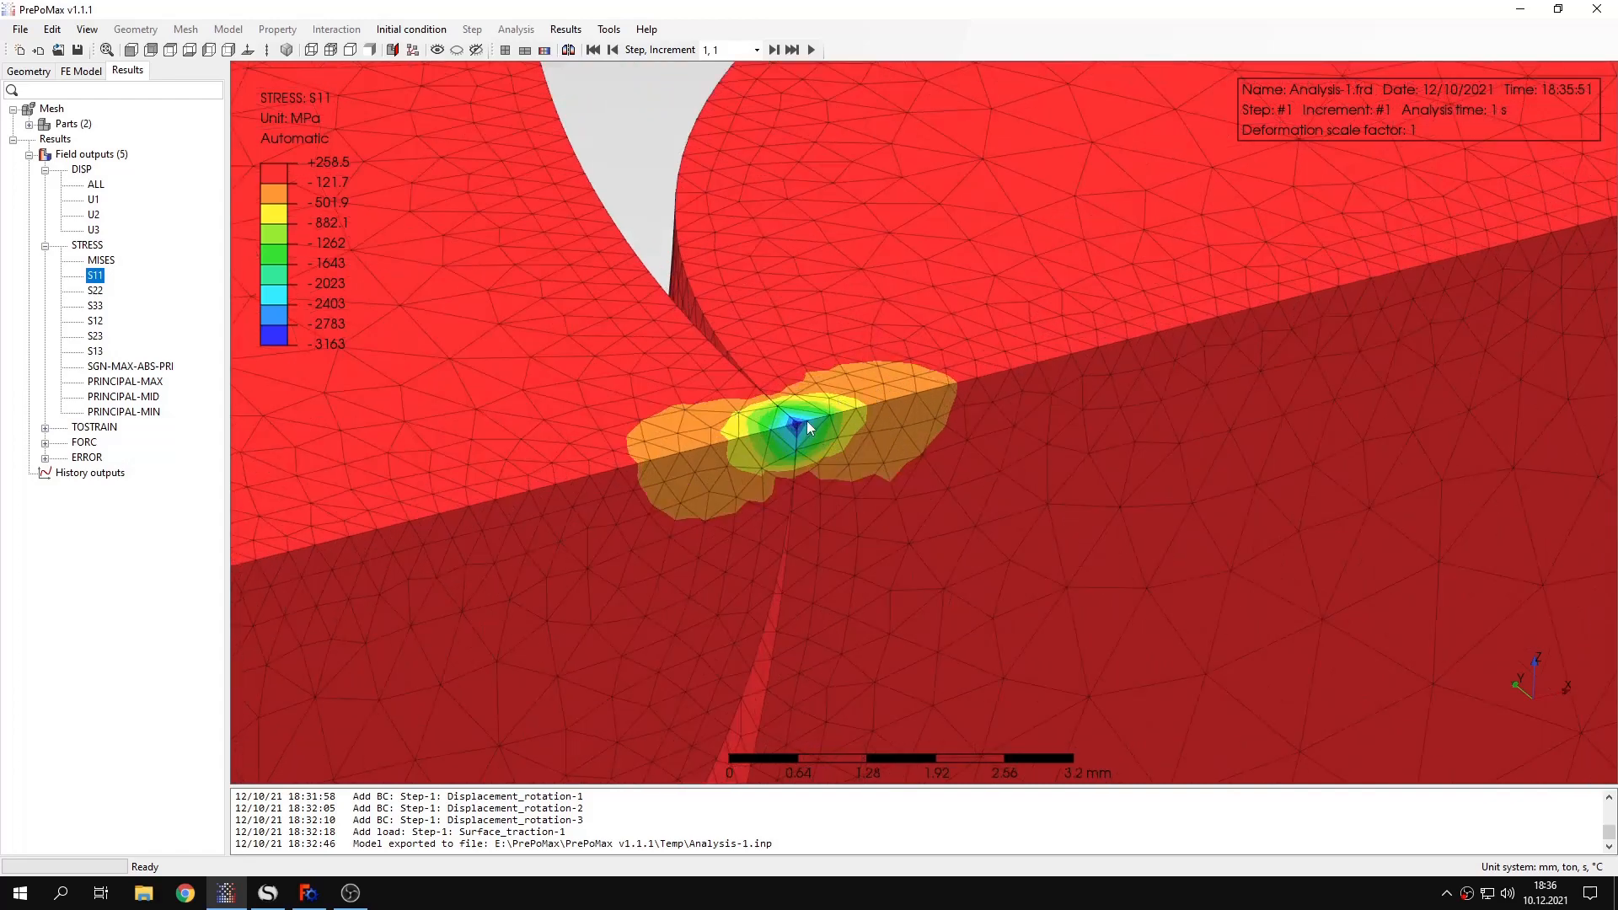
{"action": "left_click", "coordinate": [266, 893]}
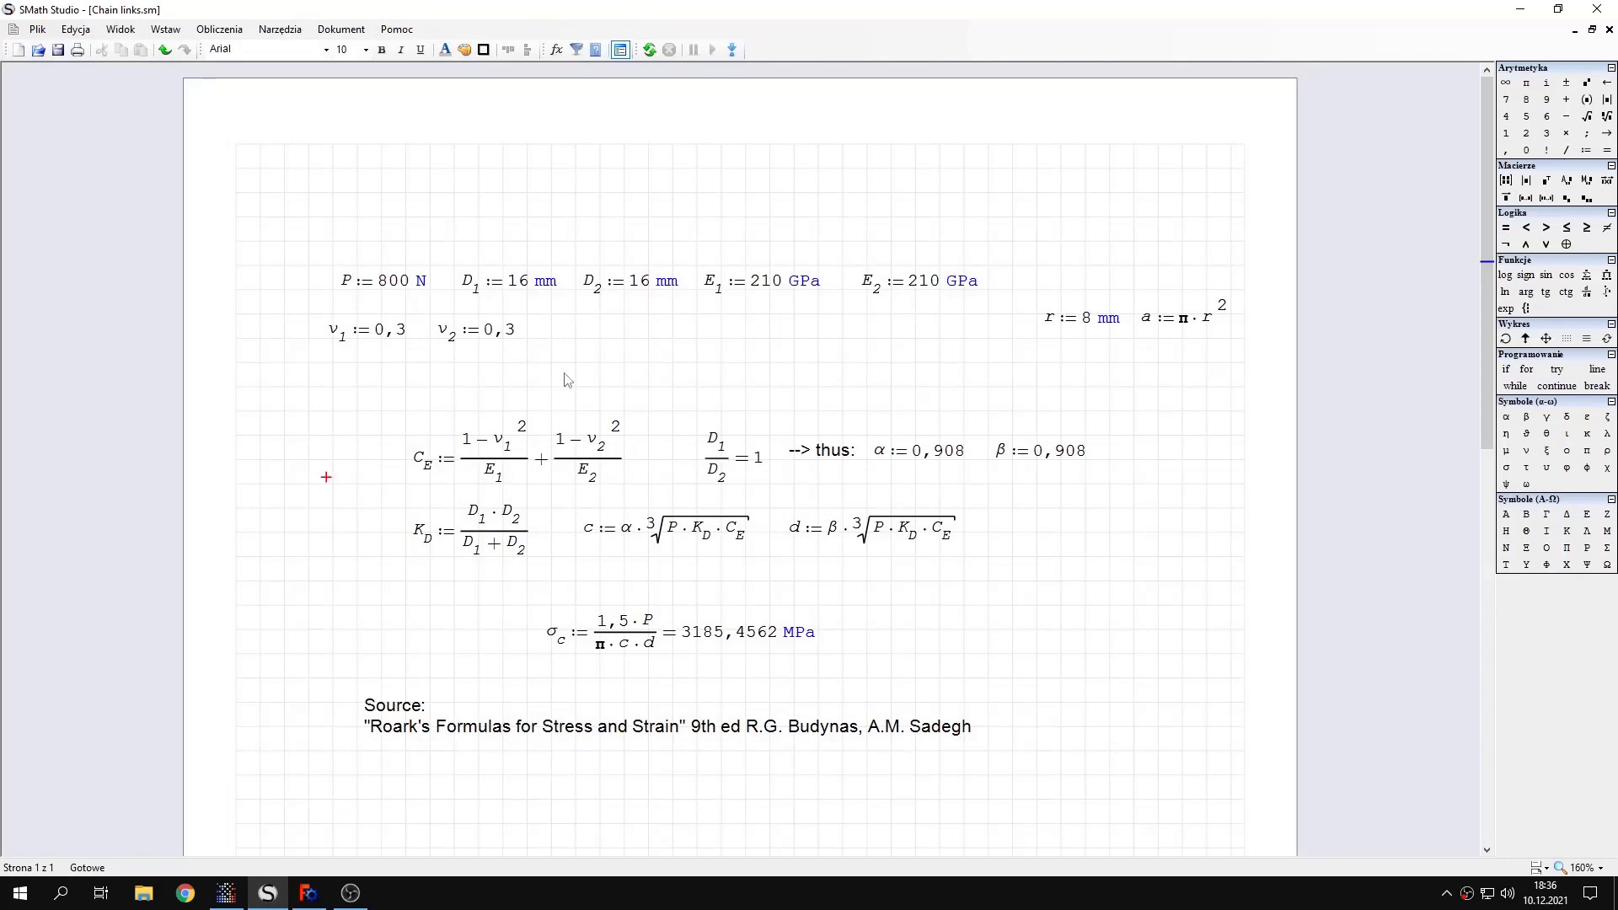
{"action": "mouse_move", "coordinate": [730, 366]}
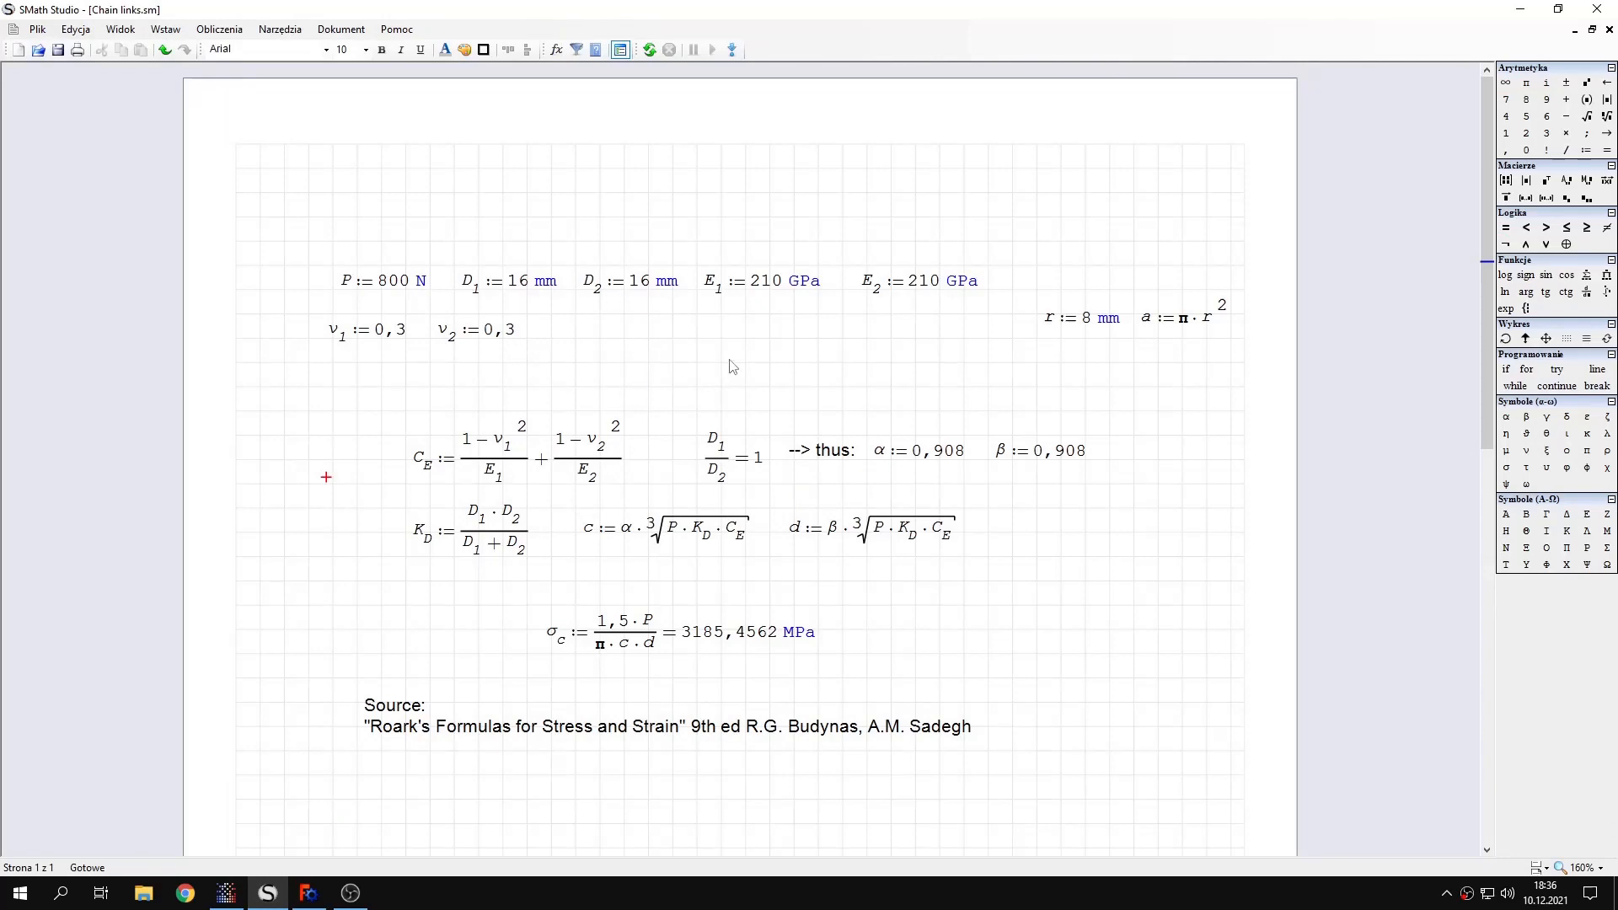
{"action": "mouse_move", "coordinate": [736, 341]}
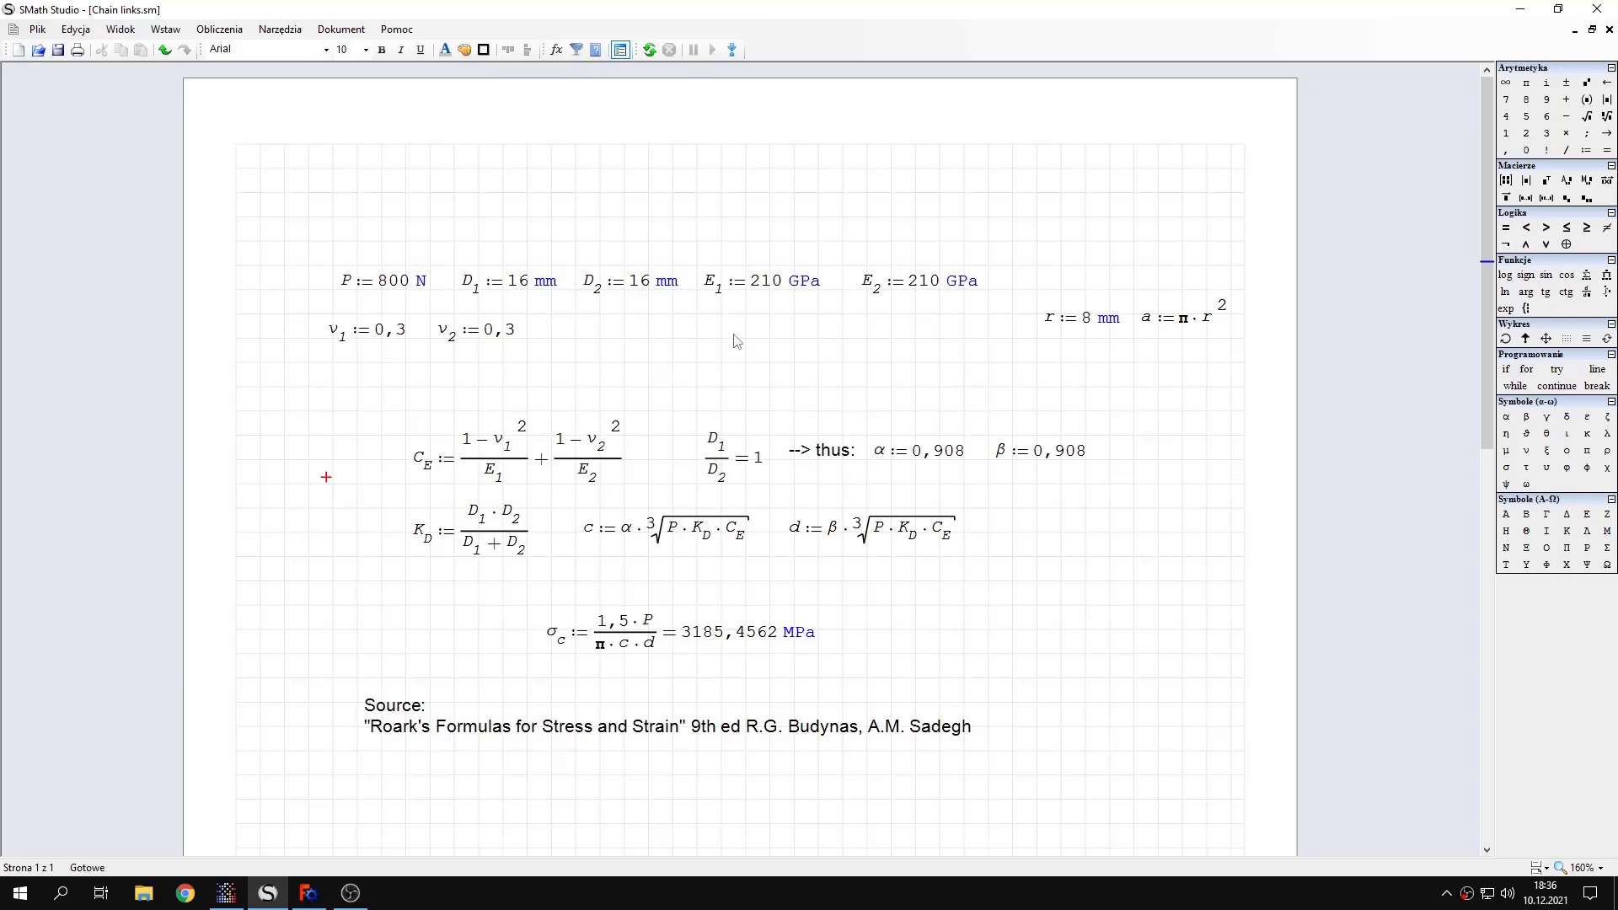
{"action": "mouse_move", "coordinate": [685, 640]}
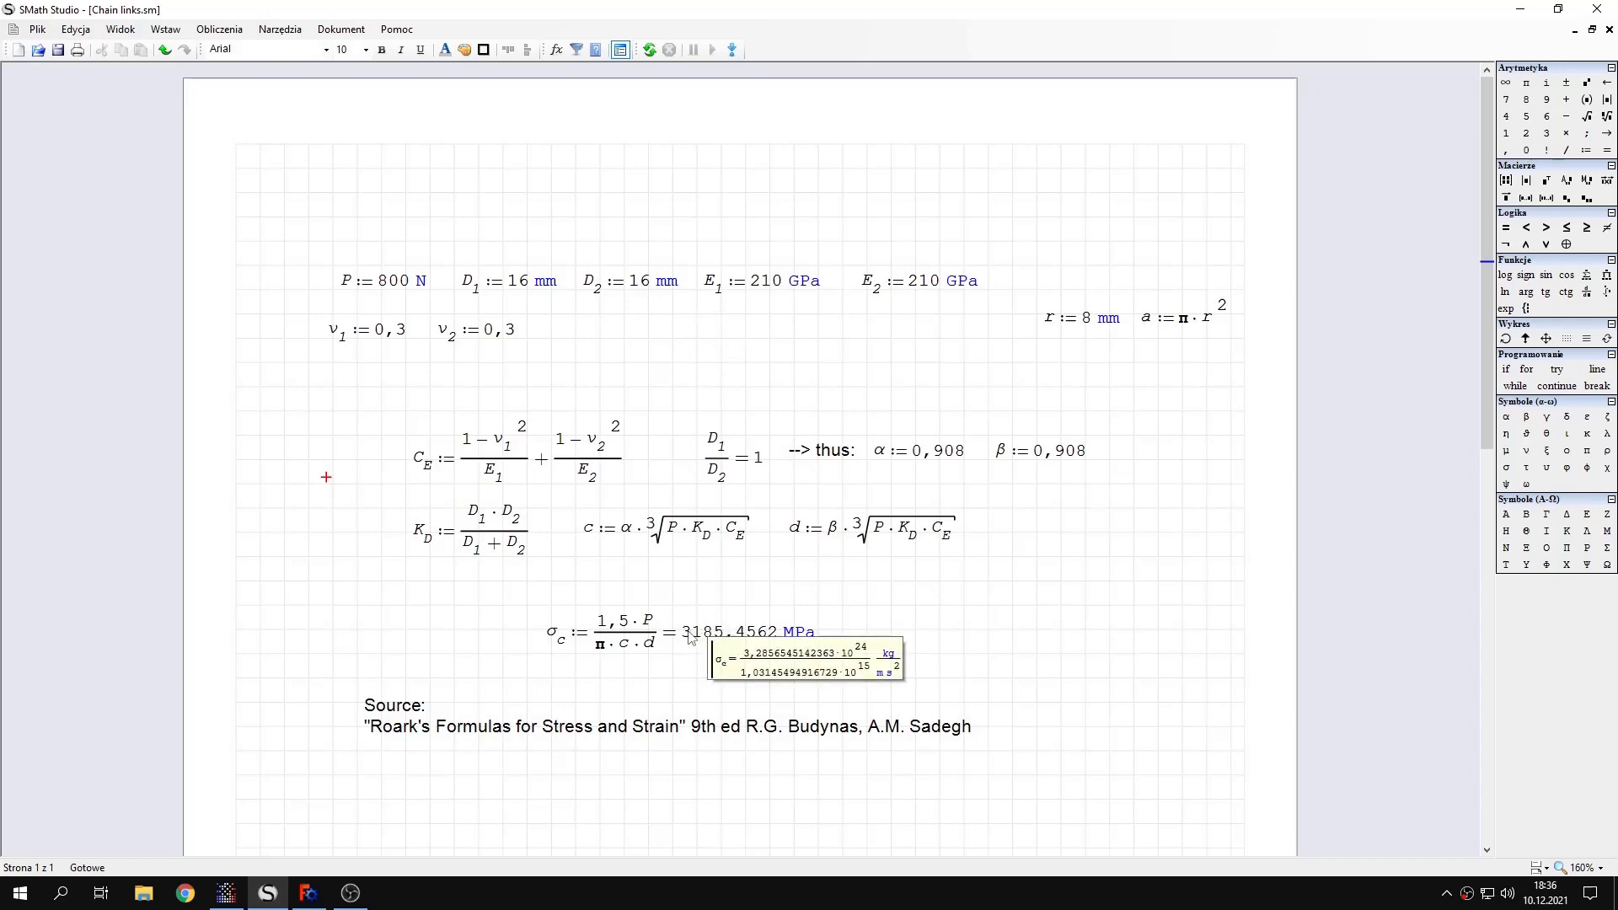
{"action": "mouse_move", "coordinate": [712, 645]}
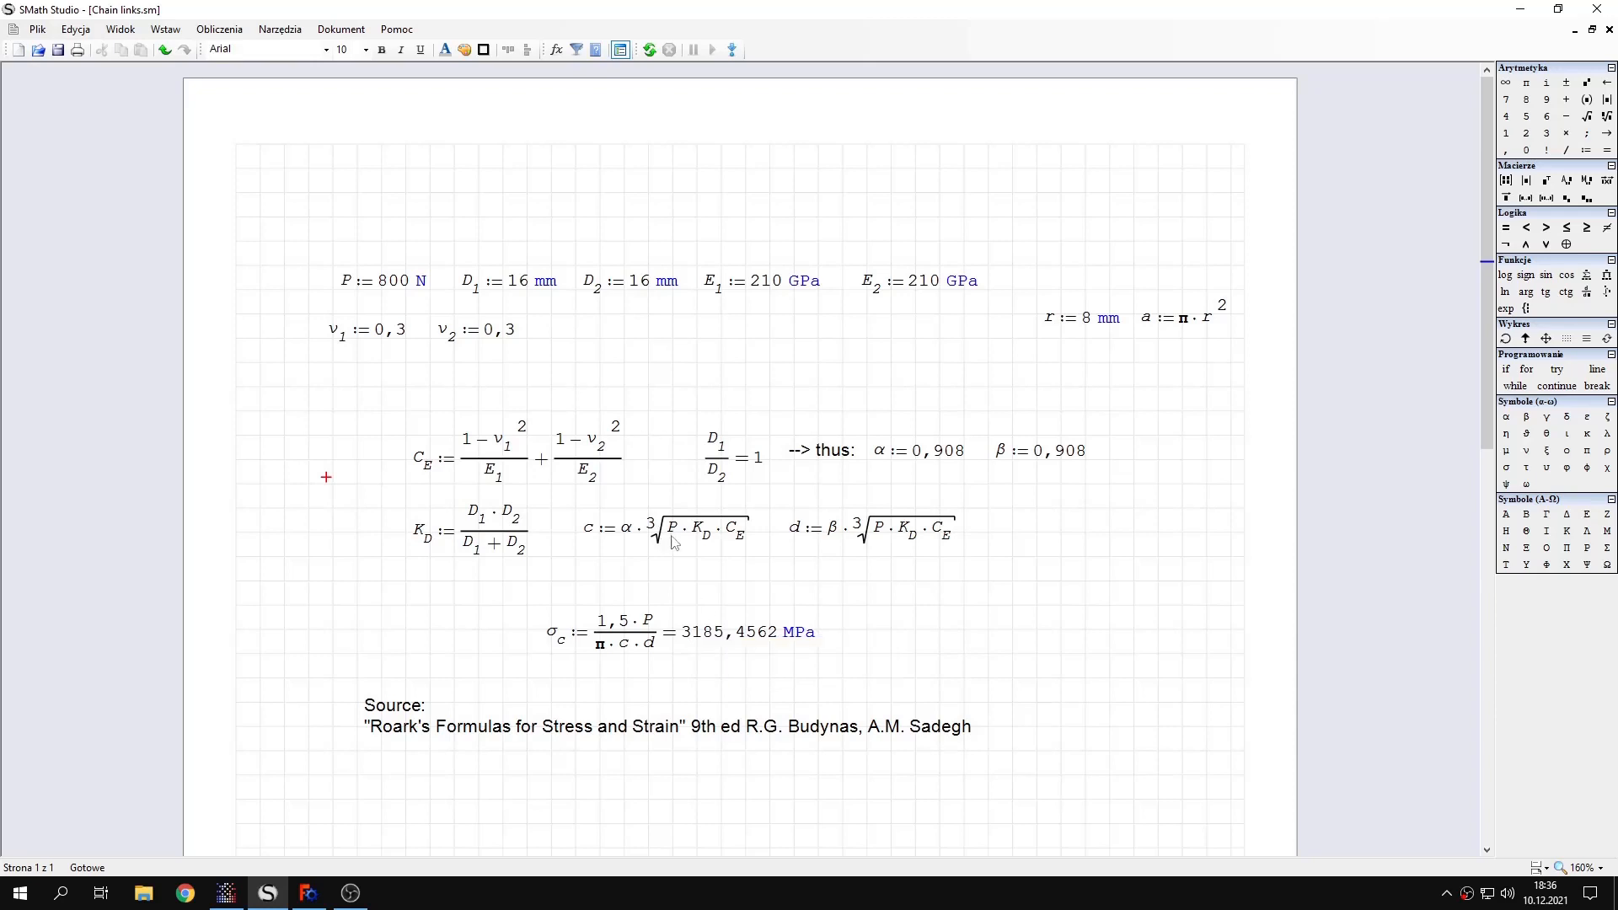
{"action": "mouse_move", "coordinate": [660, 412]}
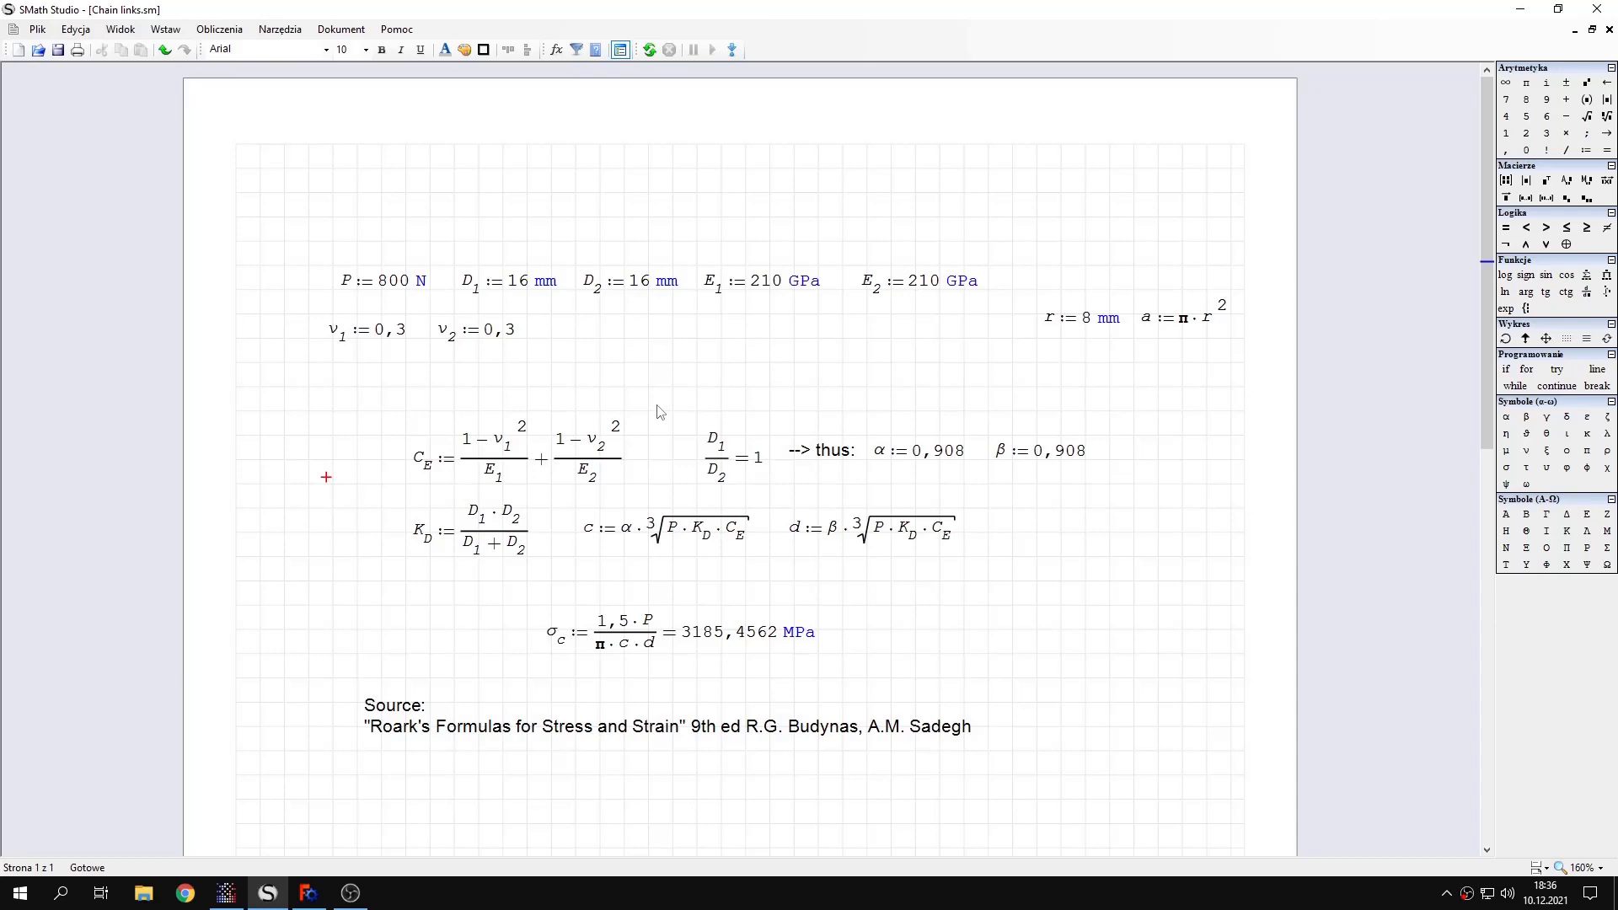
{"action": "mouse_move", "coordinate": [781, 502]}
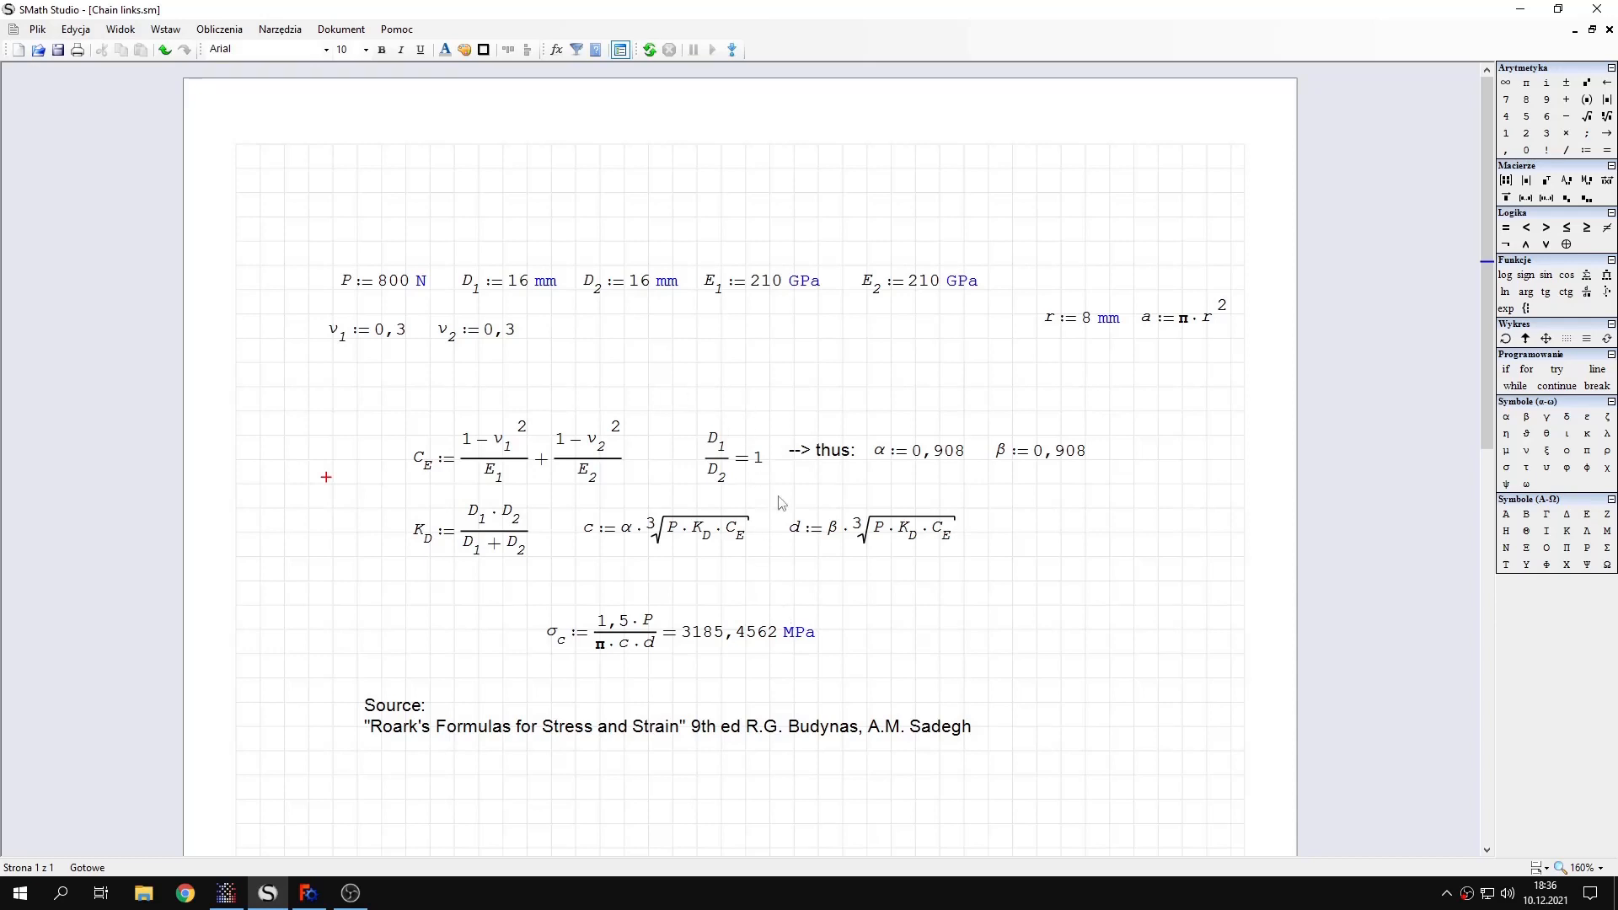
{"action": "mouse_move", "coordinate": [762, 413]}
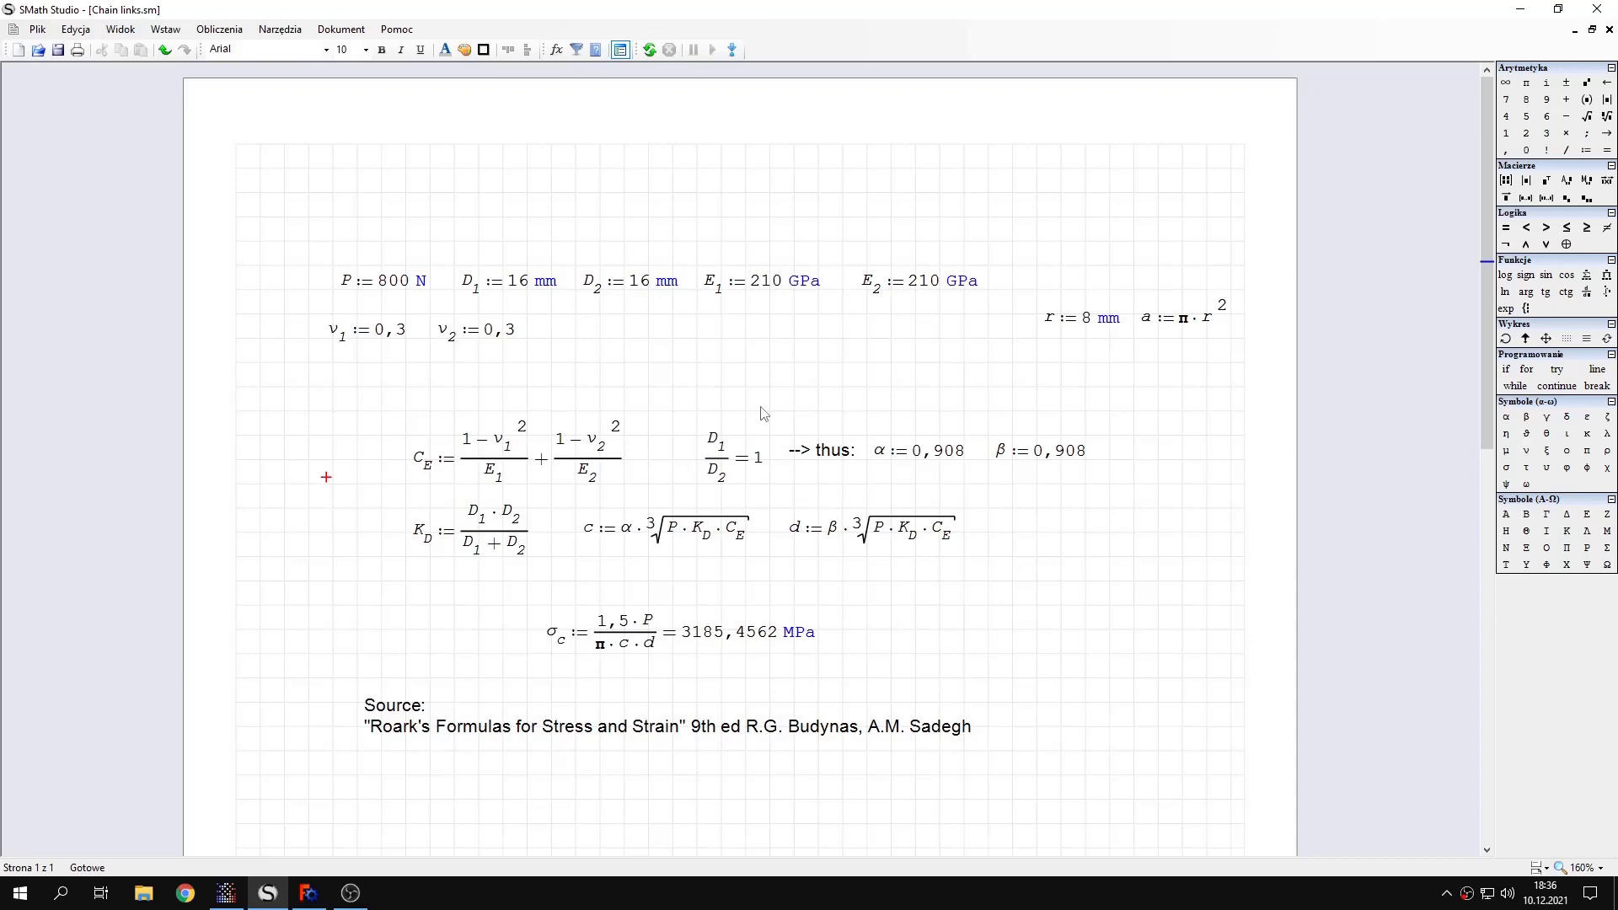
{"action": "mouse_move", "coordinate": [749, 422]}
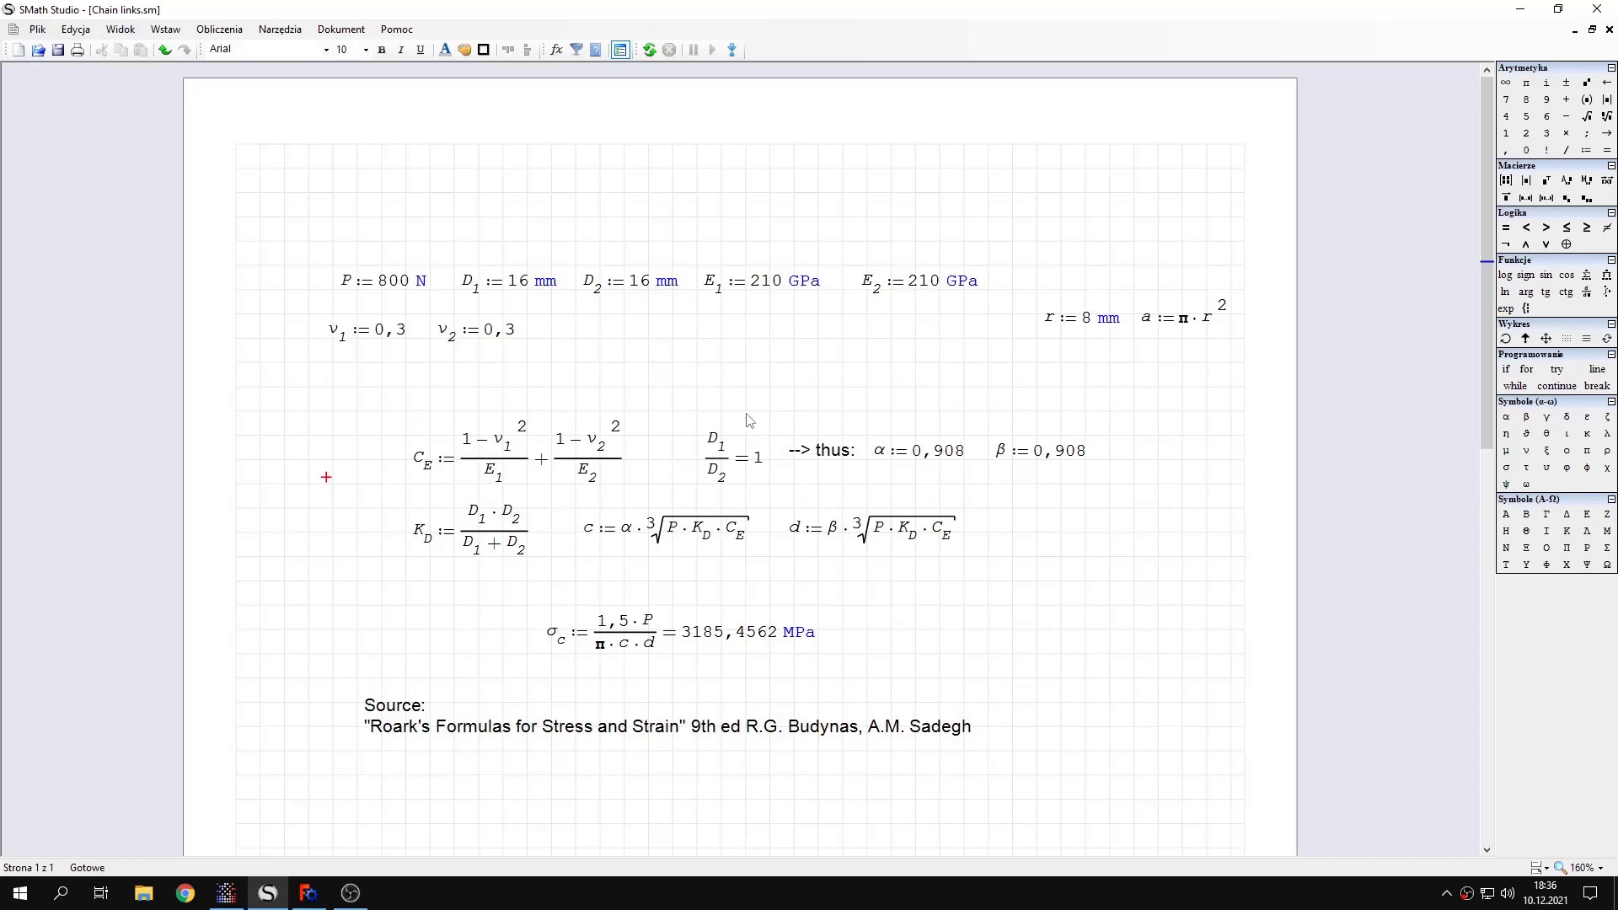
{"action": "mouse_move", "coordinate": [754, 410]}
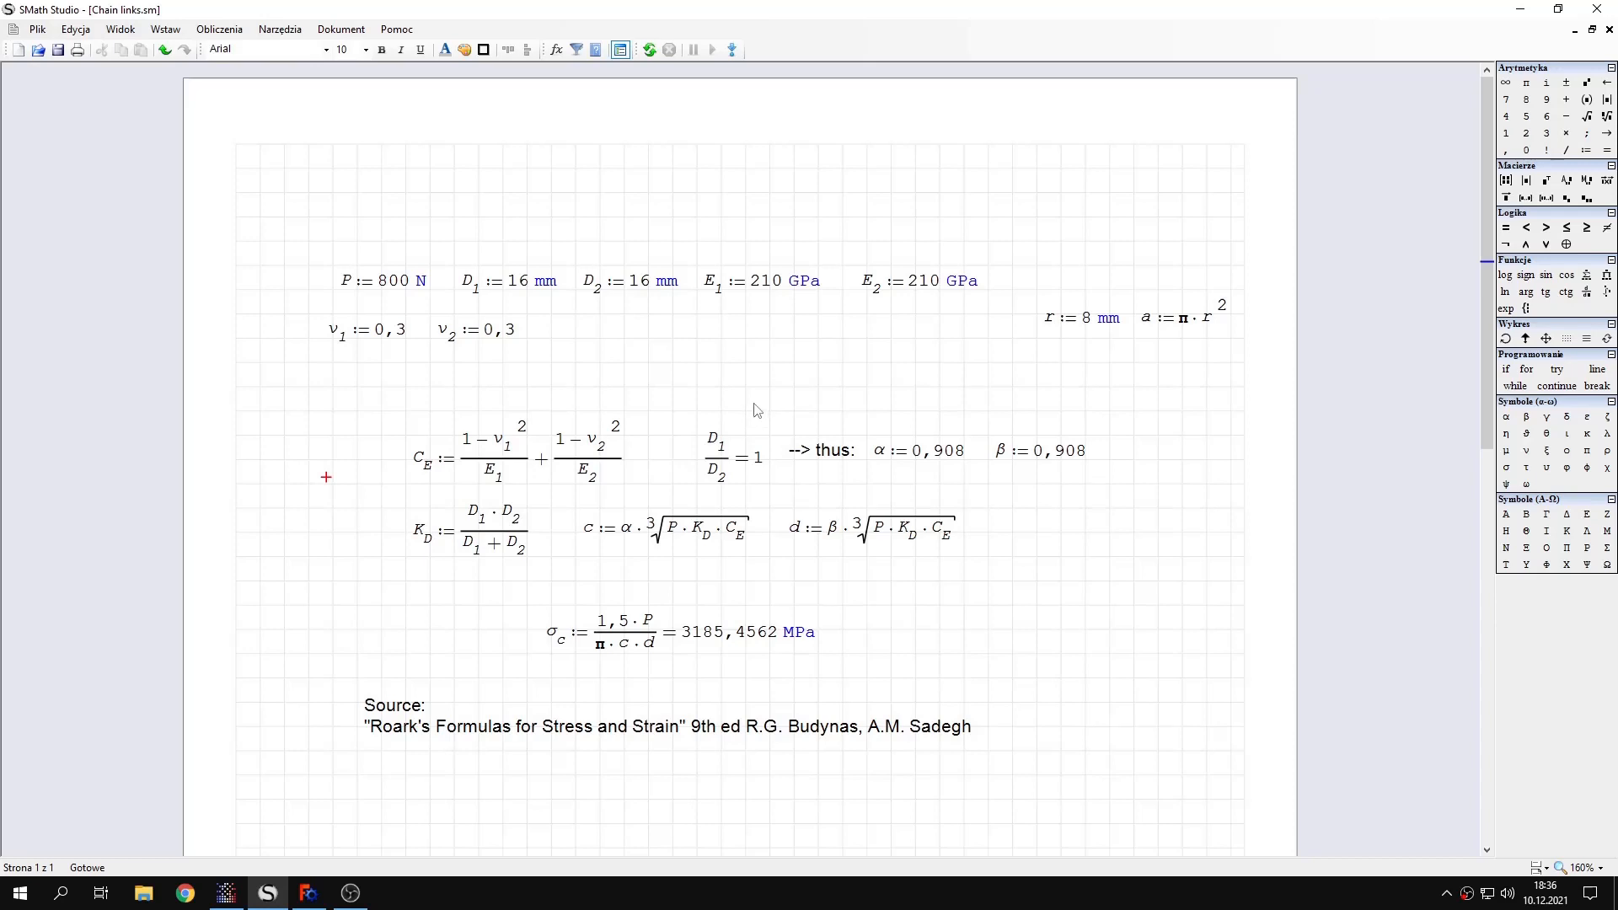
{"action": "mouse_move", "coordinate": [686, 720]}
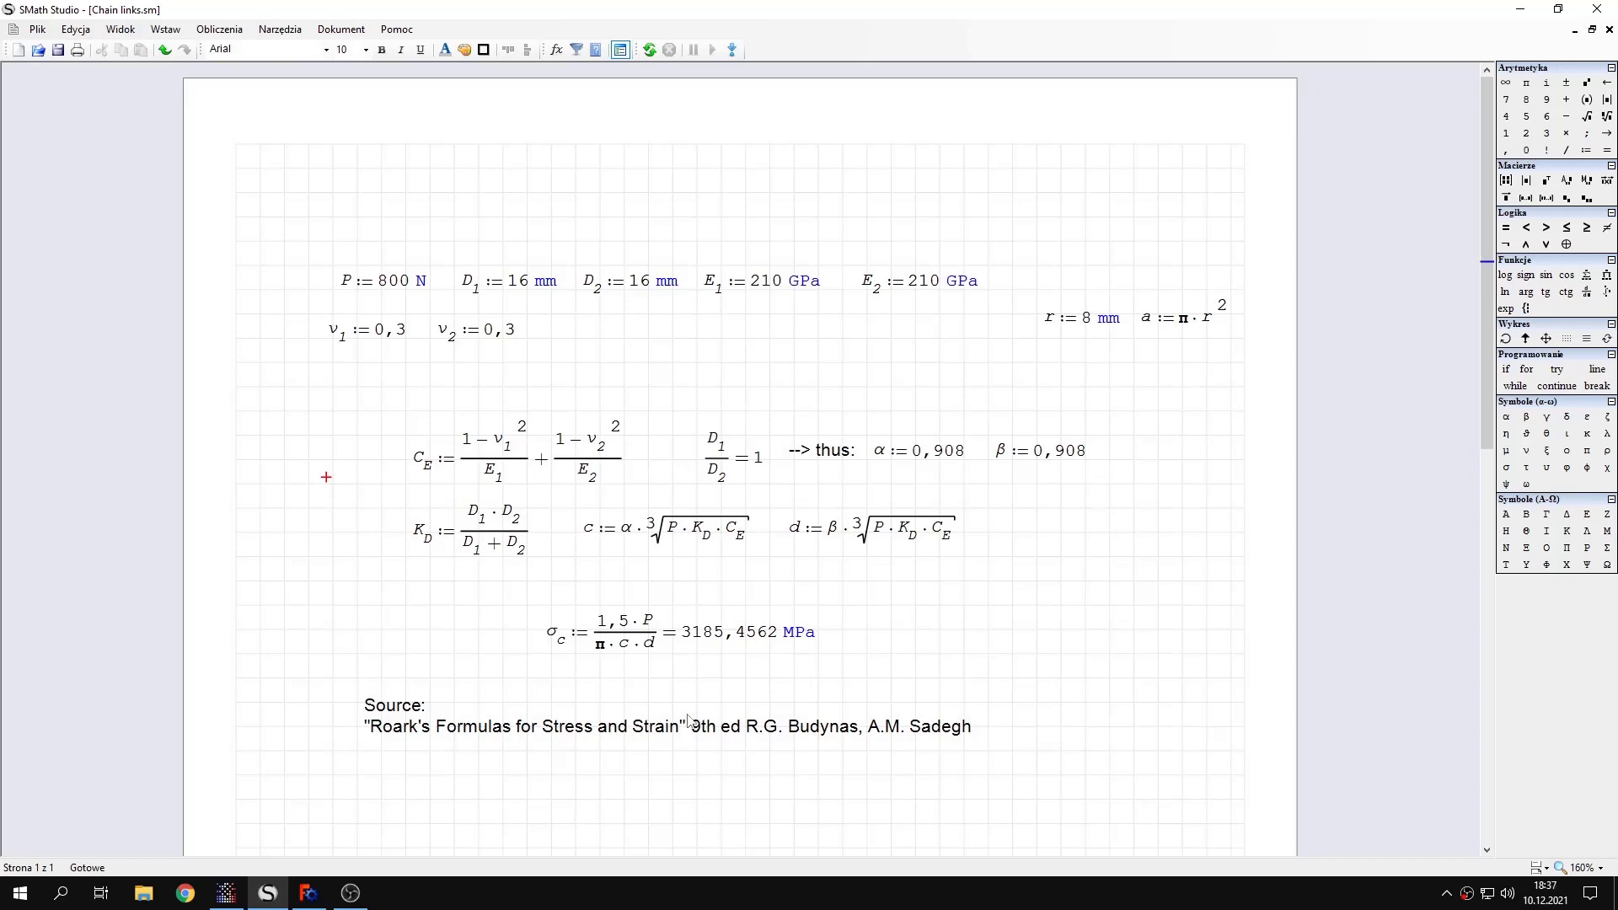
{"action": "mouse_move", "coordinate": [702, 639]}
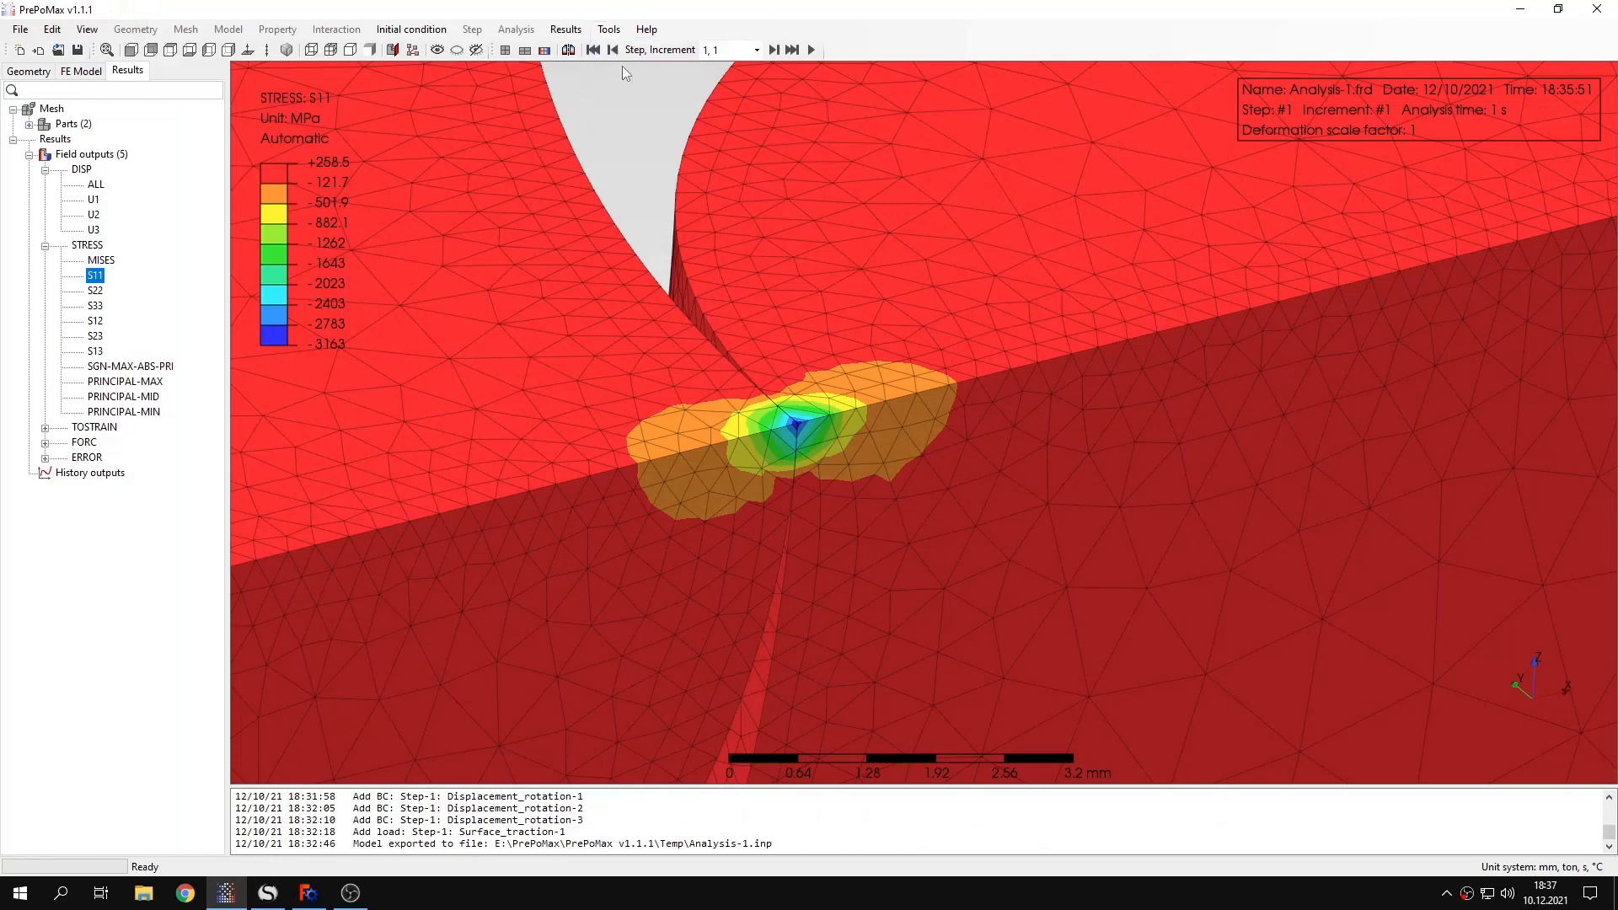
Step: Query contact node 18342 to read its -3163 MPa S11 stress
{"action": "left_click", "coordinate": [800, 428]}
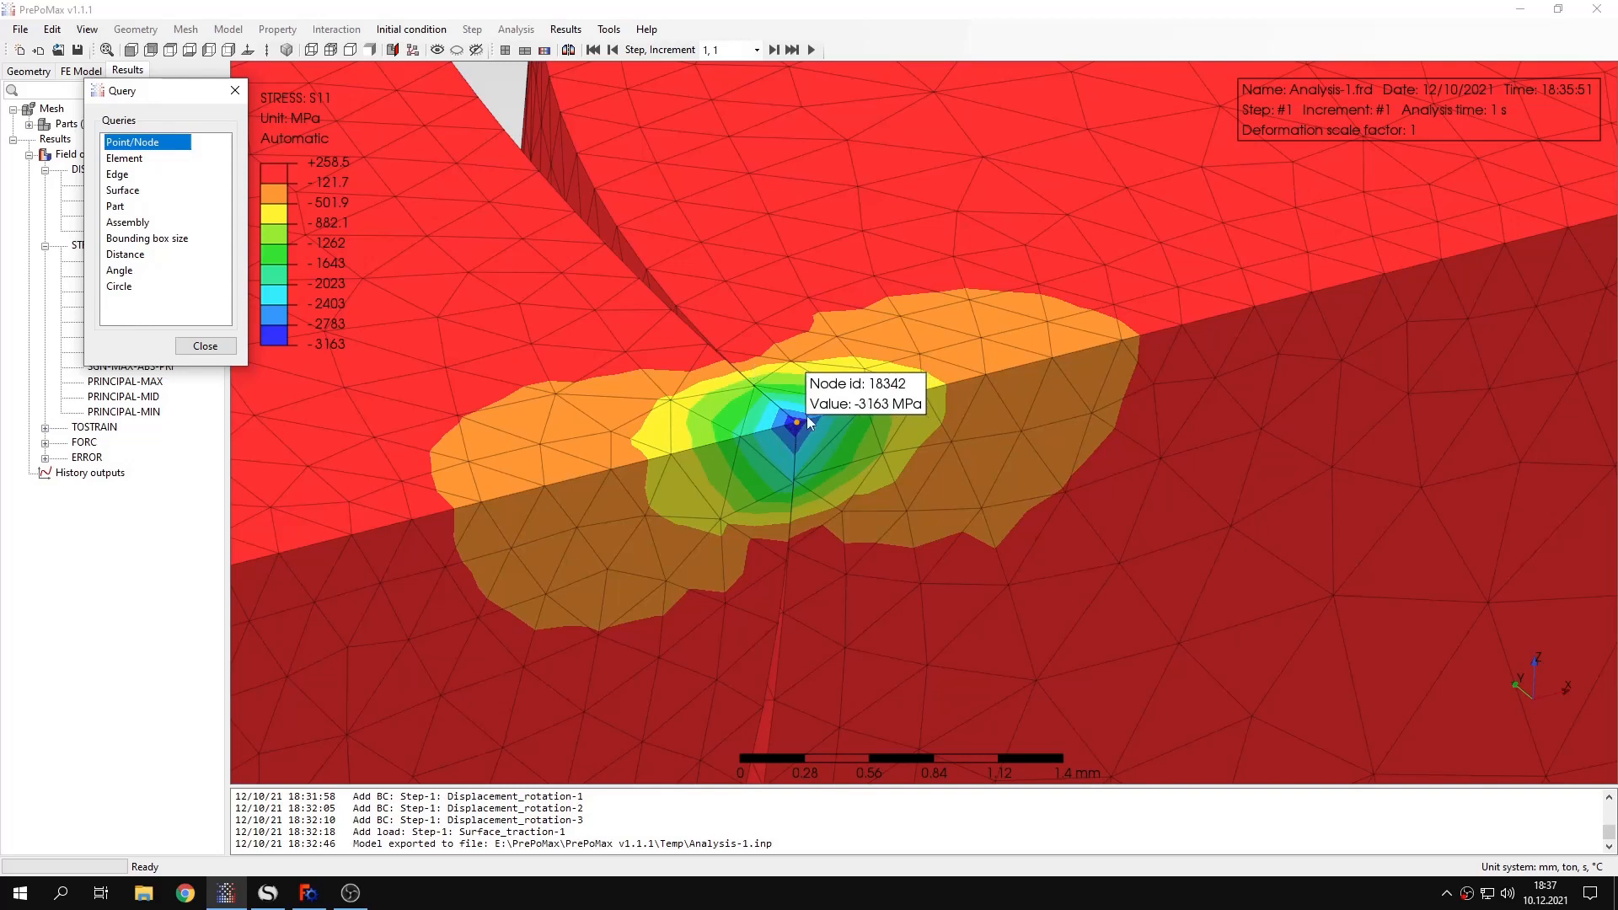
{"action": "mouse_move", "coordinate": [787, 431]}
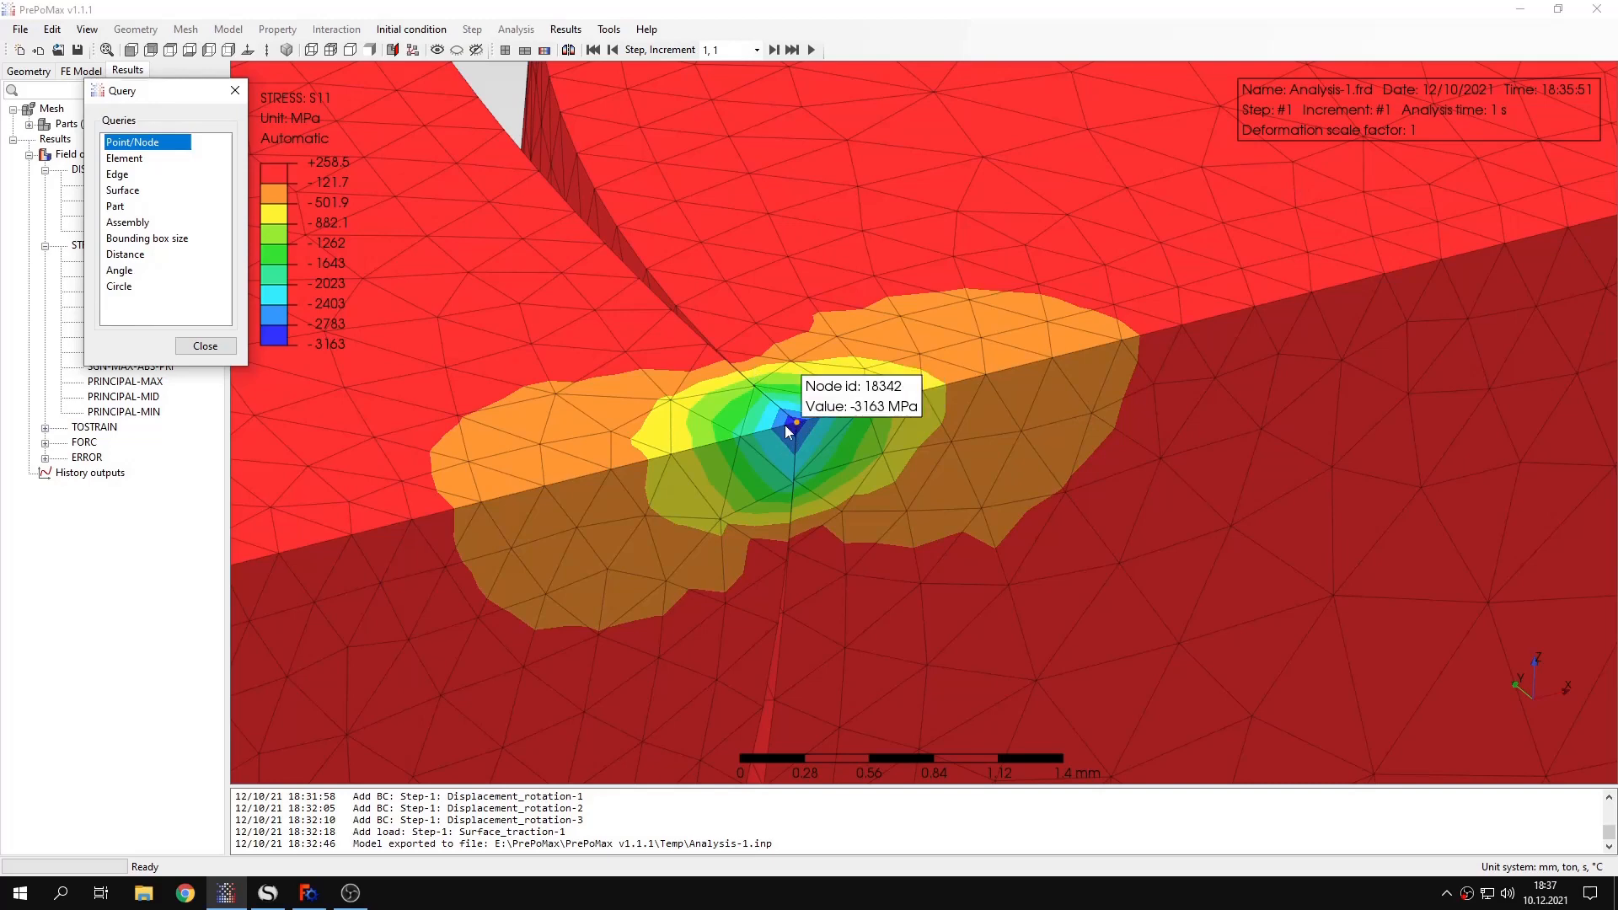
{"action": "left_click", "coordinate": [266, 893]}
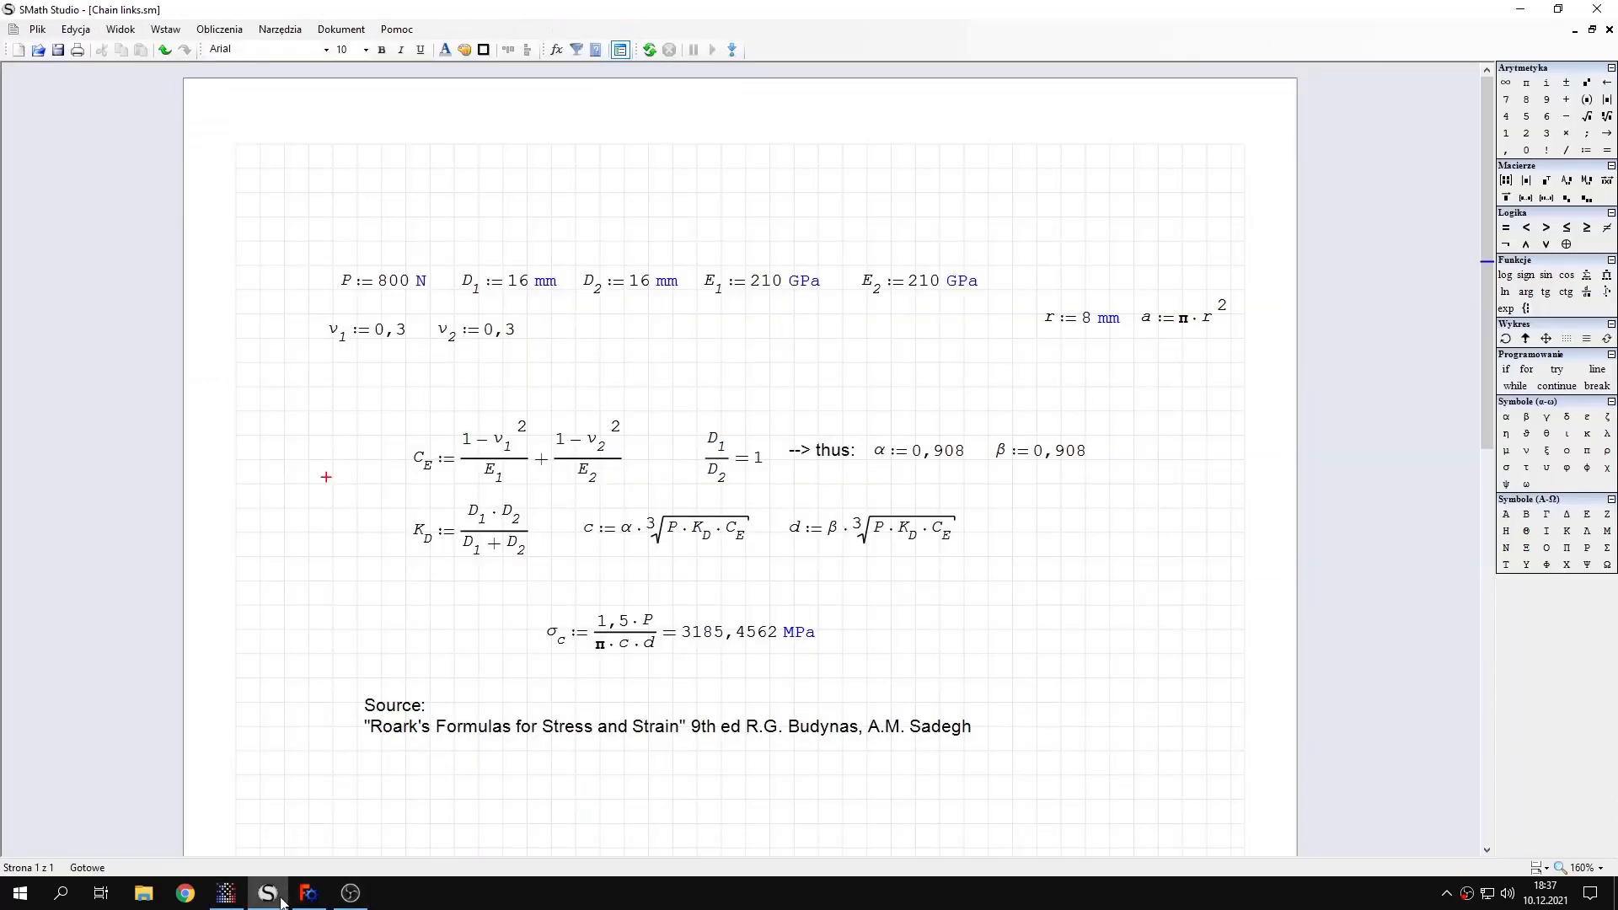
{"action": "left_click", "coordinate": [267, 892]}
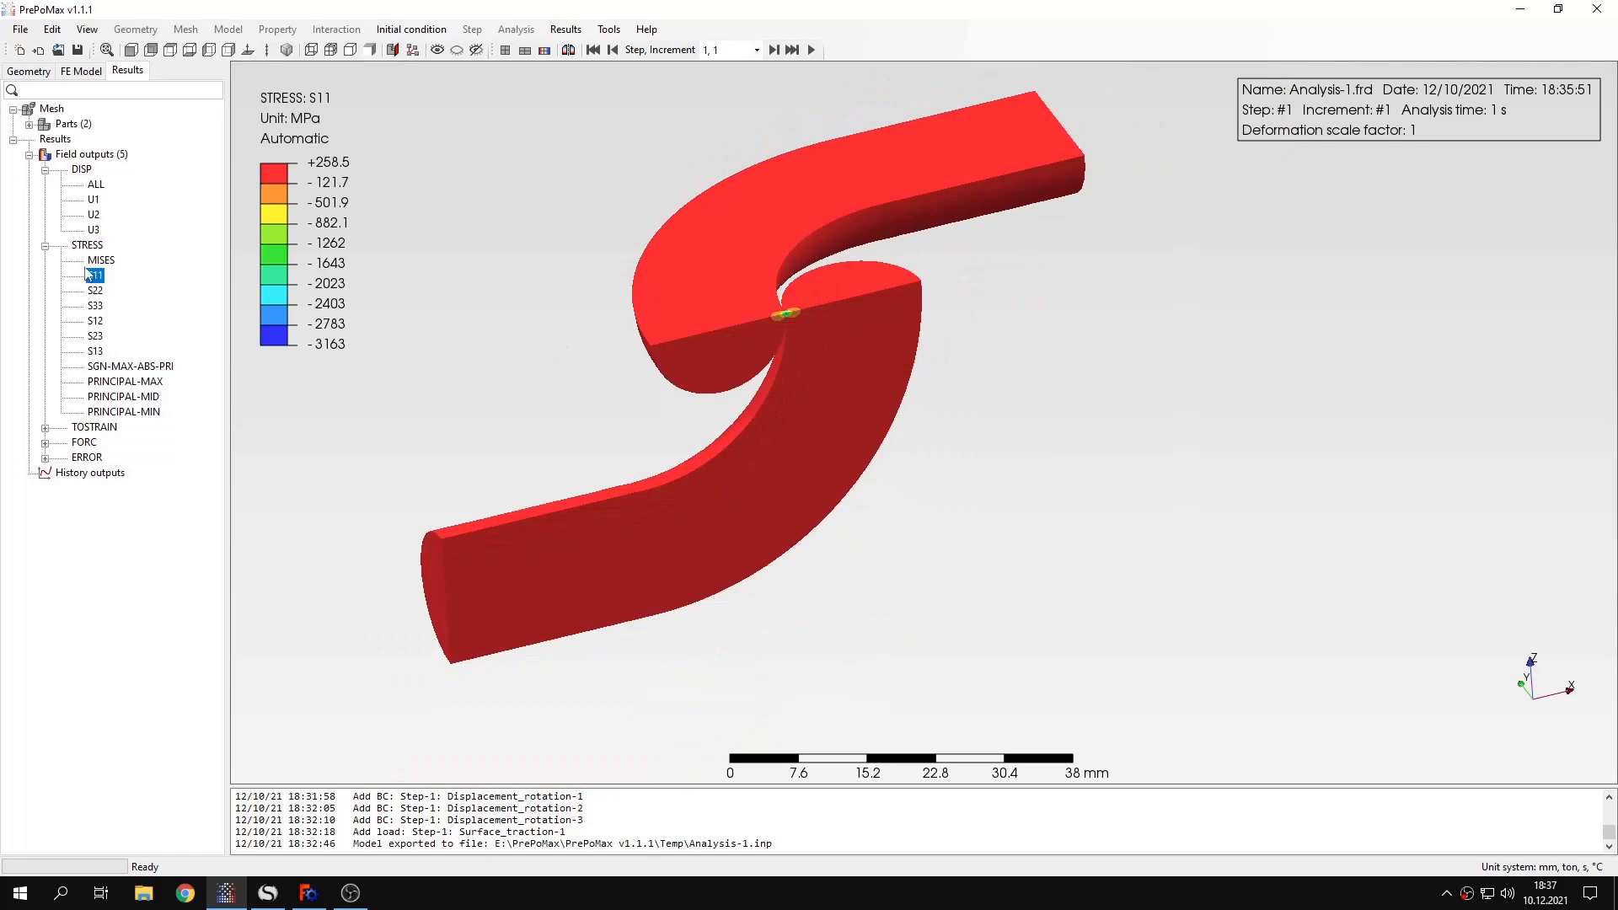
Step: Change the post-processing legend's min/max limit type from Automatic to Manual
{"action": "left_click", "coordinate": [101, 259]}
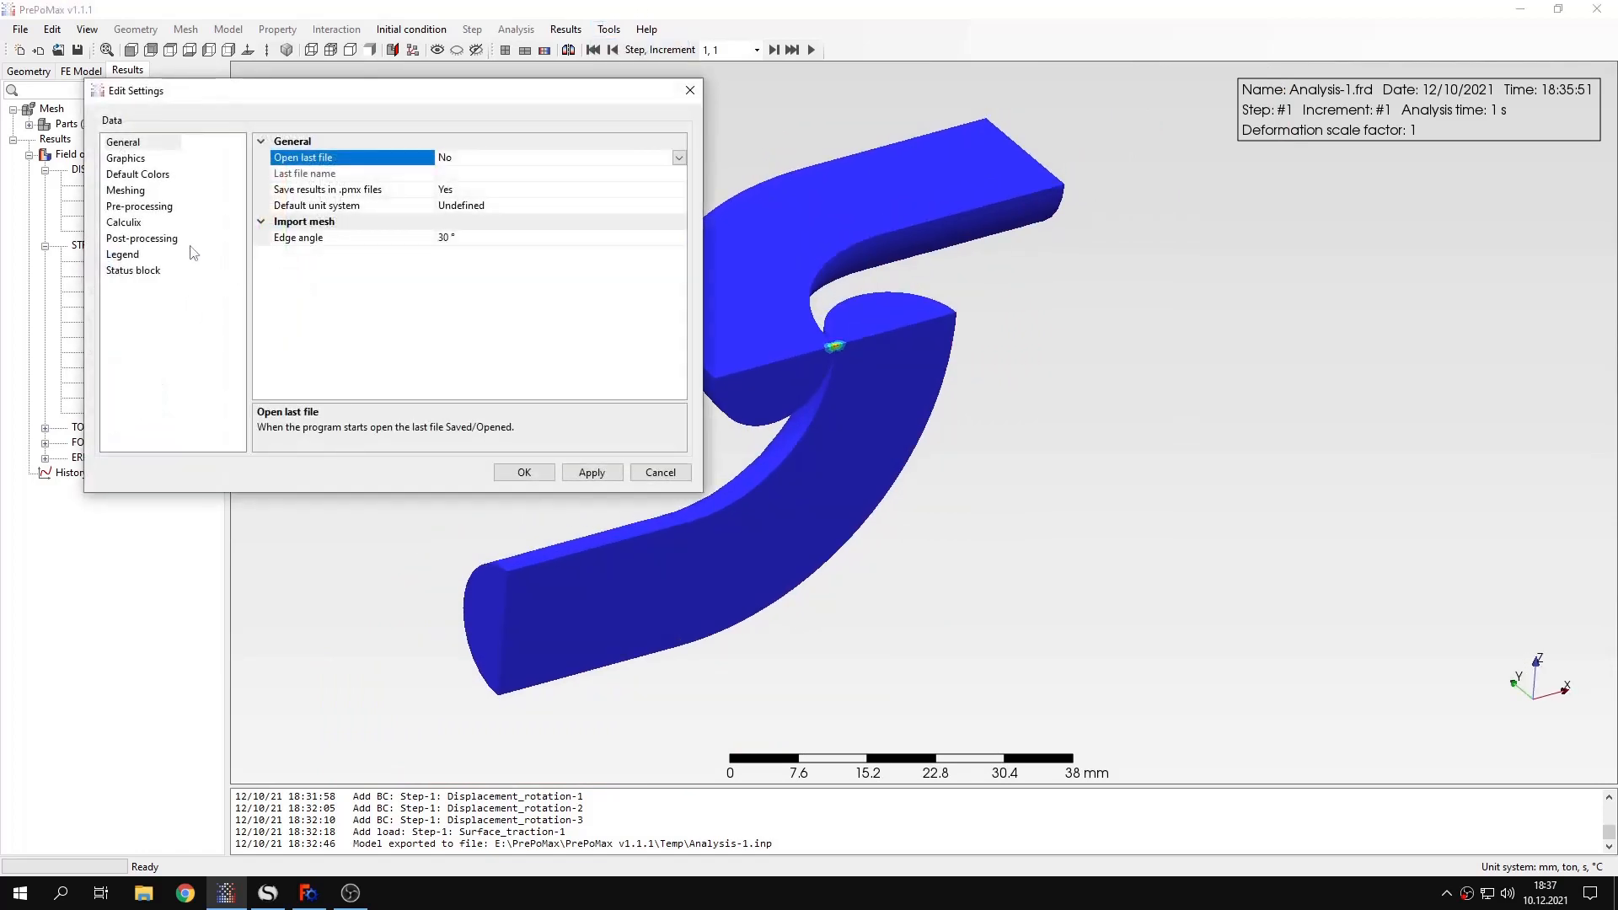
{"action": "left_click", "coordinate": [141, 239]}
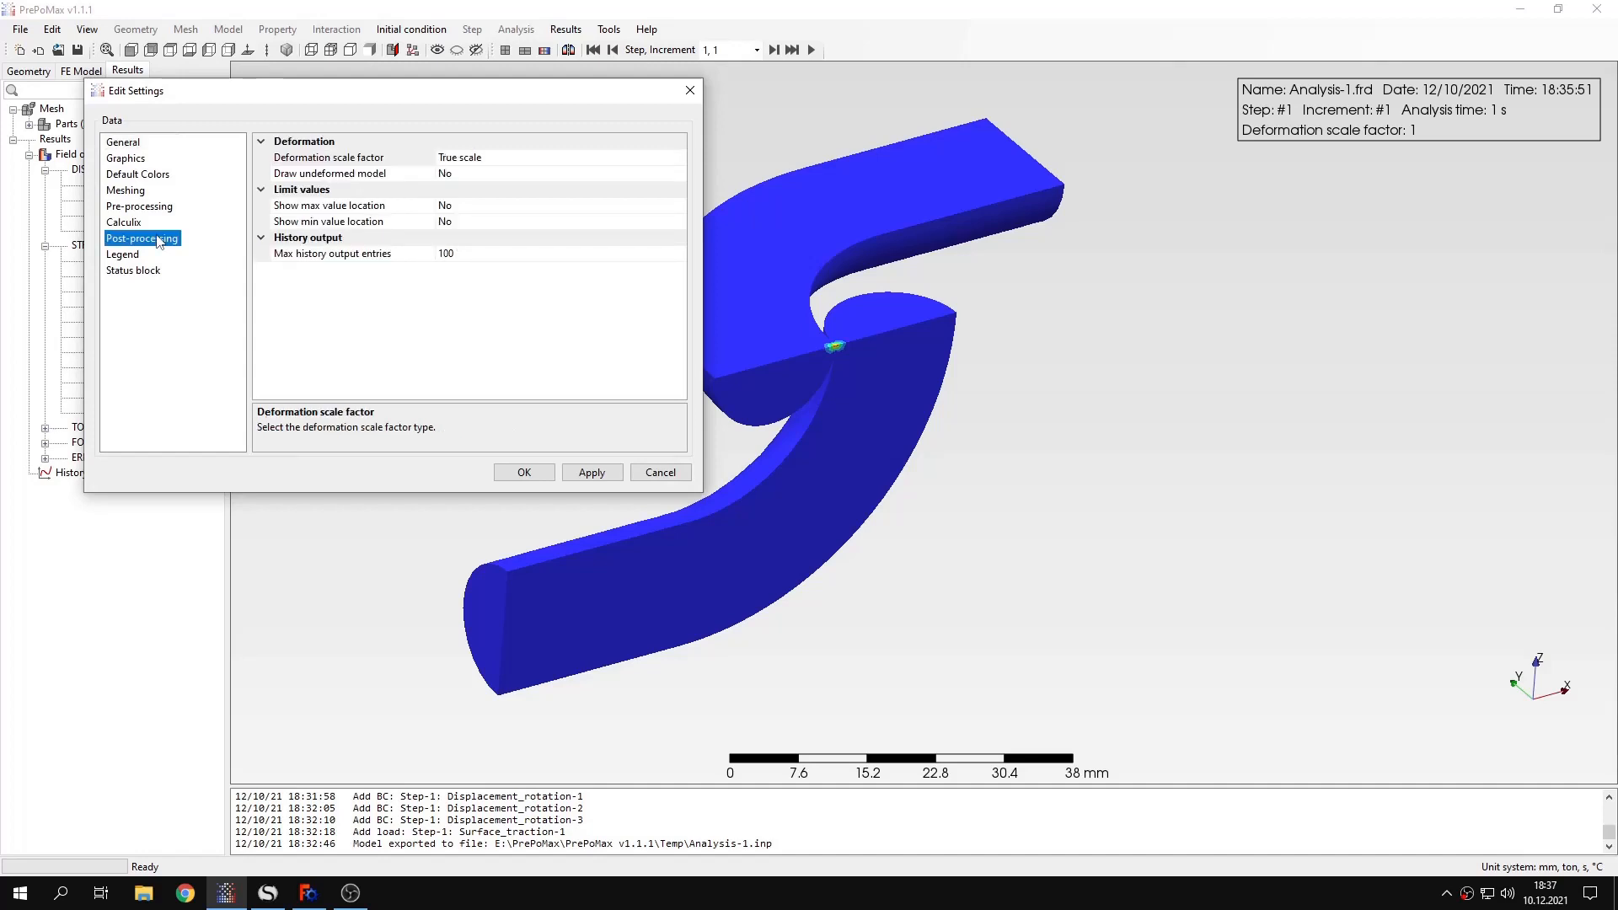
{"action": "mouse_move", "coordinate": [996, 419]}
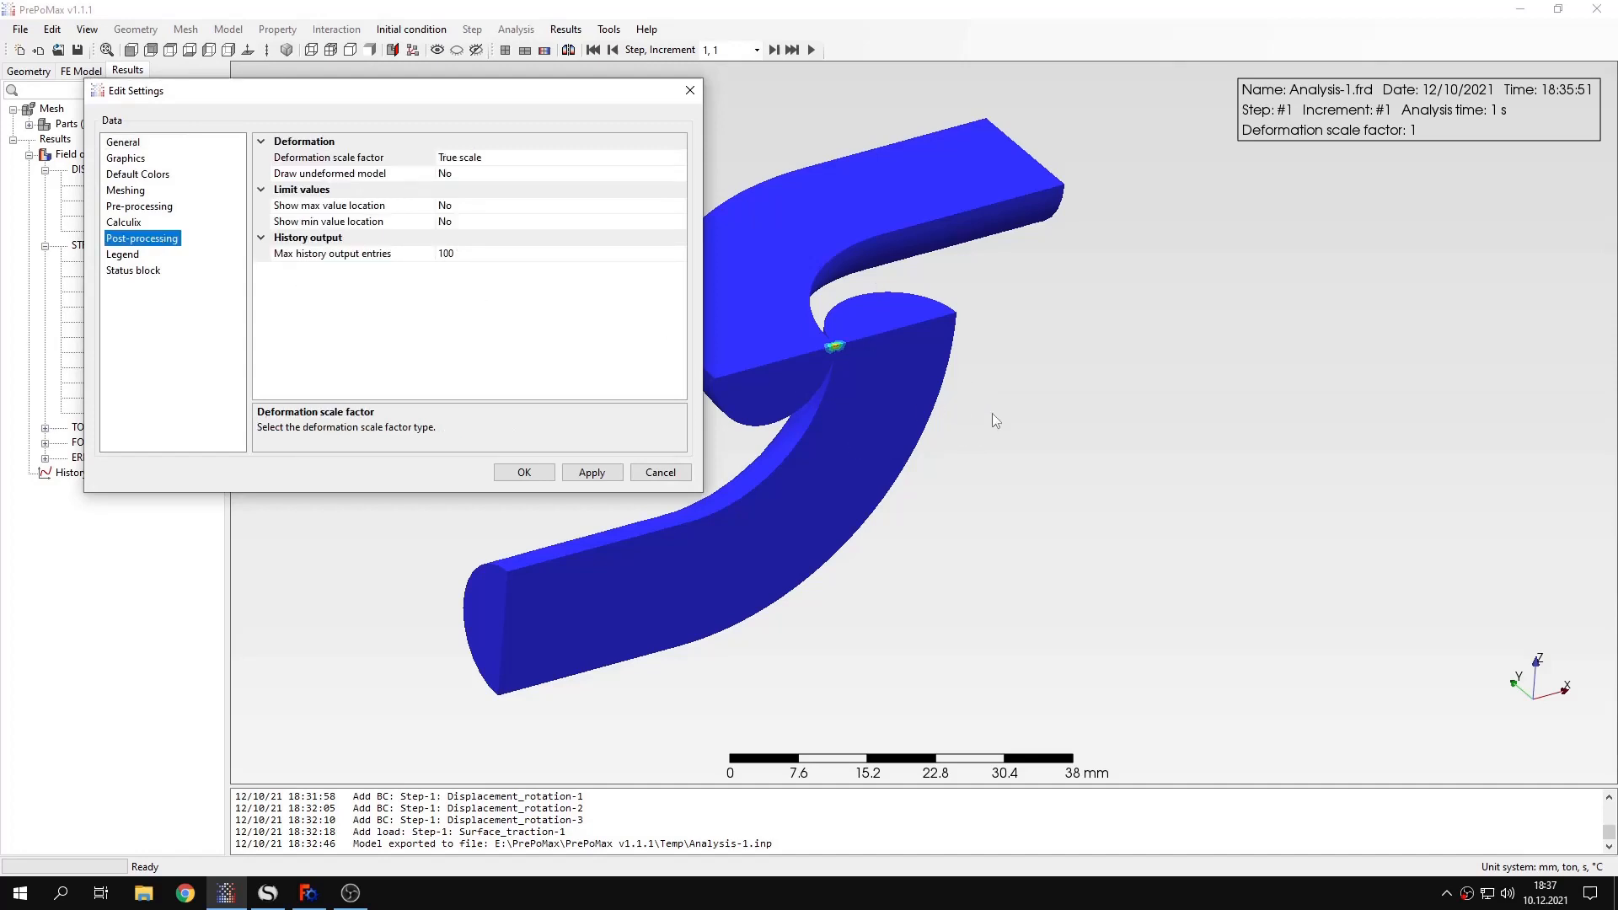
{"action": "mouse_move", "coordinate": [909, 327]}
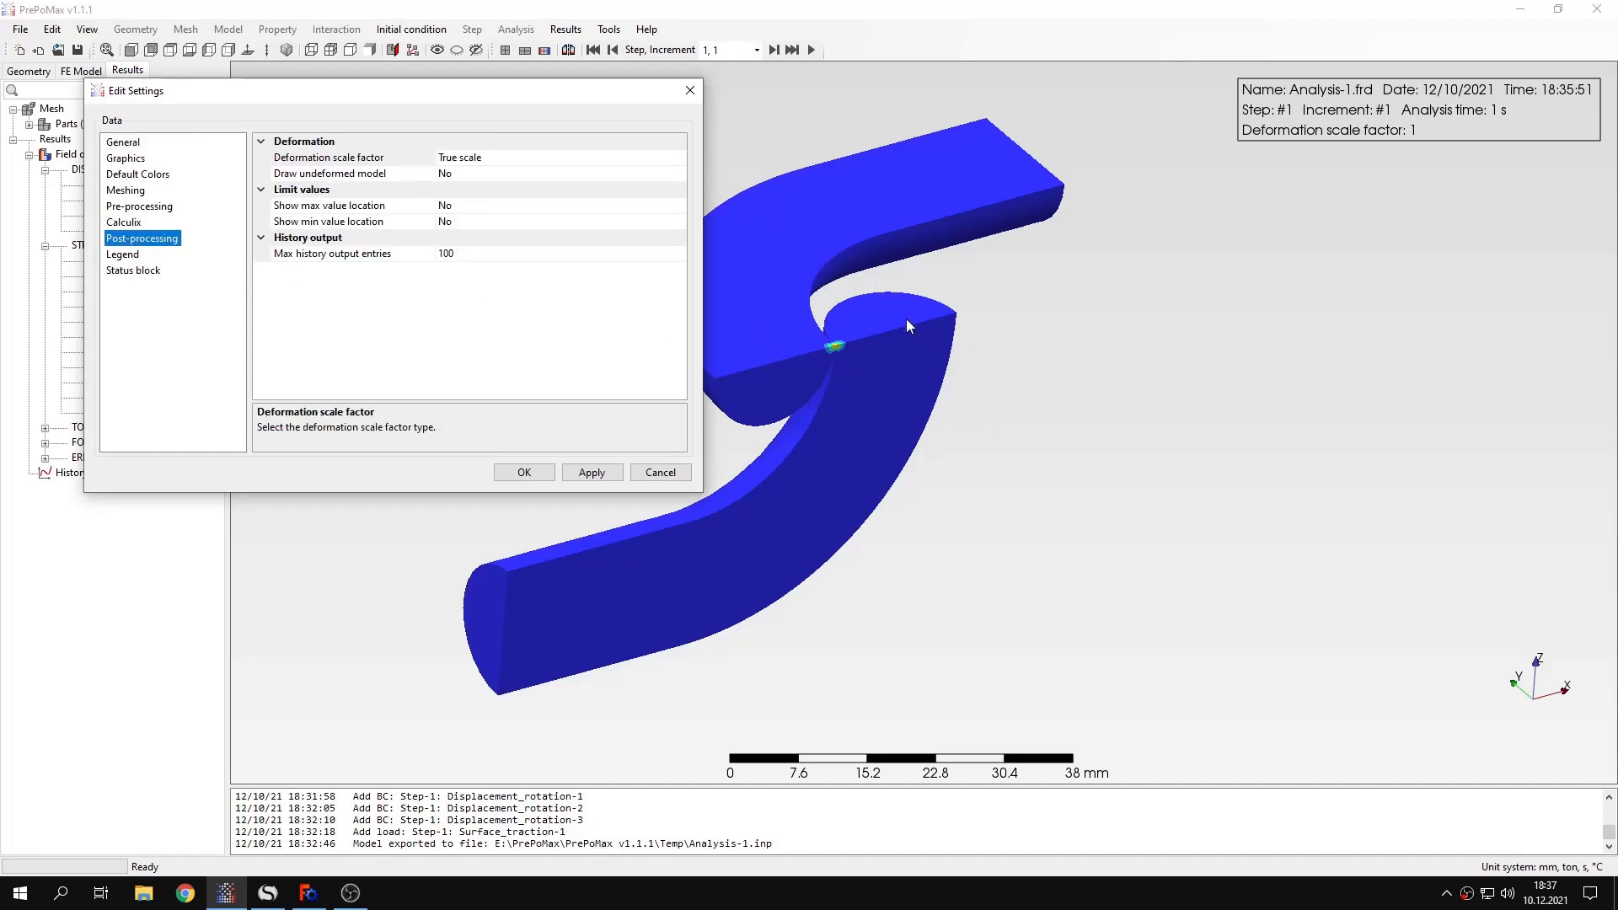
{"action": "mouse_move", "coordinate": [147, 261]}
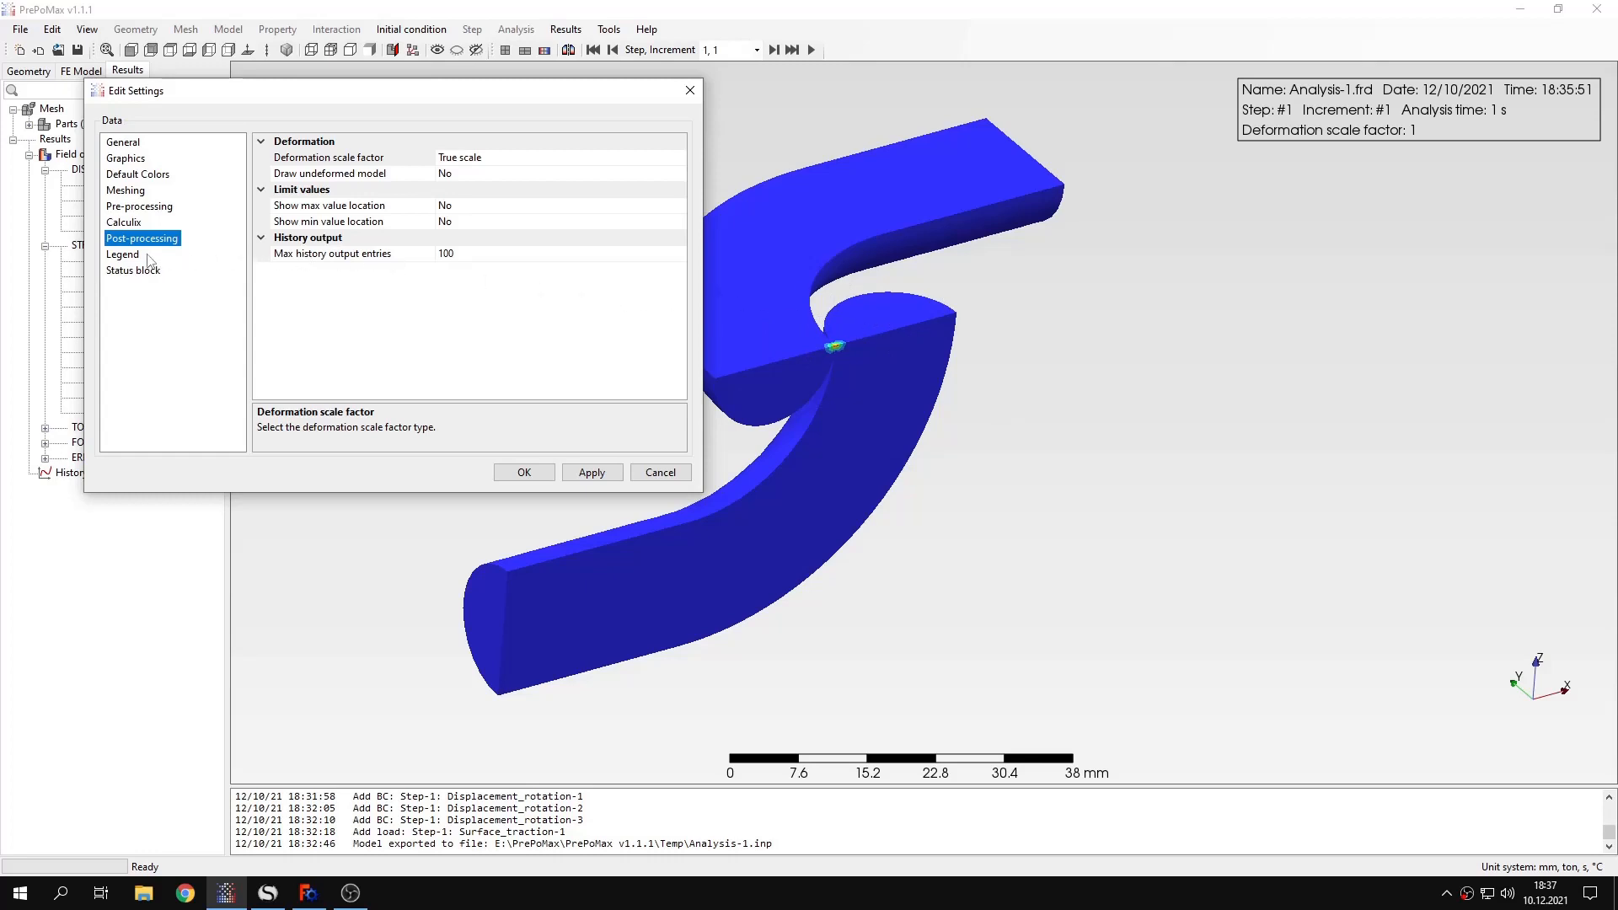
{"action": "left_click", "coordinate": [123, 253]}
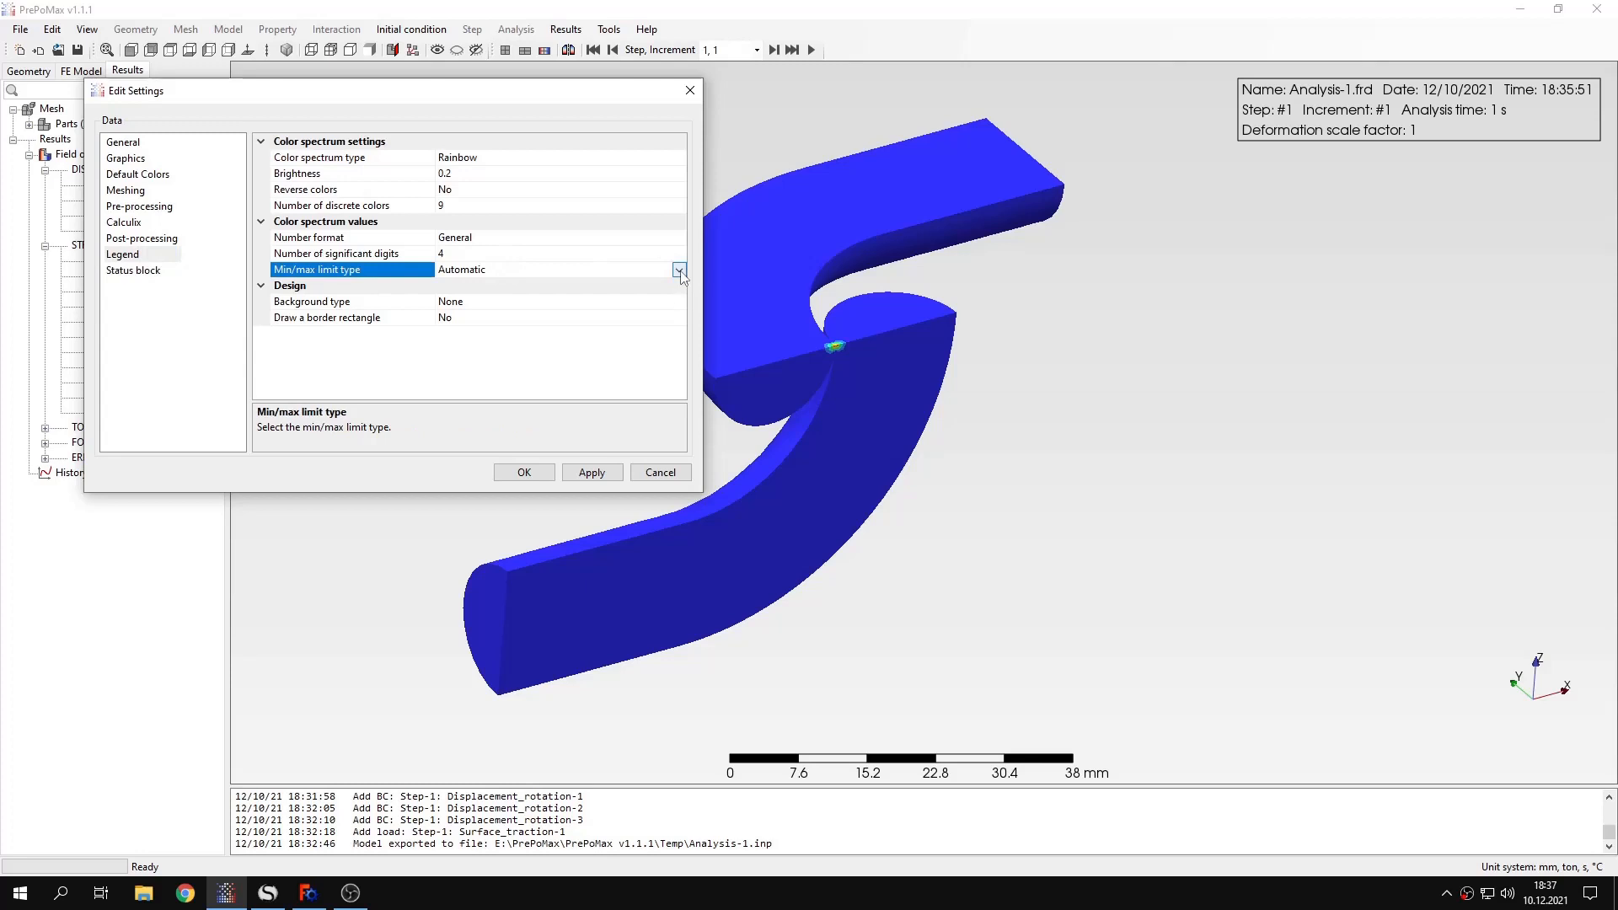
{"action": "left_click", "coordinate": [677, 270]}
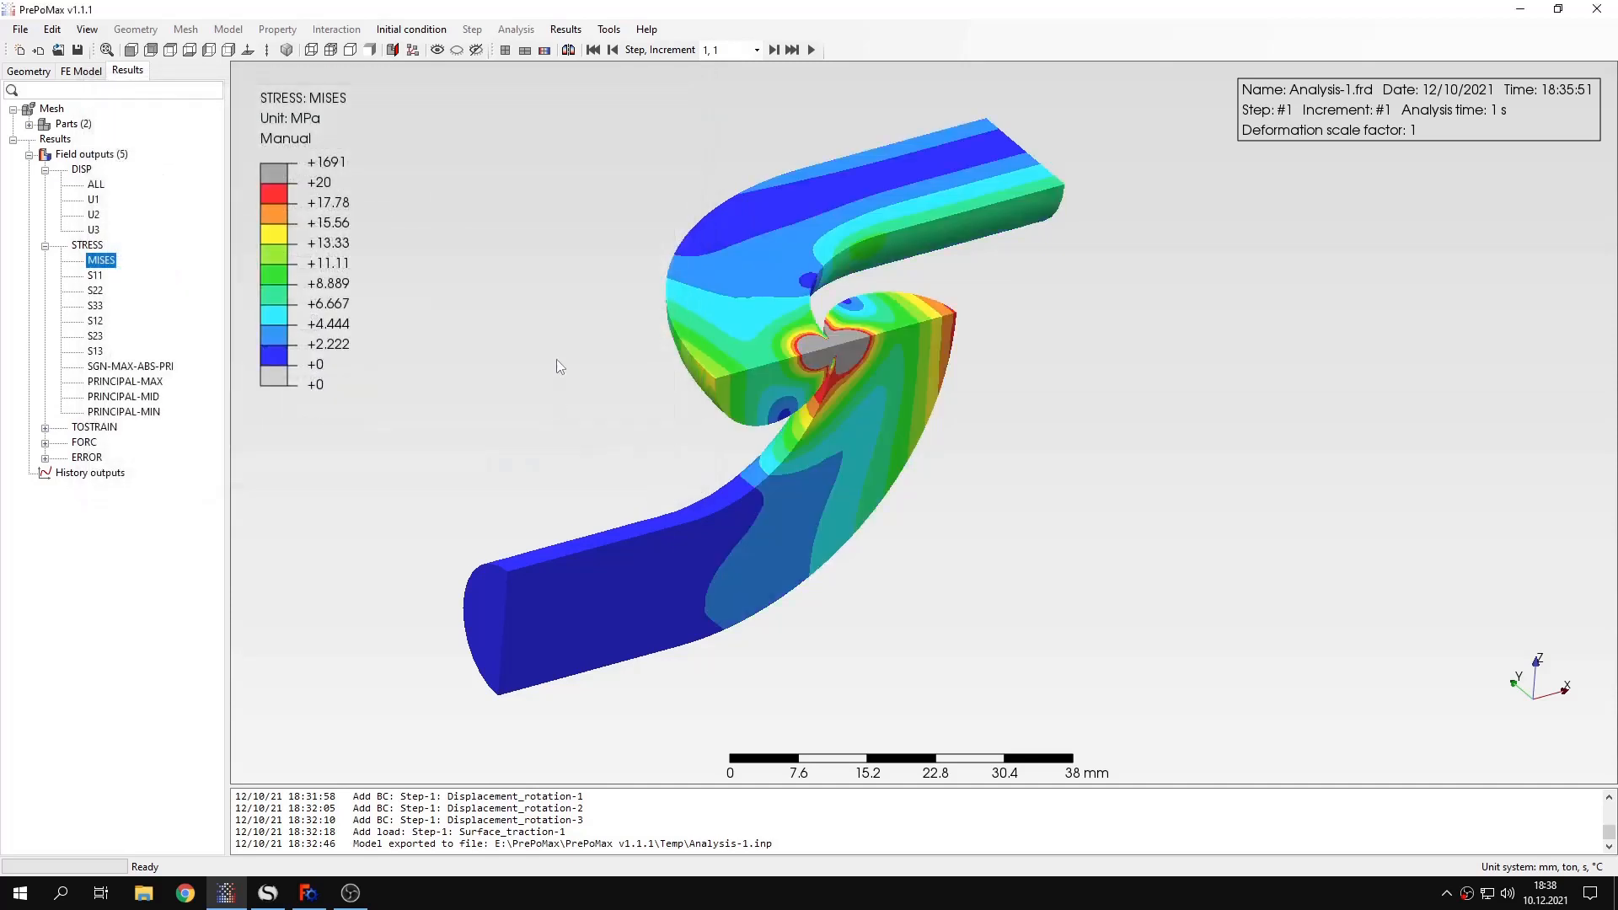
{"action": "mouse_move", "coordinate": [804, 247]}
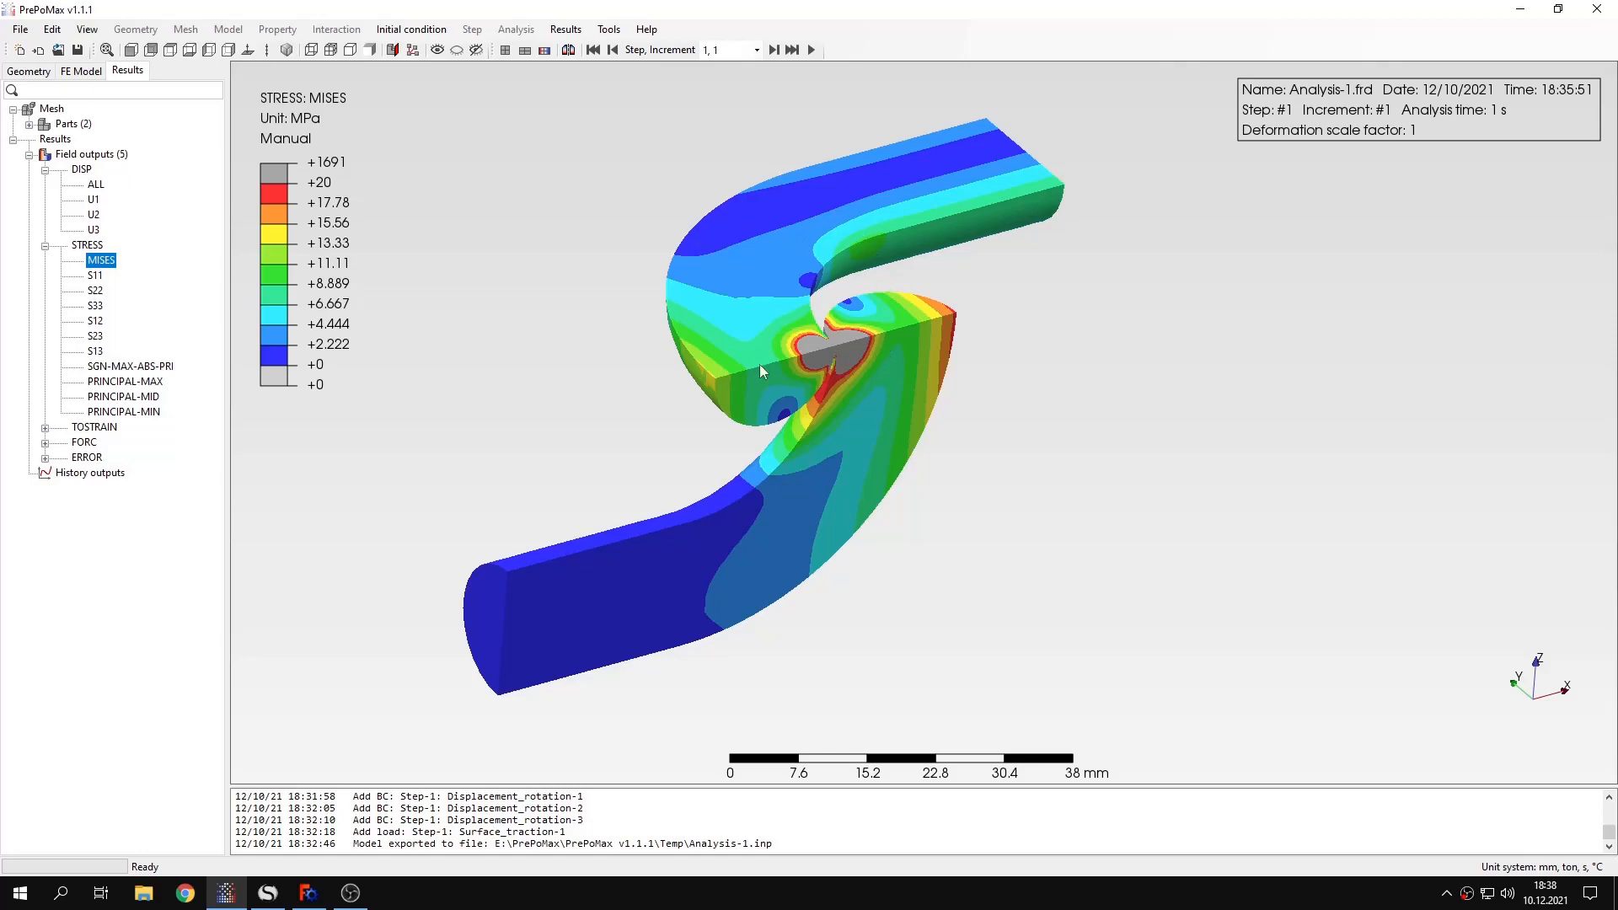
{"action": "mouse_move", "coordinate": [842, 588]}
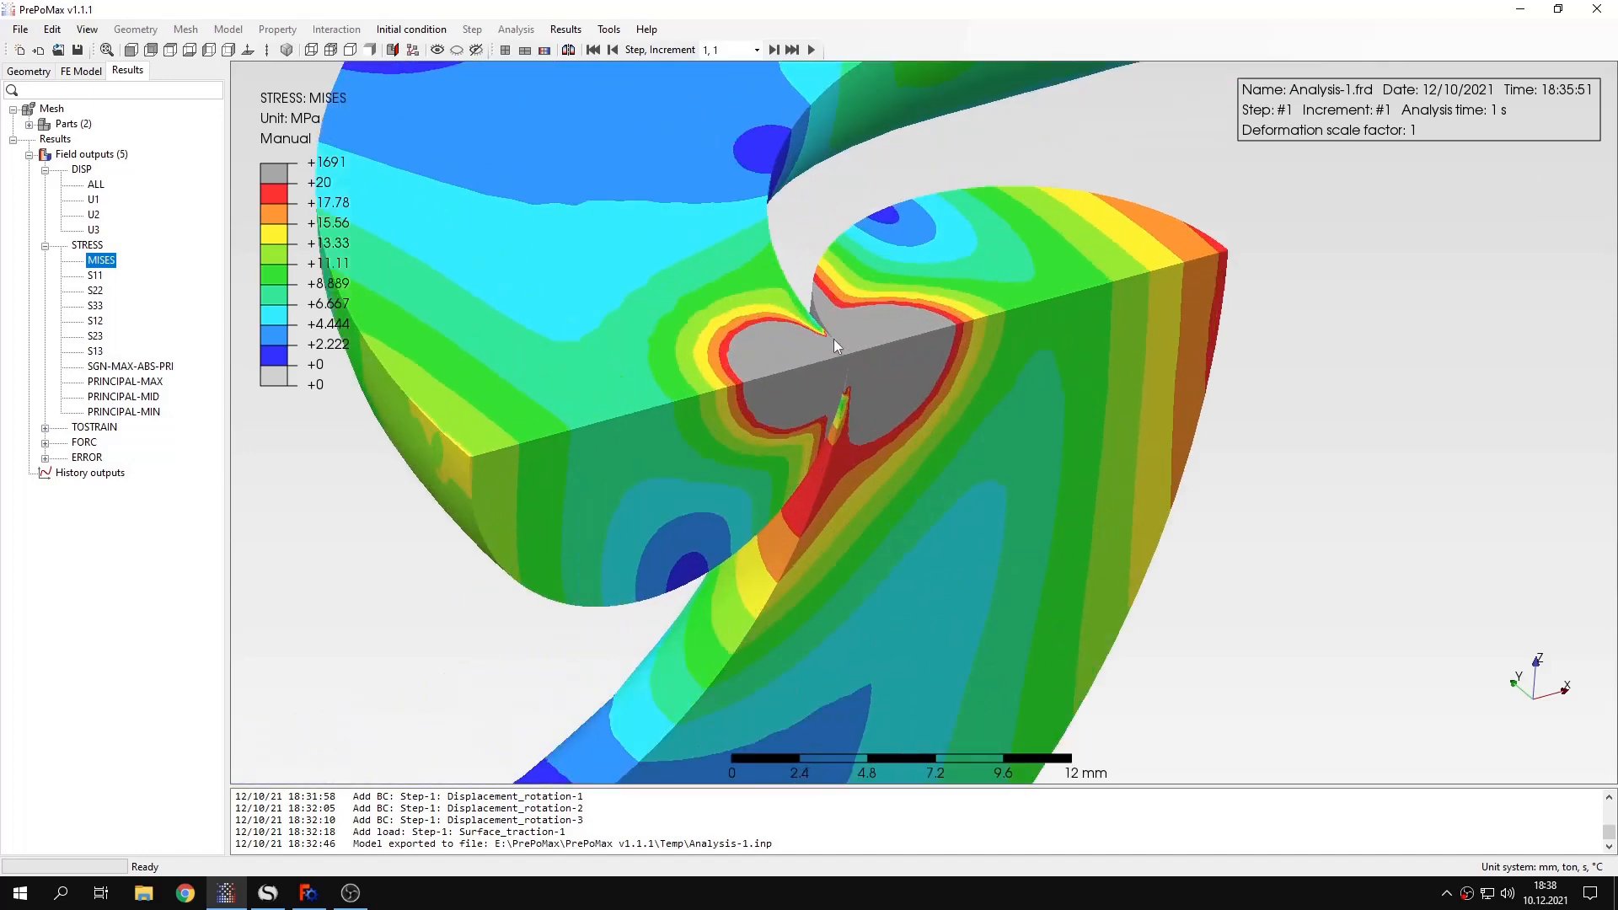
{"action": "mouse_move", "coordinate": [841, 354]}
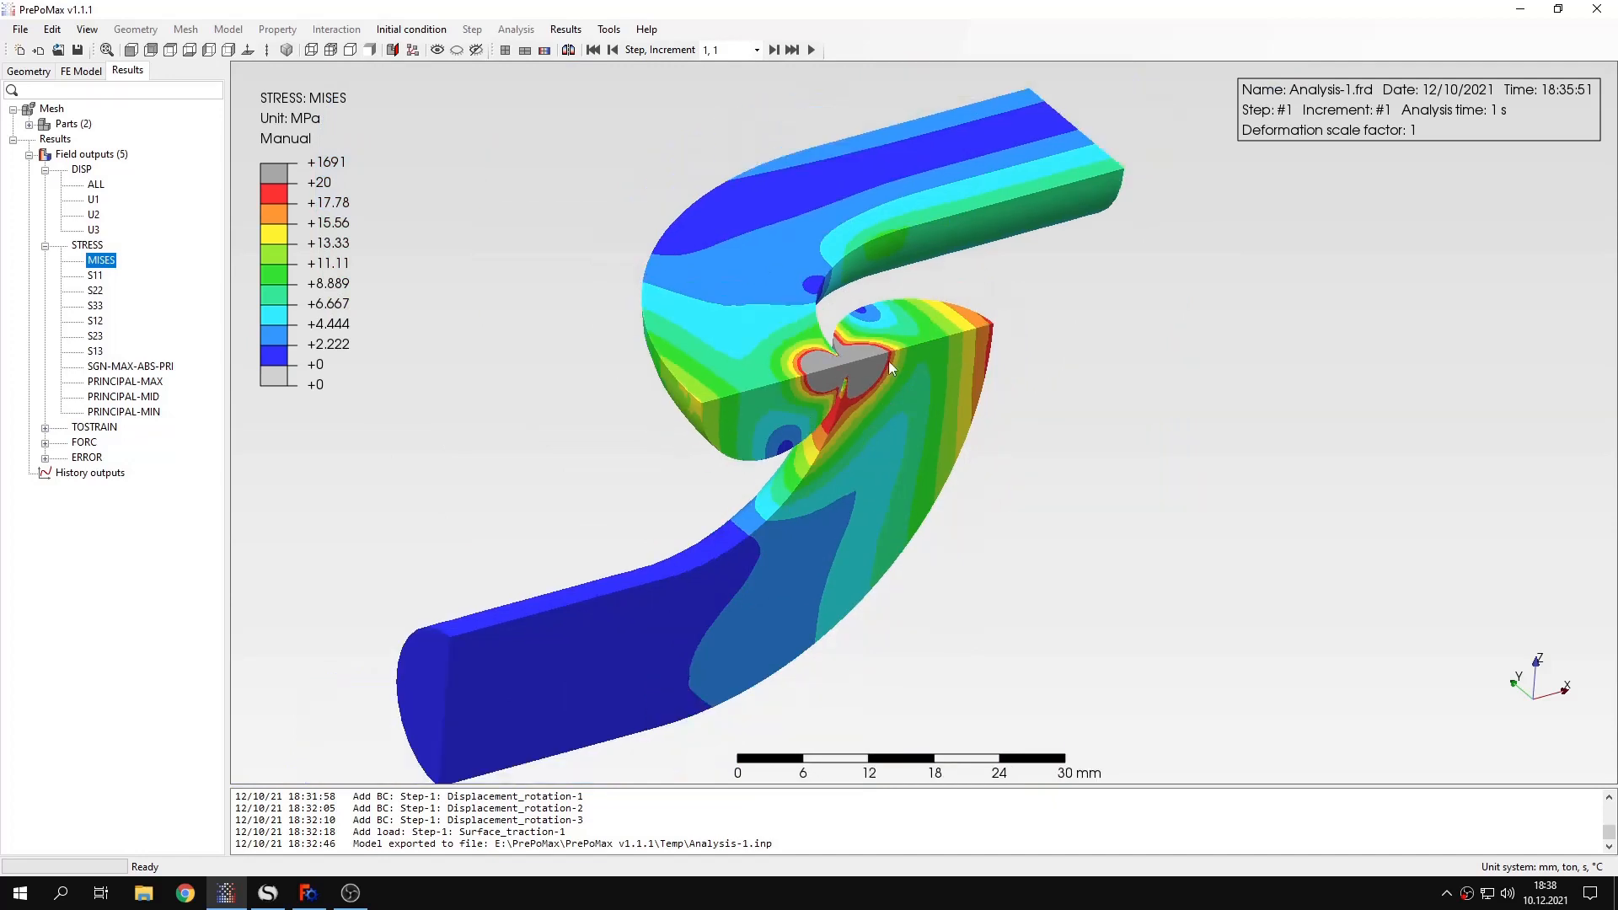
Step: Open the Results menu after viewing the 0–20 MPa von Mises contour
{"action": "left_click", "coordinate": [564, 28]}
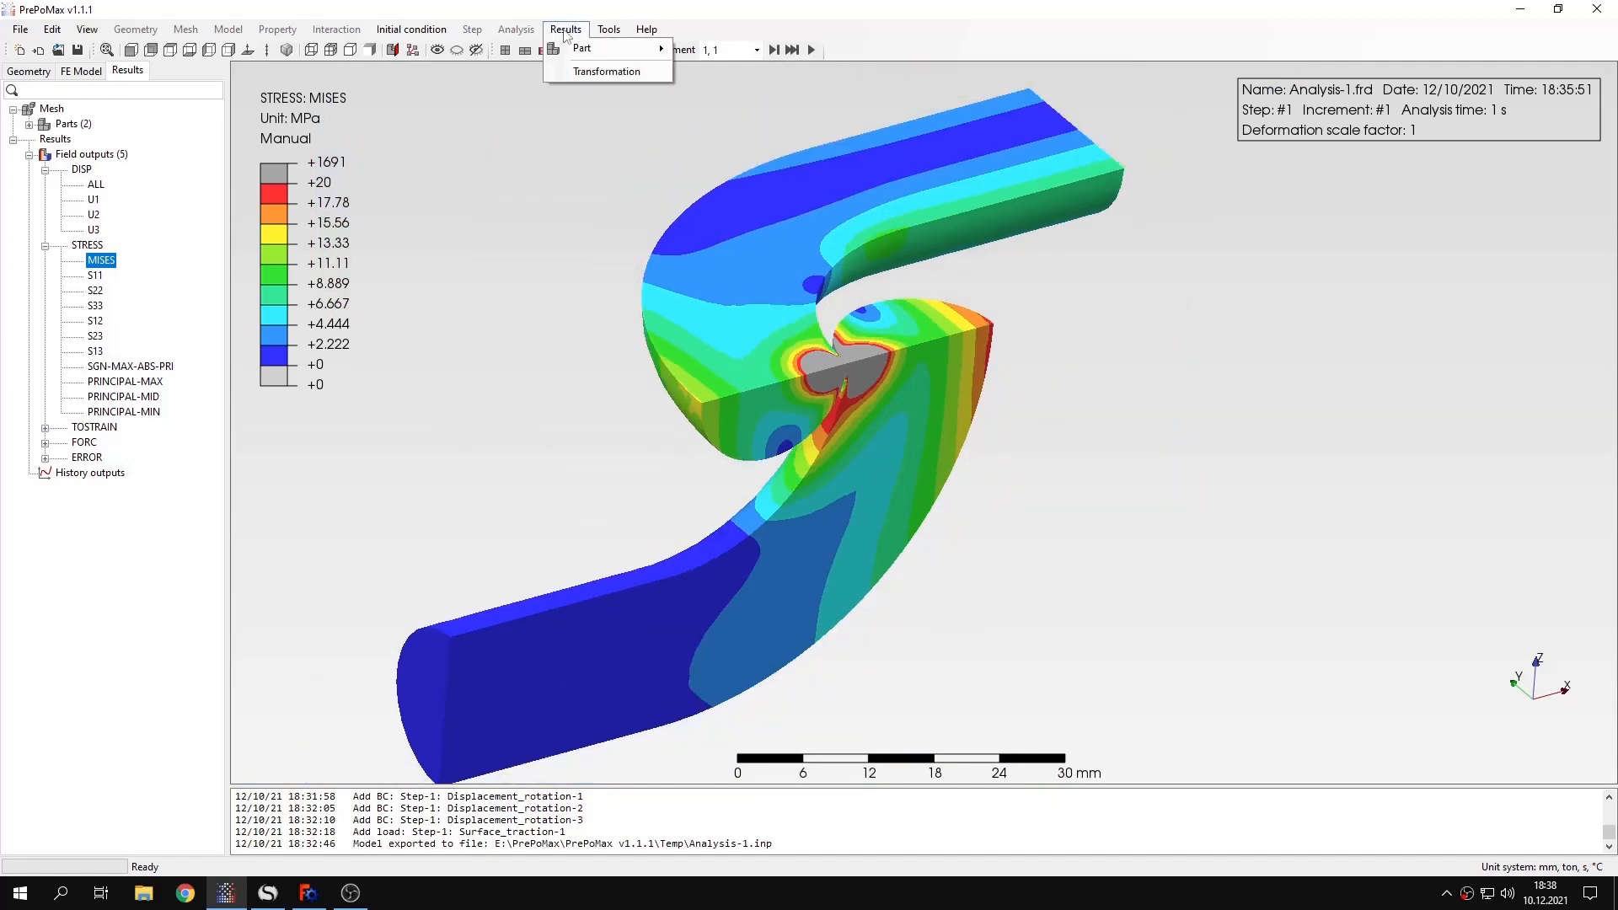
Step: Activate Symmetry X, Y and Z result transformations and apply them
{"action": "left_click", "coordinate": [606, 70]}
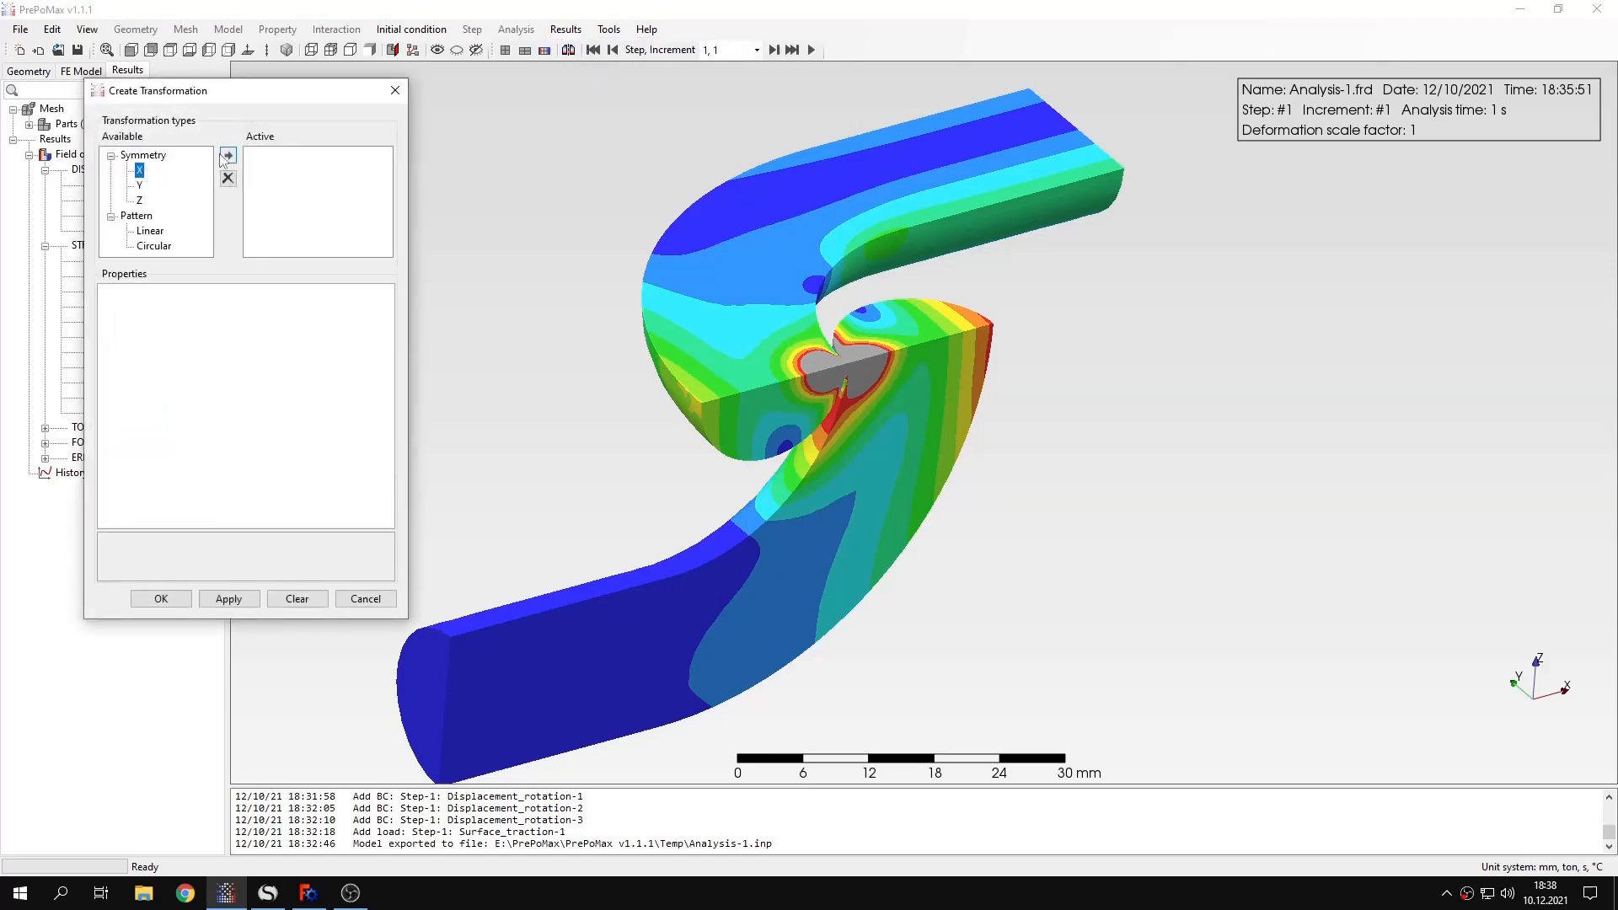
{"action": "left_click", "coordinate": [226, 155]}
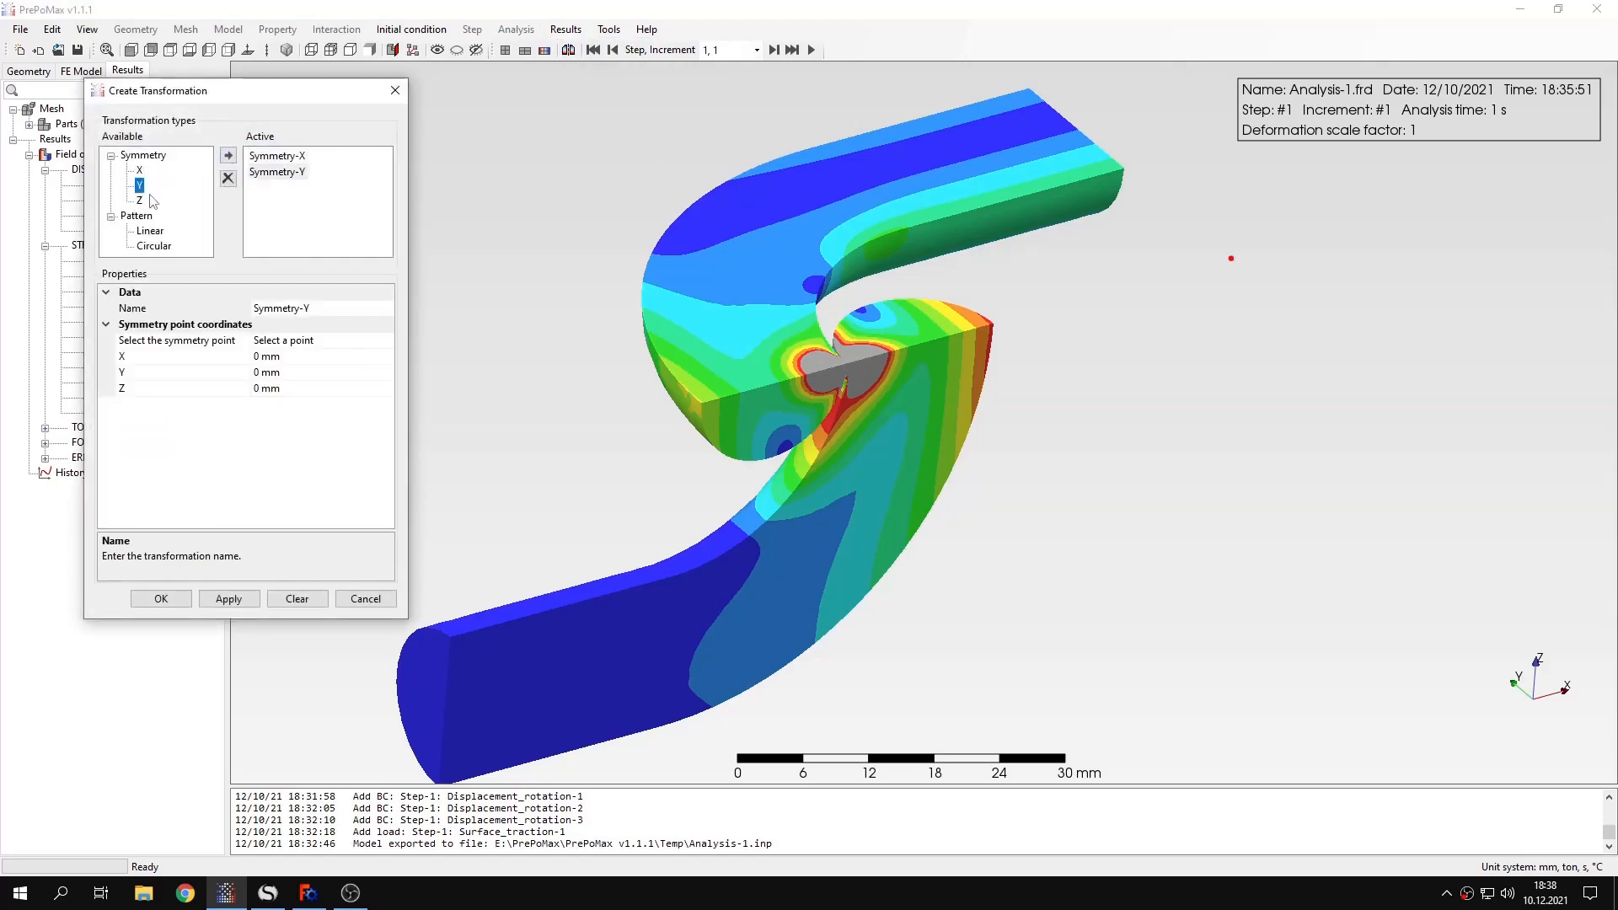
{"action": "left_click", "coordinate": [229, 155]}
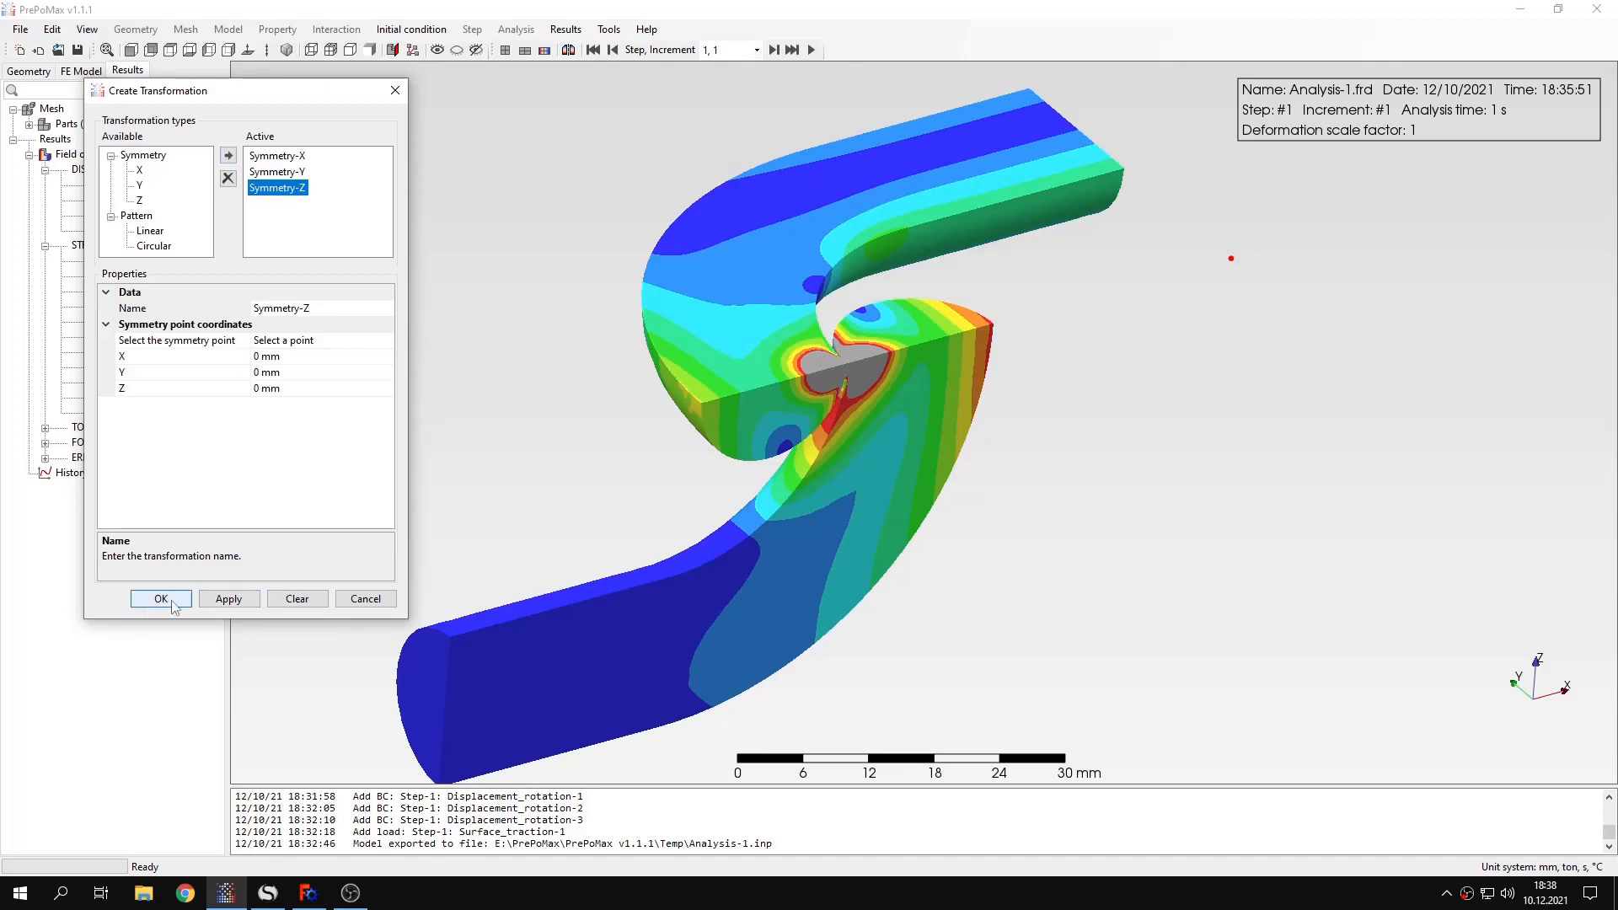
{"action": "left_click", "coordinate": [160, 598]}
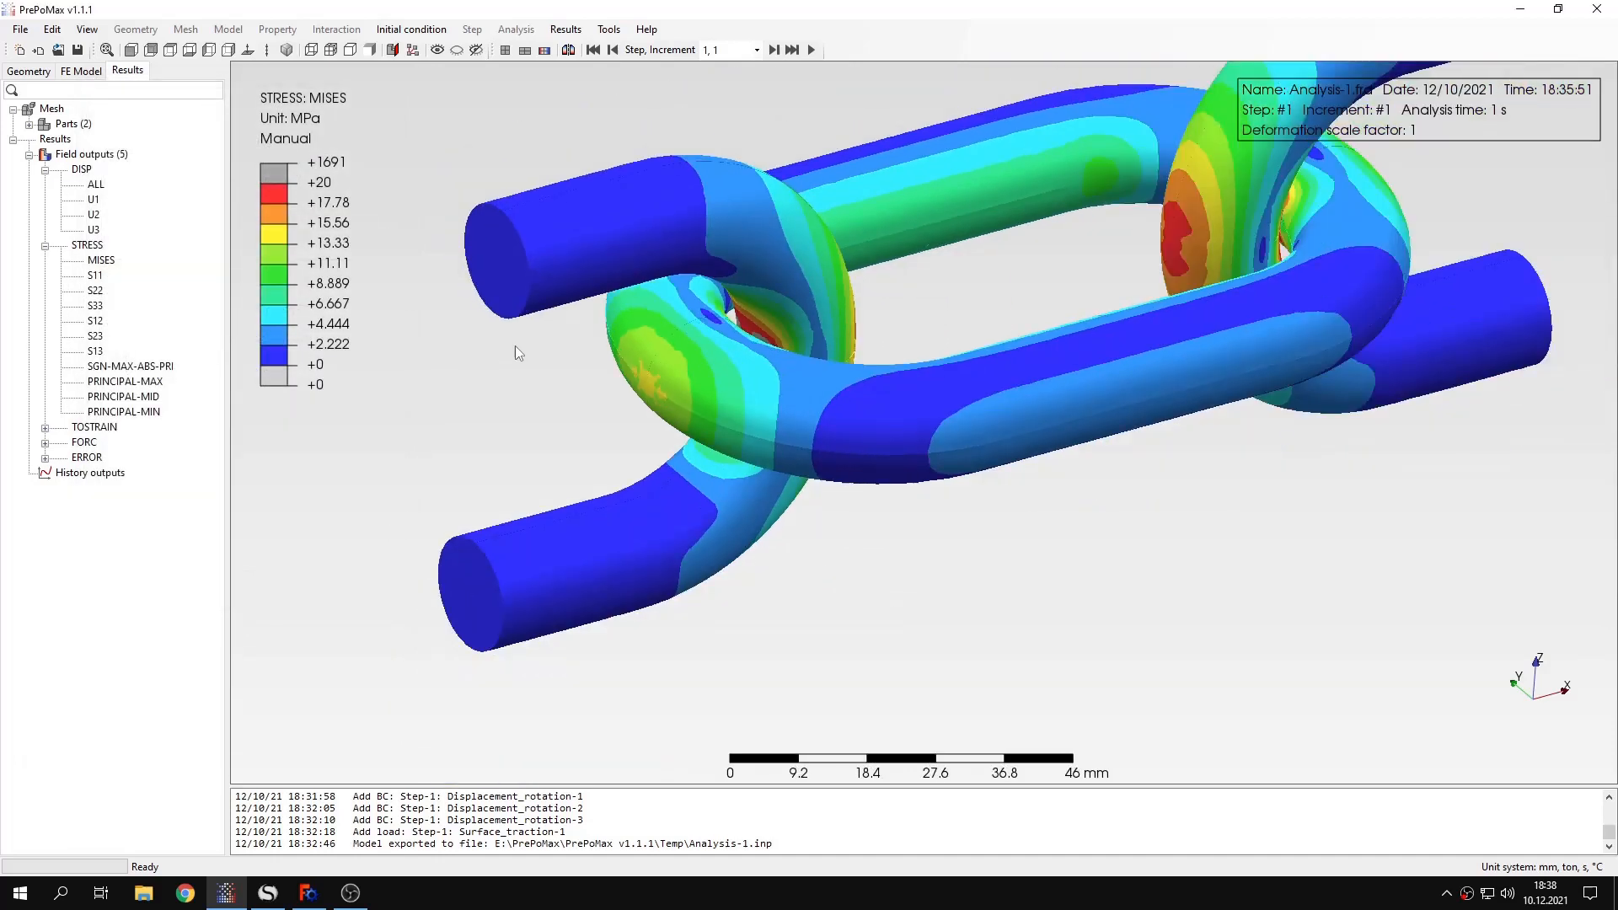